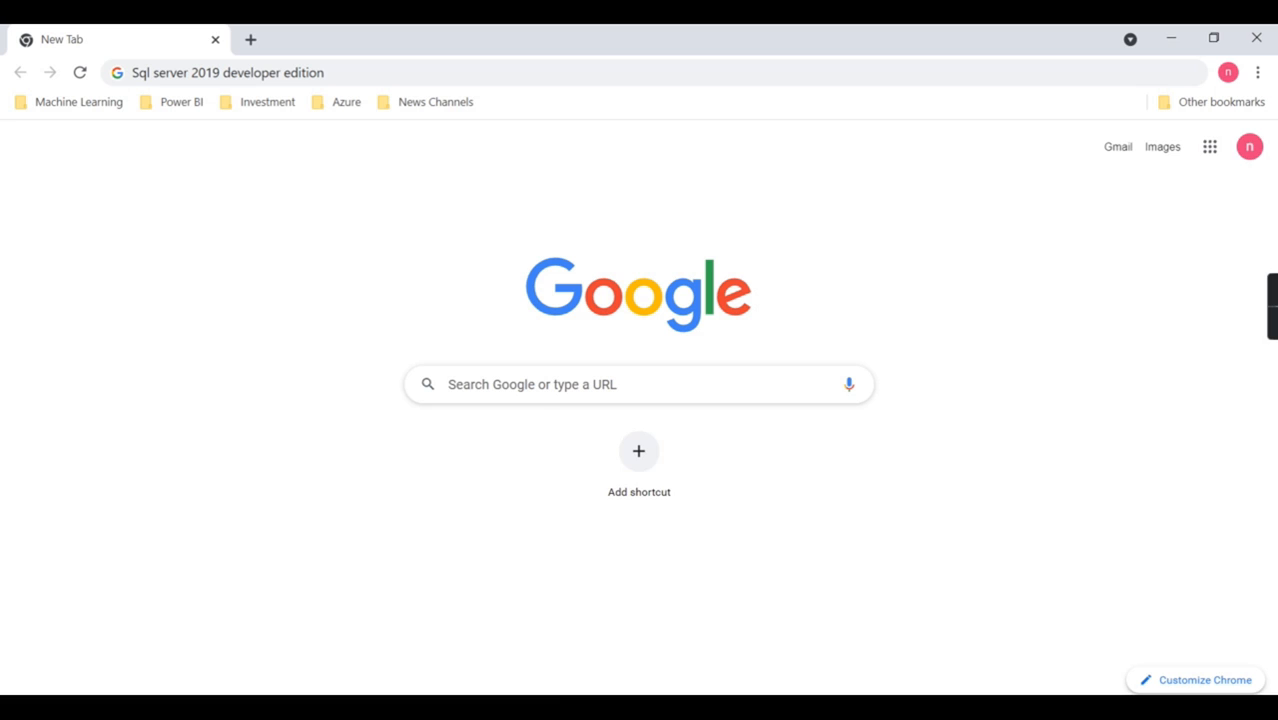
Search Google for 'Sql server developer edition'.
left_click(640, 384)
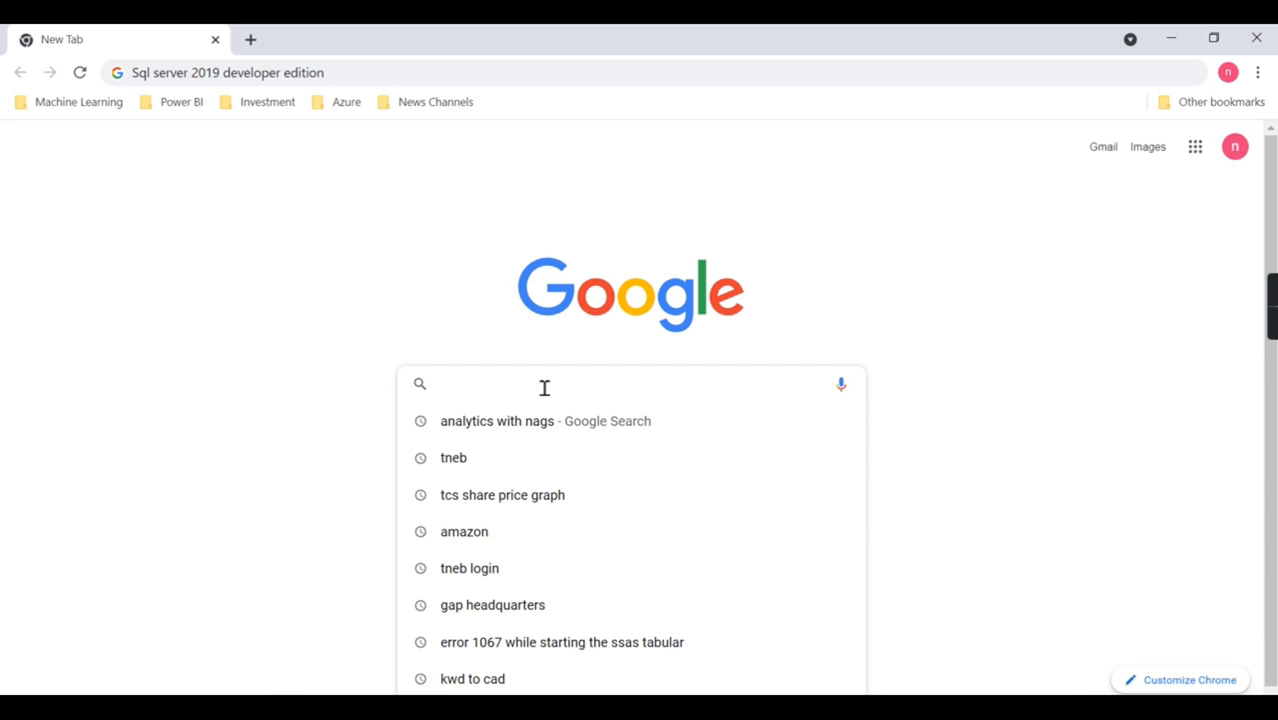
type("Sql server dev")
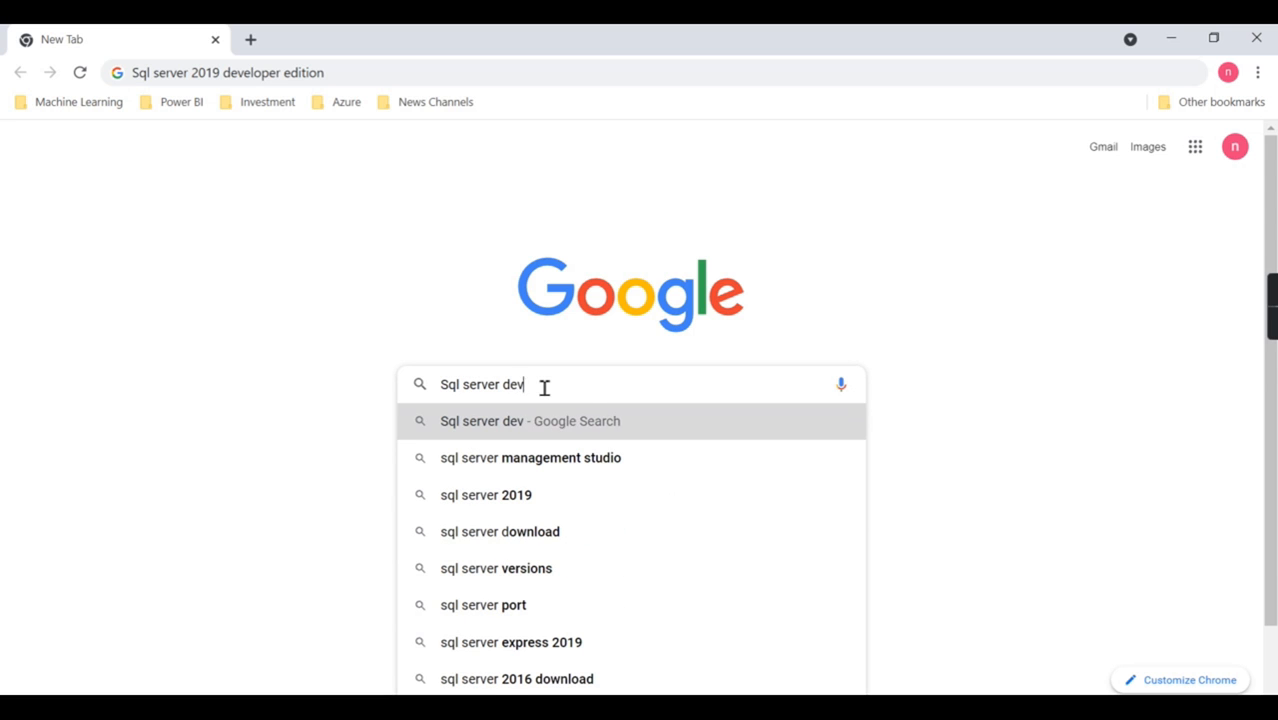
key("Enter")
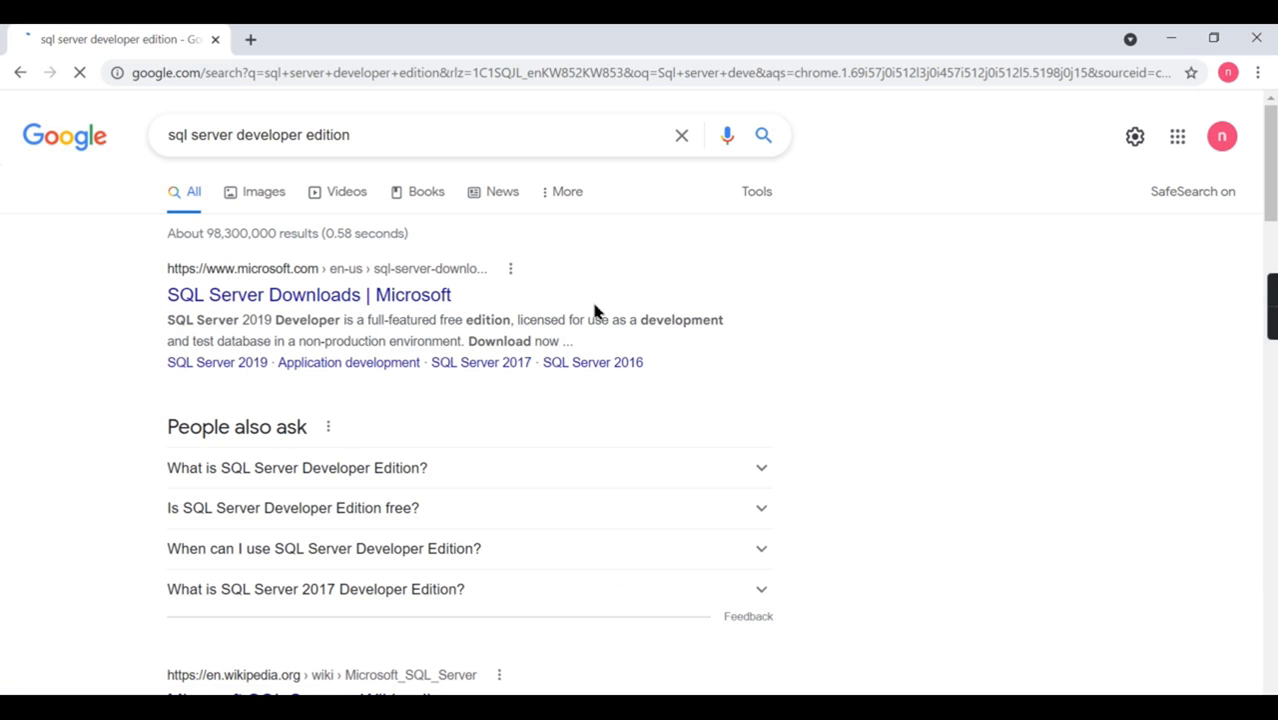
Open Microsoft's SQL Server Downloads page and scroll to the free Developer edition download.
left_click(308, 294)
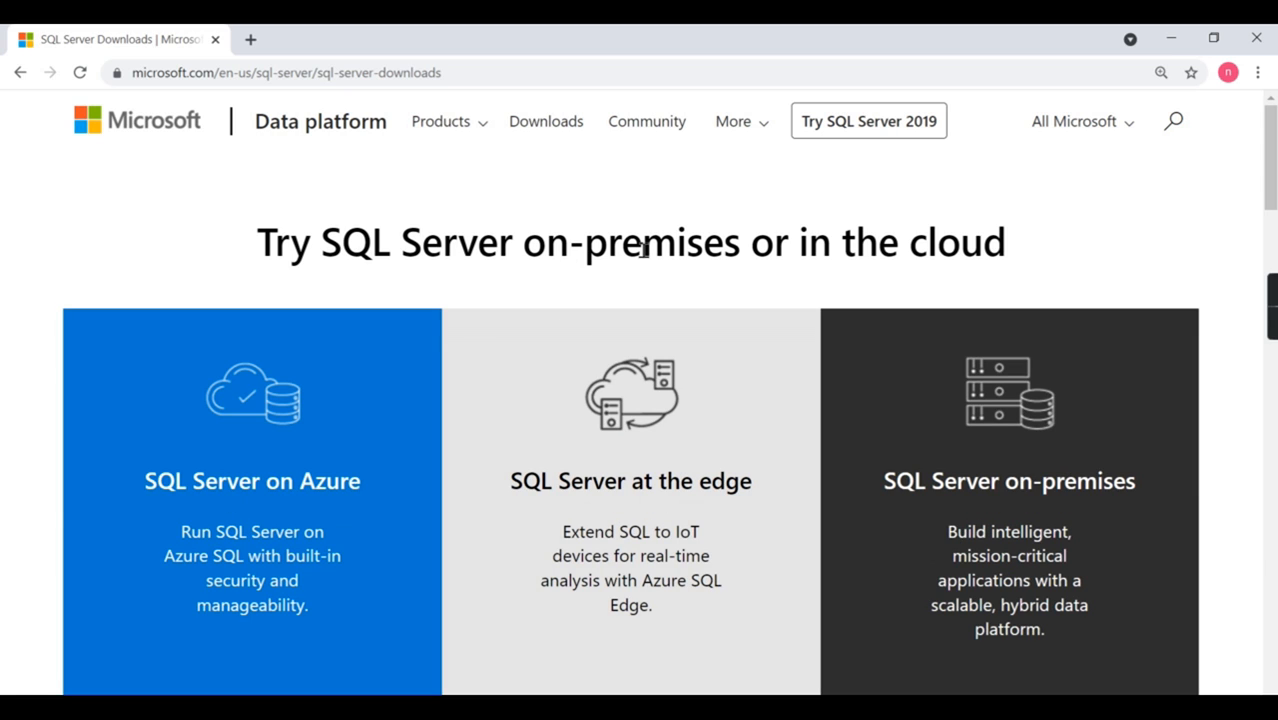
mouse_move(1256, 224)
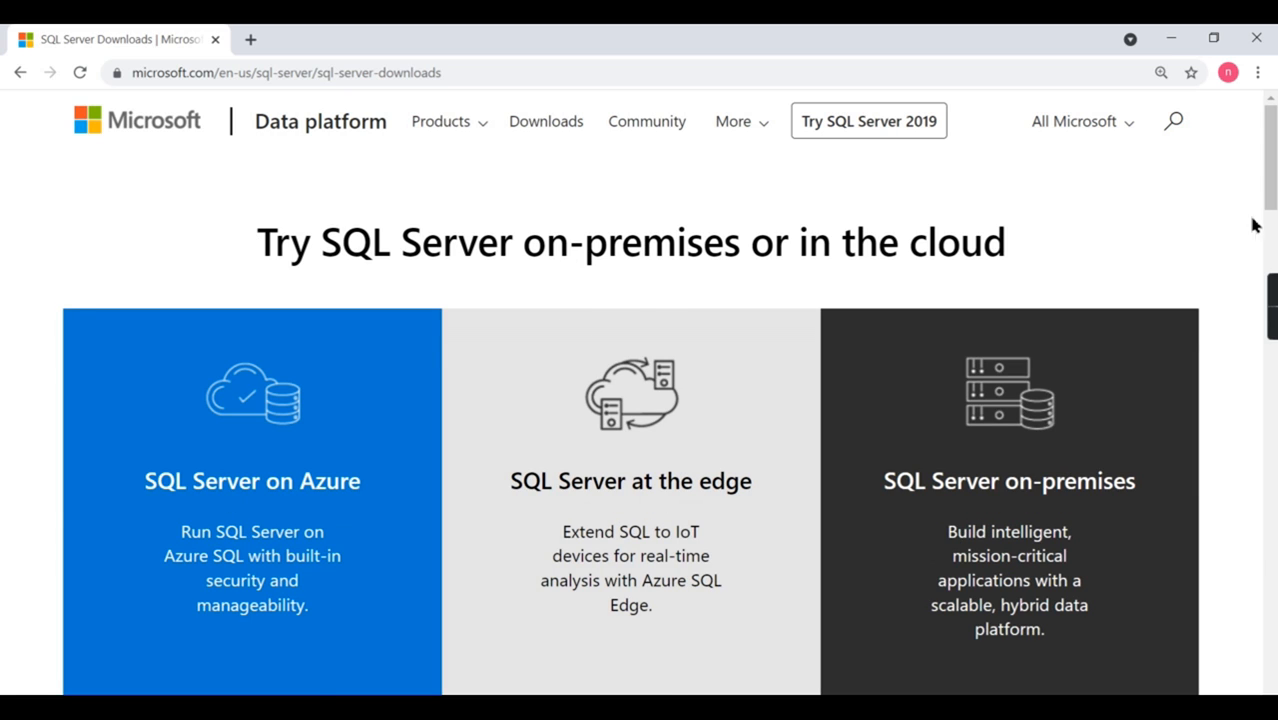
scroll("down", 3)
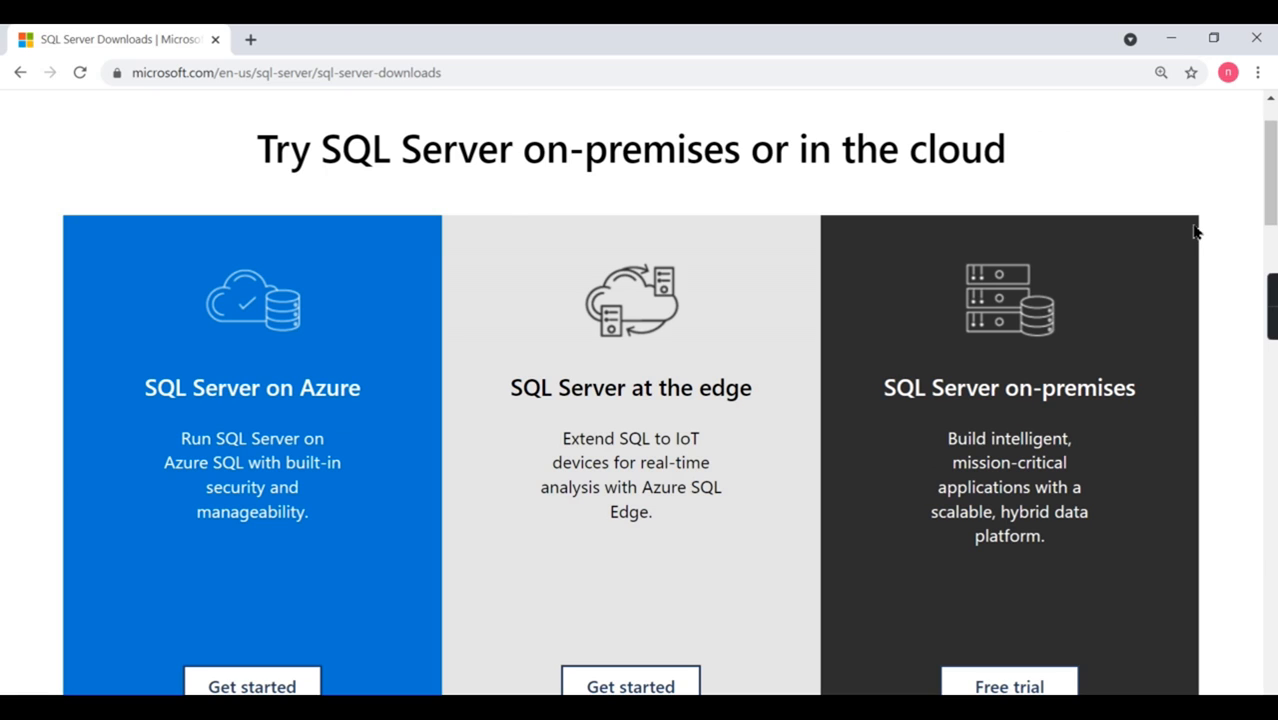
mouse_move(508, 226)
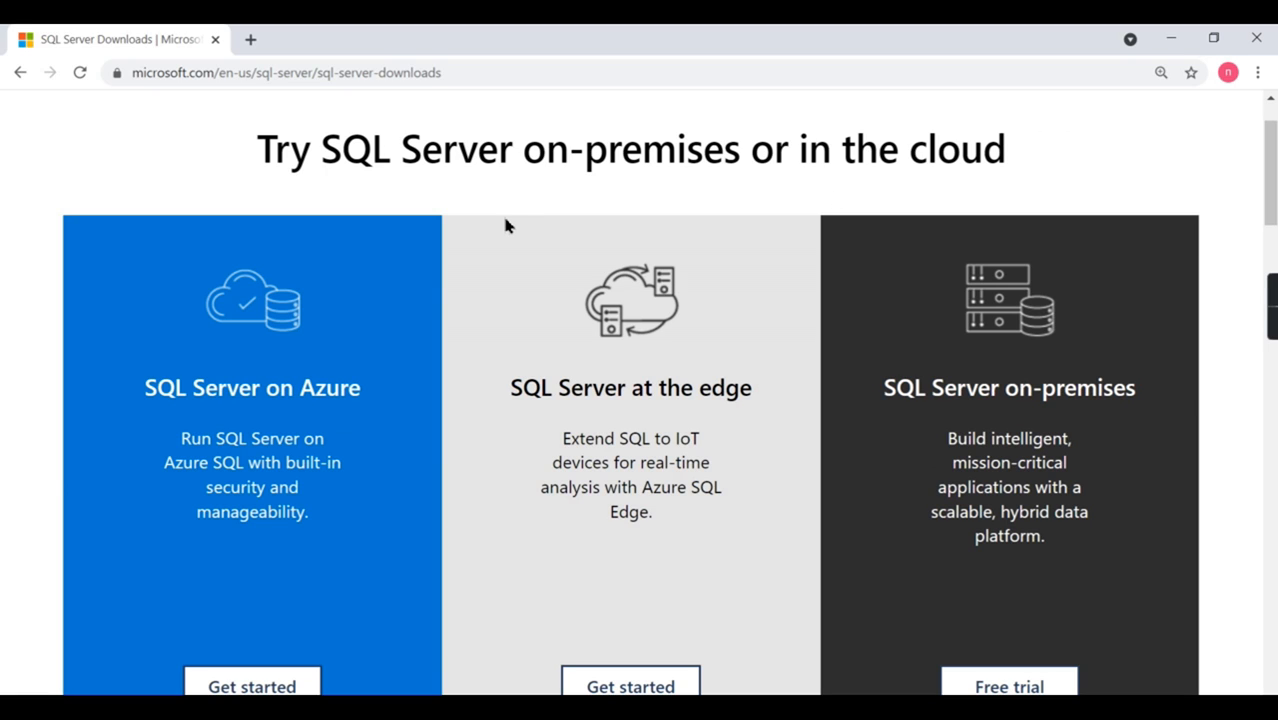
scroll("up", 3)
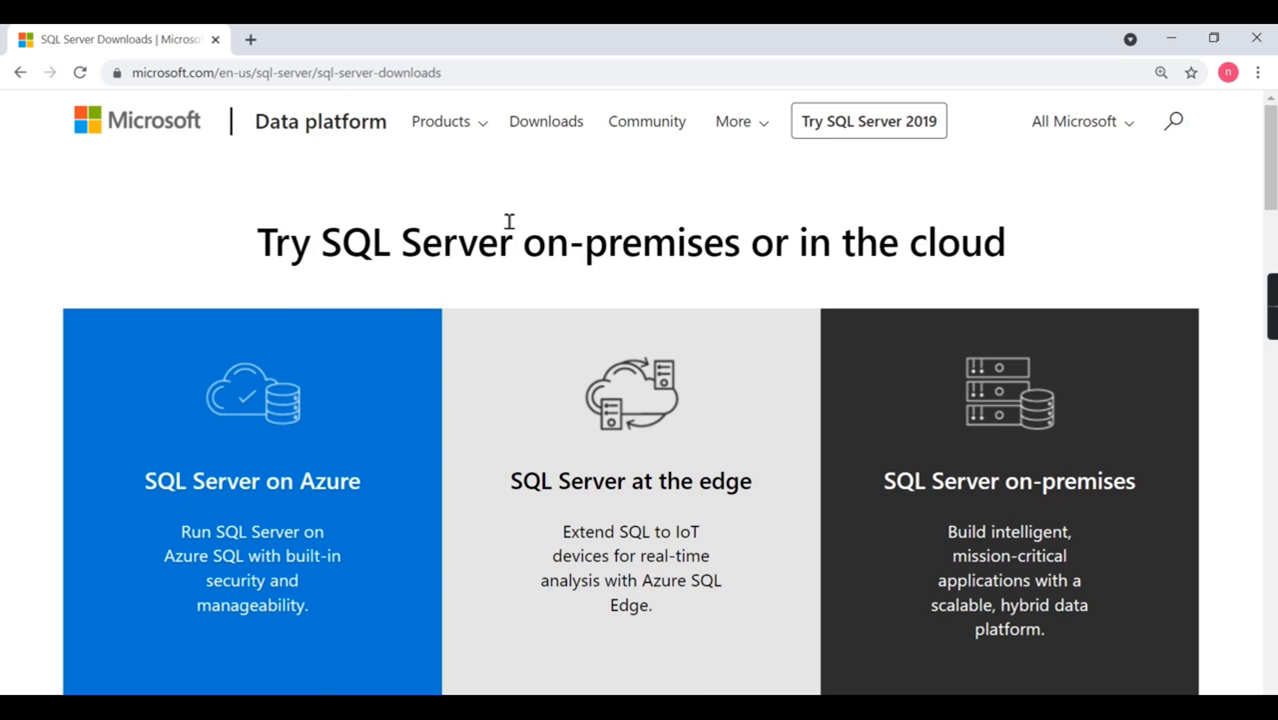
mouse_move(1034, 510)
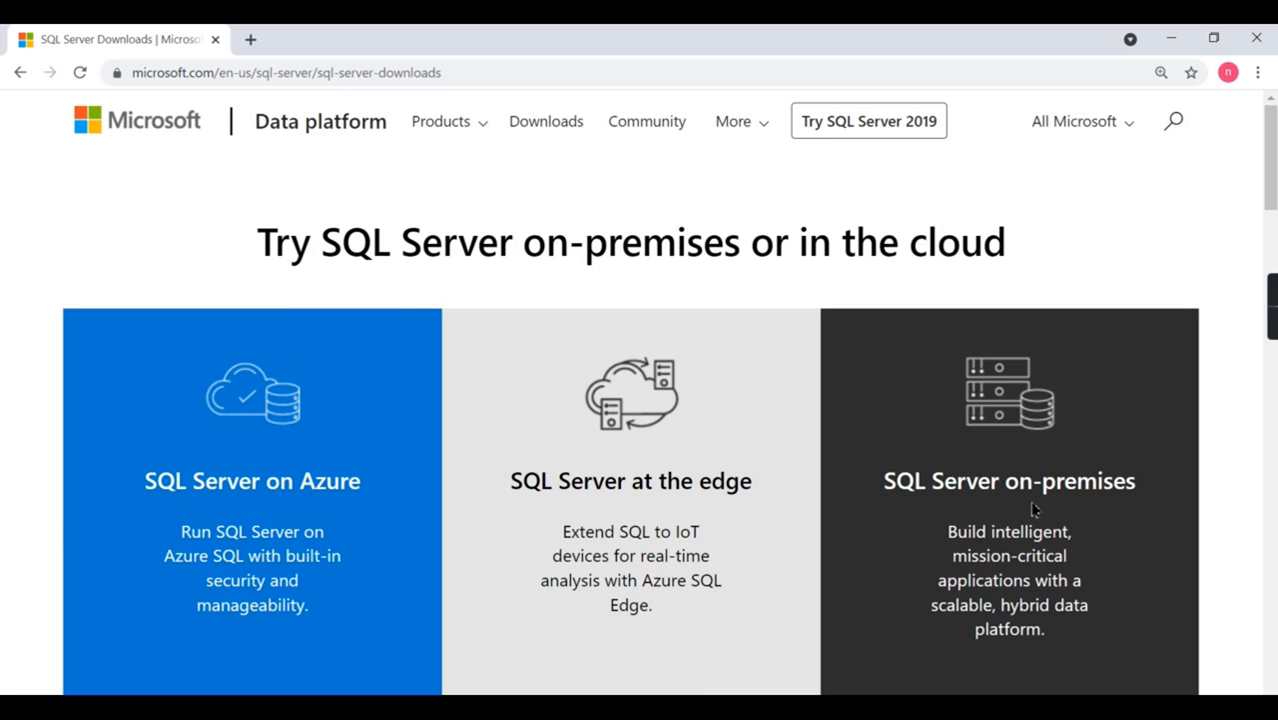
mouse_move(240, 462)
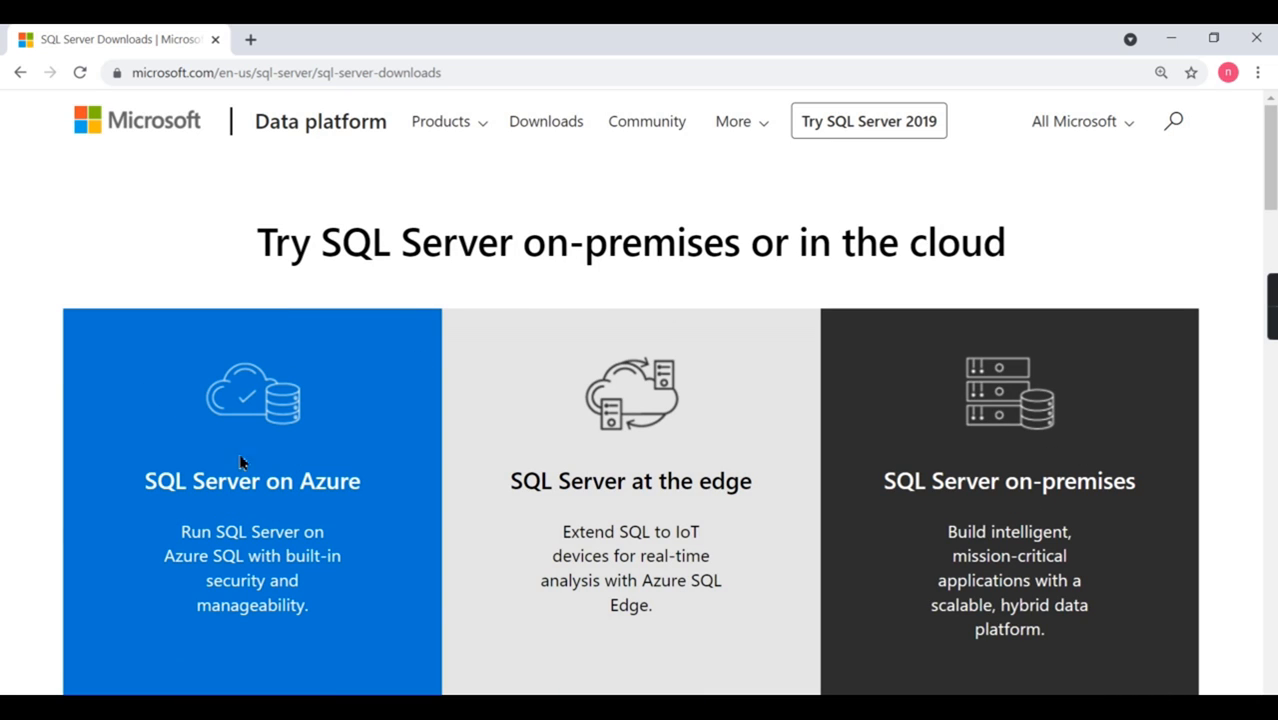
scroll("down", 3)
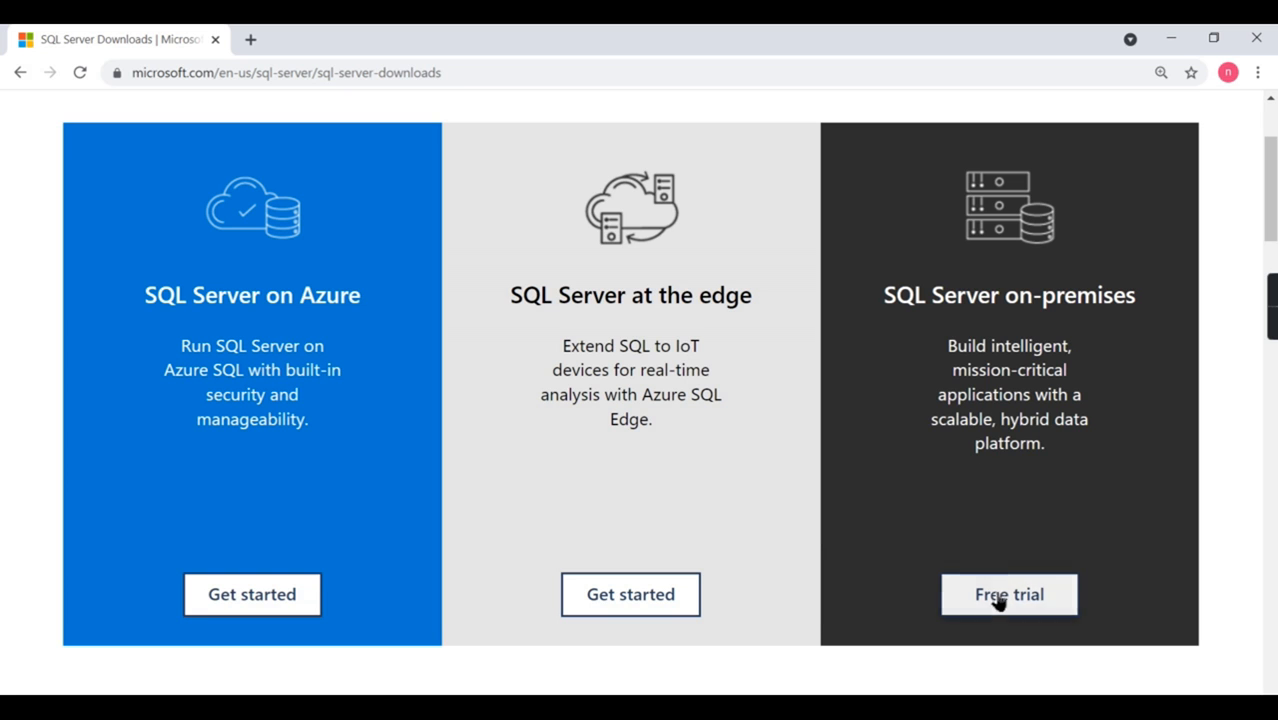
scroll("down", 3)
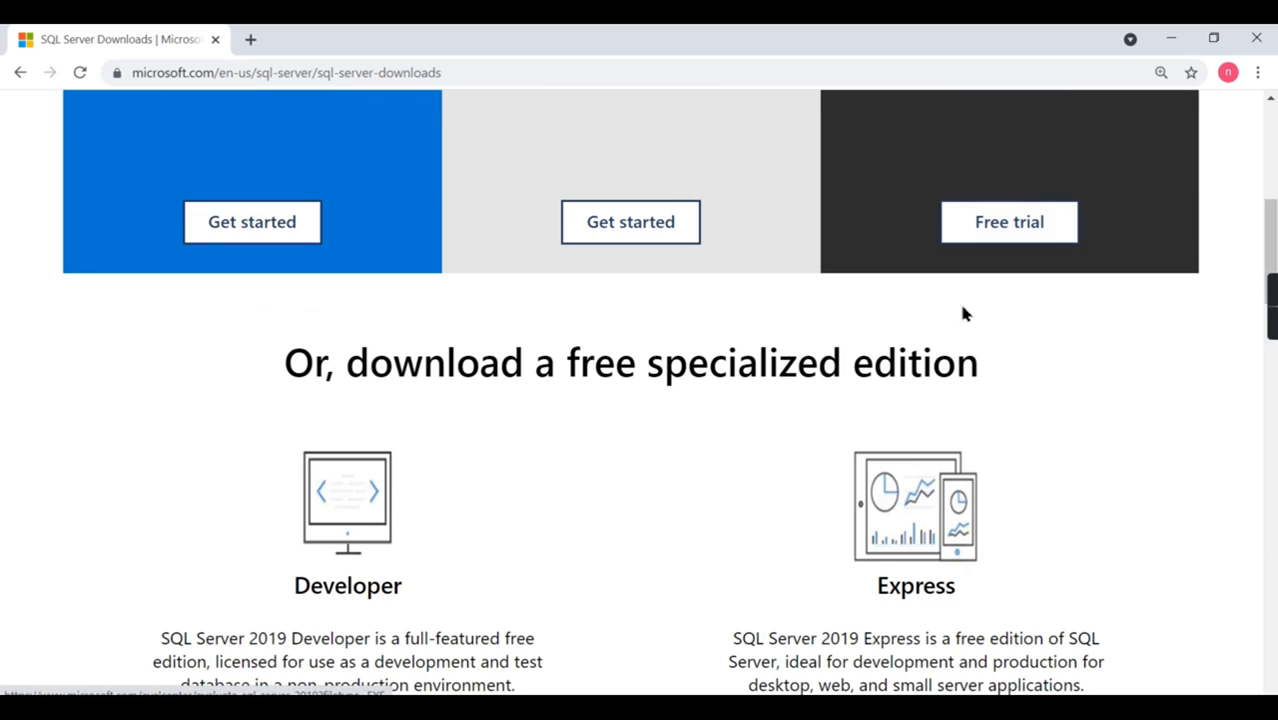
scroll("down", 3)
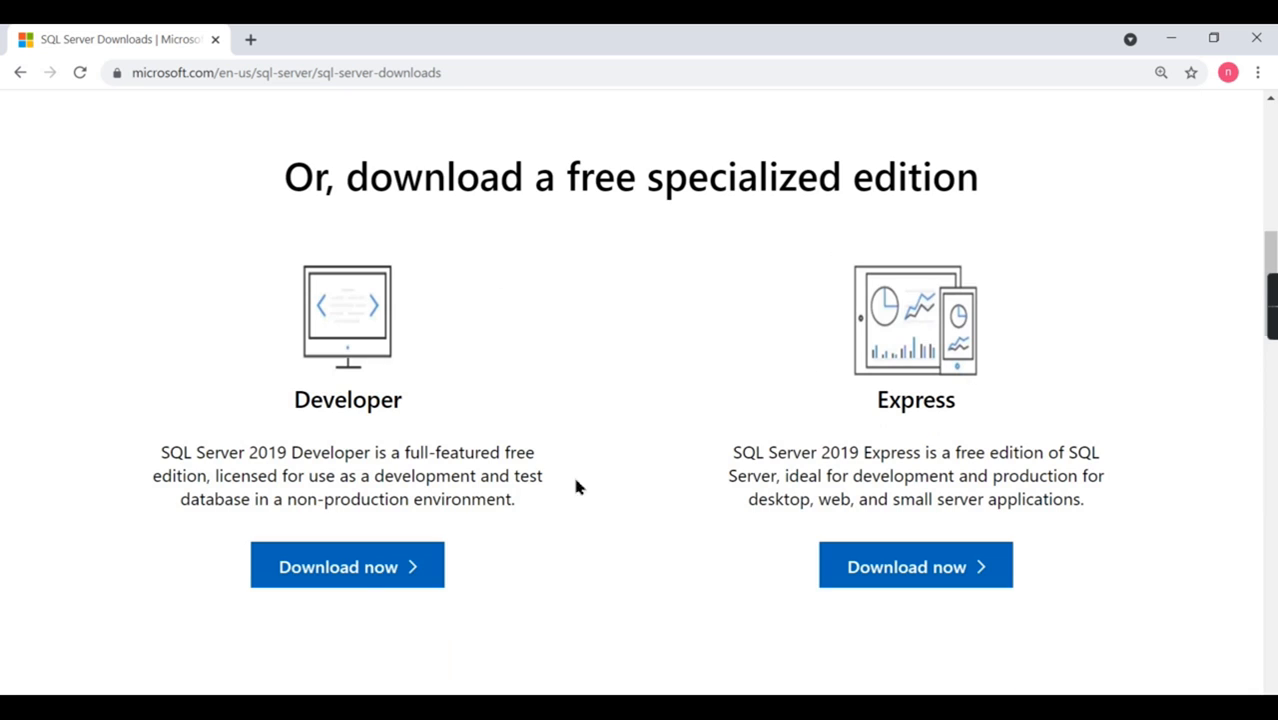
scroll("up", 3)
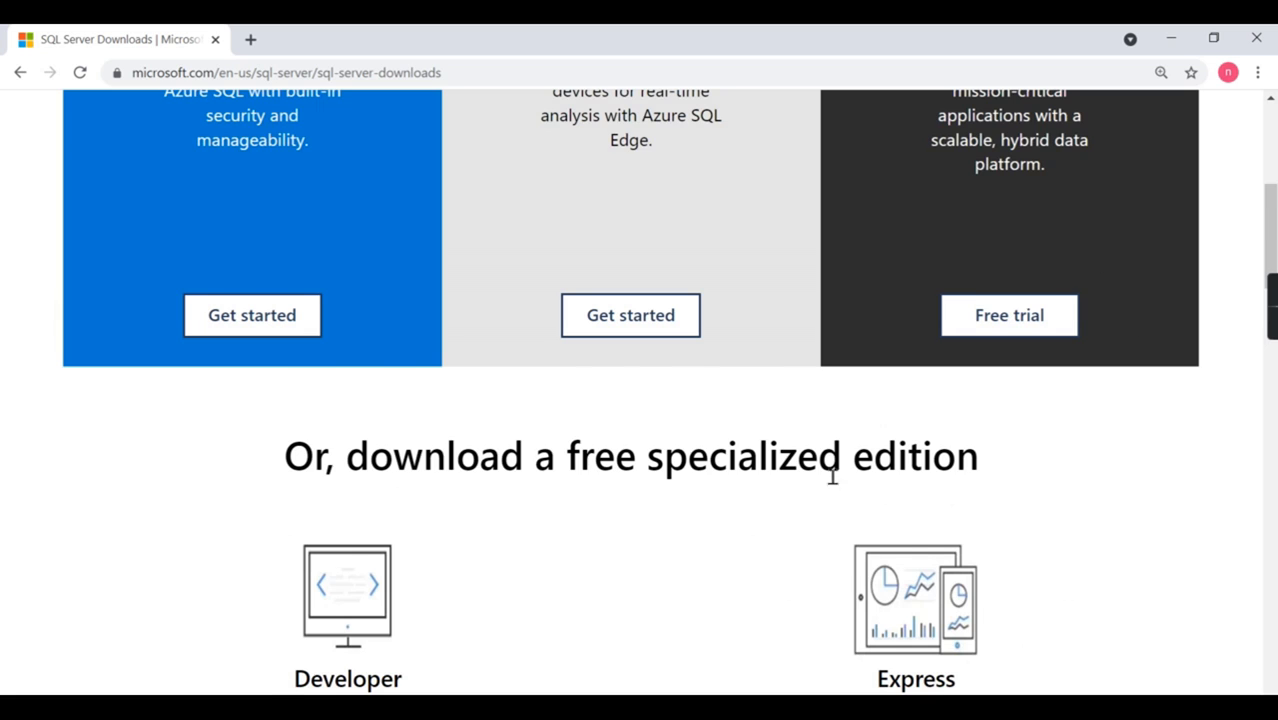
scroll("down", 3)
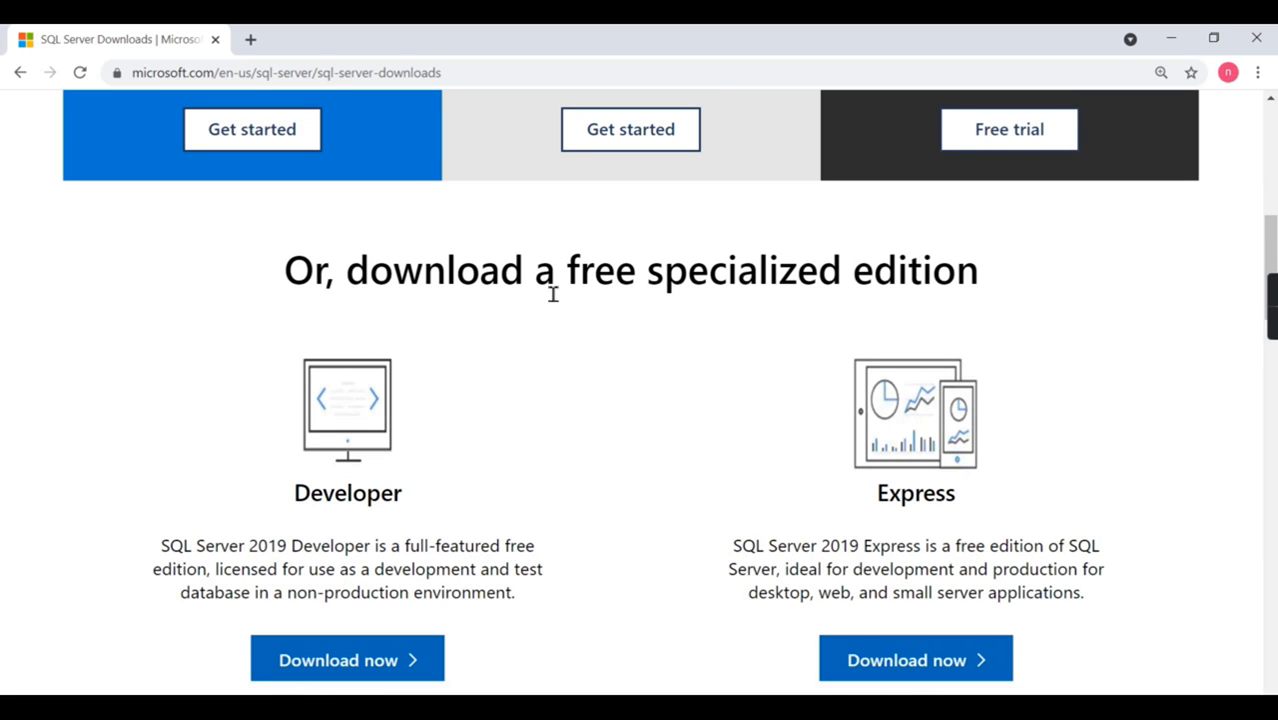
scroll("down", 3)
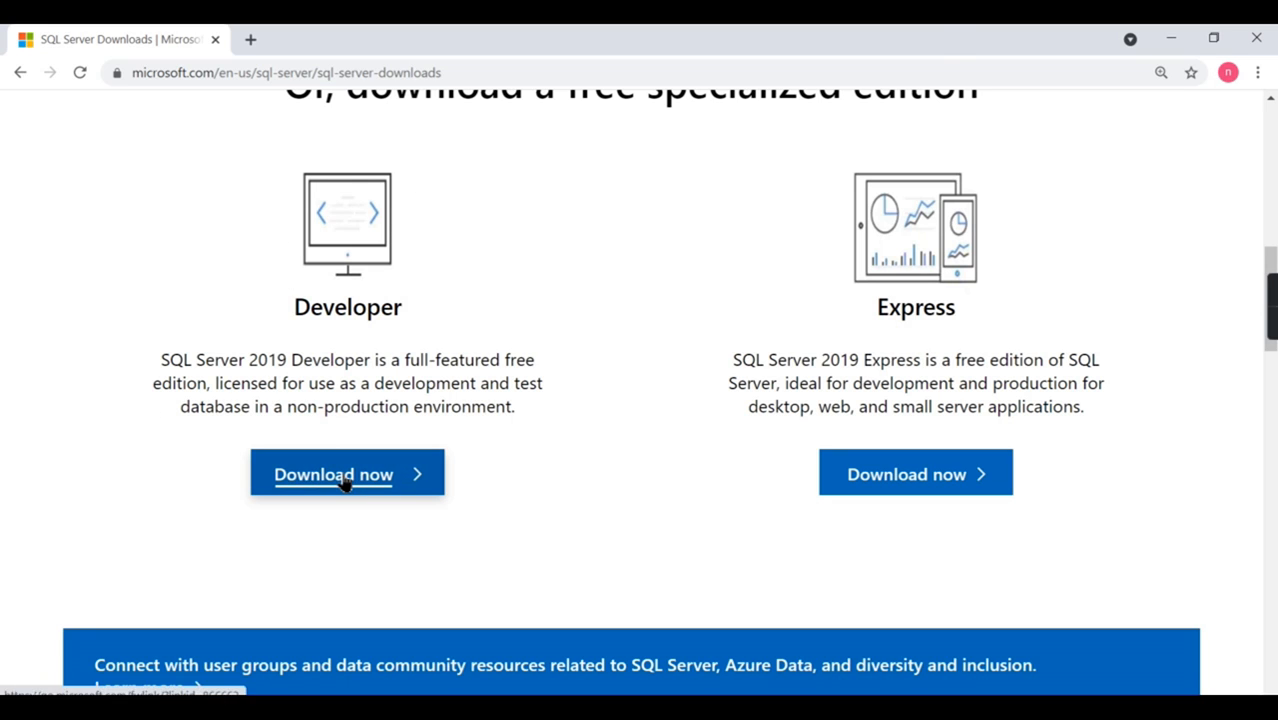
Download the SQL Server 2019 Developer installer and run it from Chrome's download bar.
left_click(332, 472)
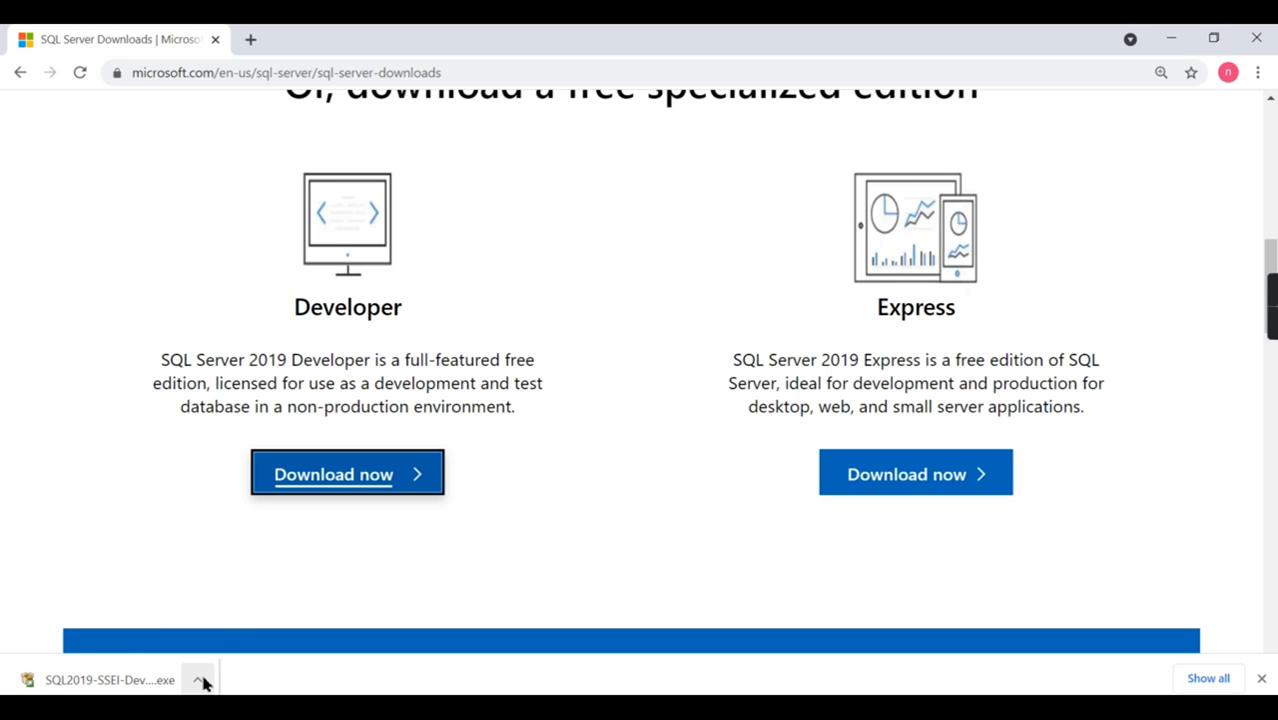
left_click(206, 680)
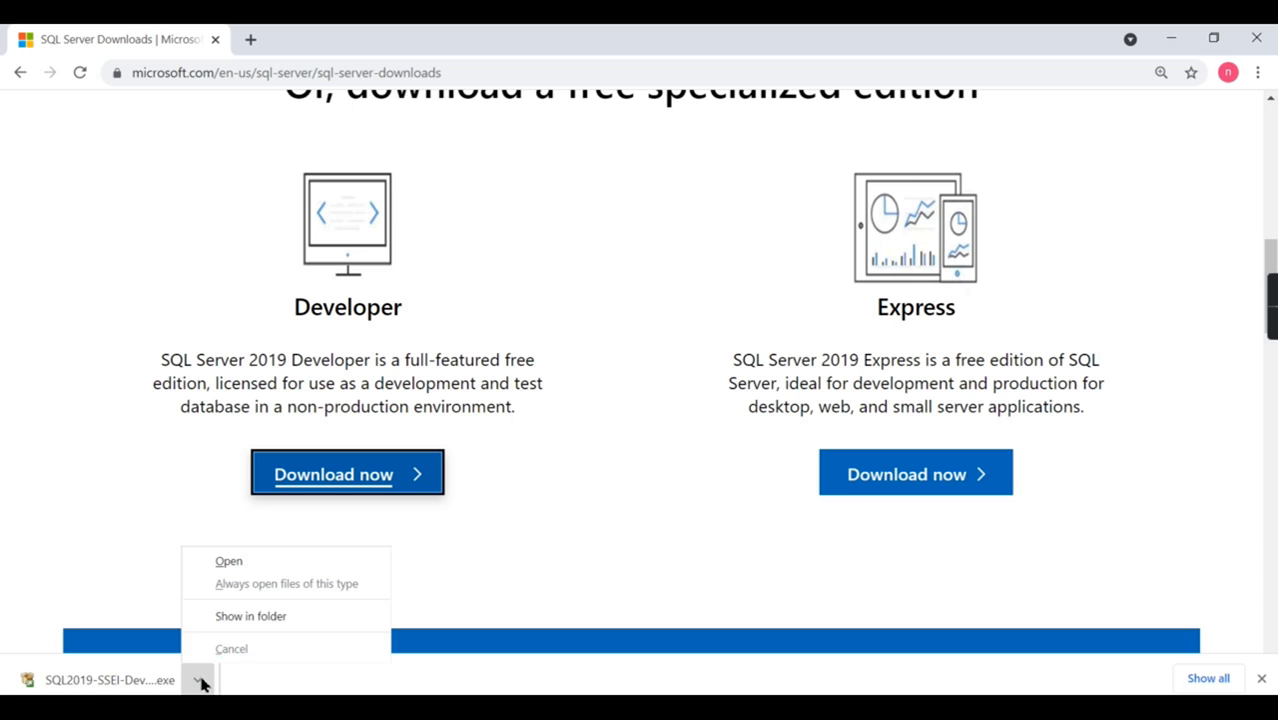
left_click(228, 560)
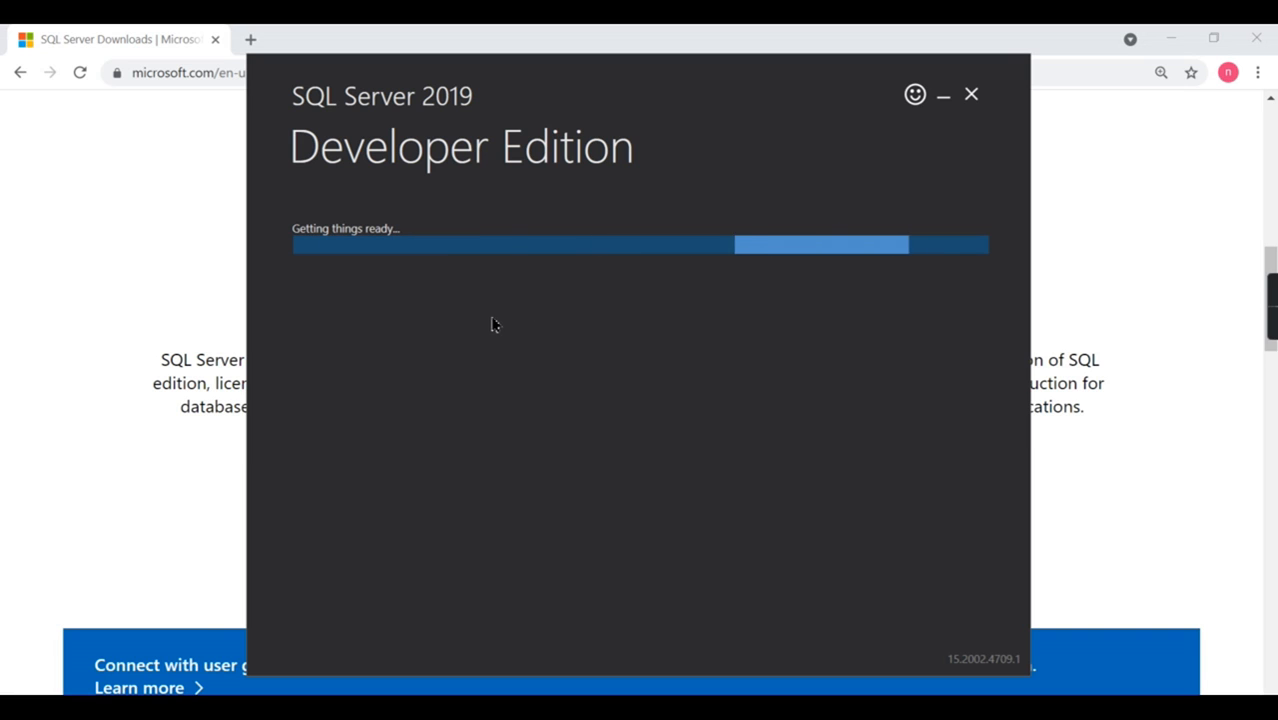
mouse_move(426, 340)
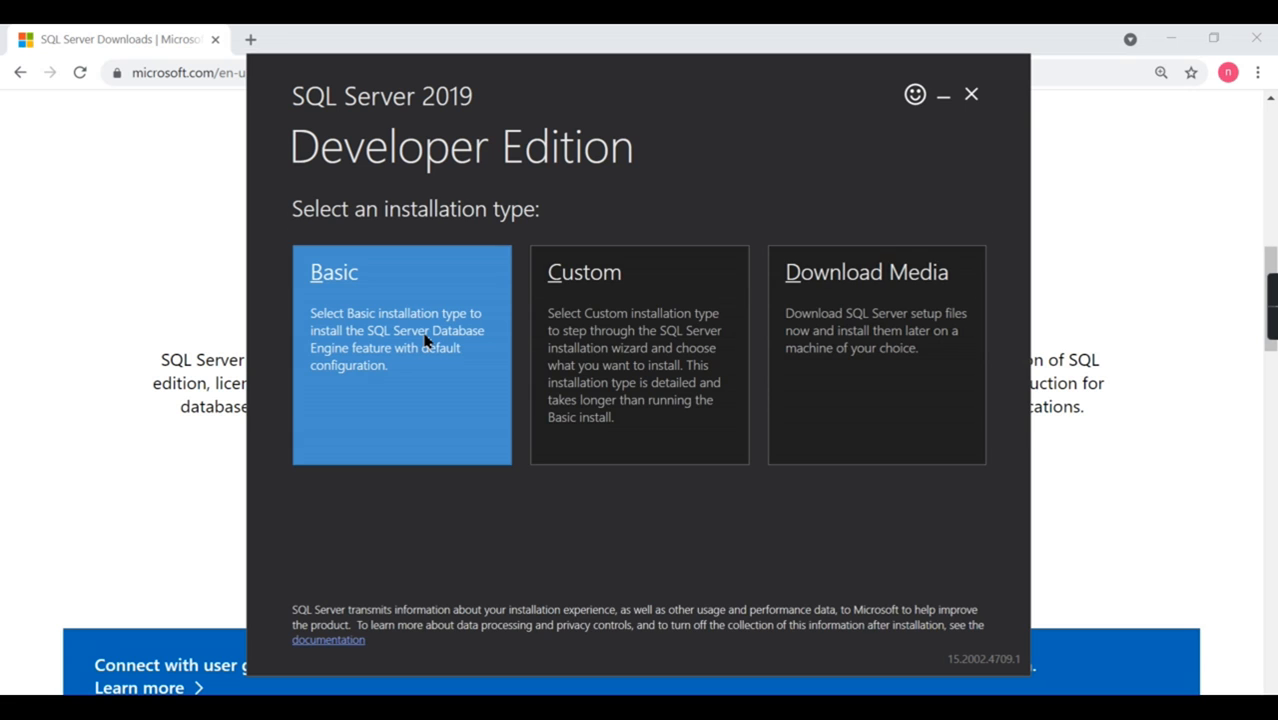
mouse_move(520, 374)
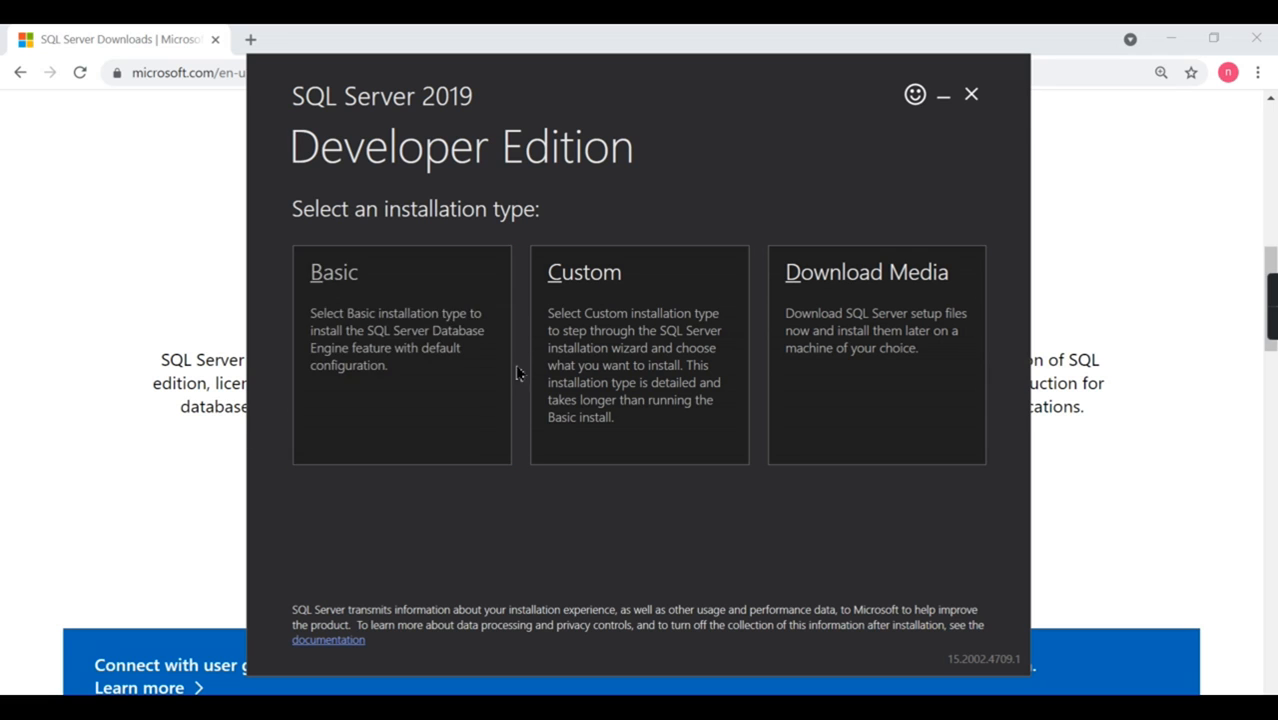
mouse_move(634, 368)
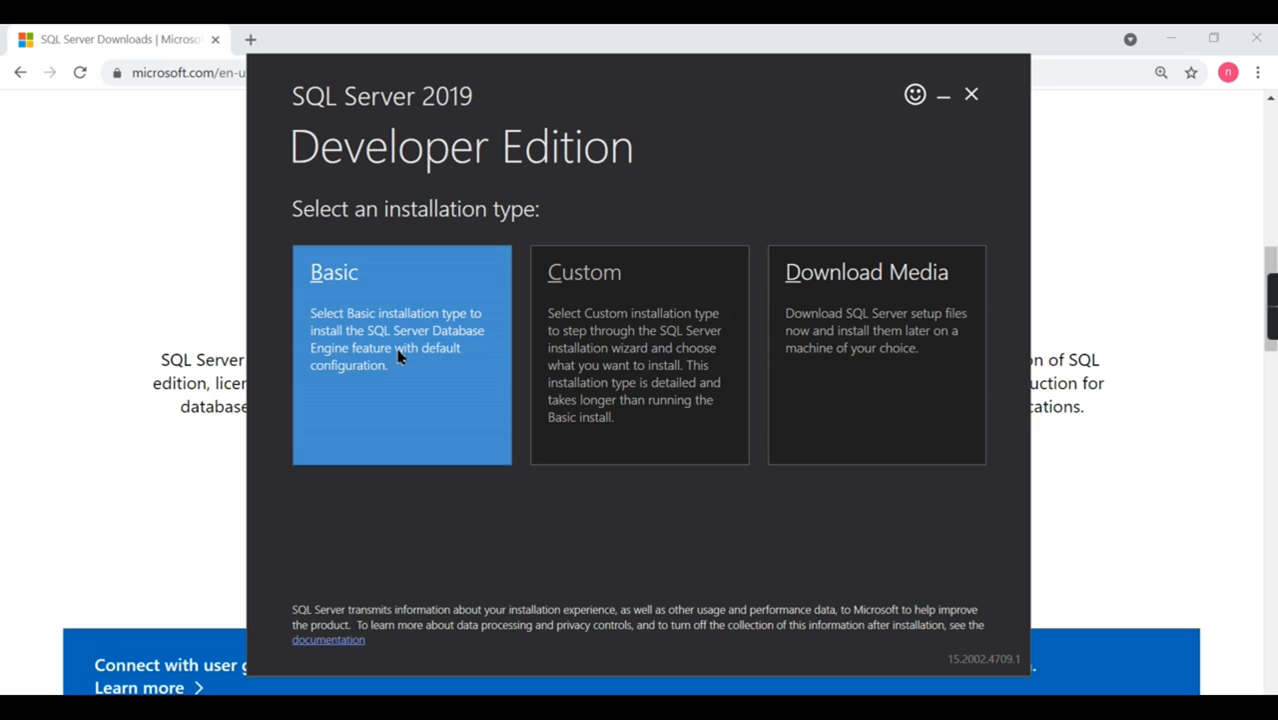
mouse_move(326, 372)
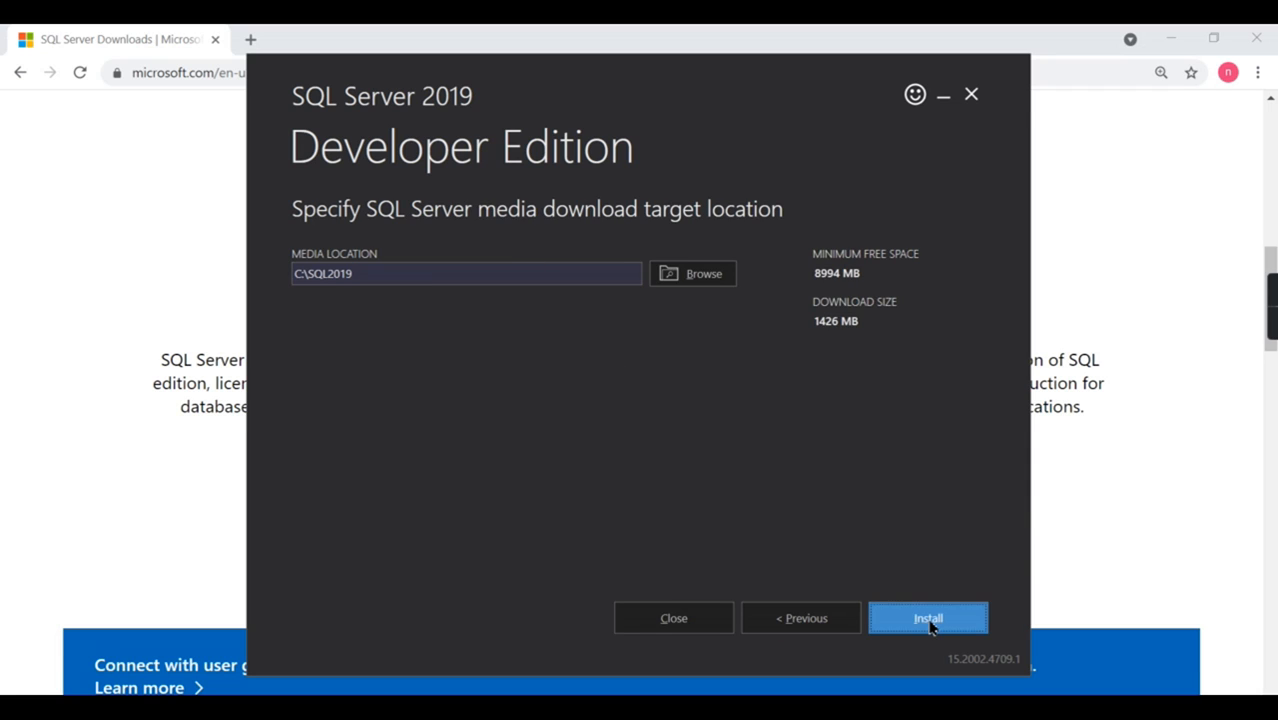
Start downloading the 1,416 MB SQL Server 2019 install package into C:\SQL2019.
left_click(928, 616)
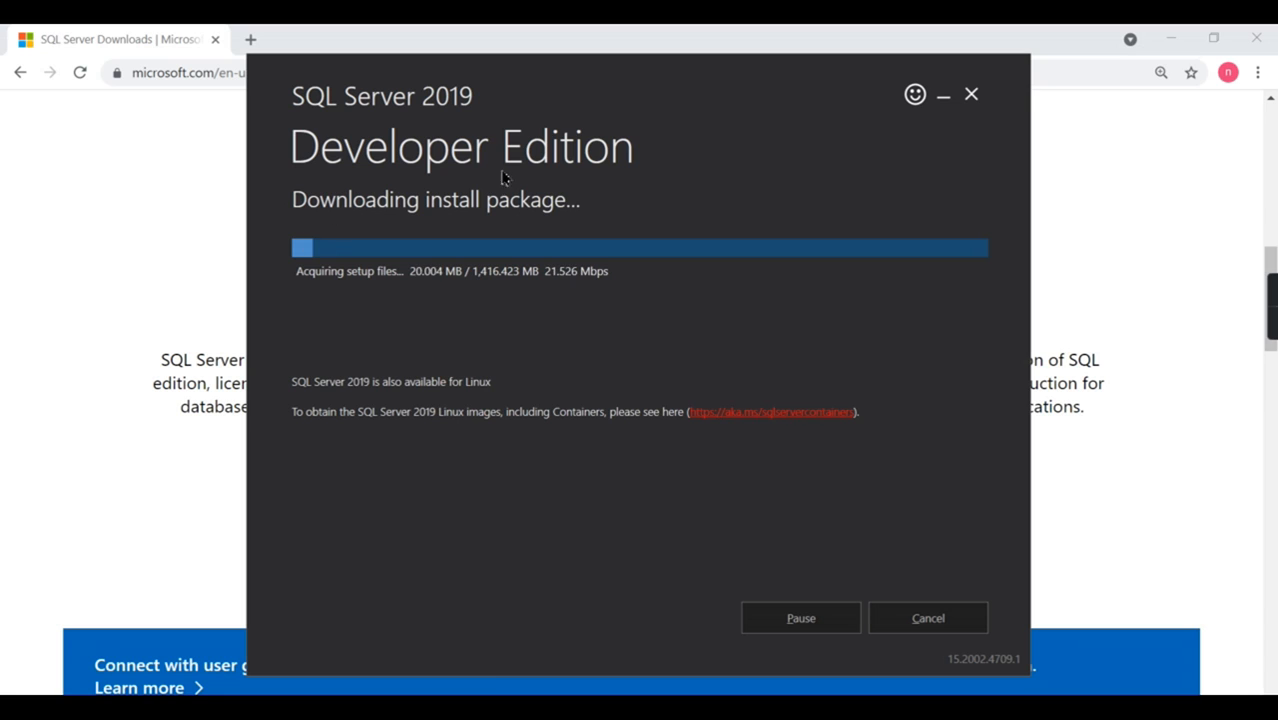
mouse_move(372, 336)
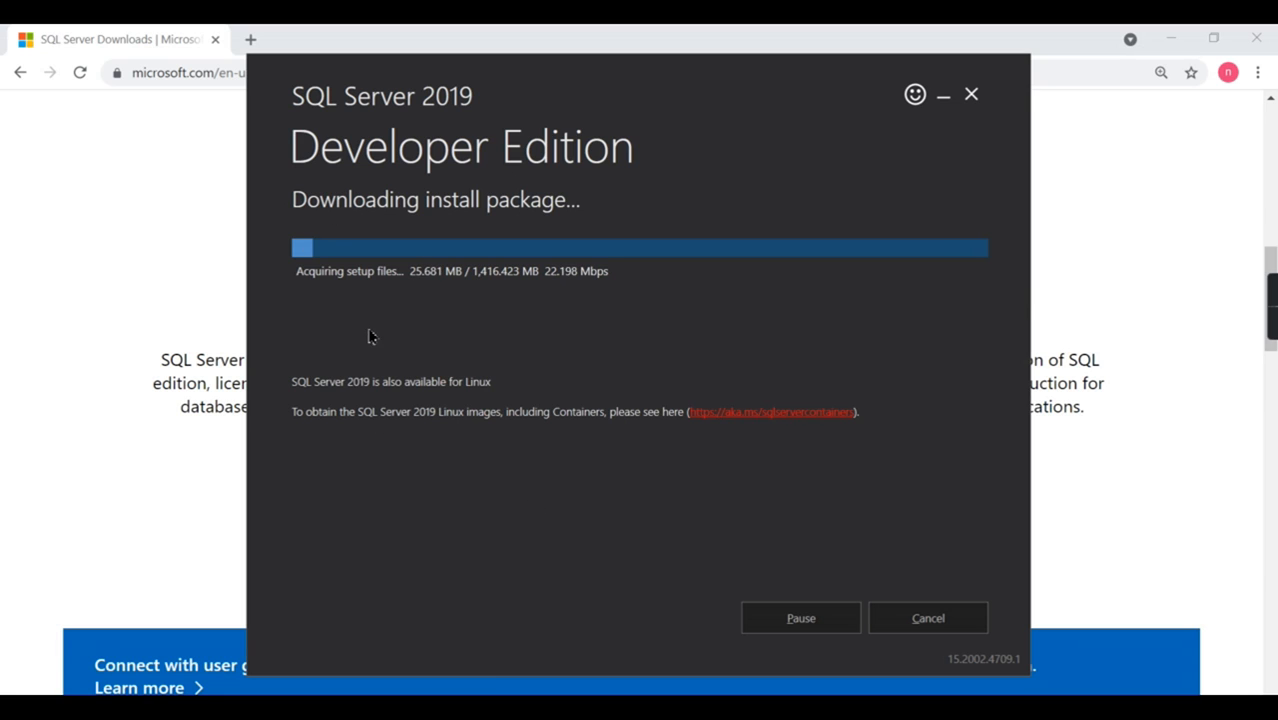
mouse_move(484, 294)
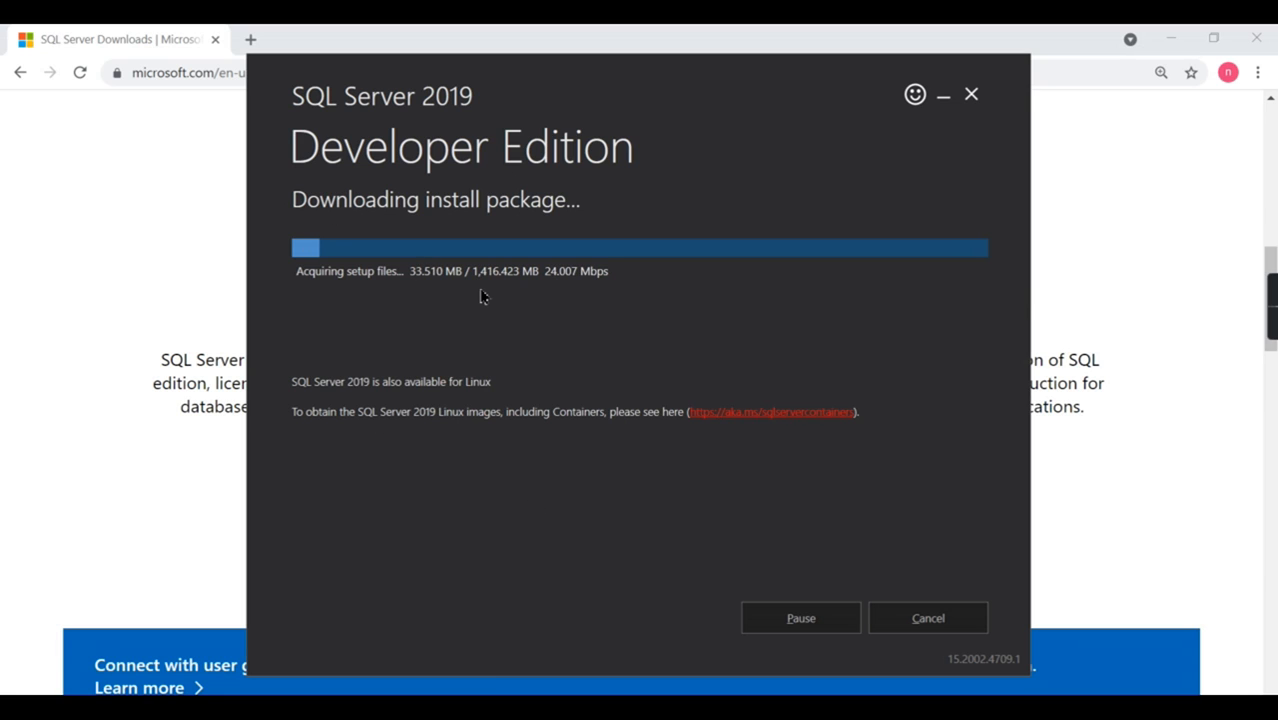
mouse_move(592, 292)
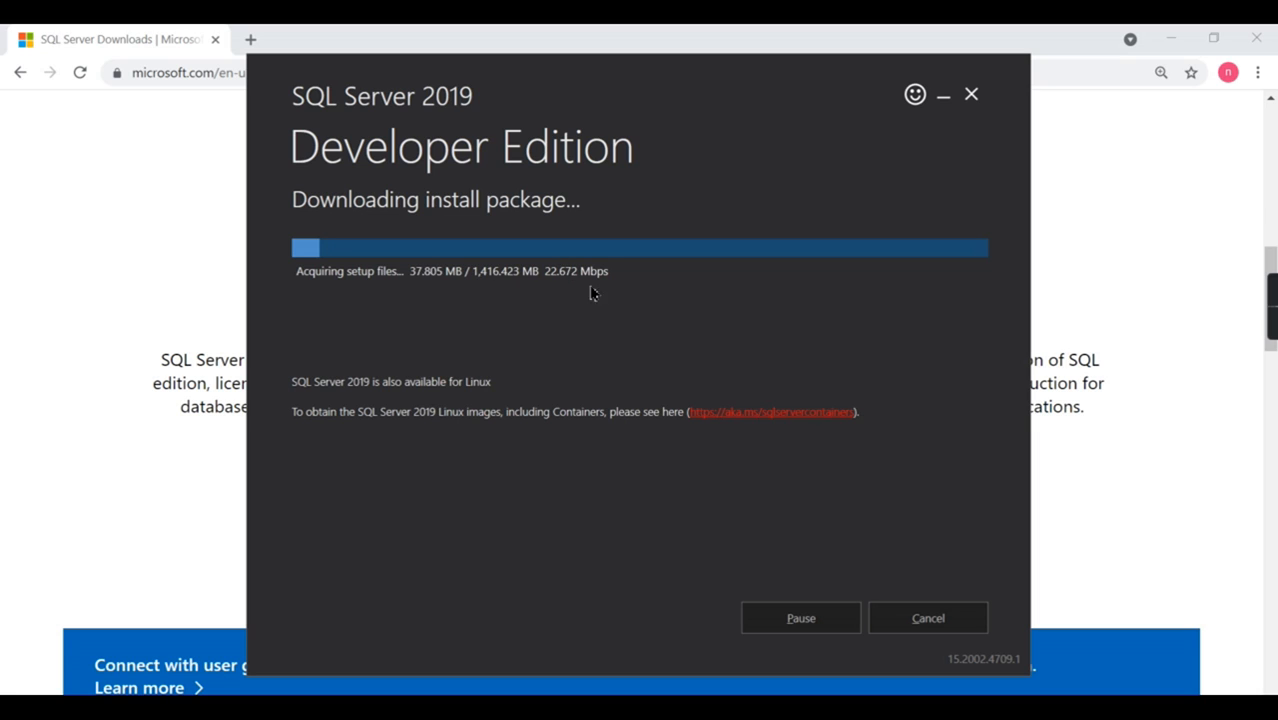
mouse_move(626, 304)
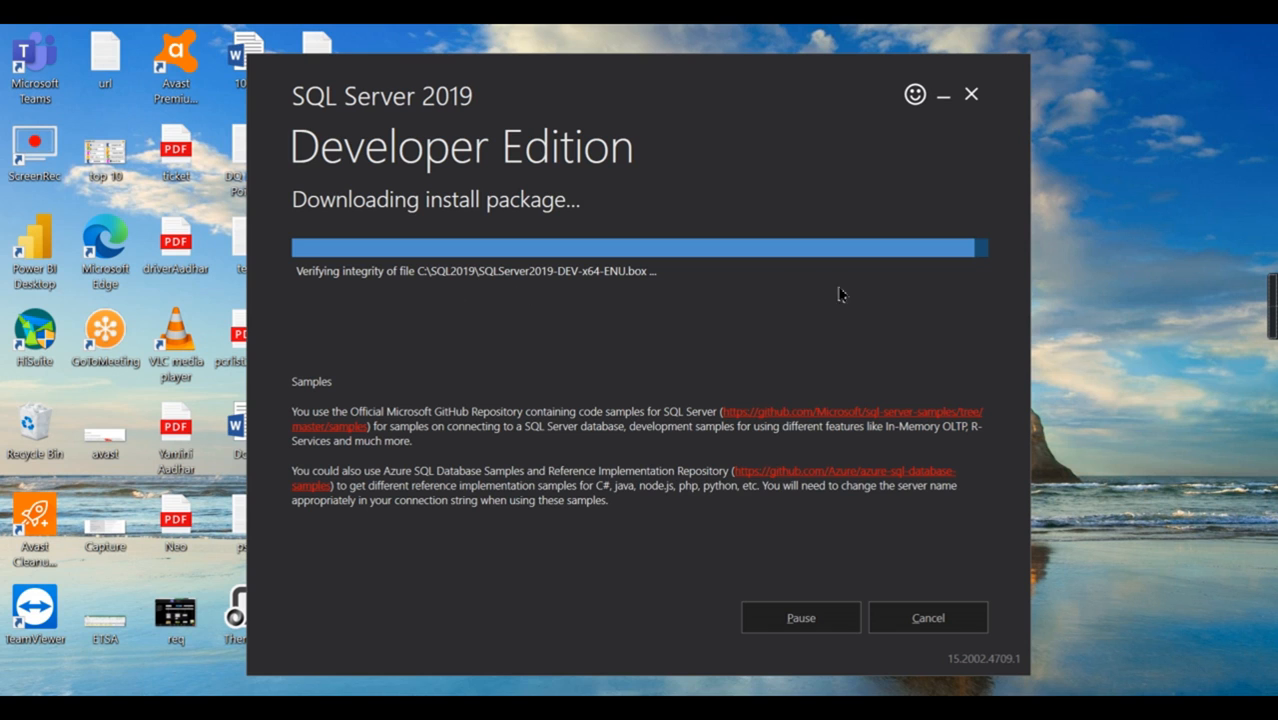
mouse_move(556, 292)
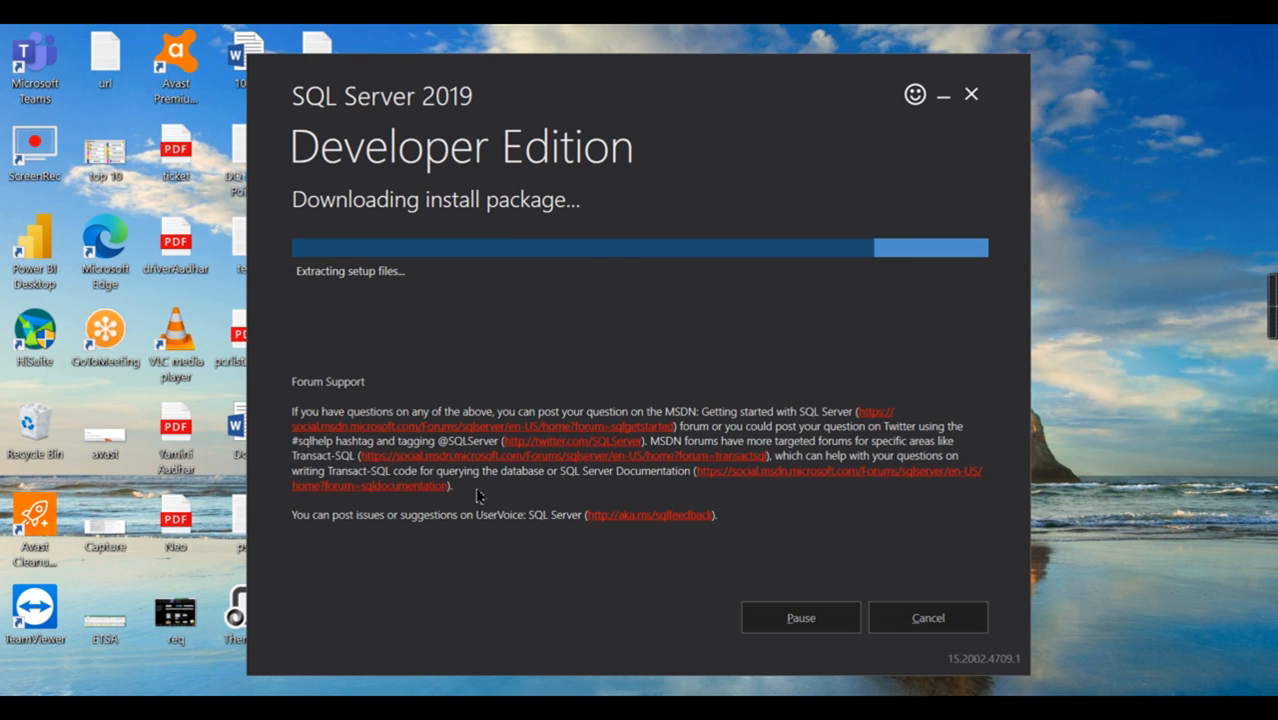
mouse_move(552, 308)
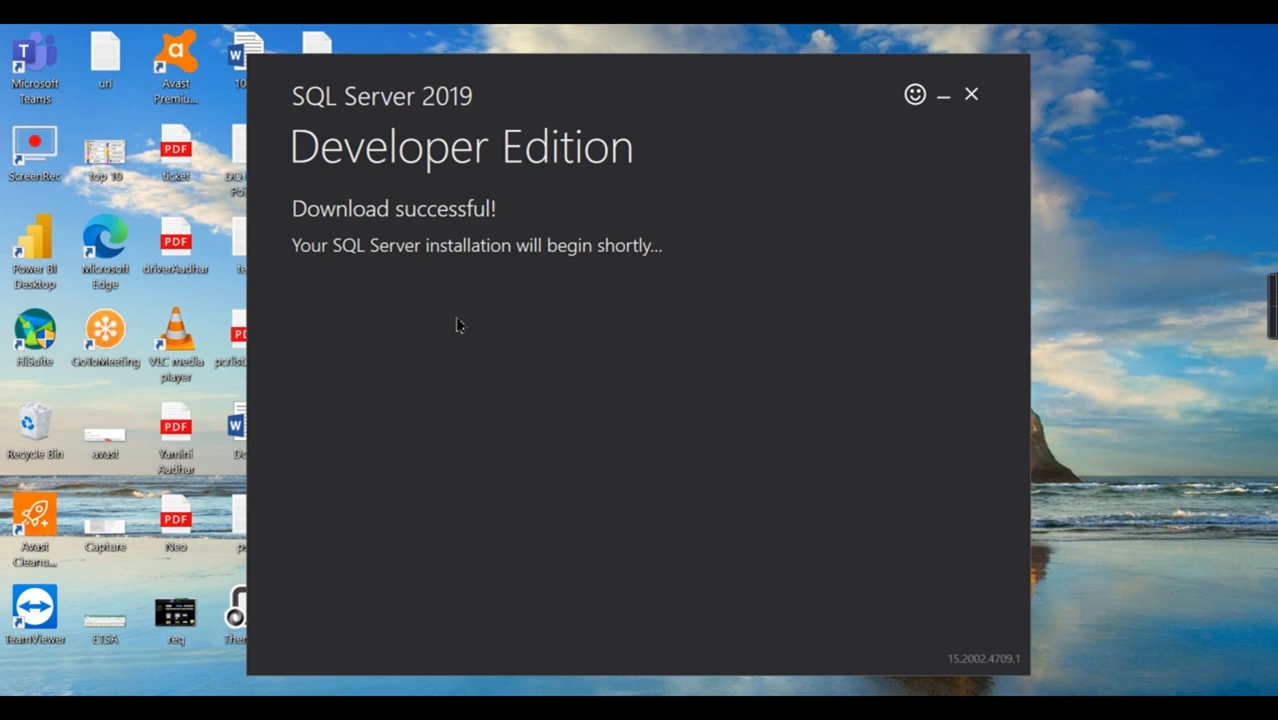
Bring up the Planning resources in SQL Server Installation Center.
left_click(970, 94)
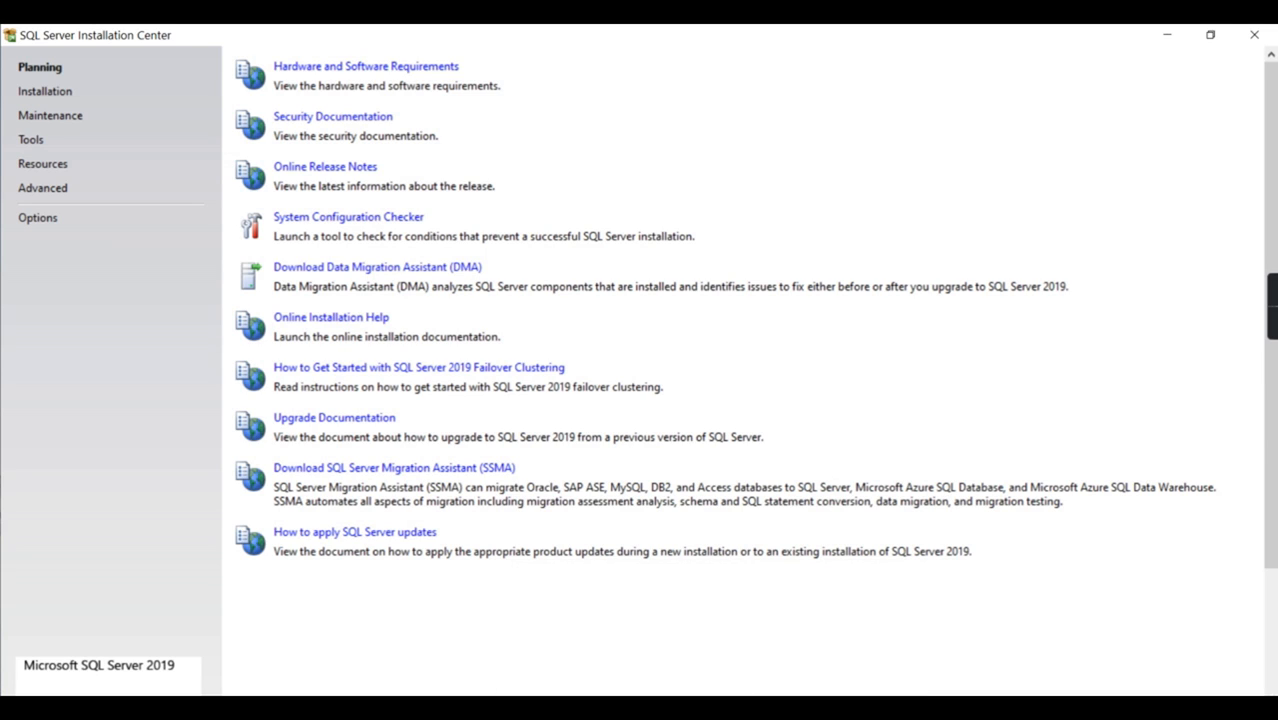
mouse_move(100, 72)
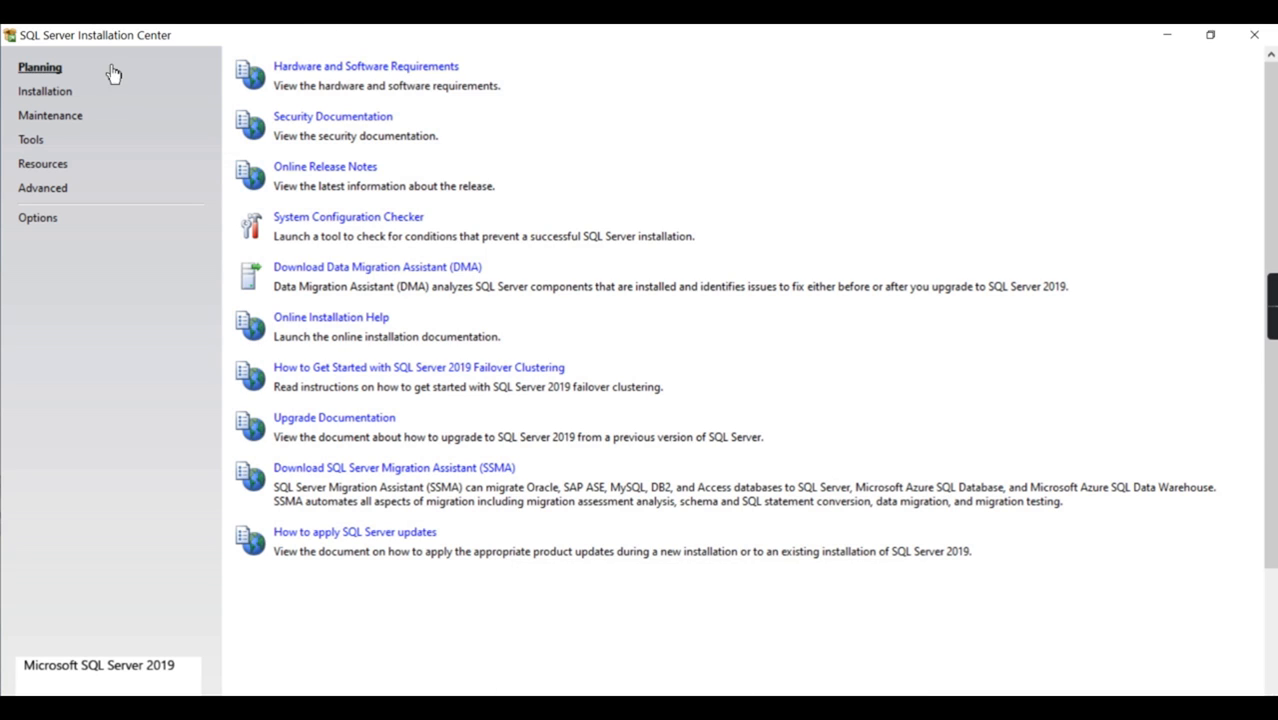
left_click(46, 88)
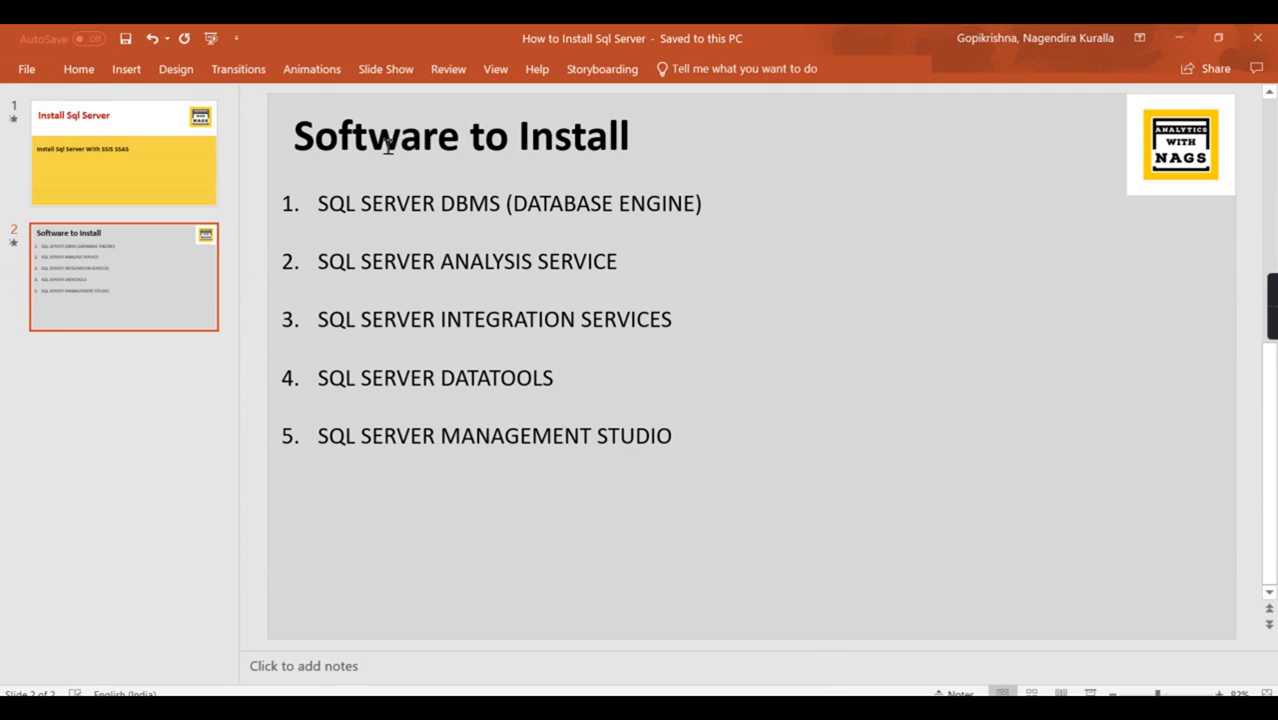
mouse_move(596, 206)
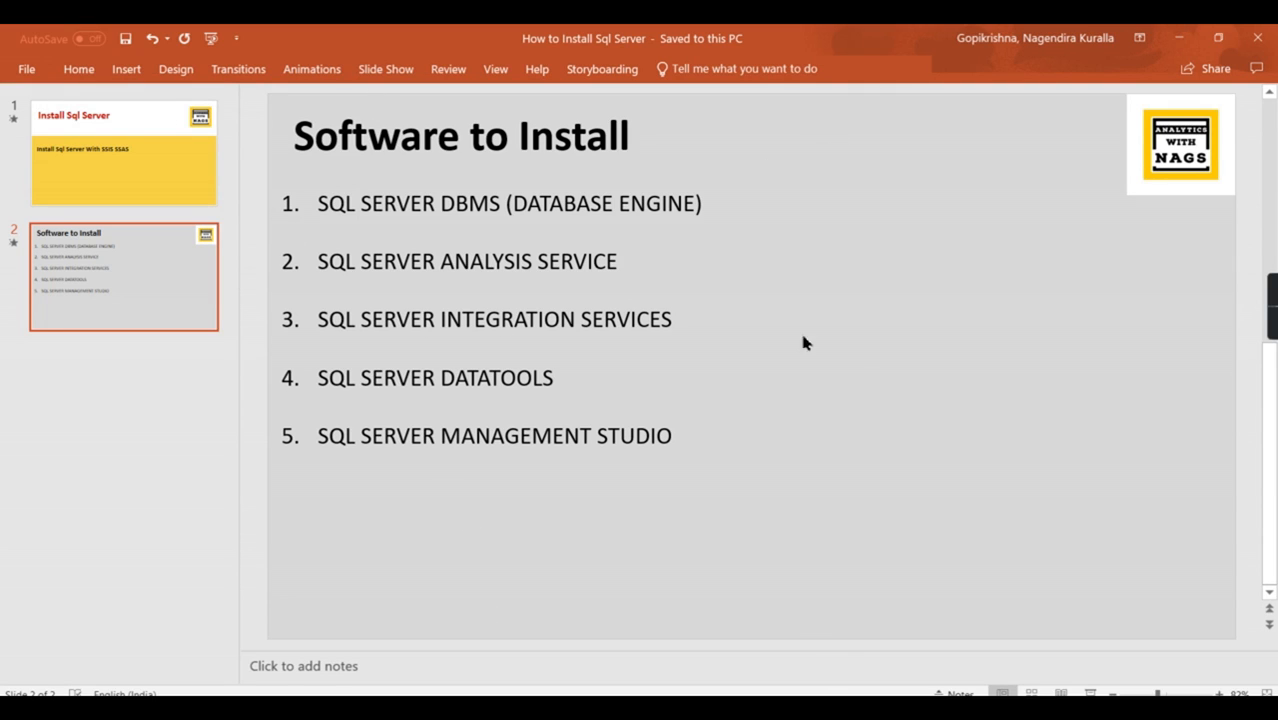
mouse_move(700, 318)
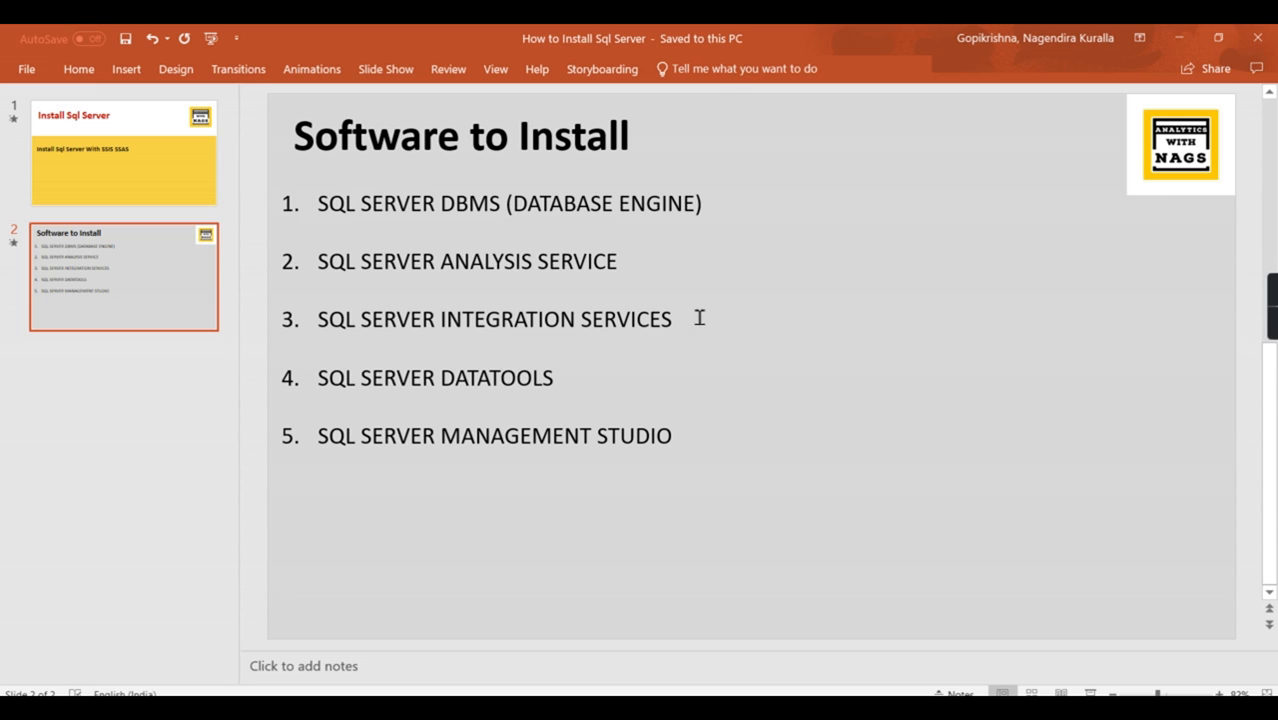
Show the 'Software to Install' slide listing the five SQL Server components.
left_click_drag(318, 204, 680, 320)
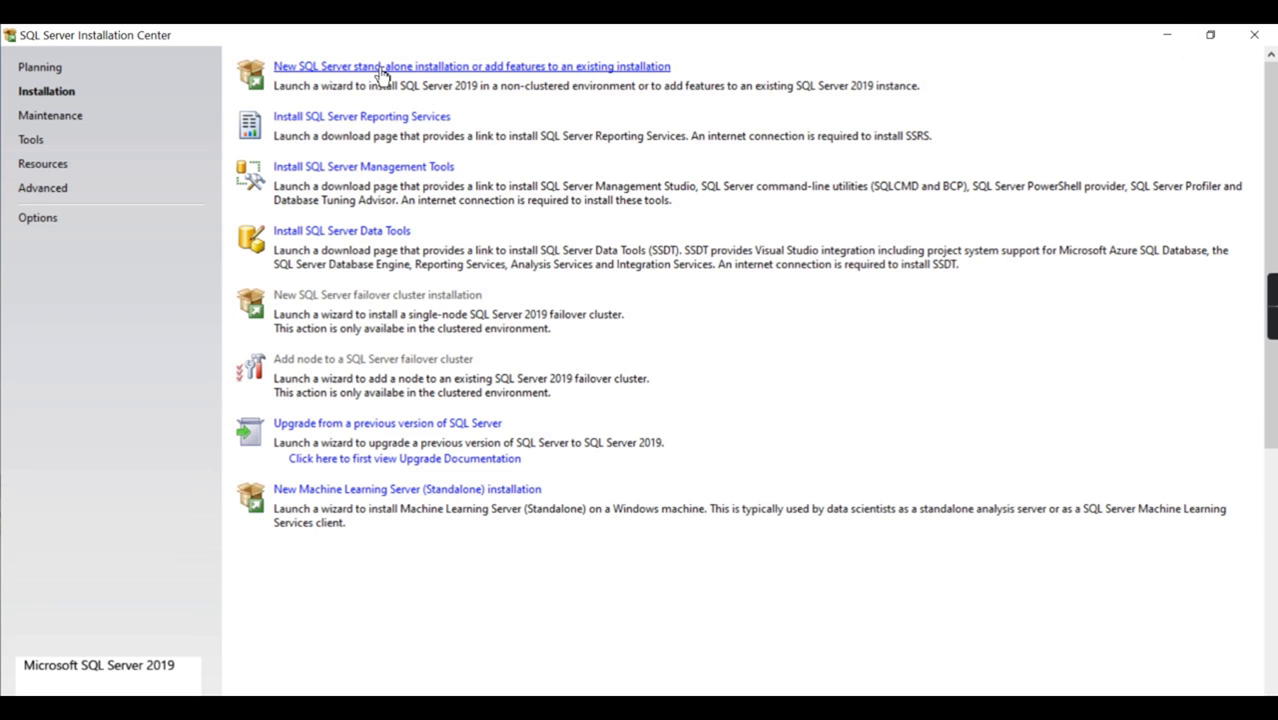
mouse_move(324, 184)
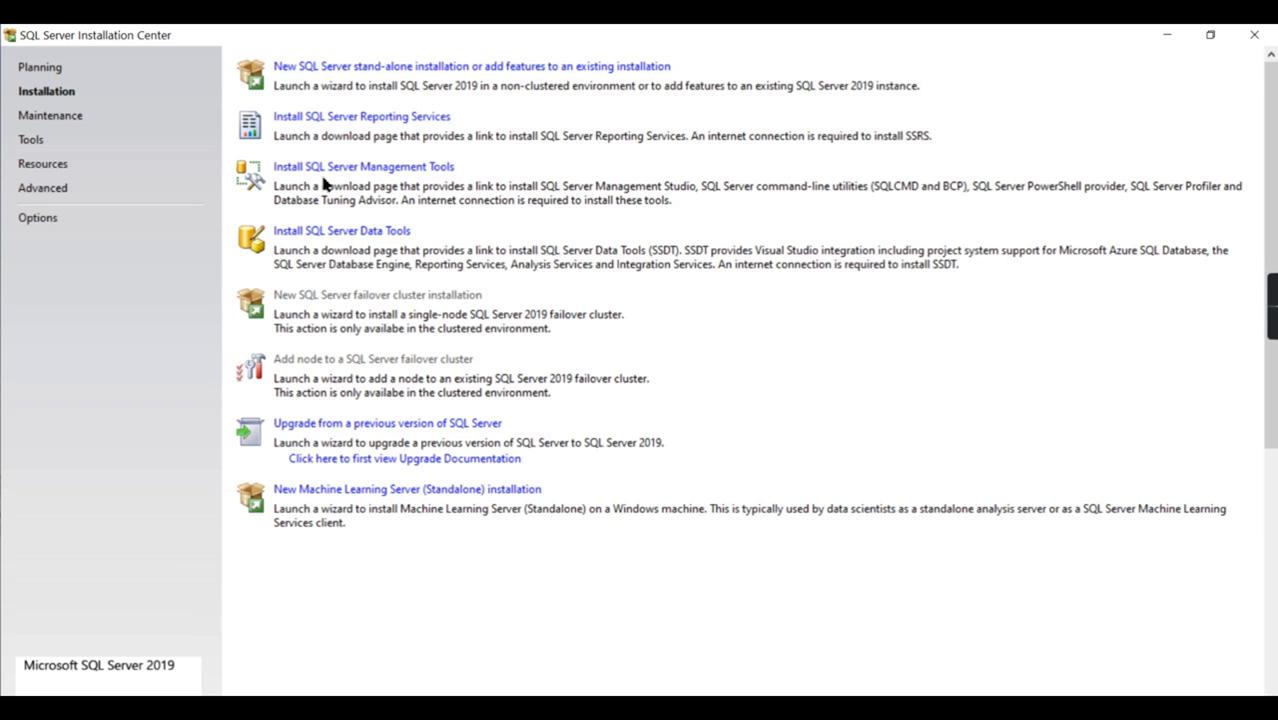
mouse_move(332, 188)
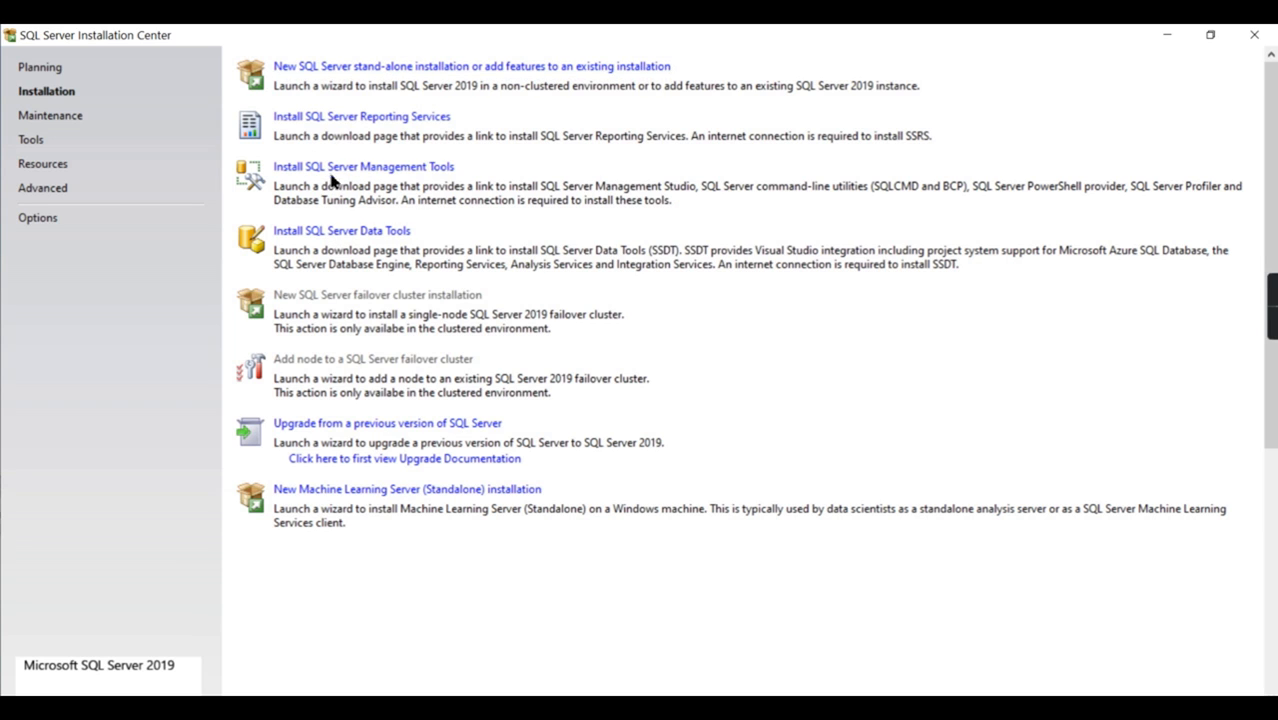
mouse_move(292, 252)
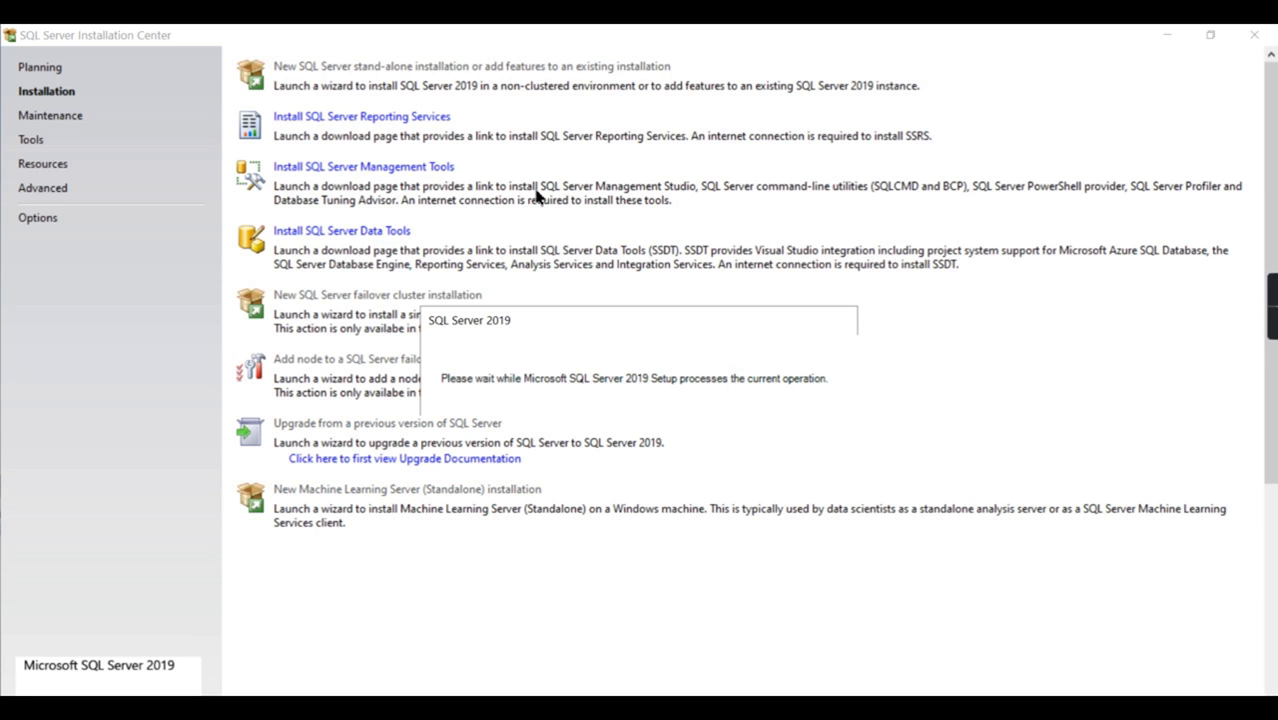
mouse_move(490, 220)
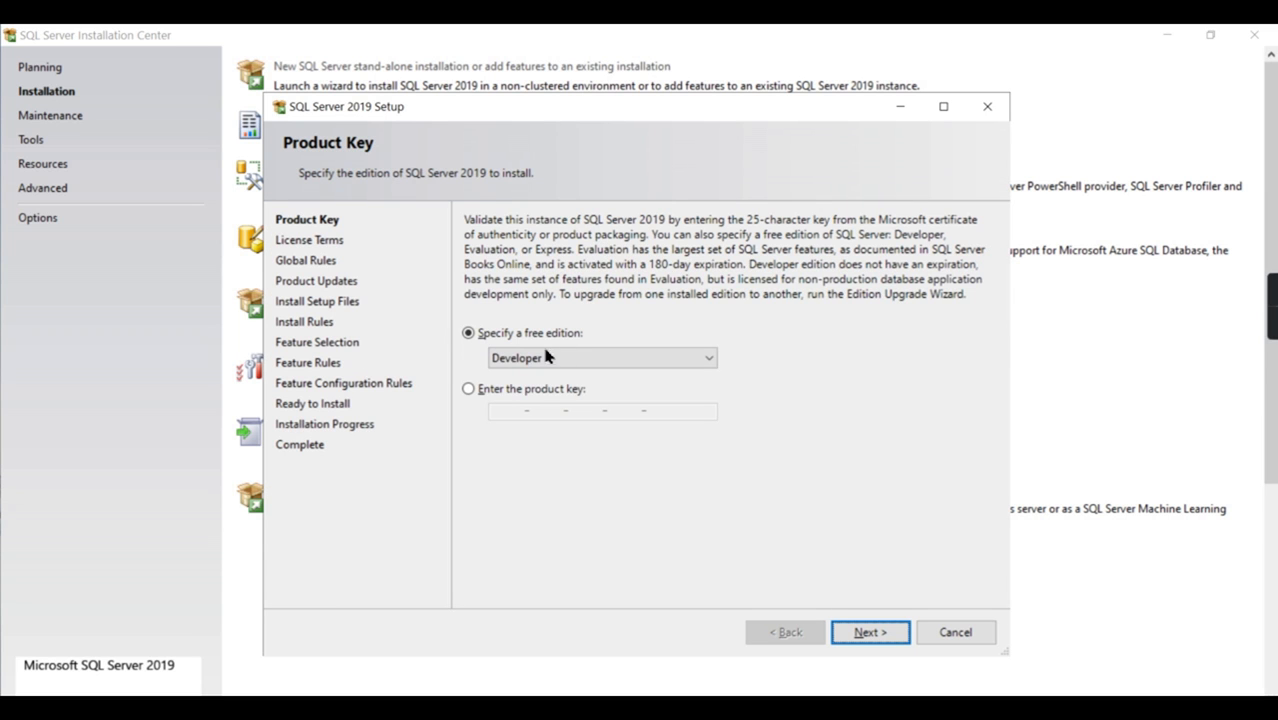
Keep the free Developer edition and continue past the product key step.
left_click(870, 632)
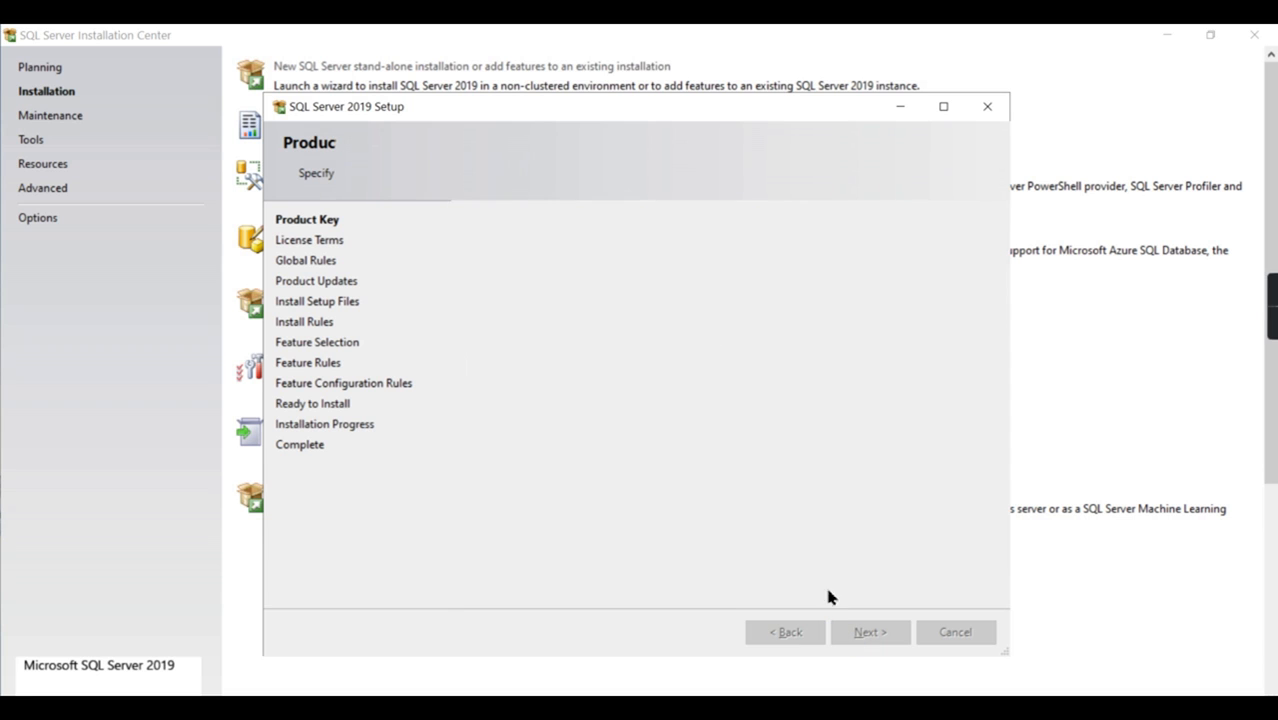
left_click(868, 632)
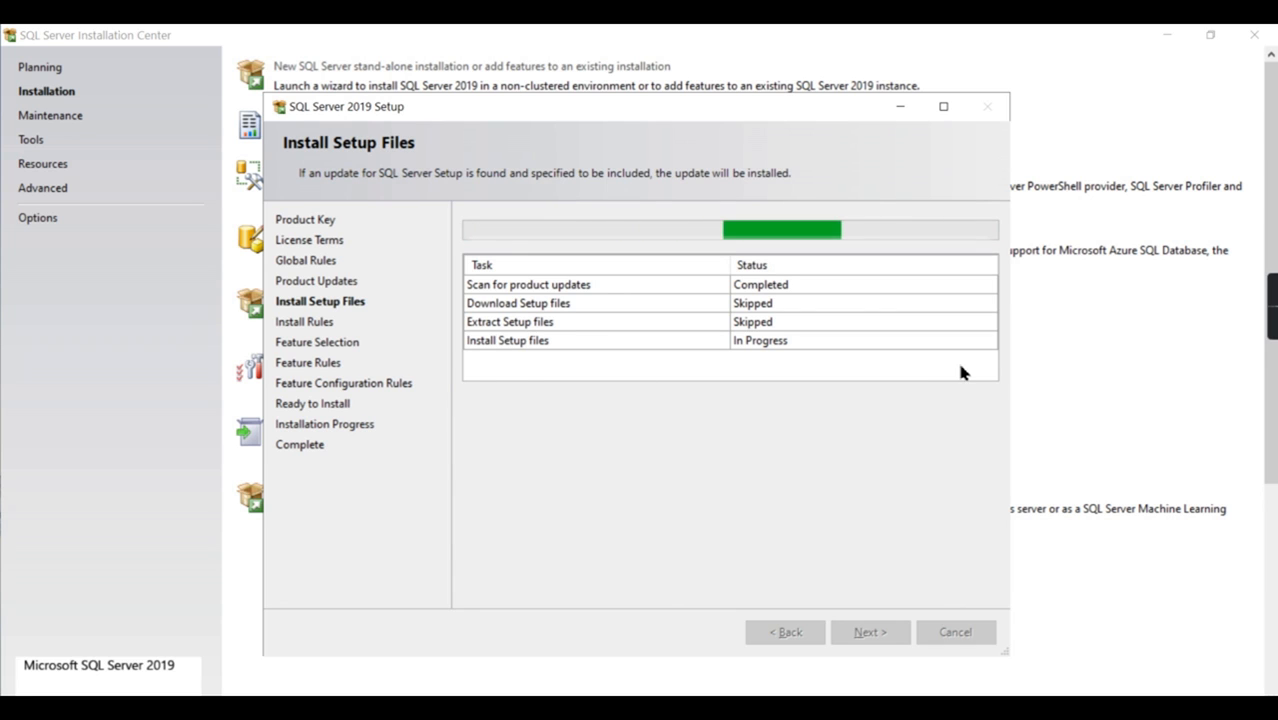
mouse_move(294, 342)
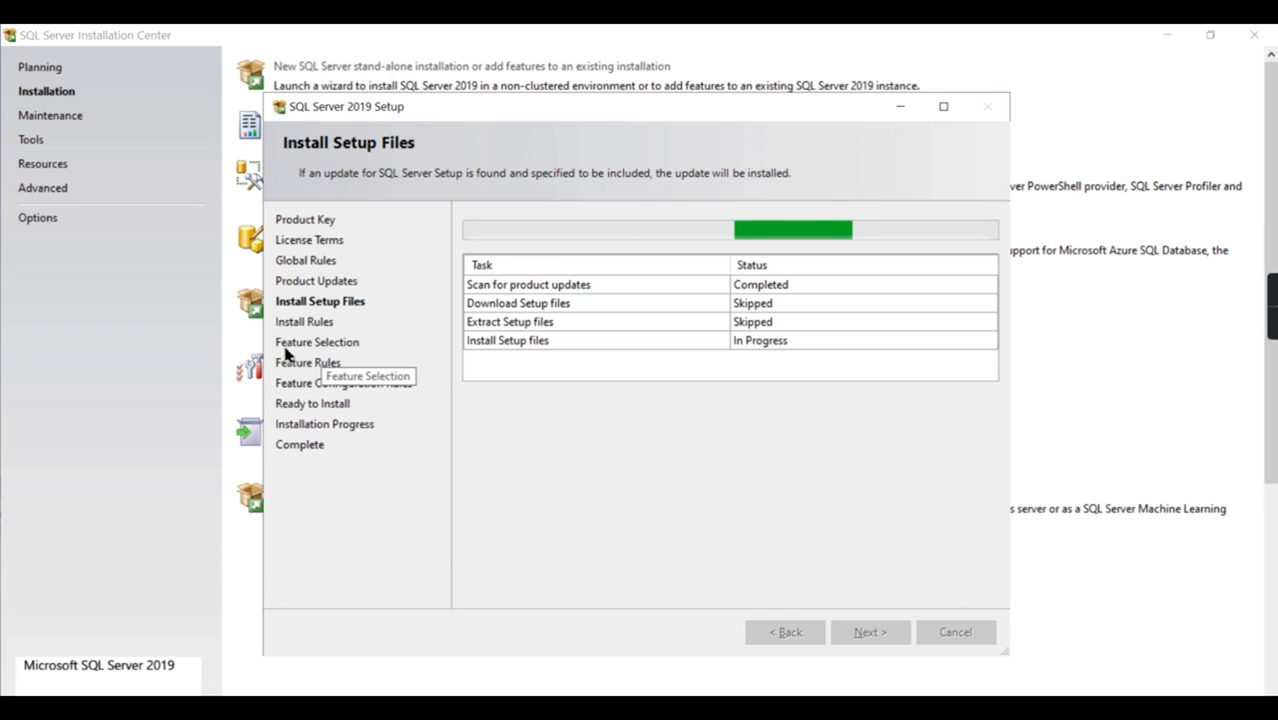
mouse_move(380, 348)
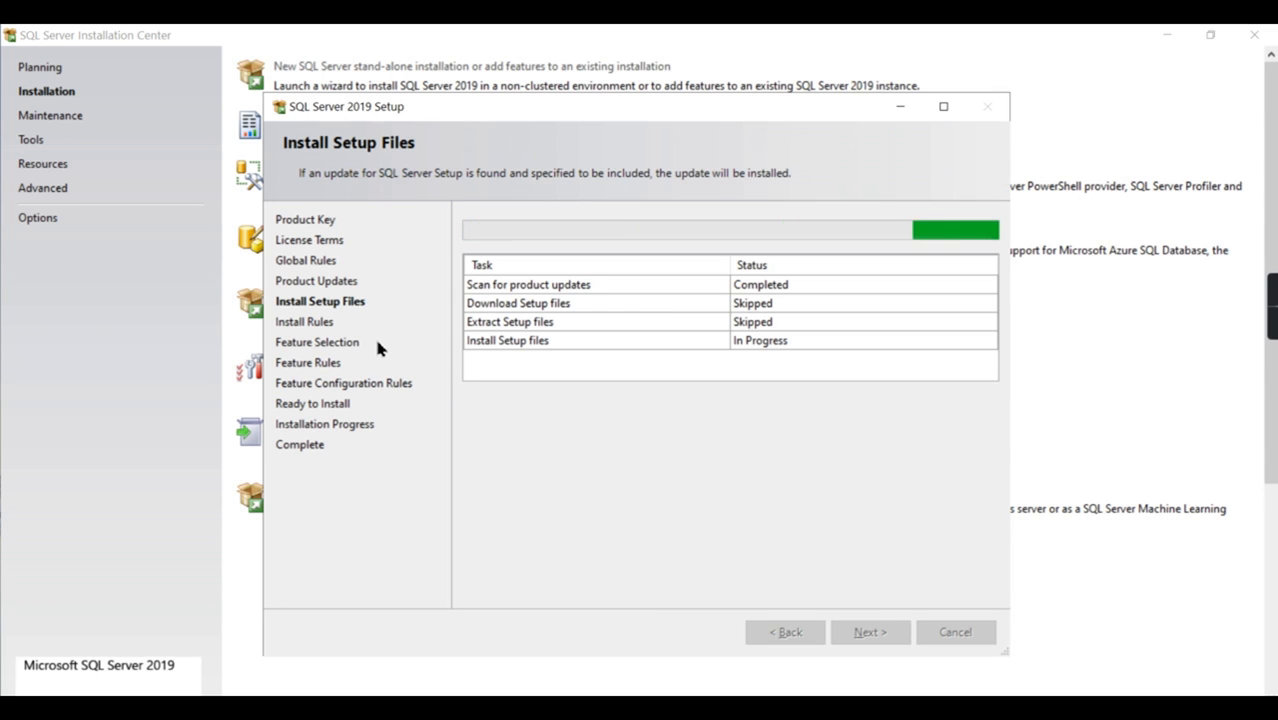
mouse_move(622, 442)
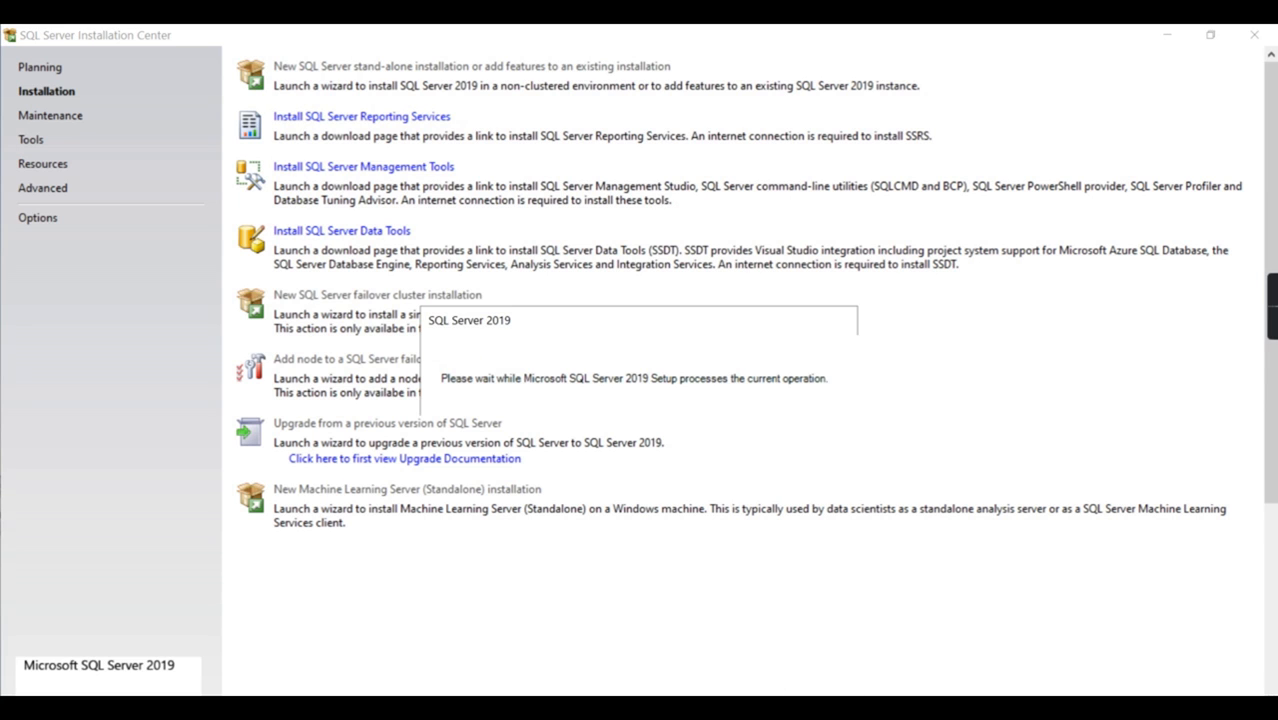
mouse_move(610, 380)
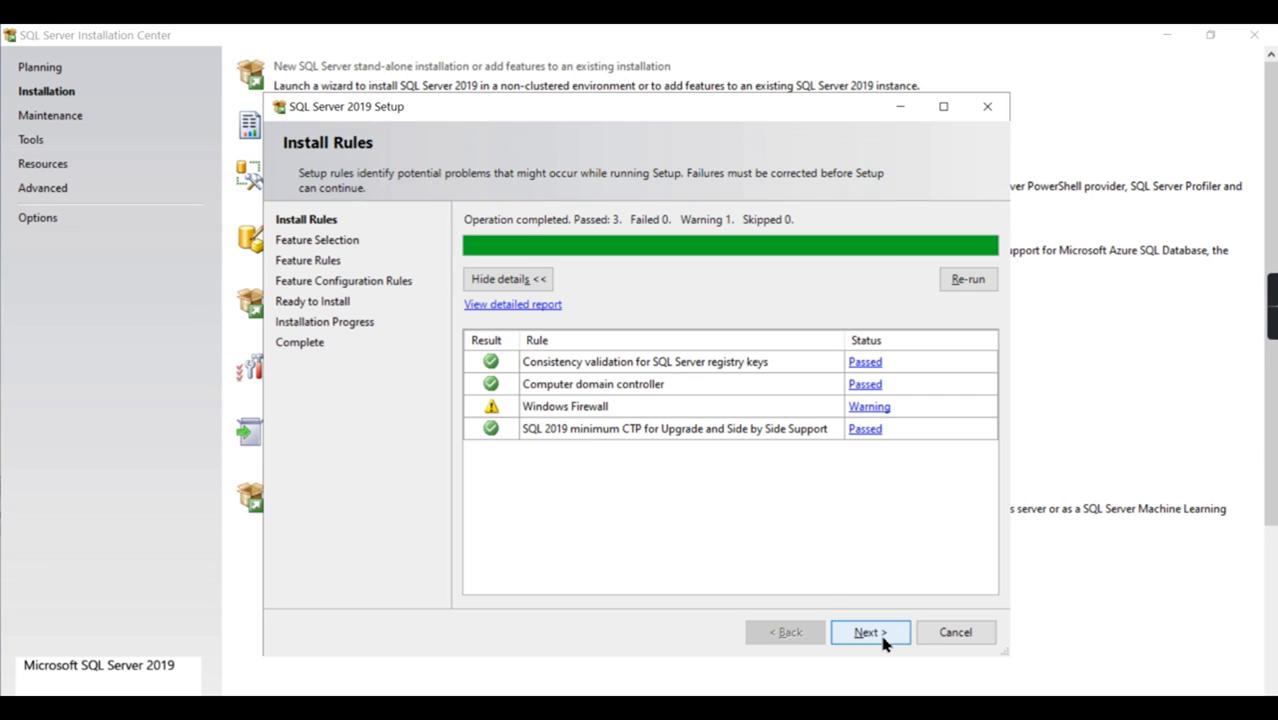
Continue past Install Rules (one Windows Firewall warning) to Feature Selection.
left_click(868, 632)
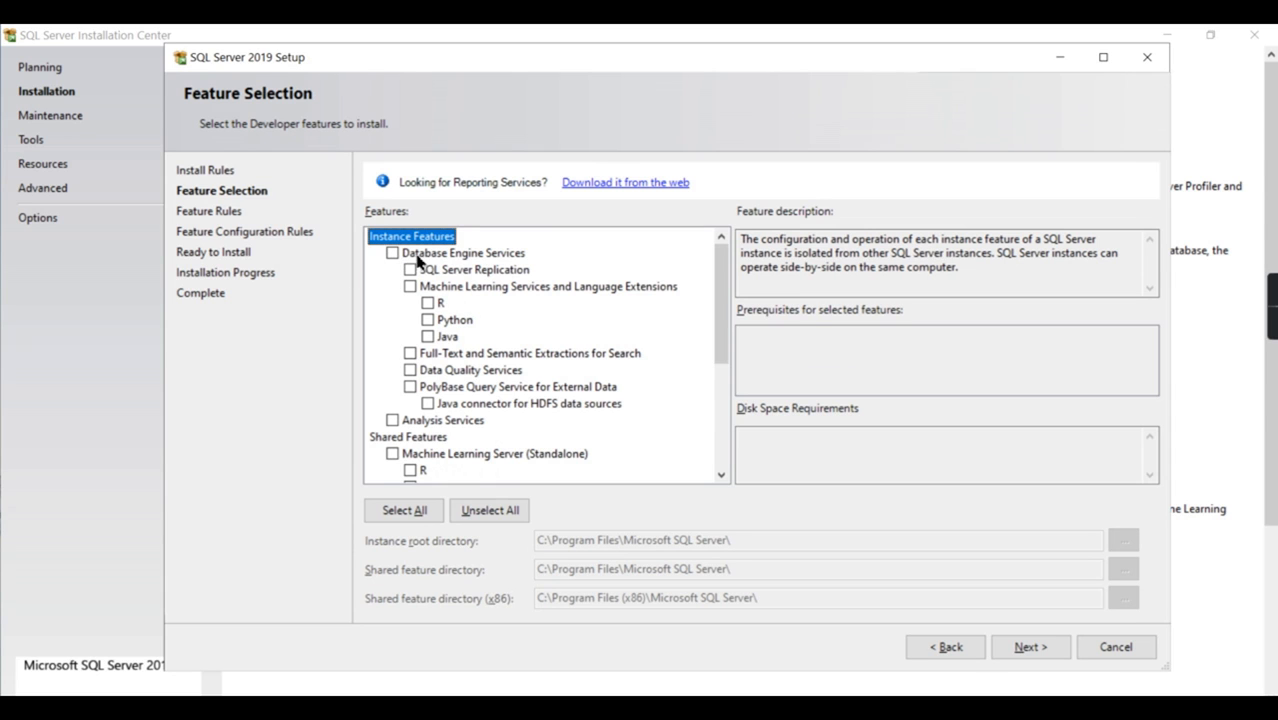
Select Database Engine Services, Analysis Services and Integration Services, then continue to Instance Configuration.
left_click(392, 252)
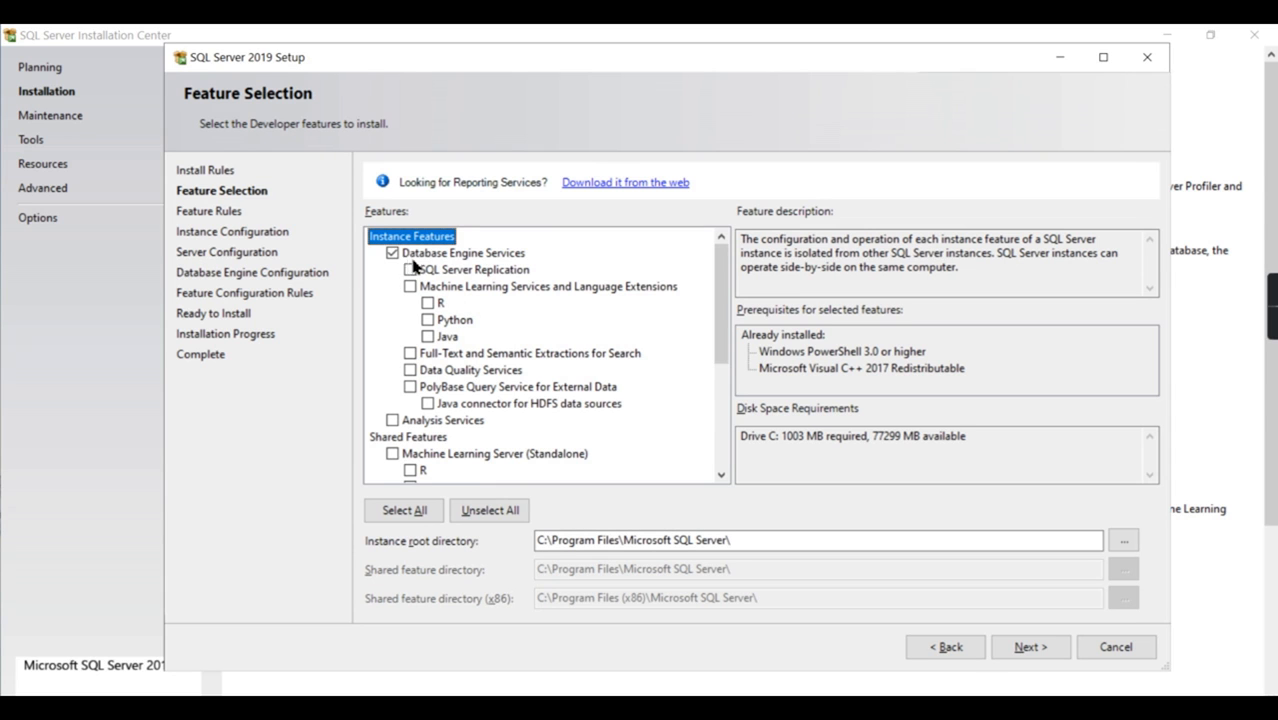
mouse_move(510, 270)
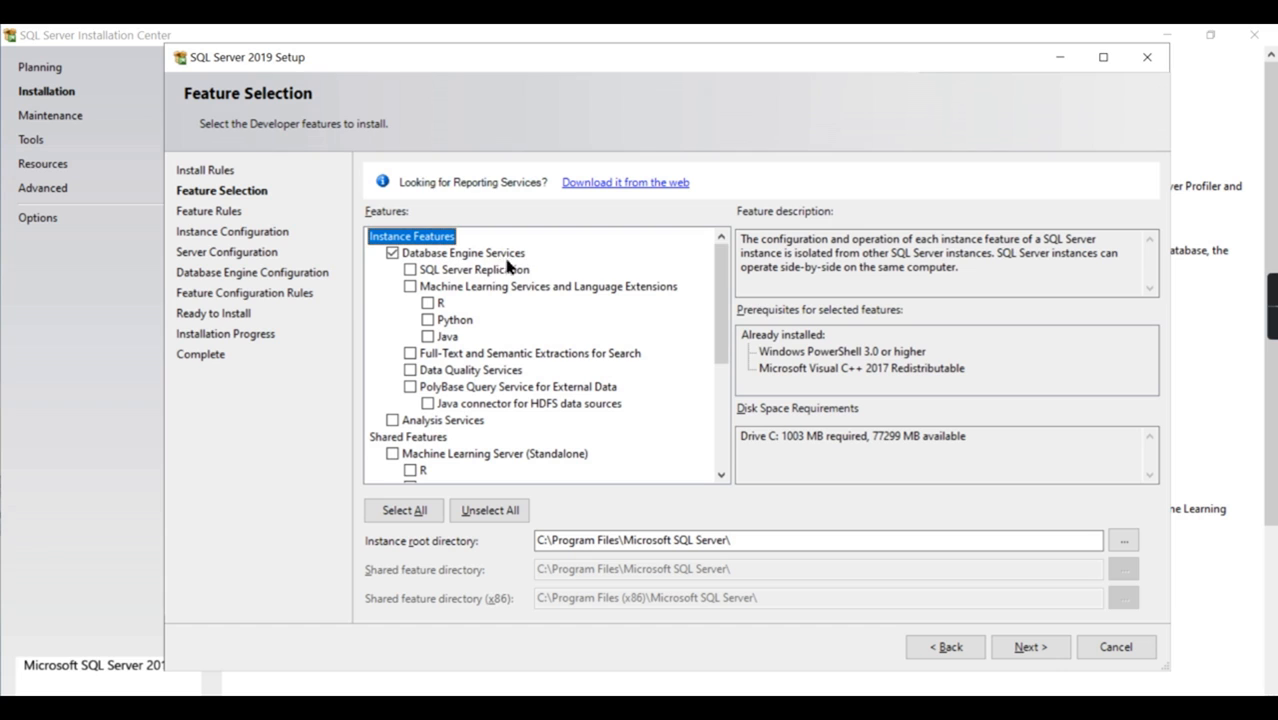
mouse_move(566, 296)
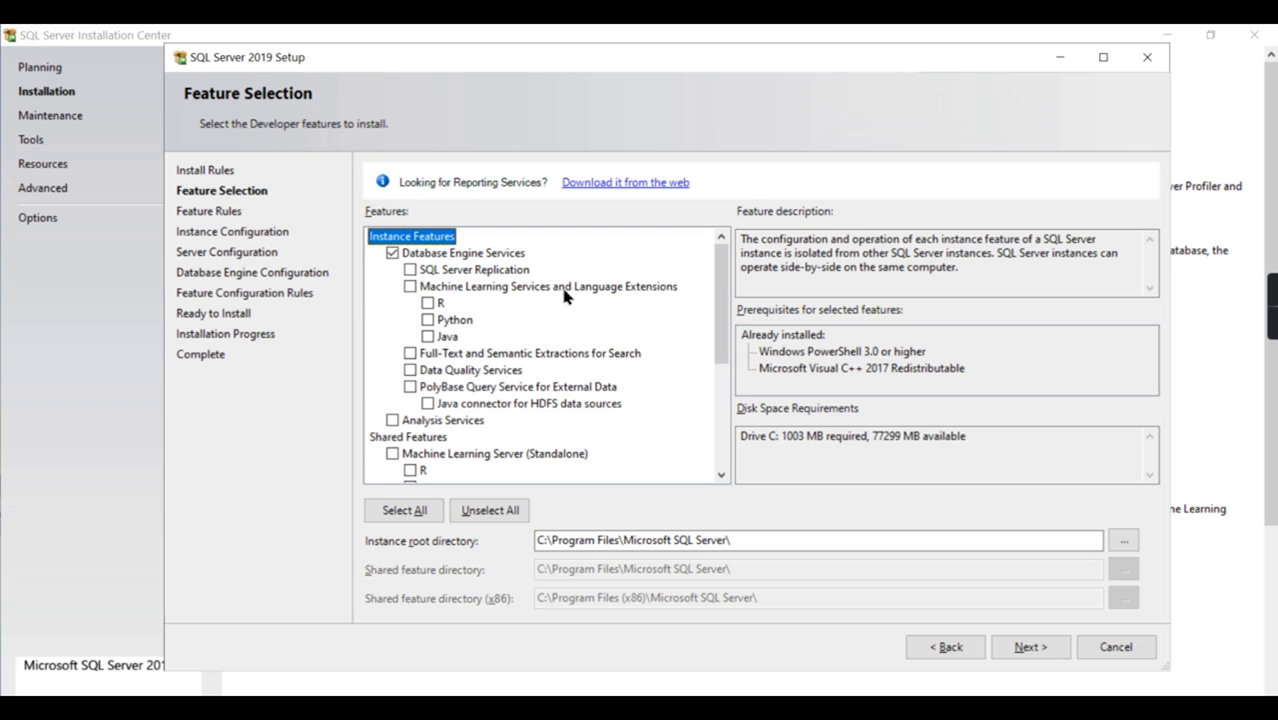
mouse_move(654, 304)
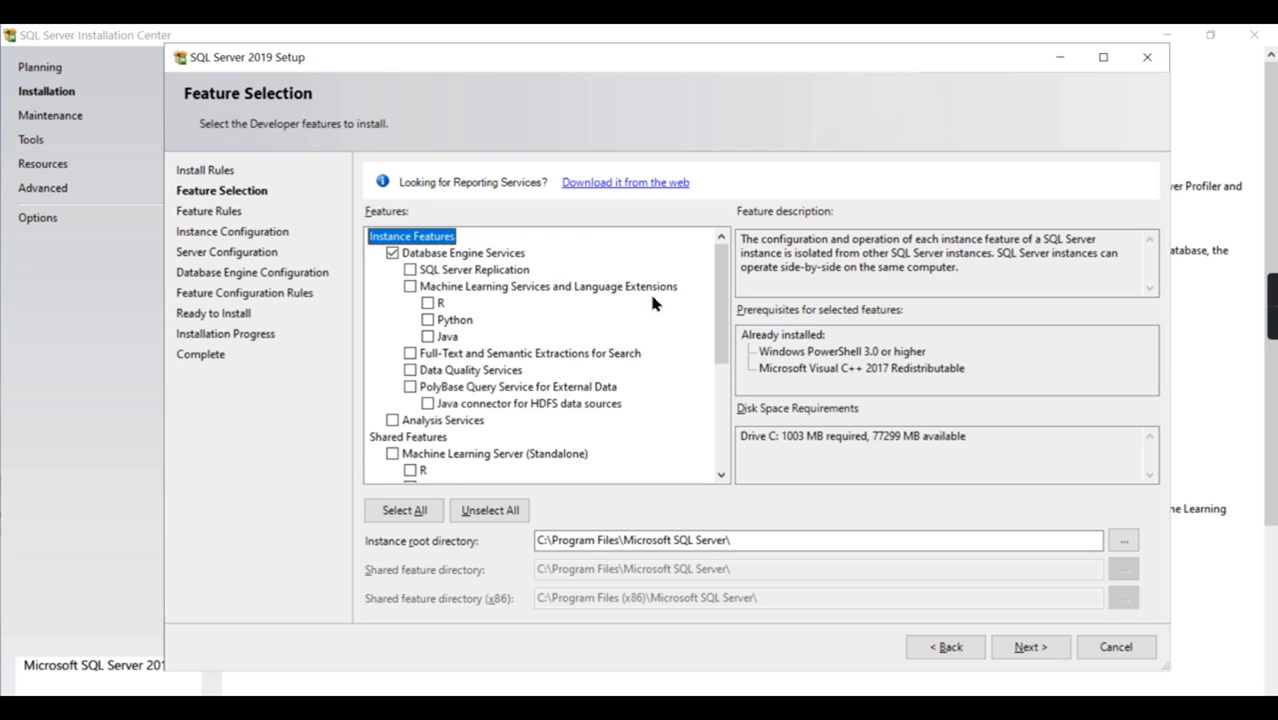
mouse_move(644, 298)
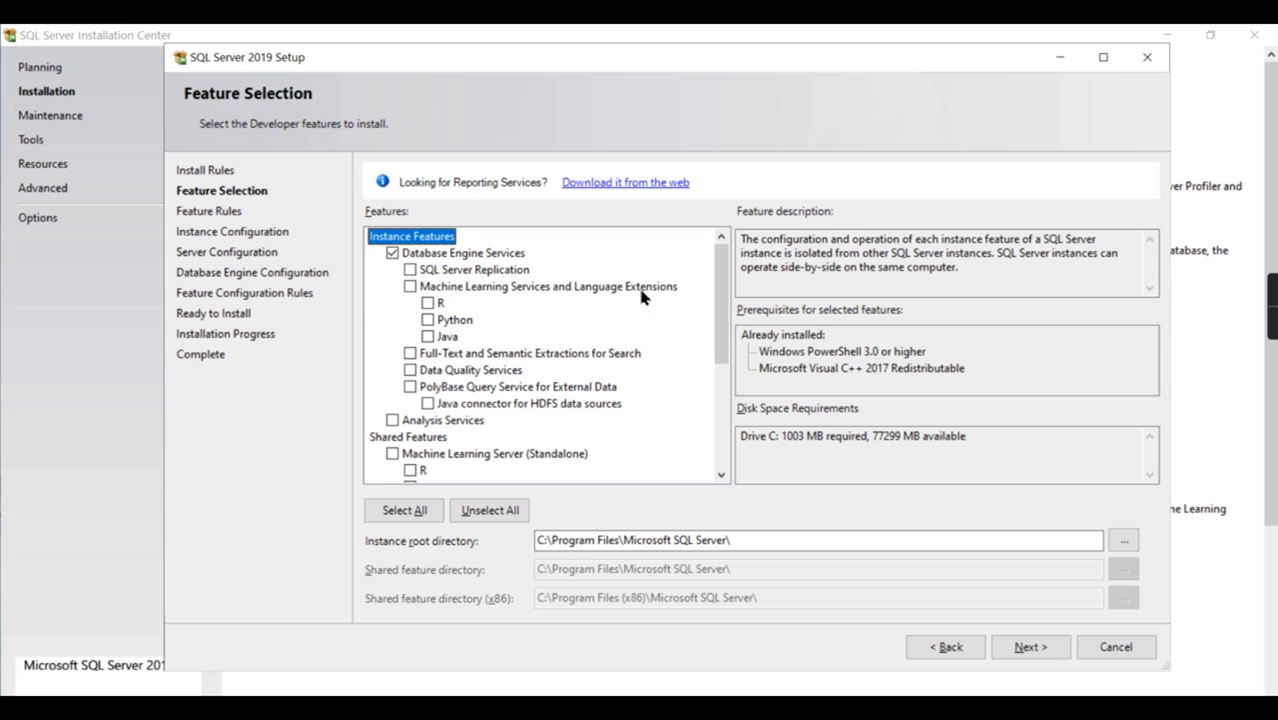
mouse_move(612, 284)
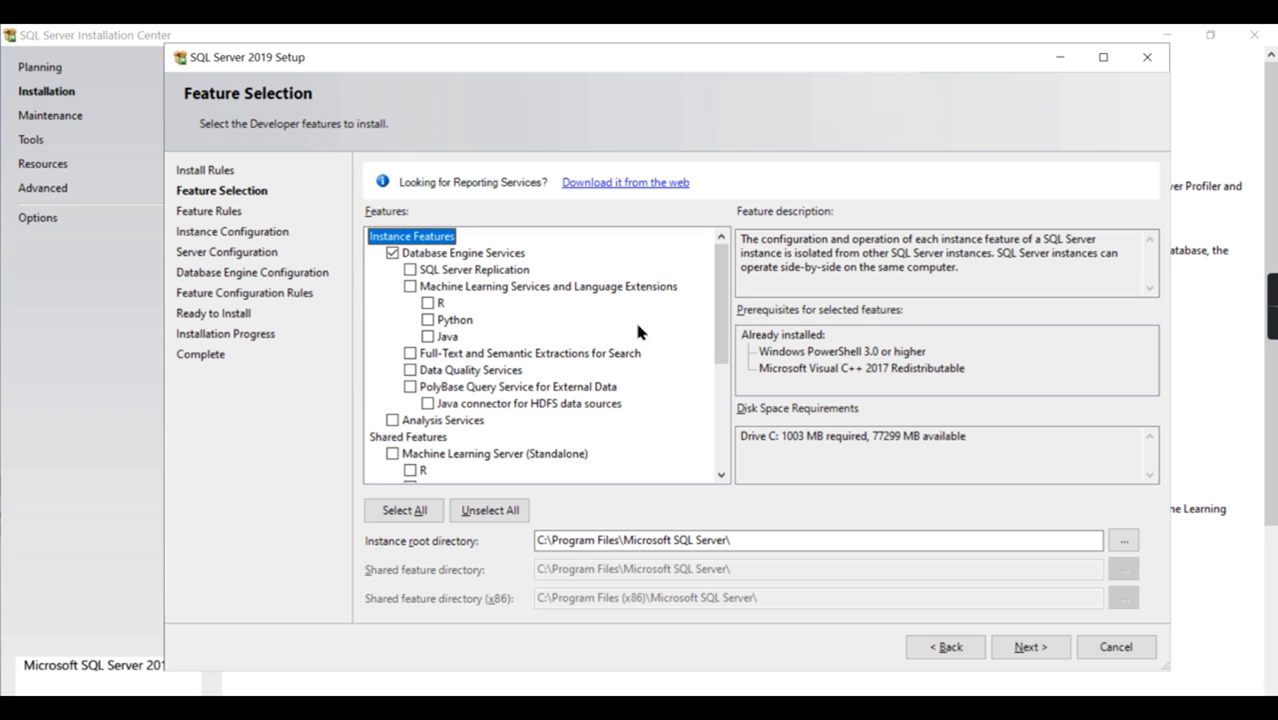
scroll("down", 3)
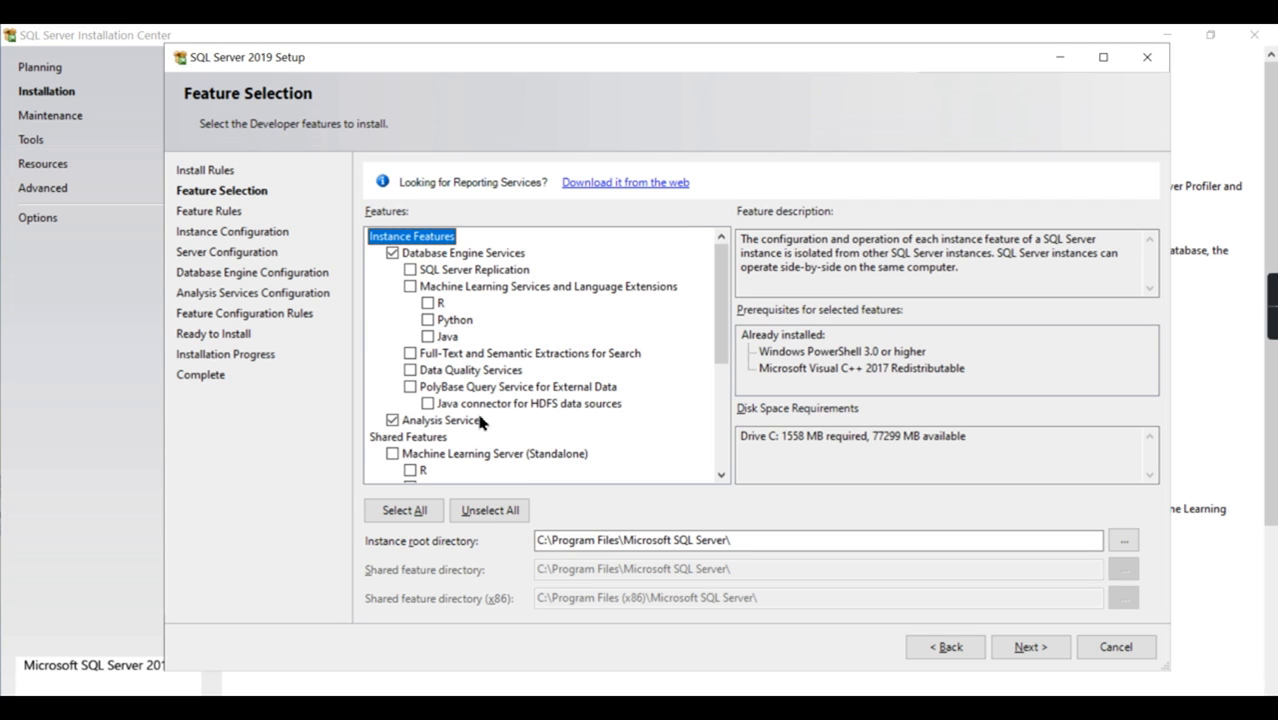
mouse_move(460, 436)
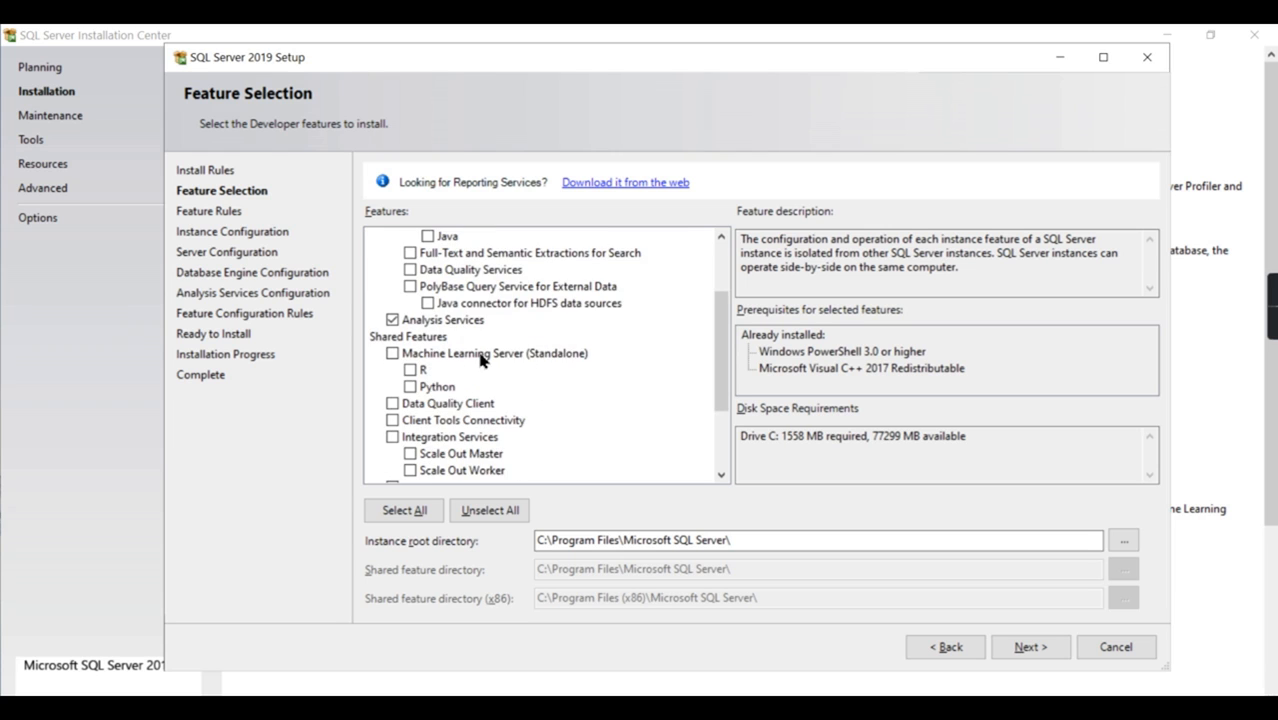
scroll("down", 3)
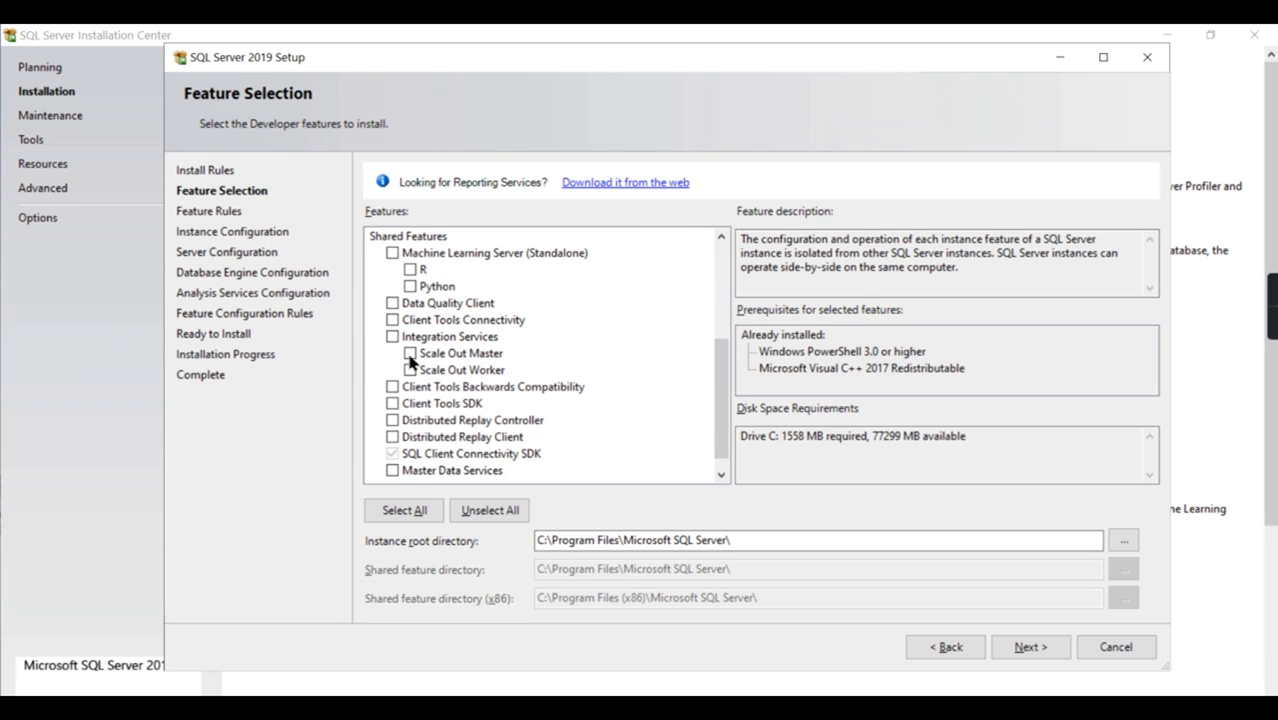
mouse_move(392, 342)
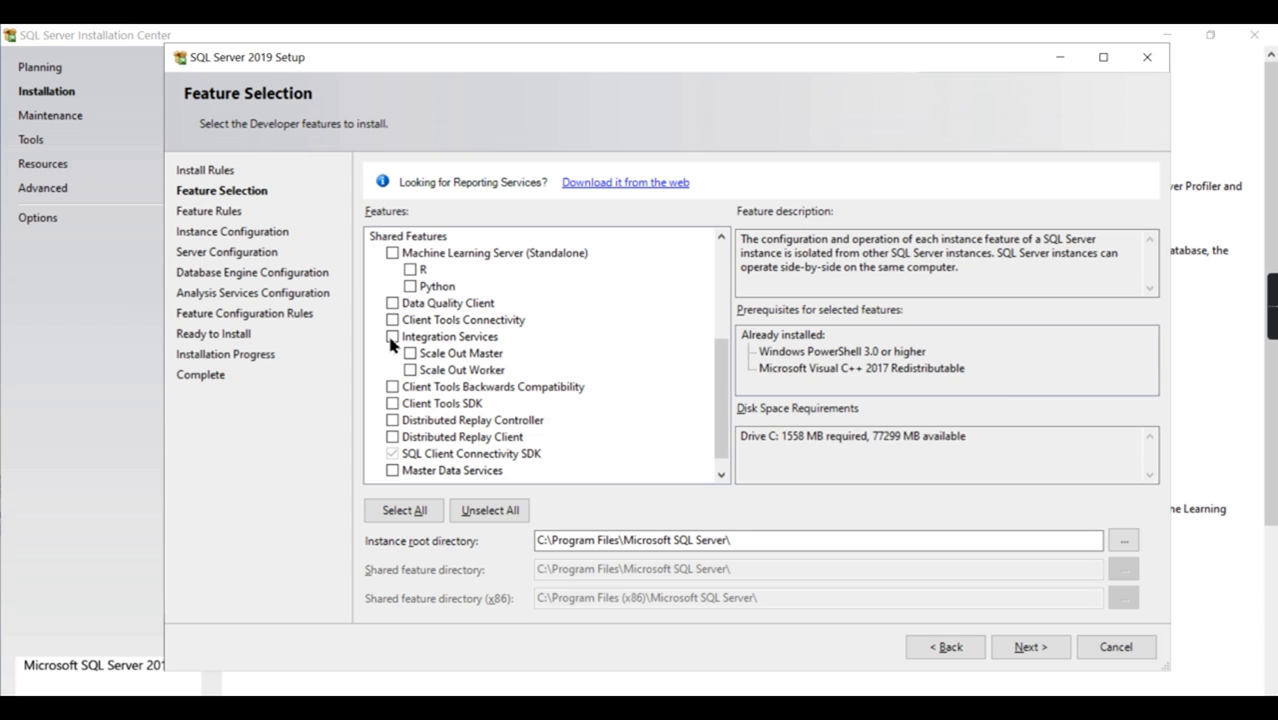
left_click(392, 336)
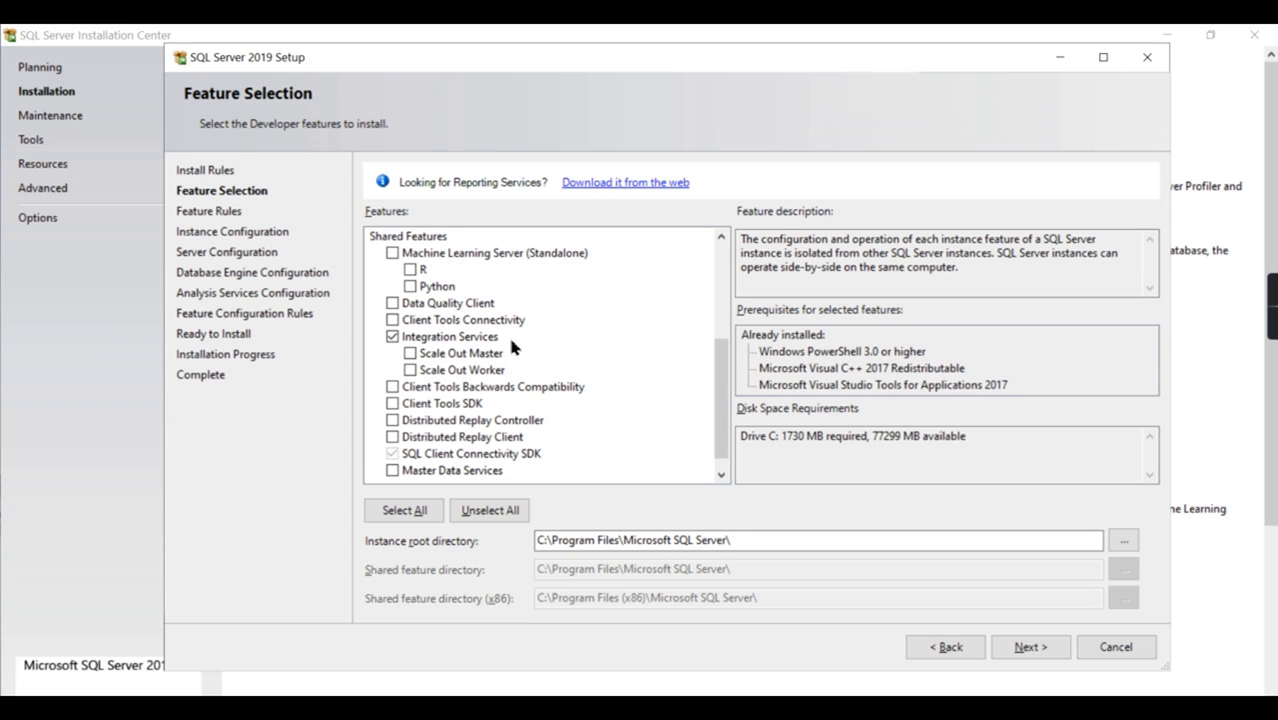
mouse_move(410, 370)
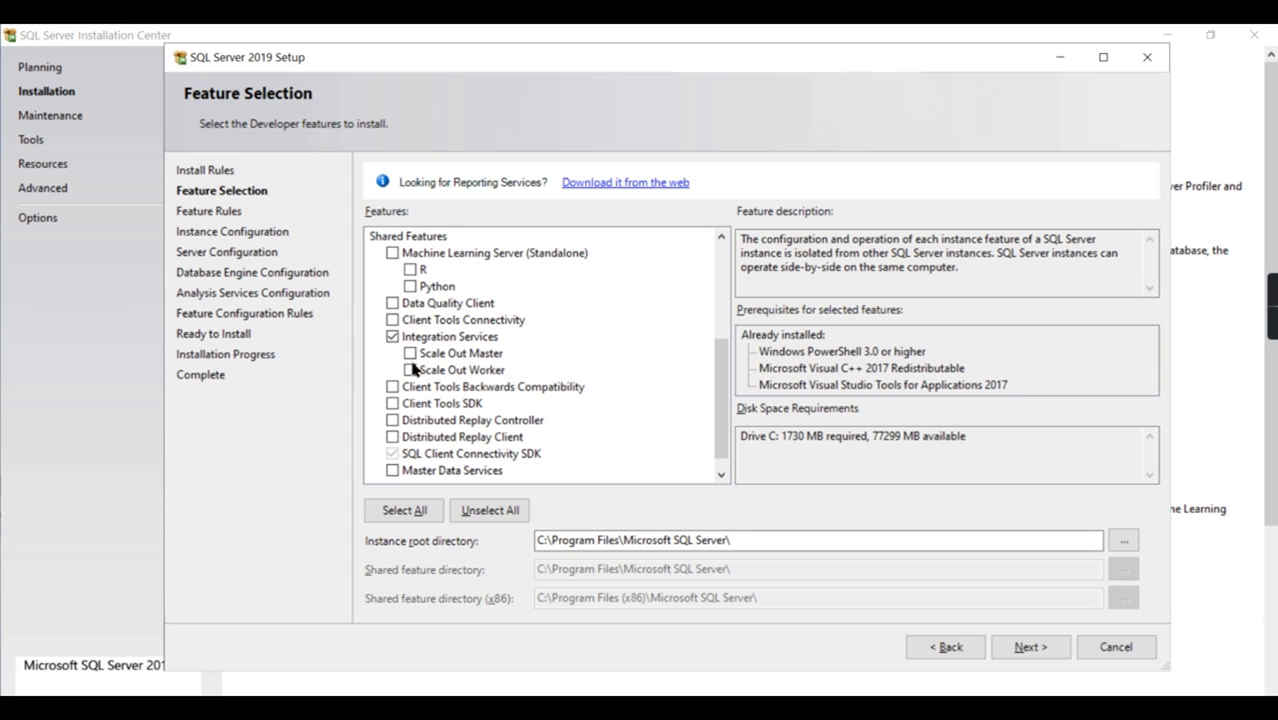
scroll("down", 3)
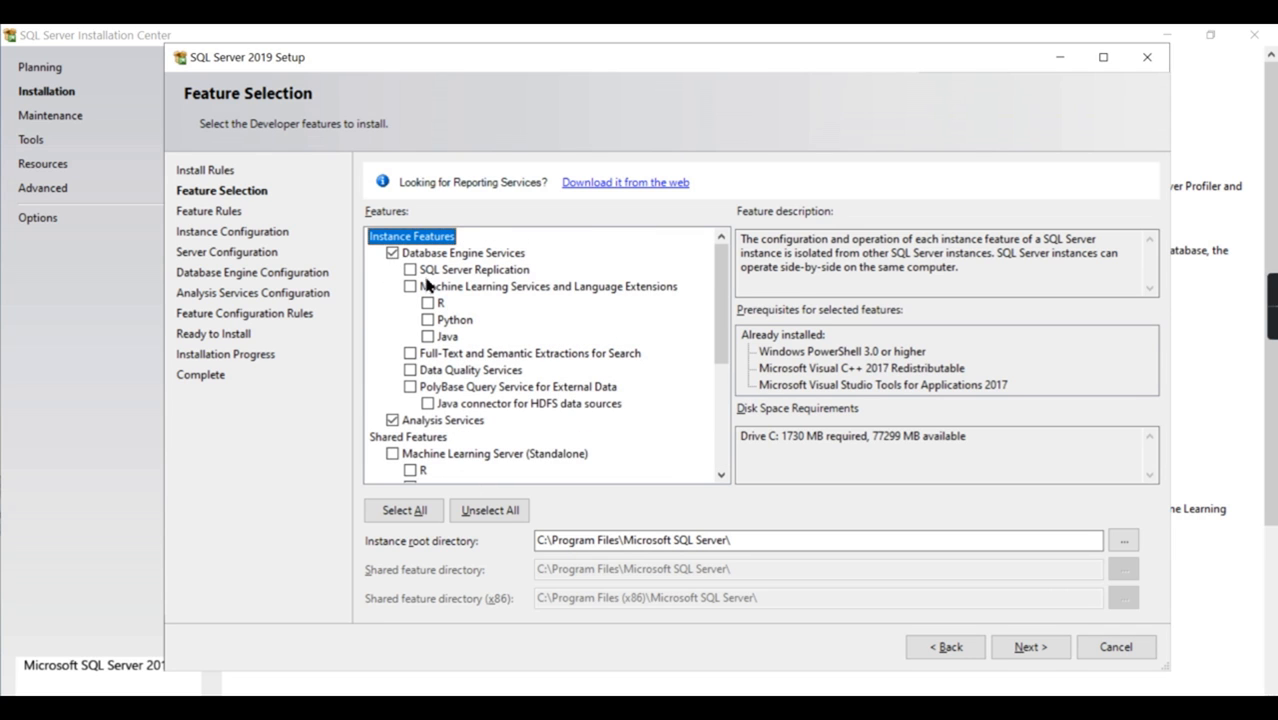
scroll("down", 3)
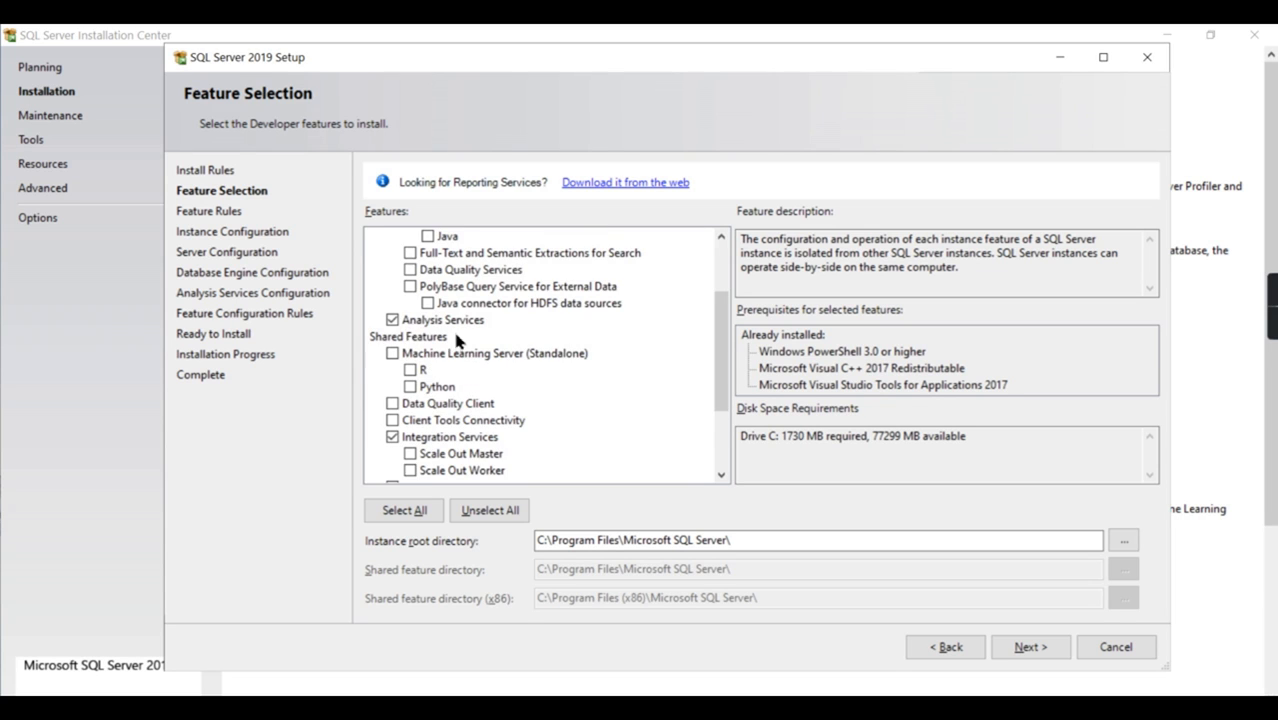
scroll("down", 3)
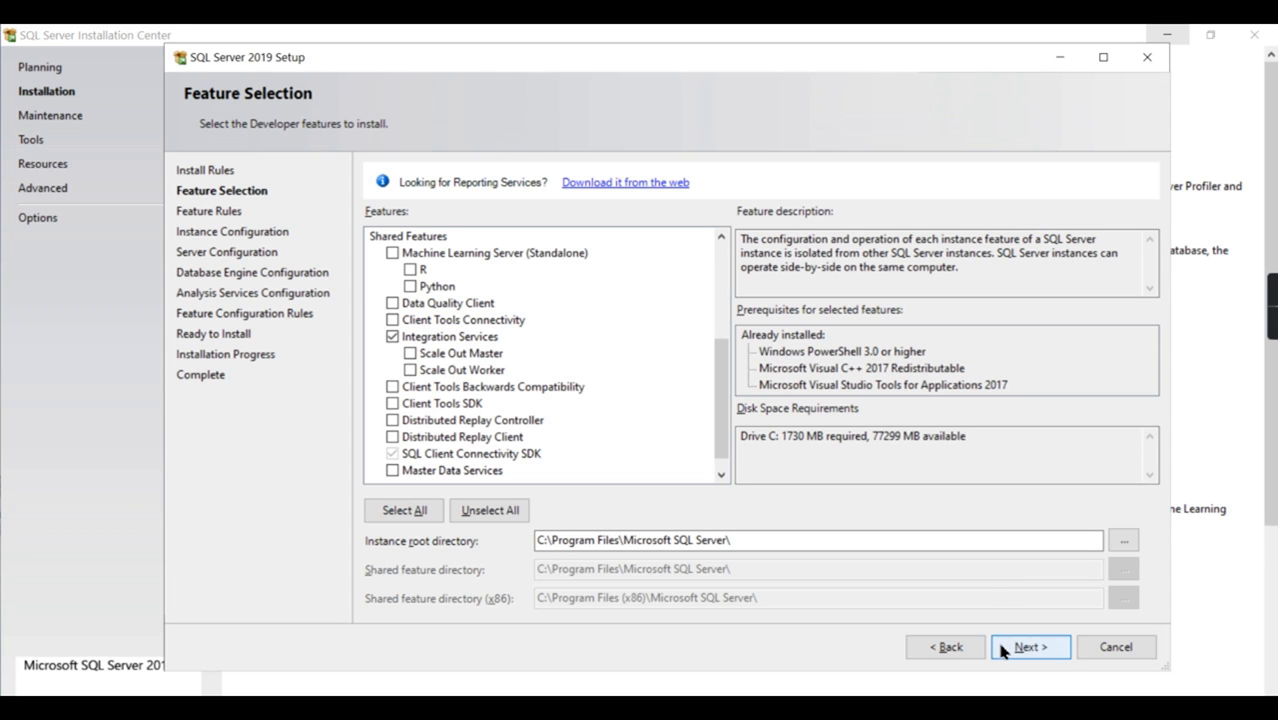
left_click(1024, 648)
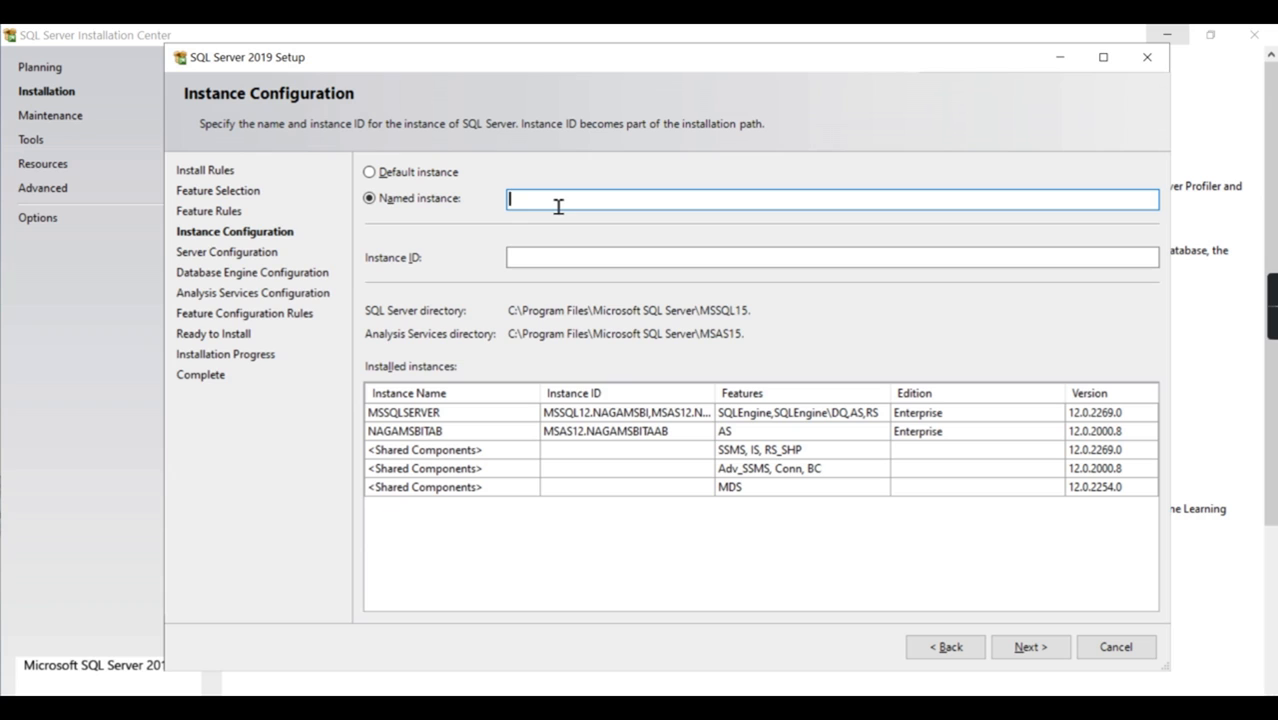
Name the new instance NAGASQL2019 and continue past Instance Configuration.
type("NAGA")
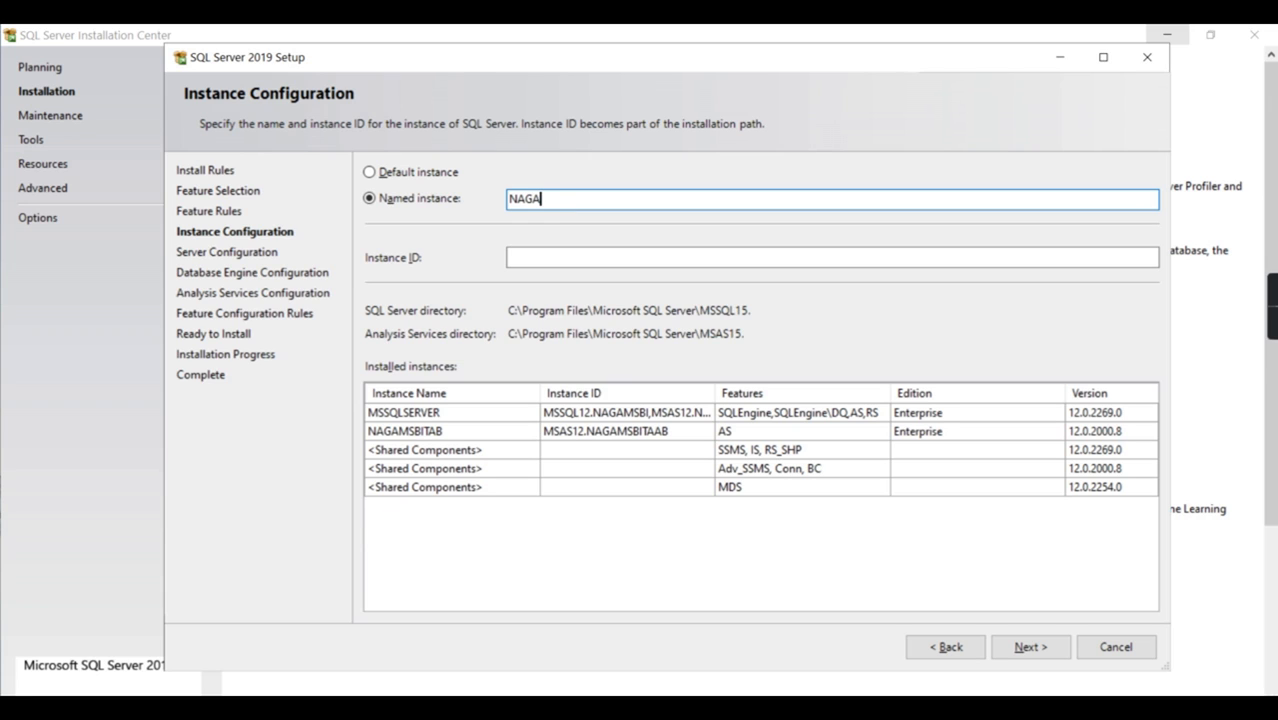
type("2")
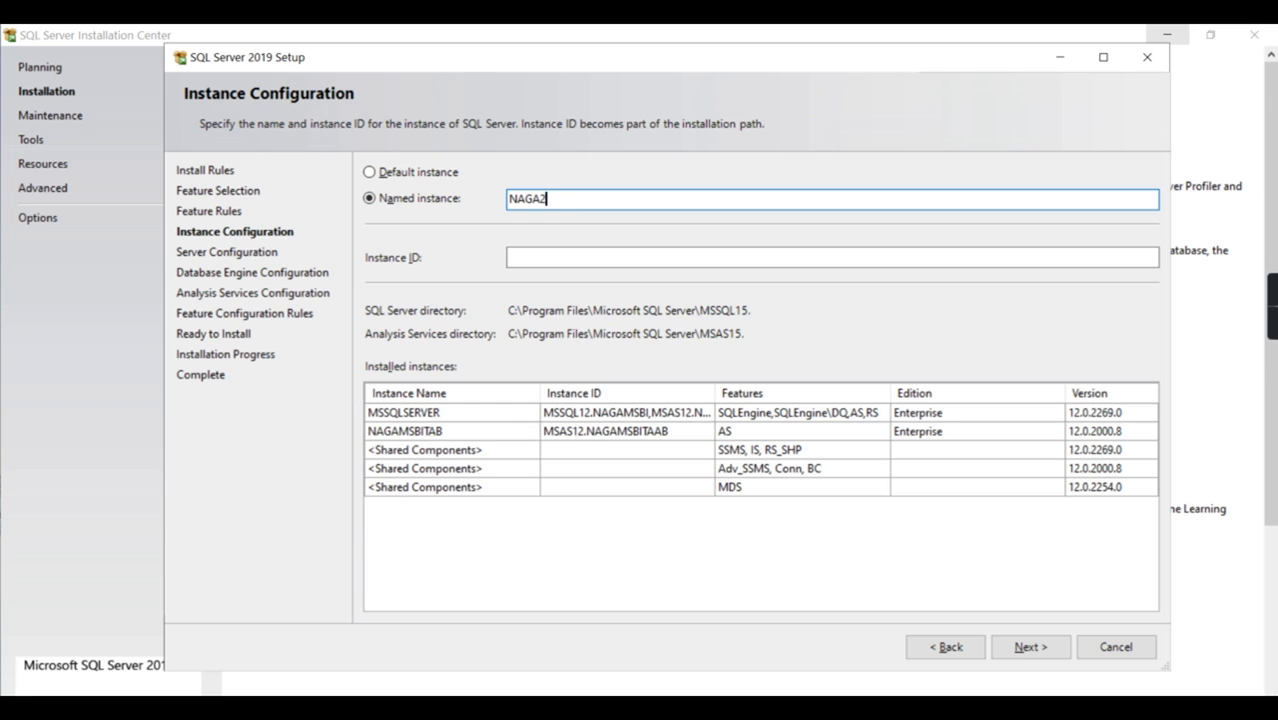
type("019")
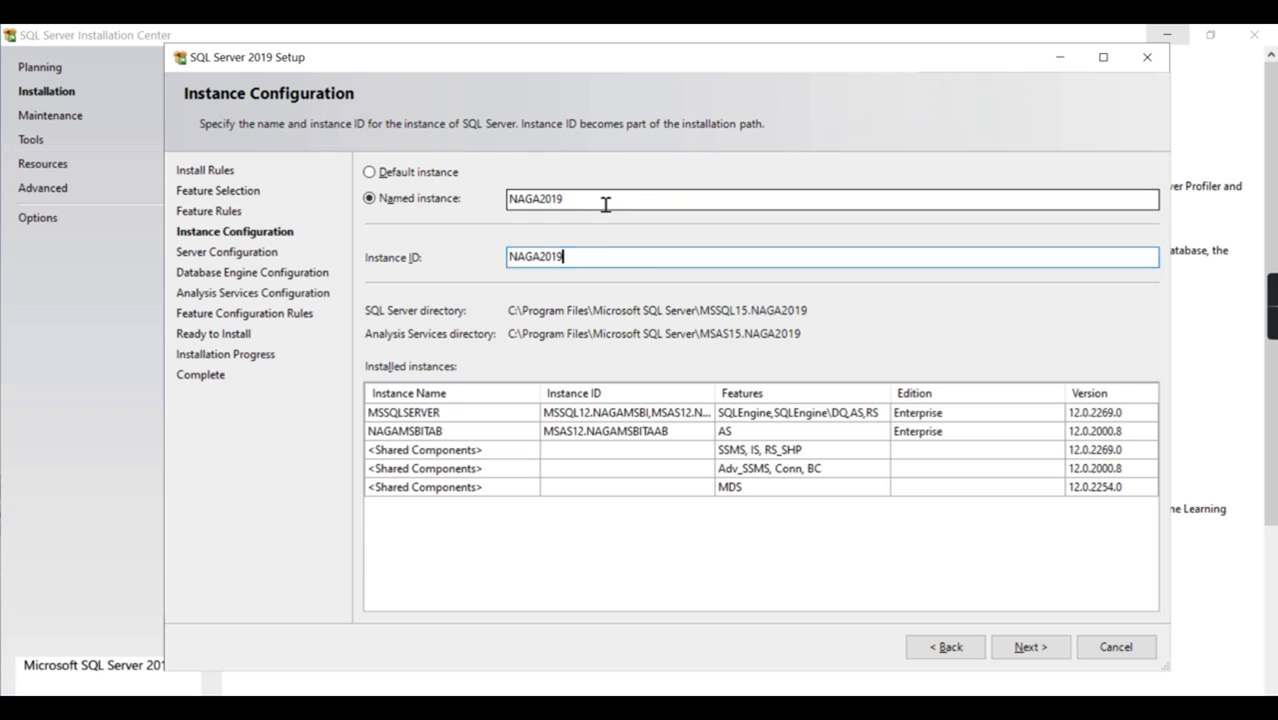
triple_click(536, 200)
type("SQL")
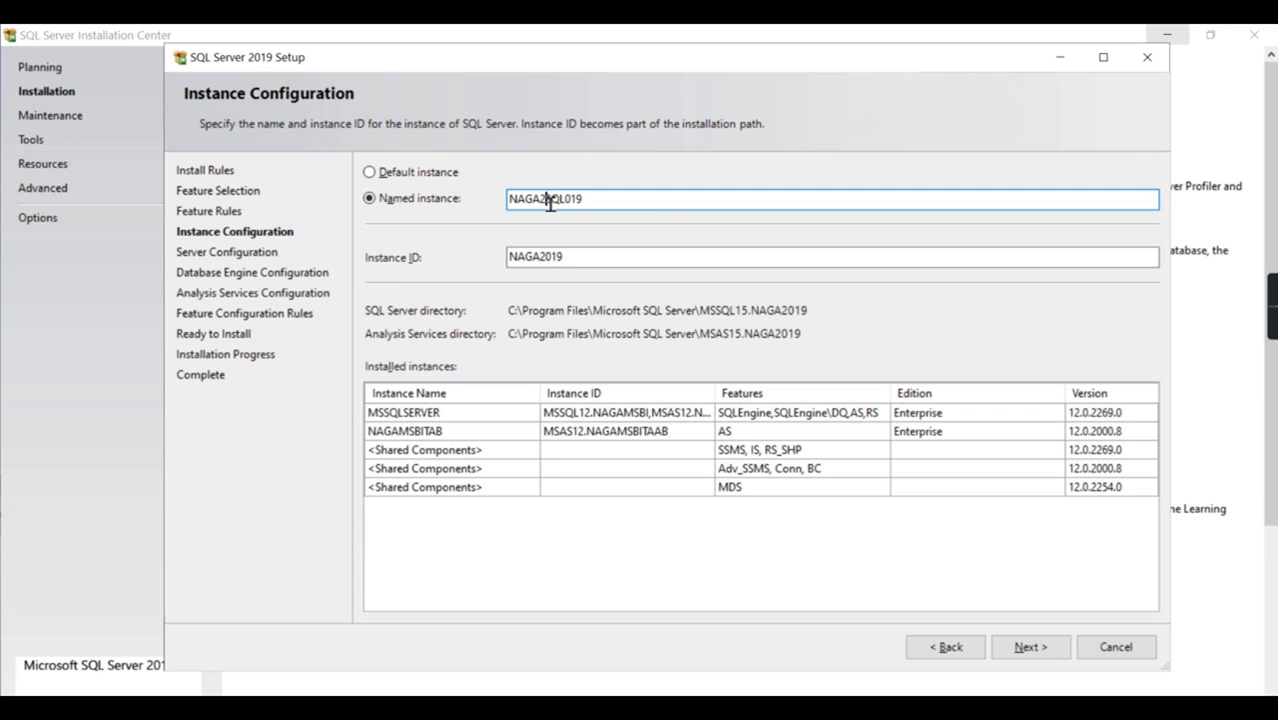
mouse_move(564, 200)
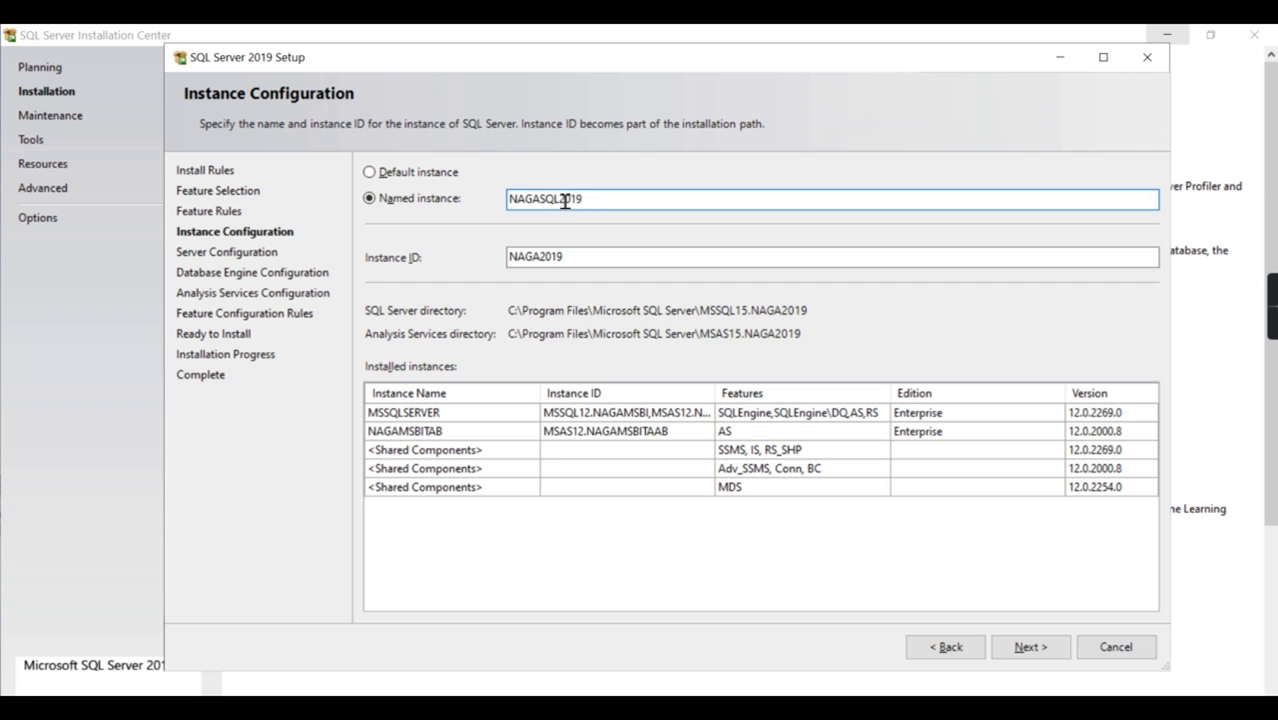
double_click(546, 200)
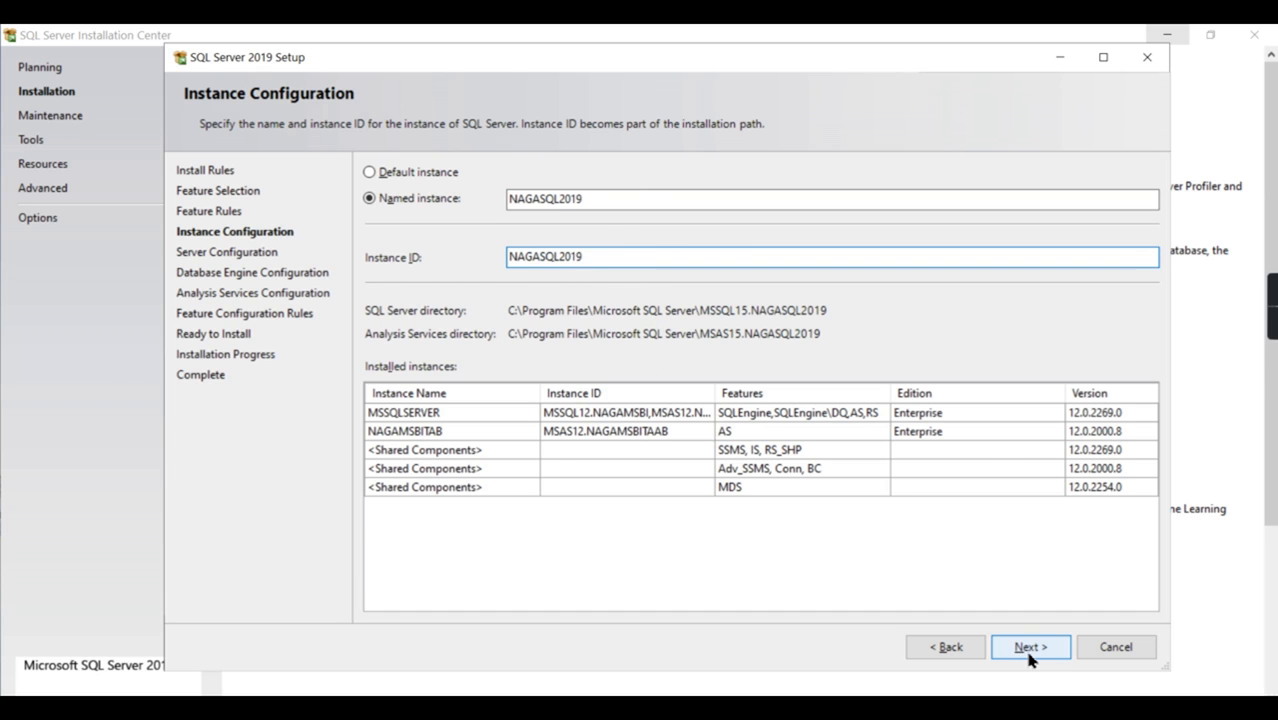
mouse_move(1042, 668)
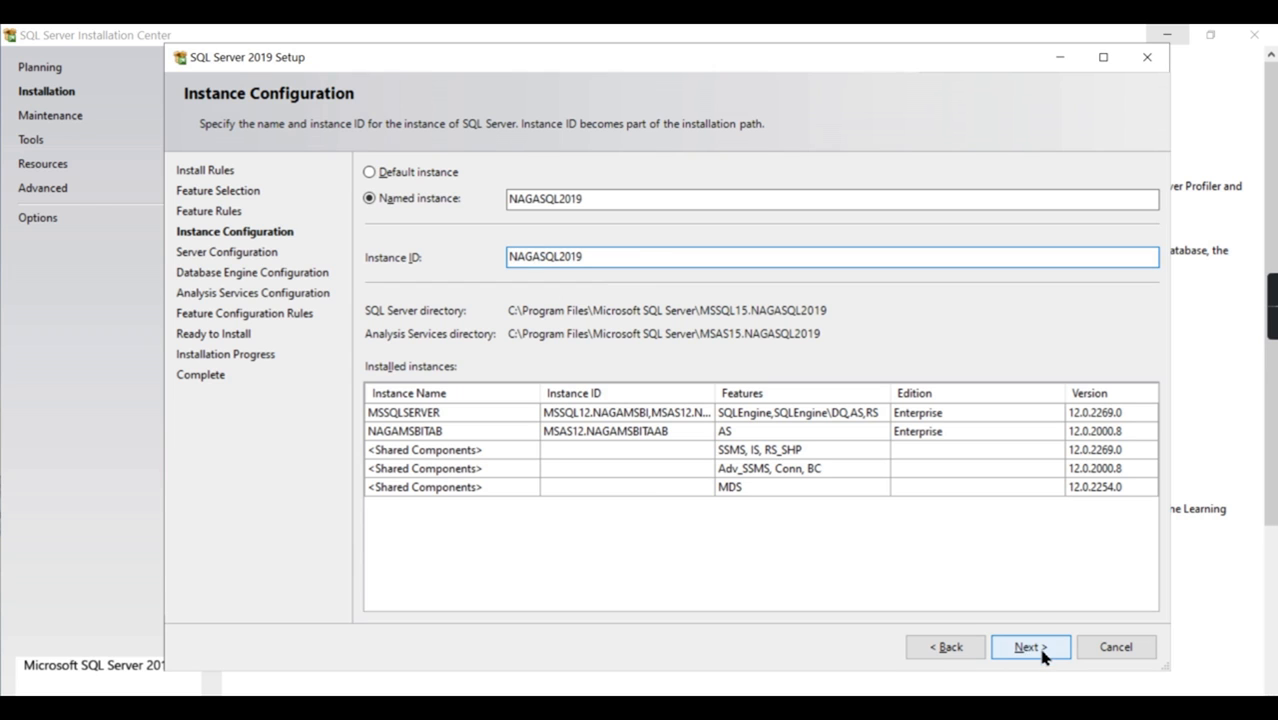
left_click(1022, 648)
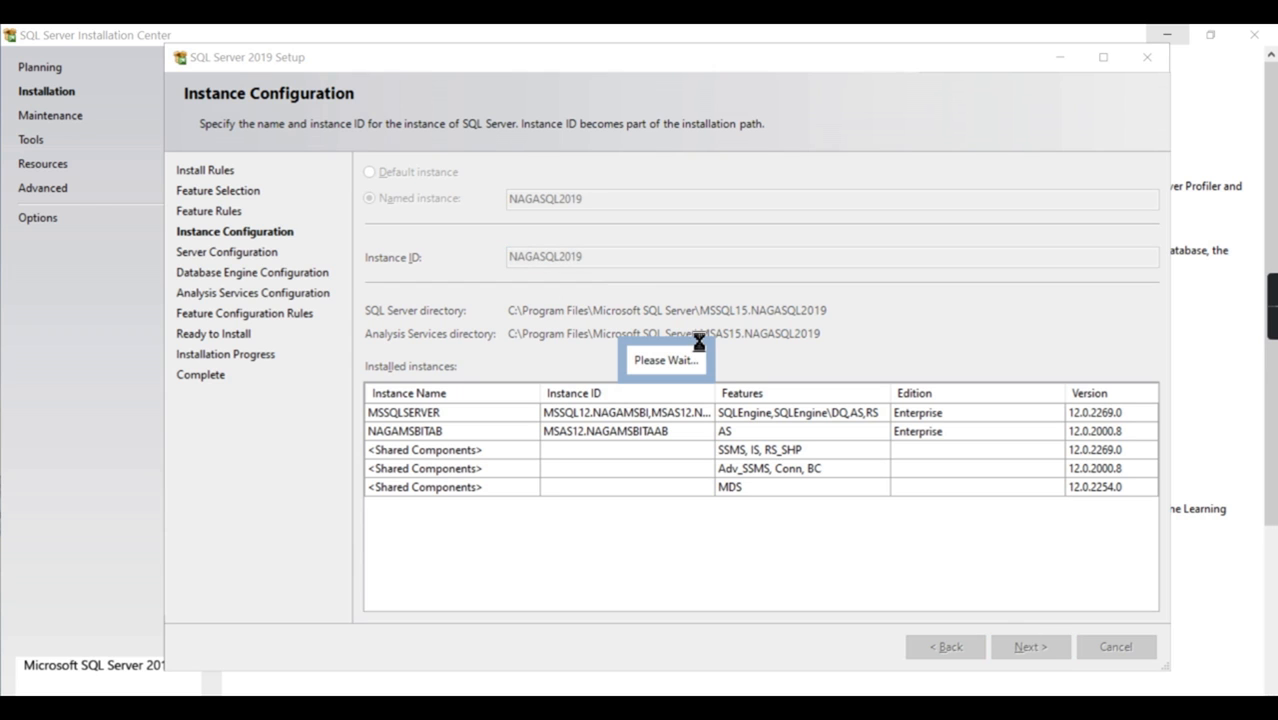
mouse_move(548, 212)
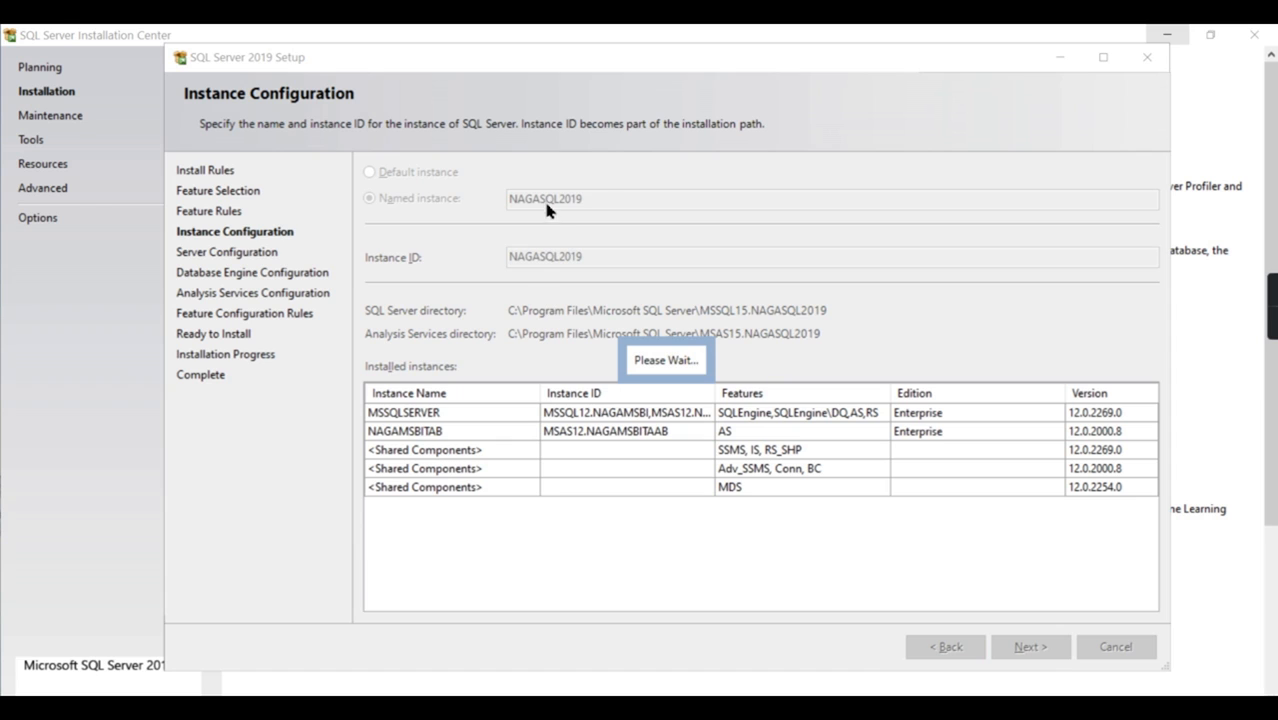
mouse_move(552, 232)
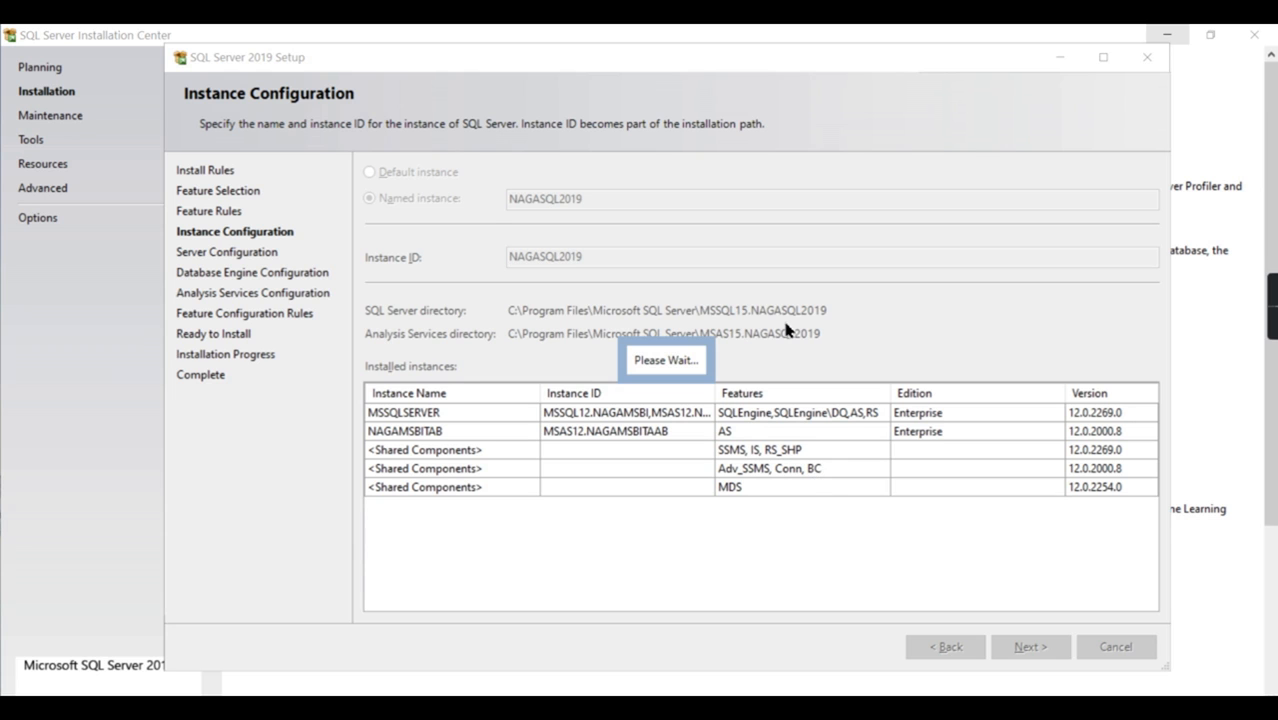
Accept the default service accounts and startup types and continue to Database Engine Configuration.
left_click(1032, 646)
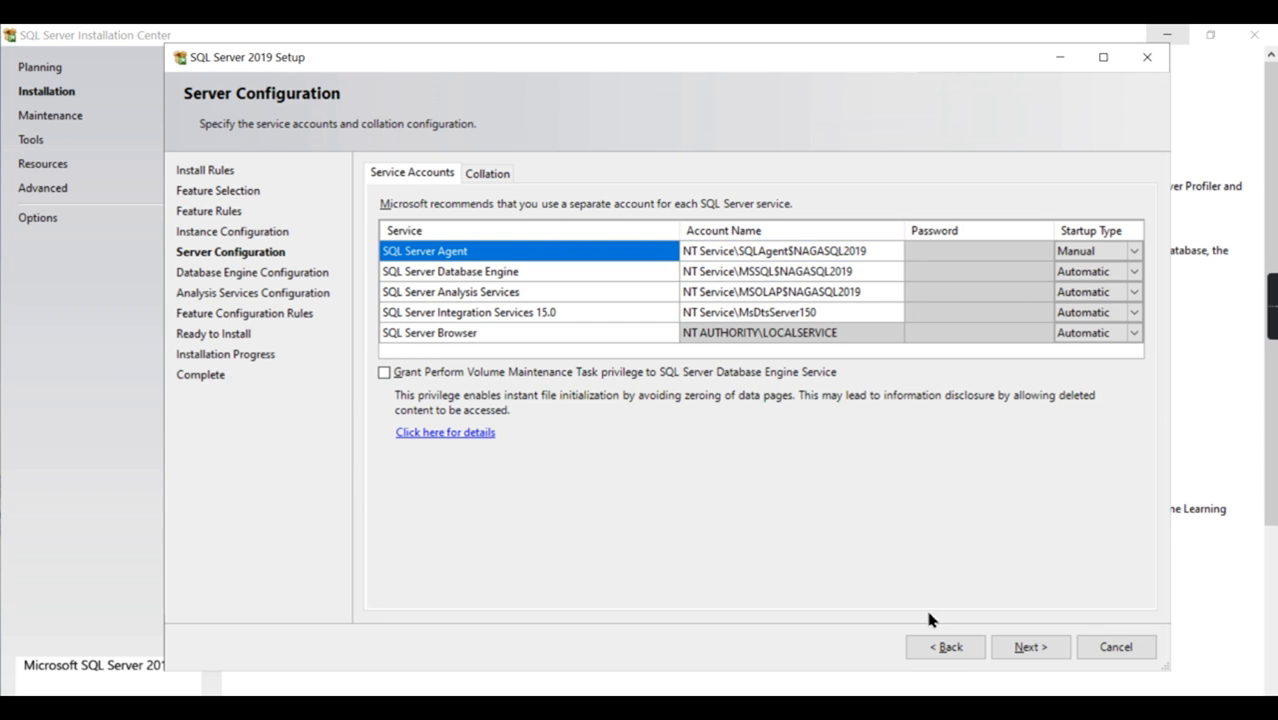
left_click(1024, 646)
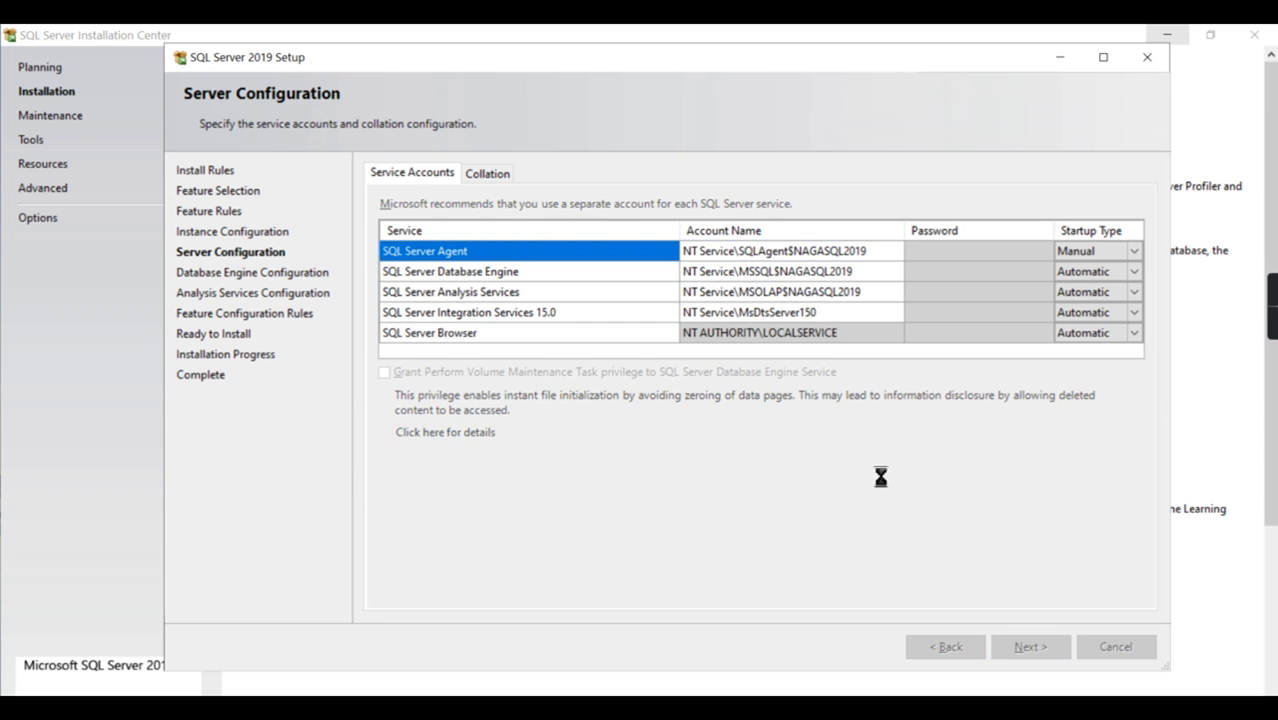
left_click(1032, 644)
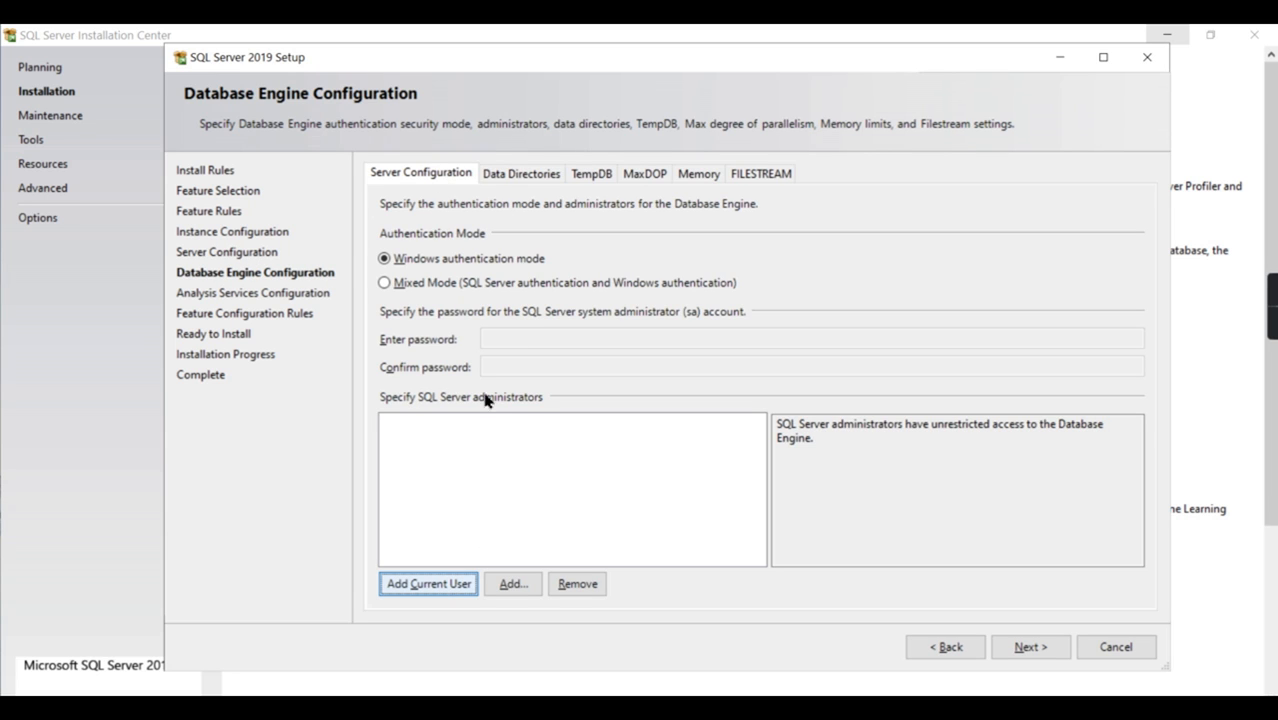
mouse_move(420, 282)
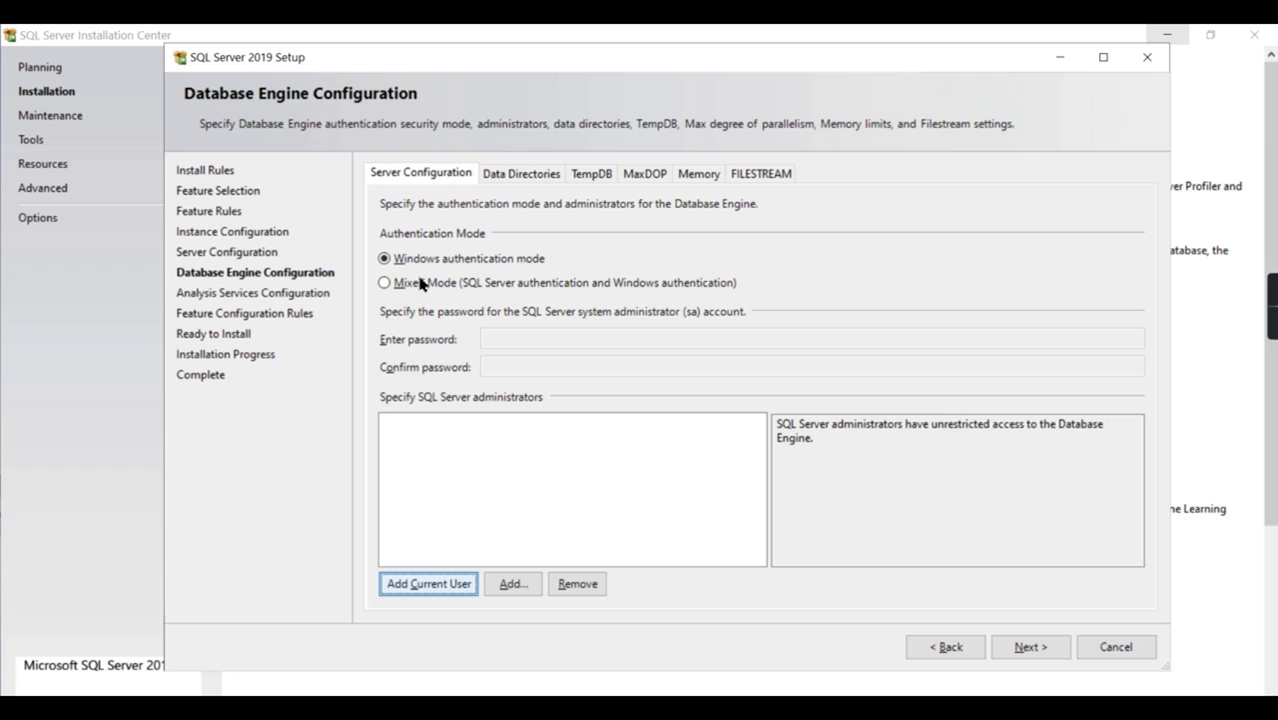
Add the current Windows user as Database Engine administrator, keeping Windows authentication mode.
left_click(428, 584)
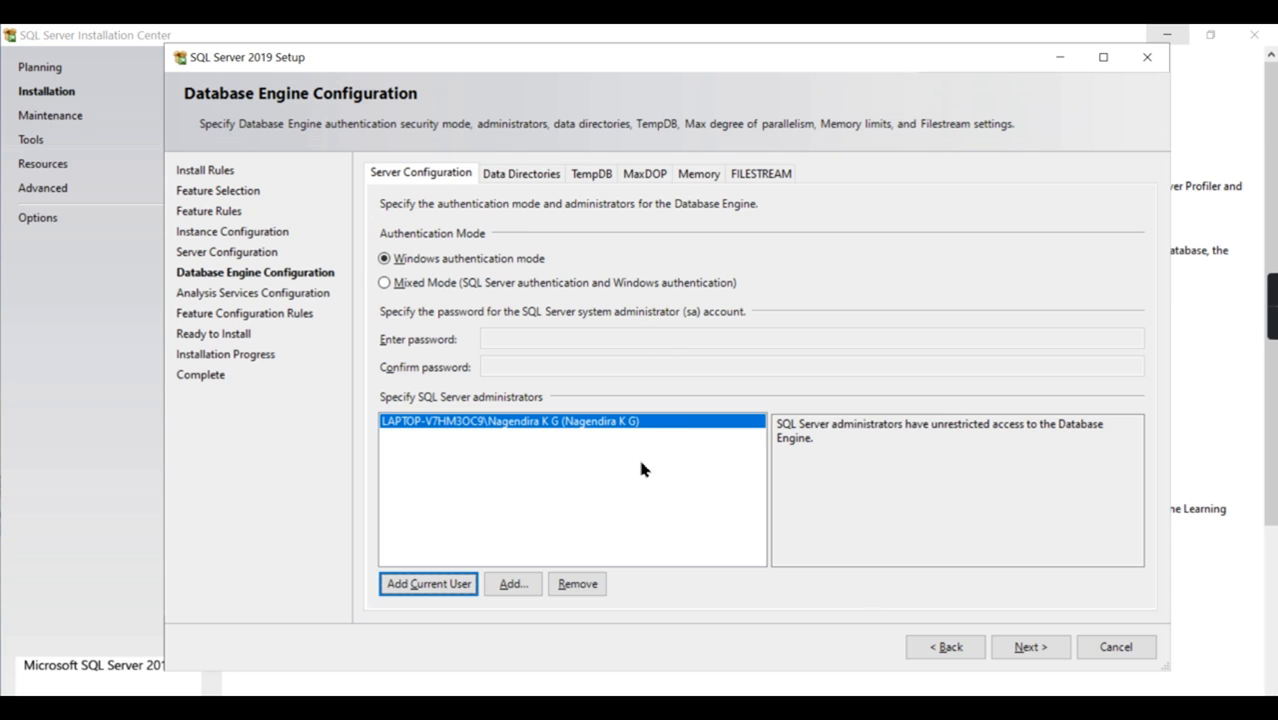
mouse_move(940, 648)
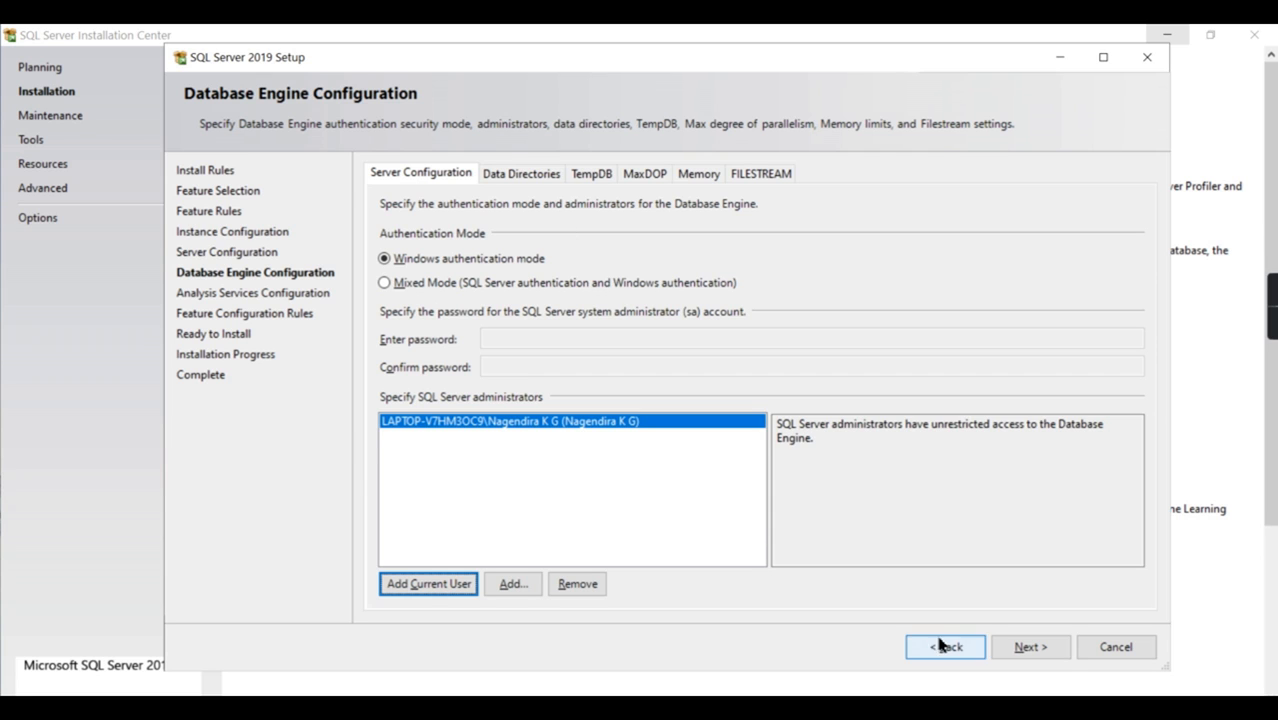
Move to Analysis Services Configuration, keep Tabular mode and add the current user as administrator.
left_click(1030, 648)
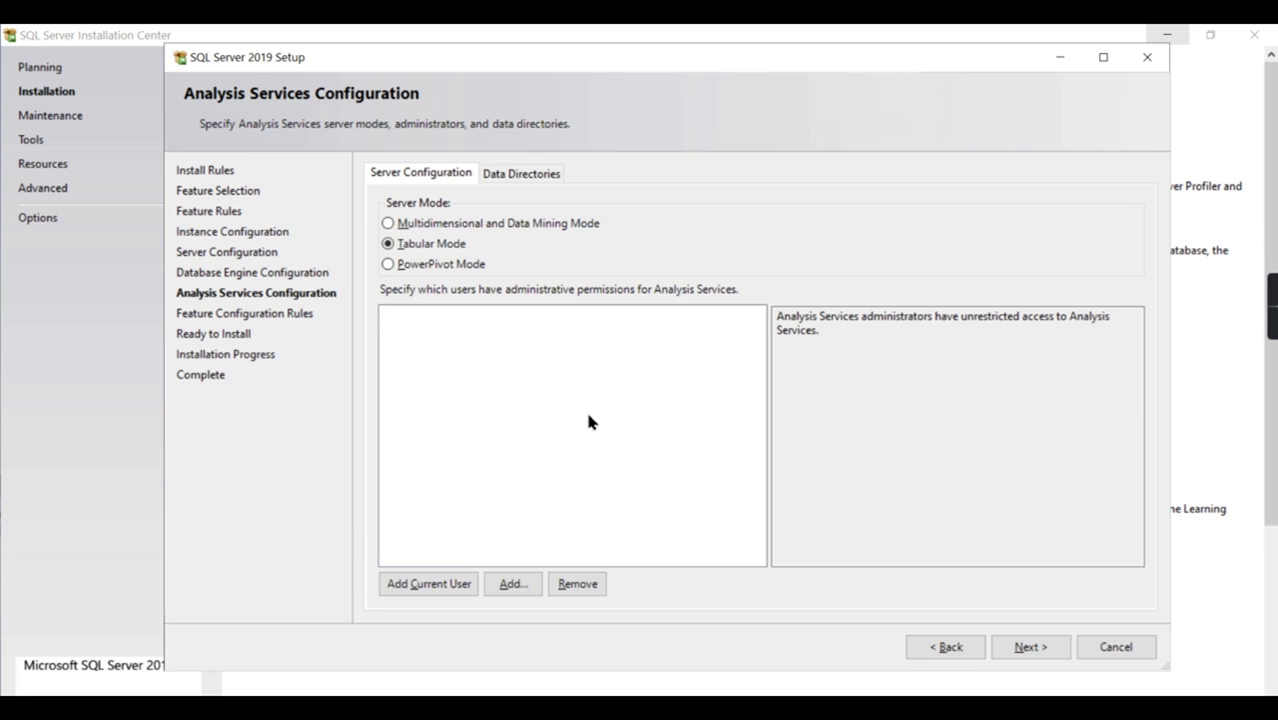
mouse_move(448, 330)
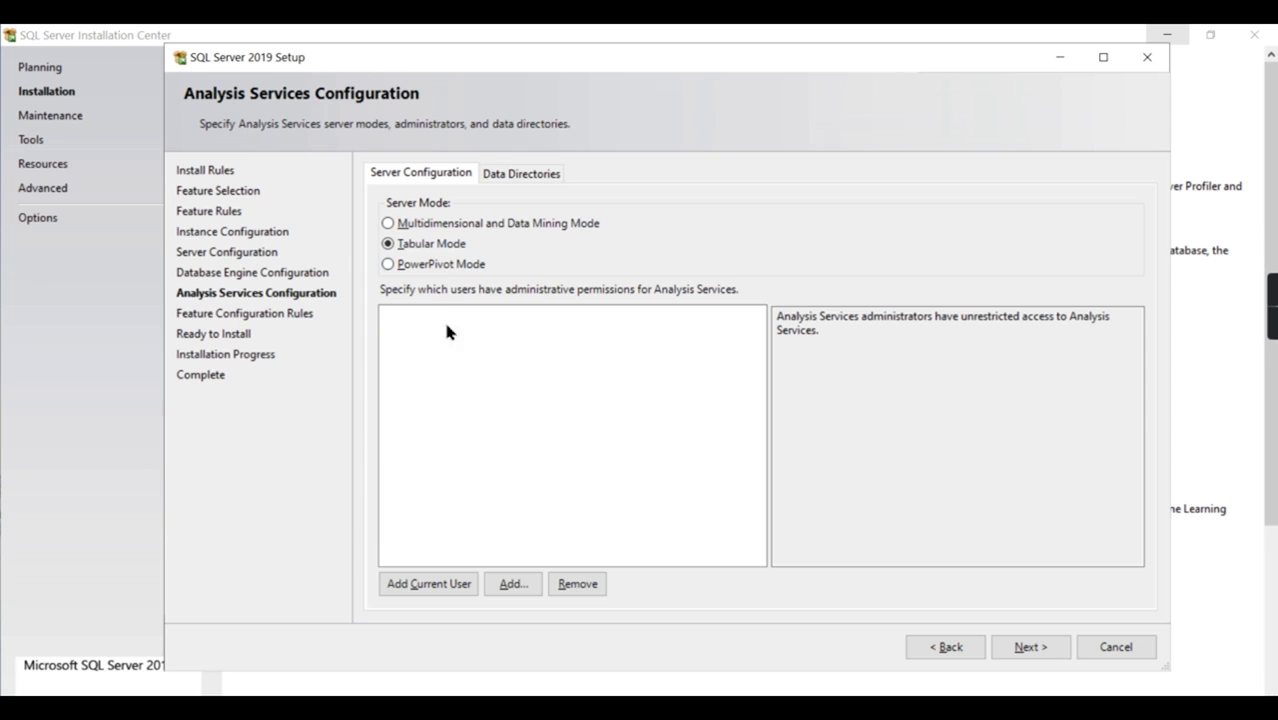
mouse_move(454, 364)
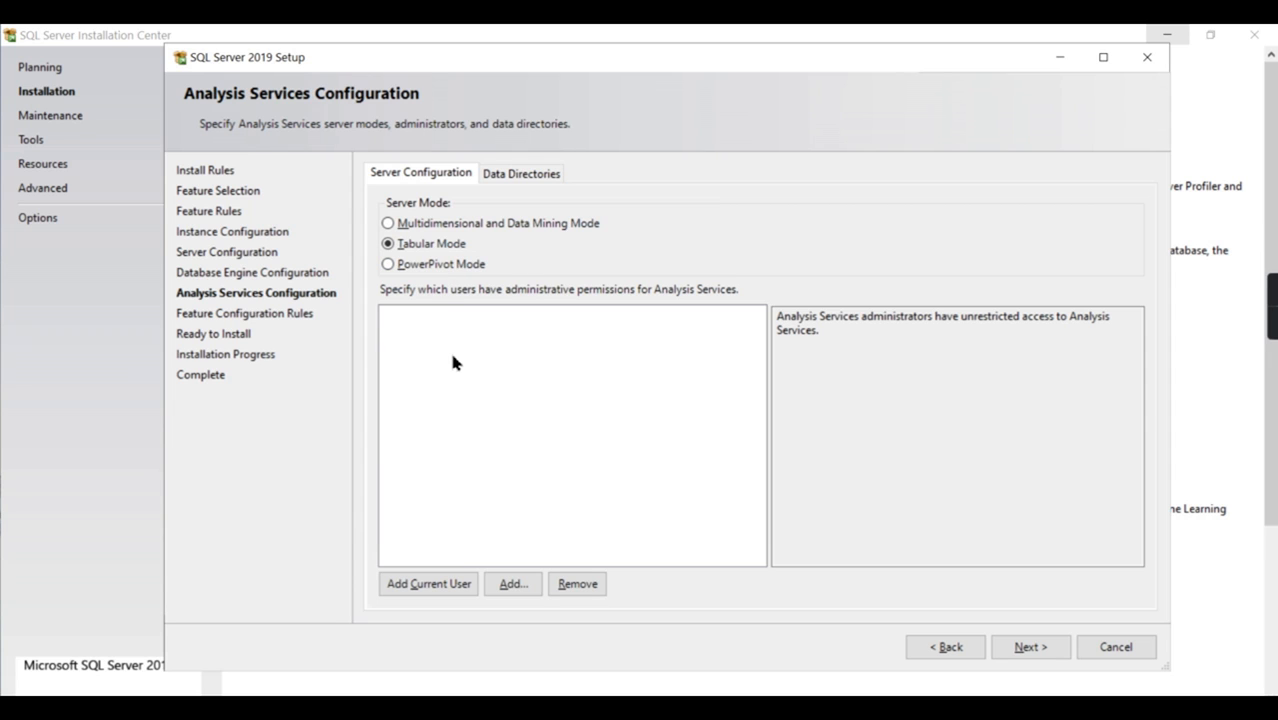
mouse_move(312, 104)
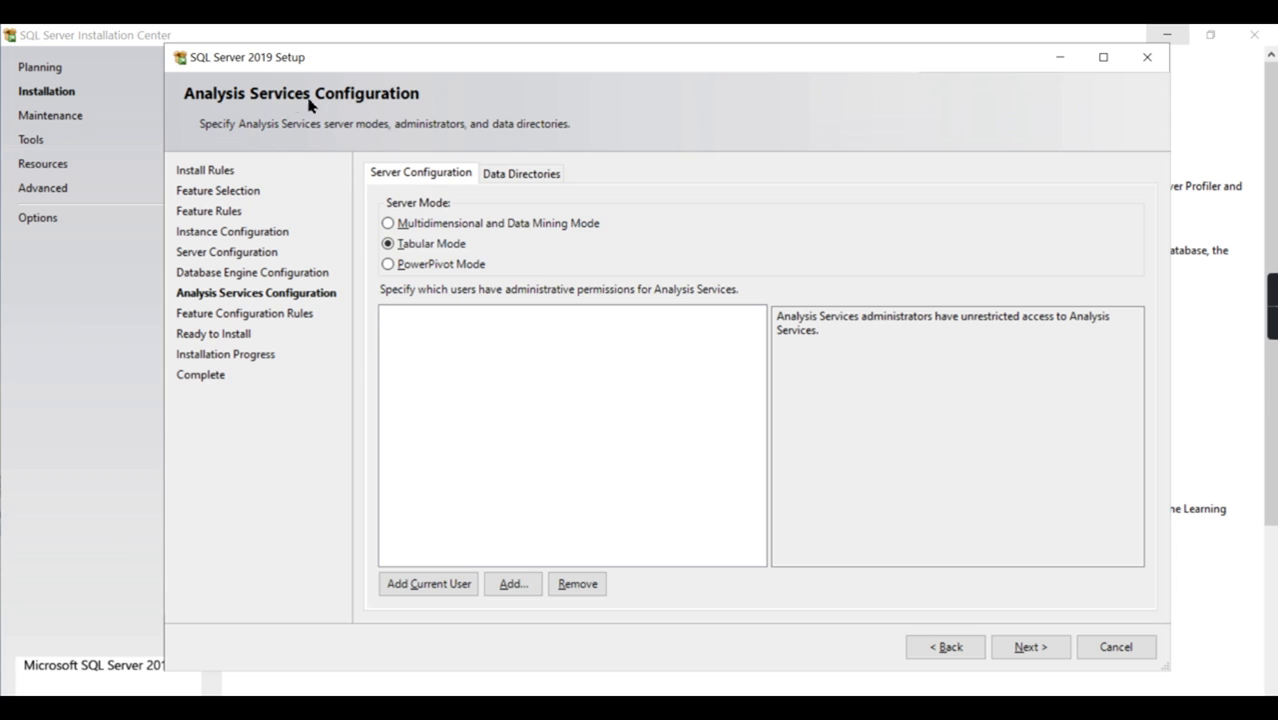
mouse_move(388, 224)
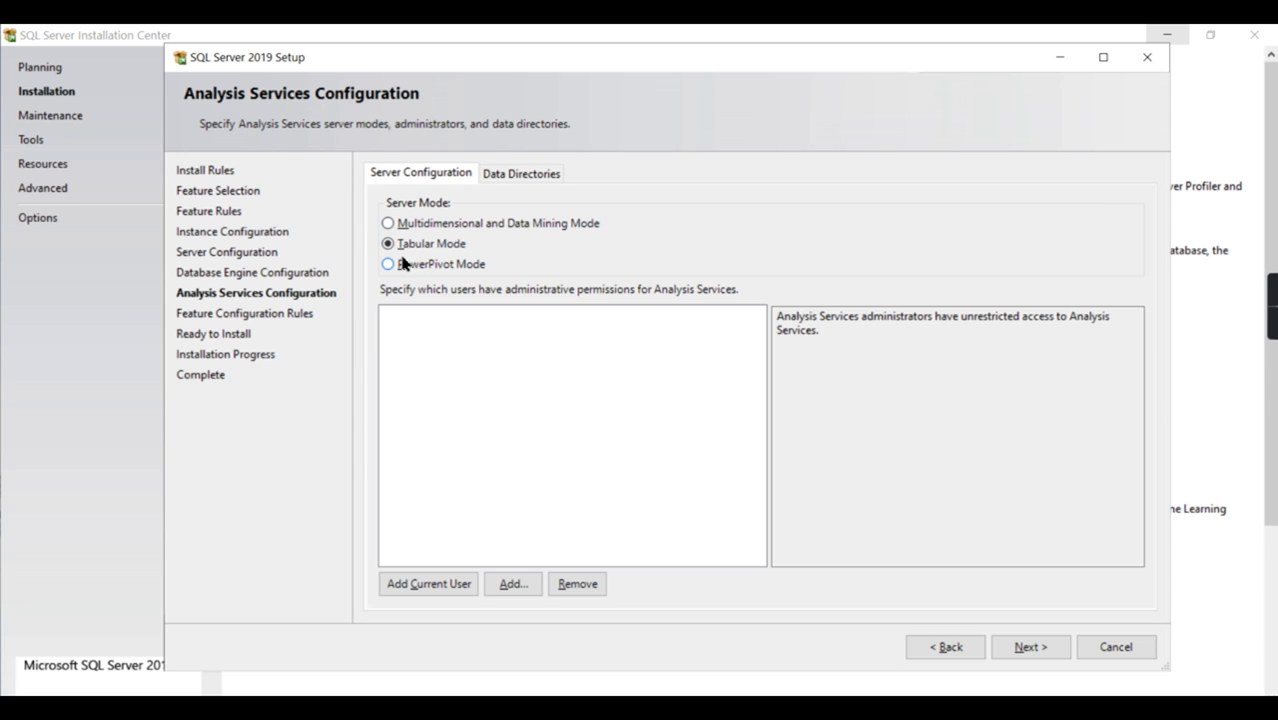
mouse_move(496, 362)
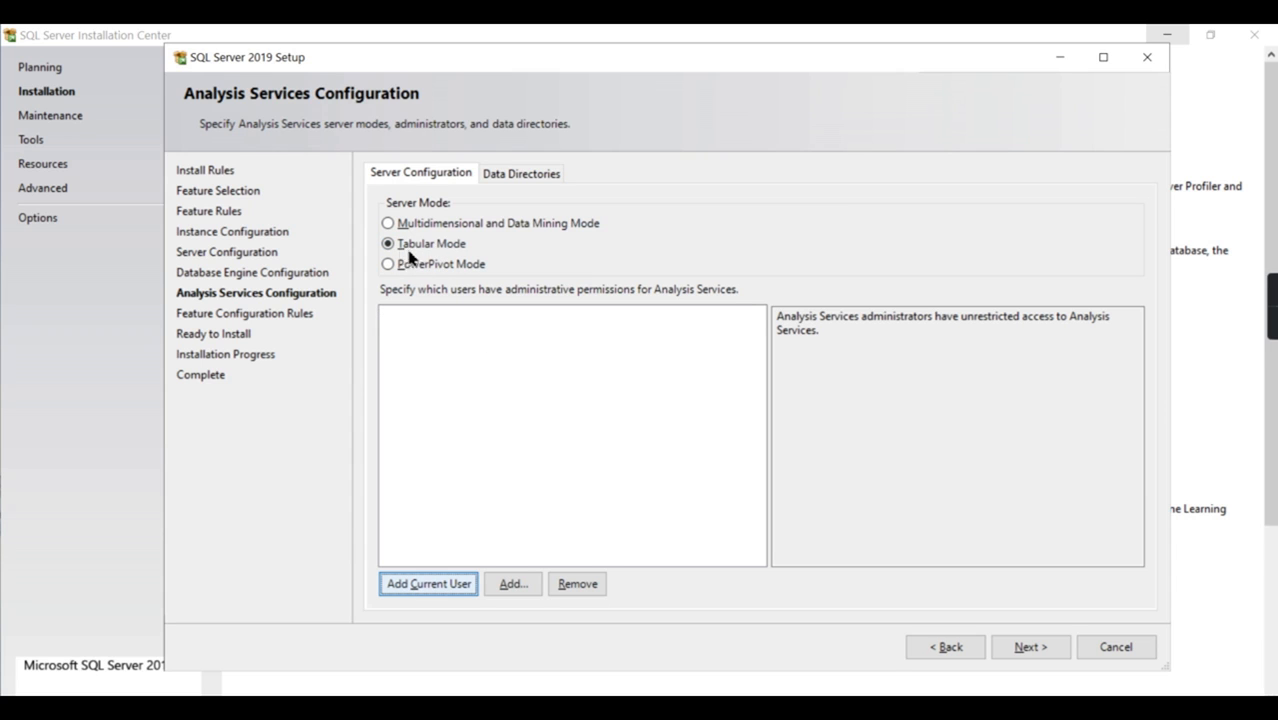
left_click(428, 584)
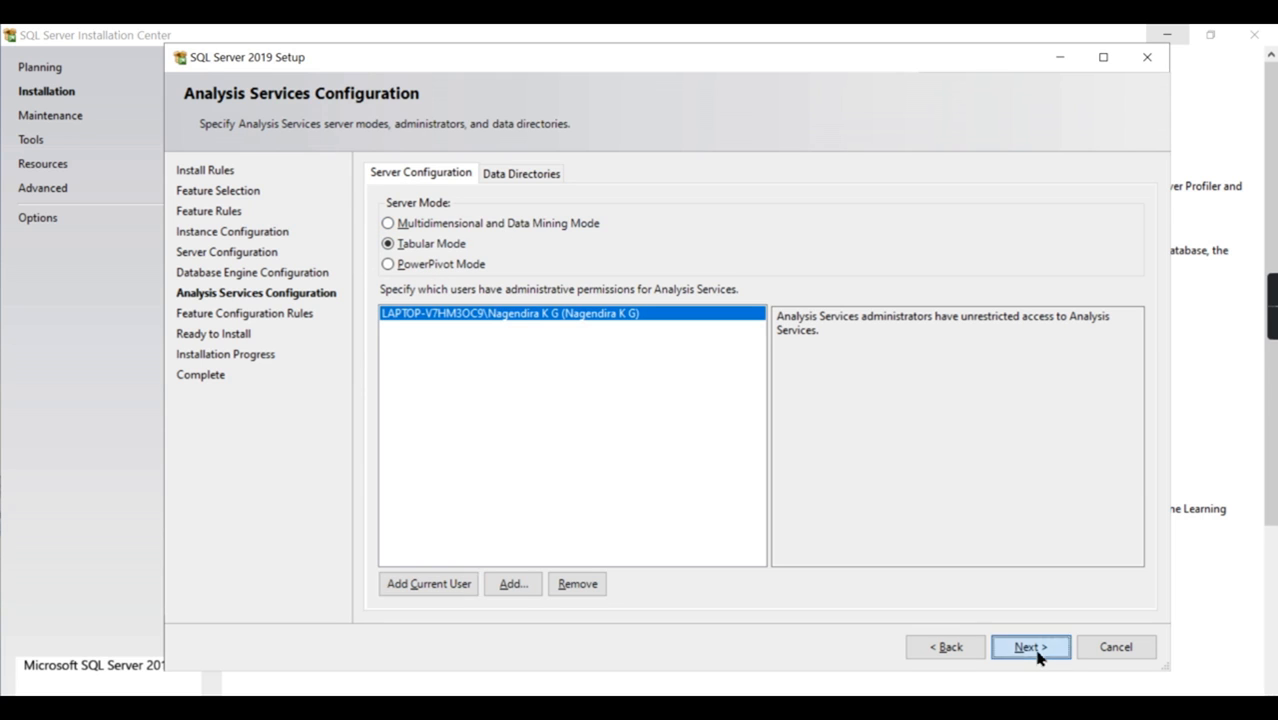
Review the Ready to Install summary and start installing the configured features.
left_click(1030, 648)
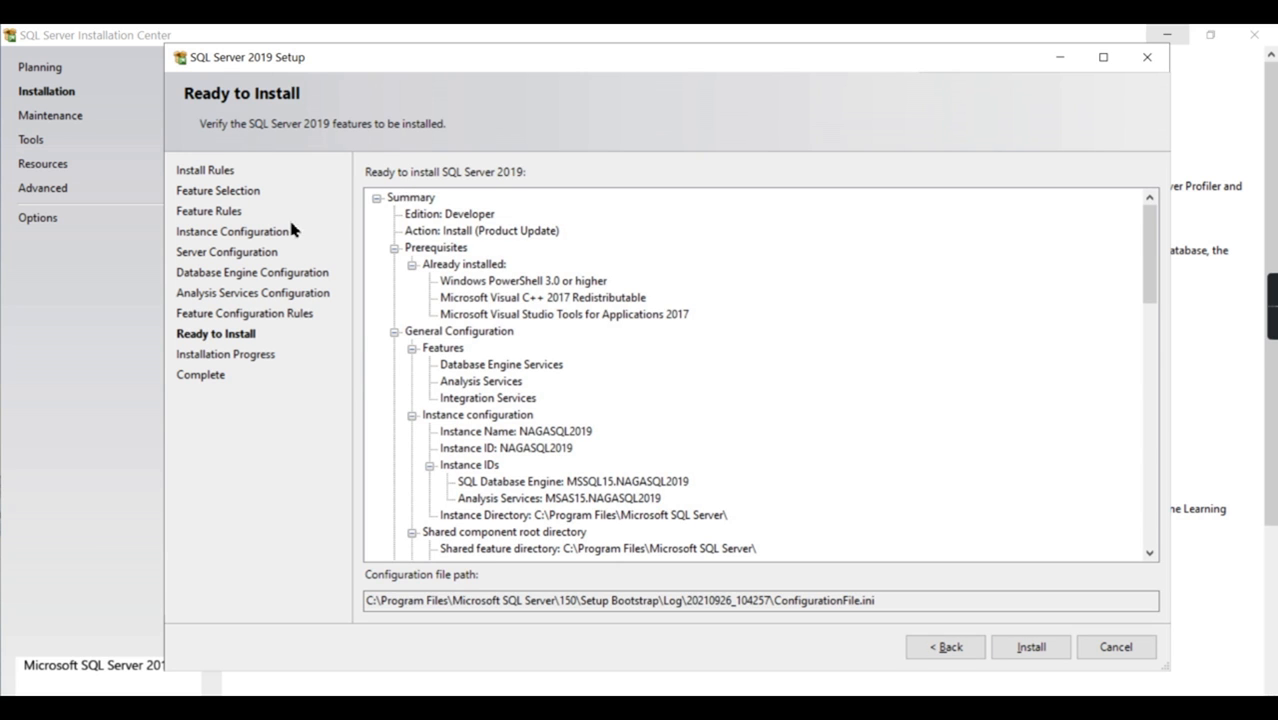
scroll("down", 3)
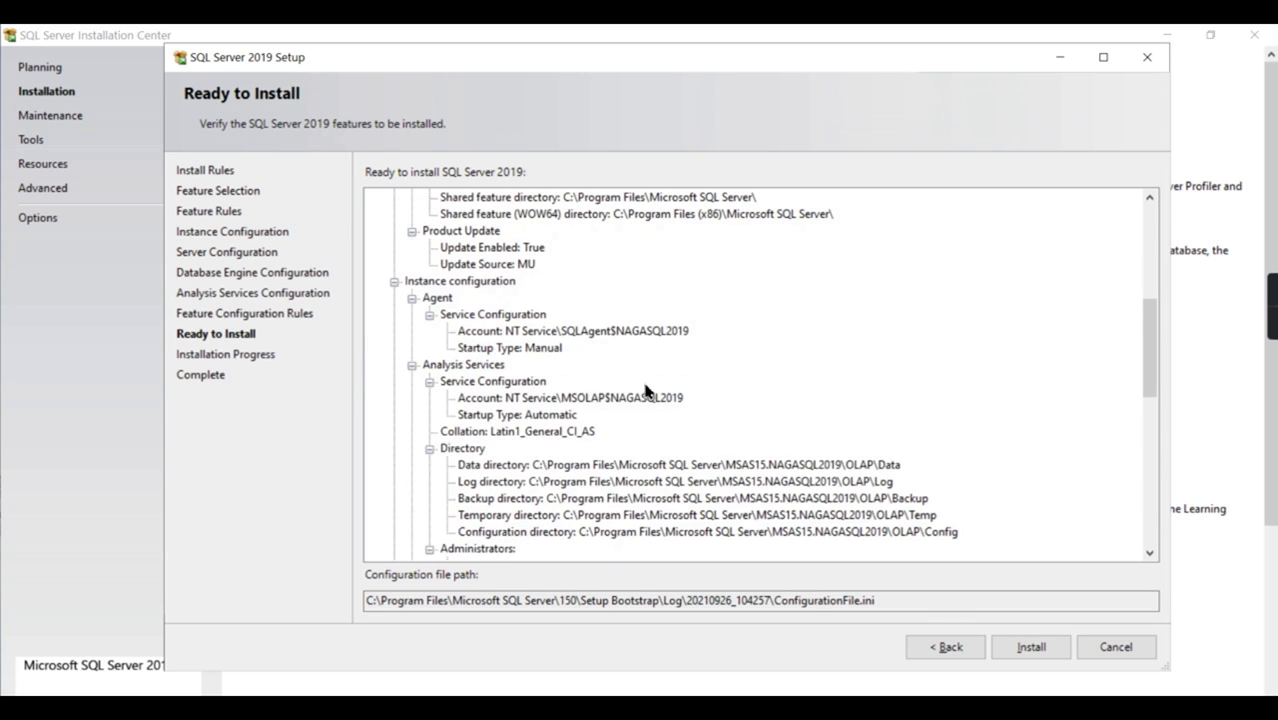
scroll("down", 3)
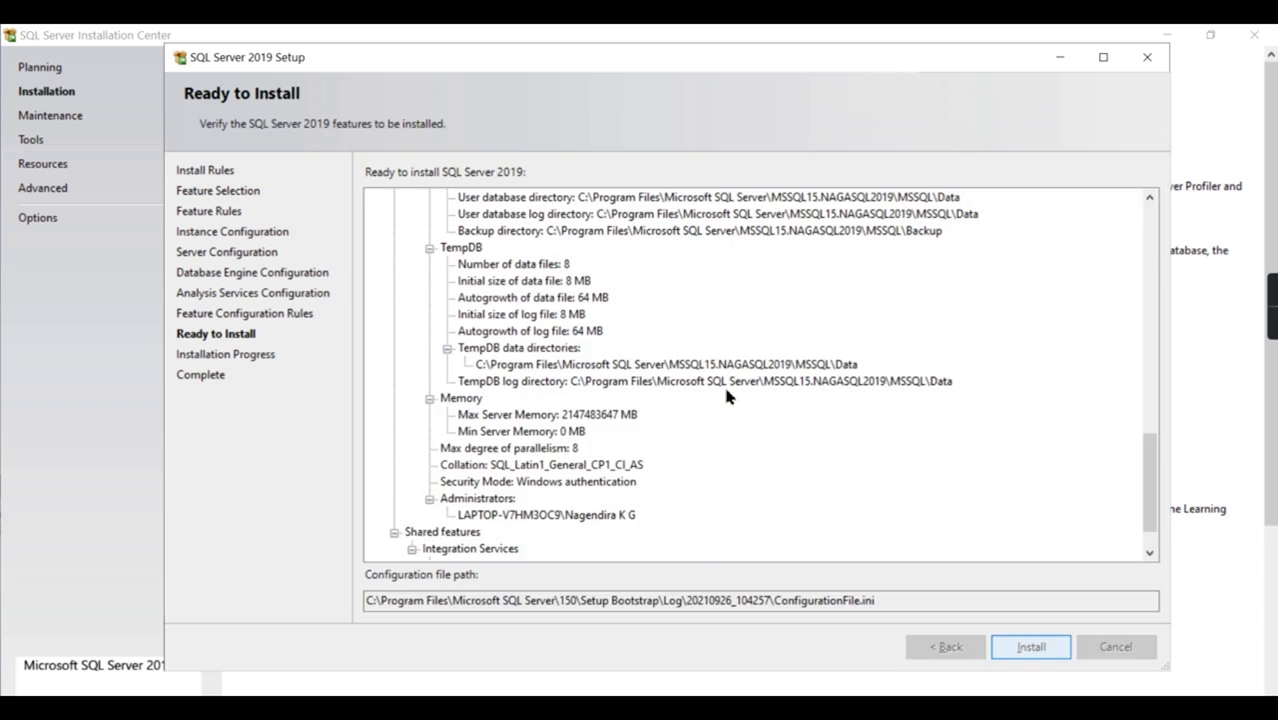
left_click(1042, 648)
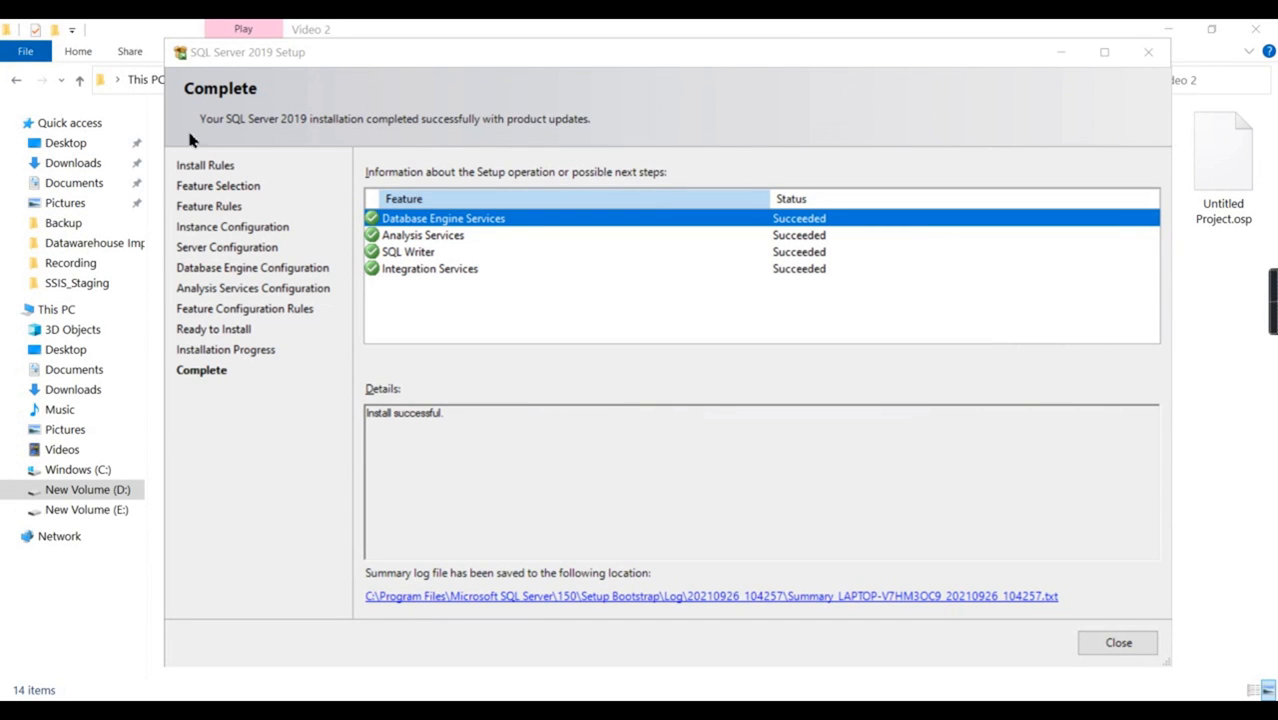
mouse_move(438, 234)
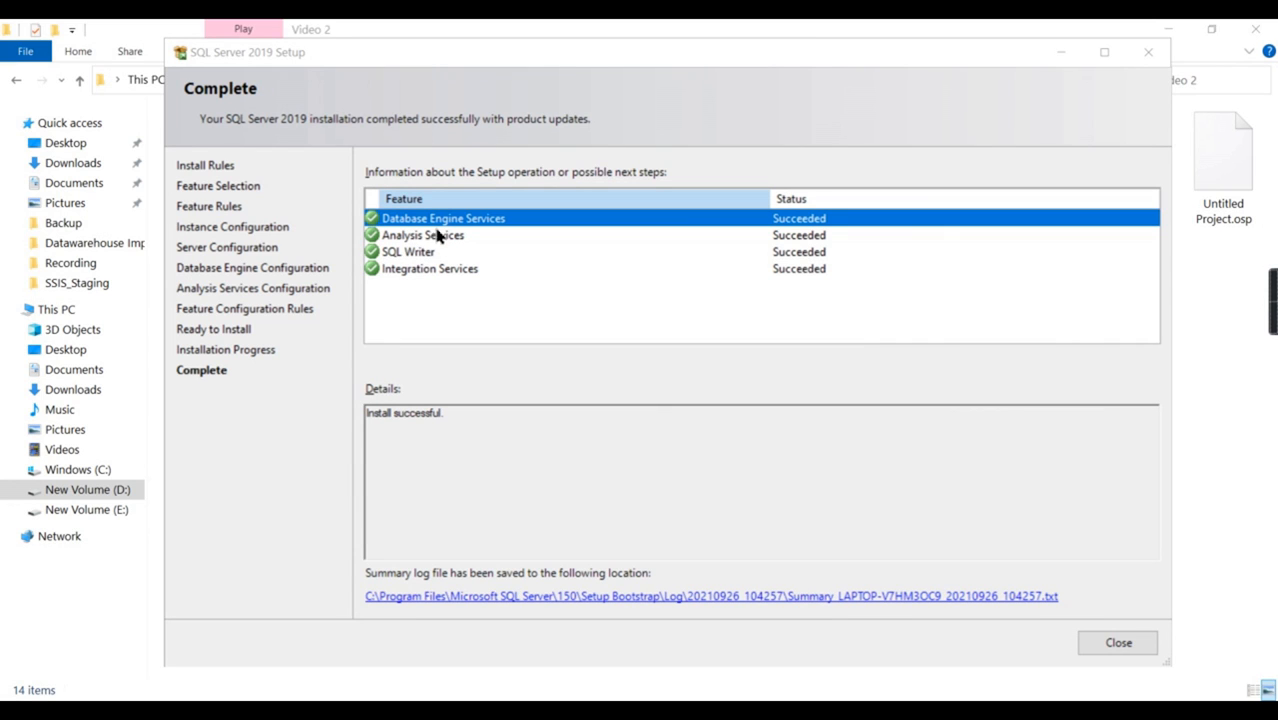
mouse_move(470, 232)
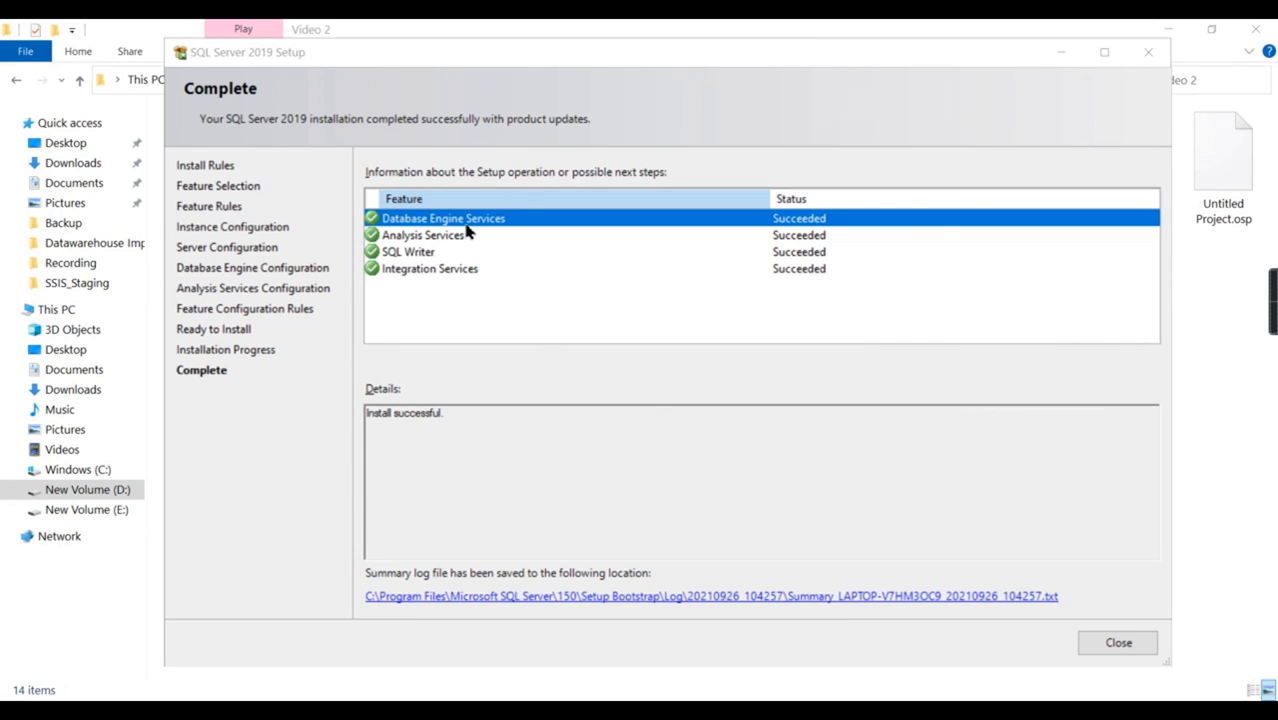
mouse_move(406, 288)
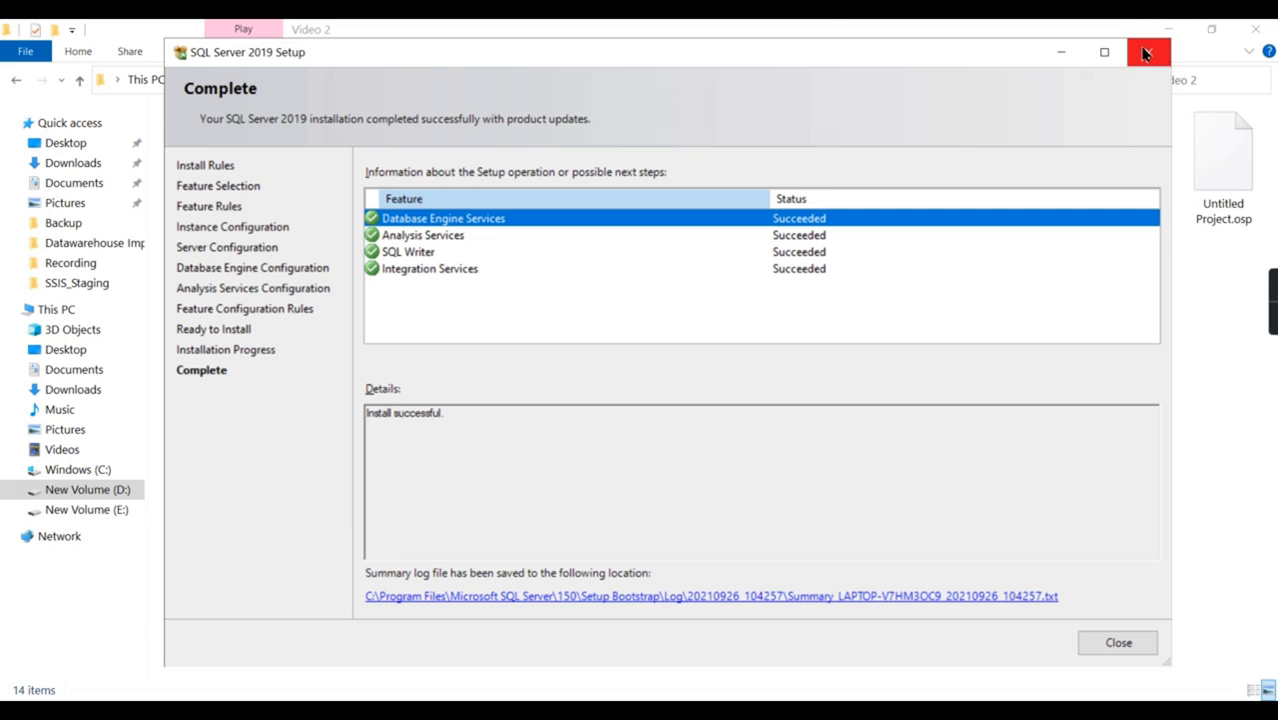
Close the completed setup wizard to return to SQL Server Installation Center.
left_click(1146, 52)
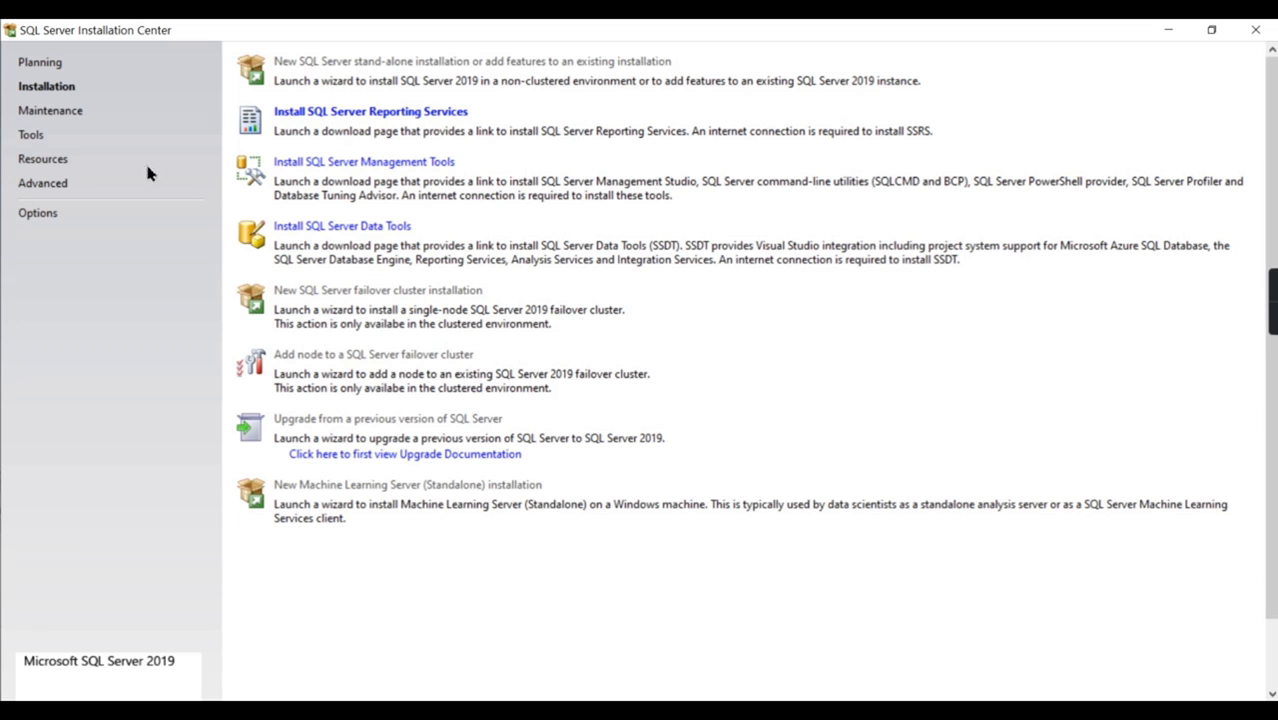
mouse_move(710, 634)
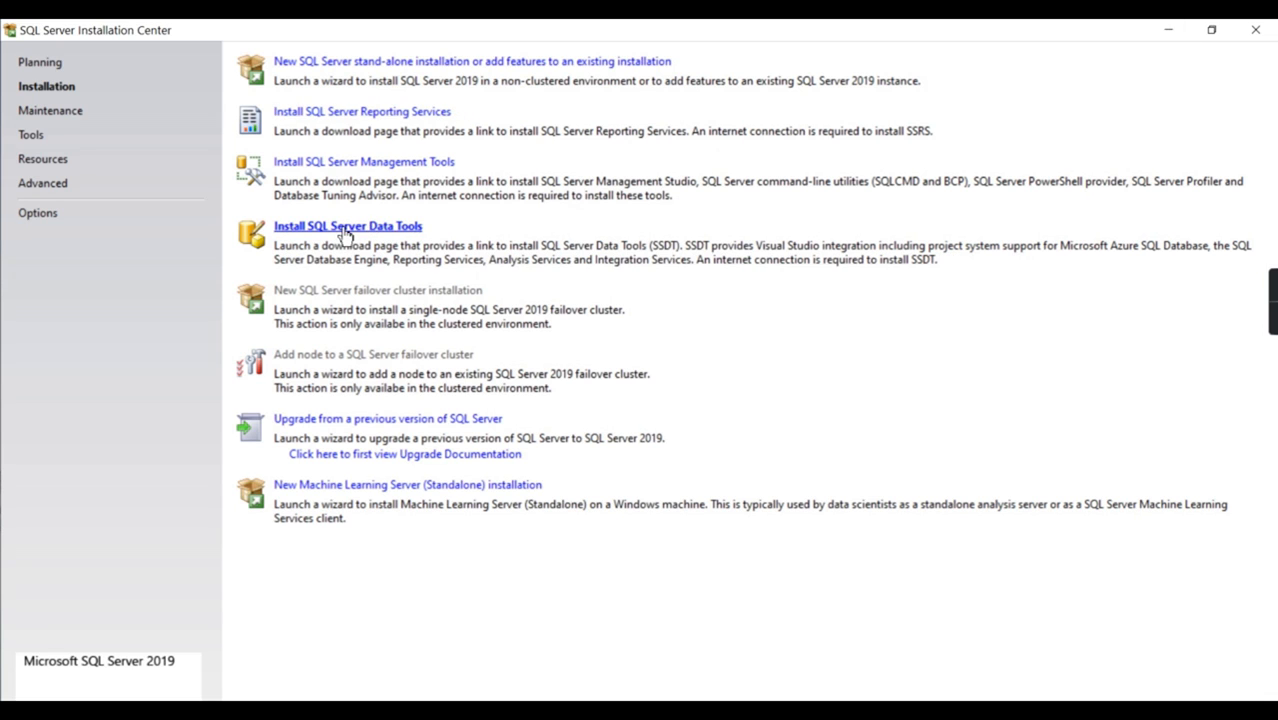
Read the Download SSDT article past the Visual Studio 2022, 2019 and 2017 sections.
left_click(348, 224)
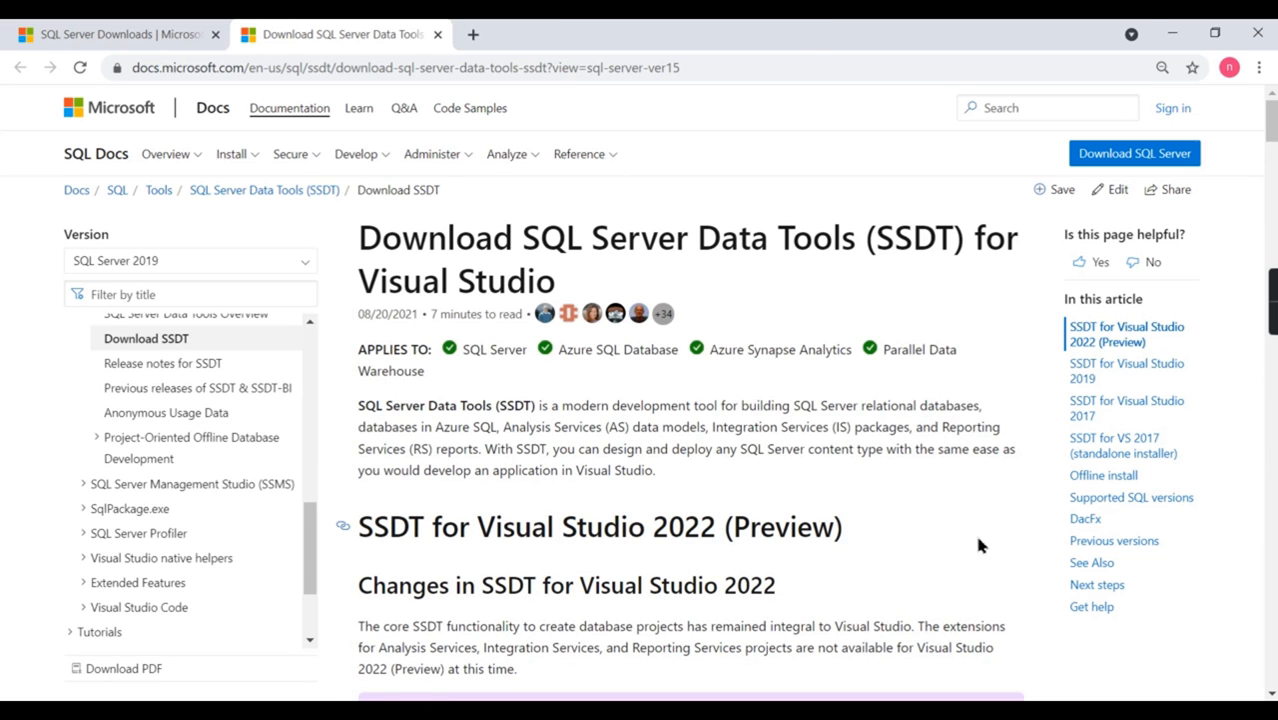
scroll("down", 3)
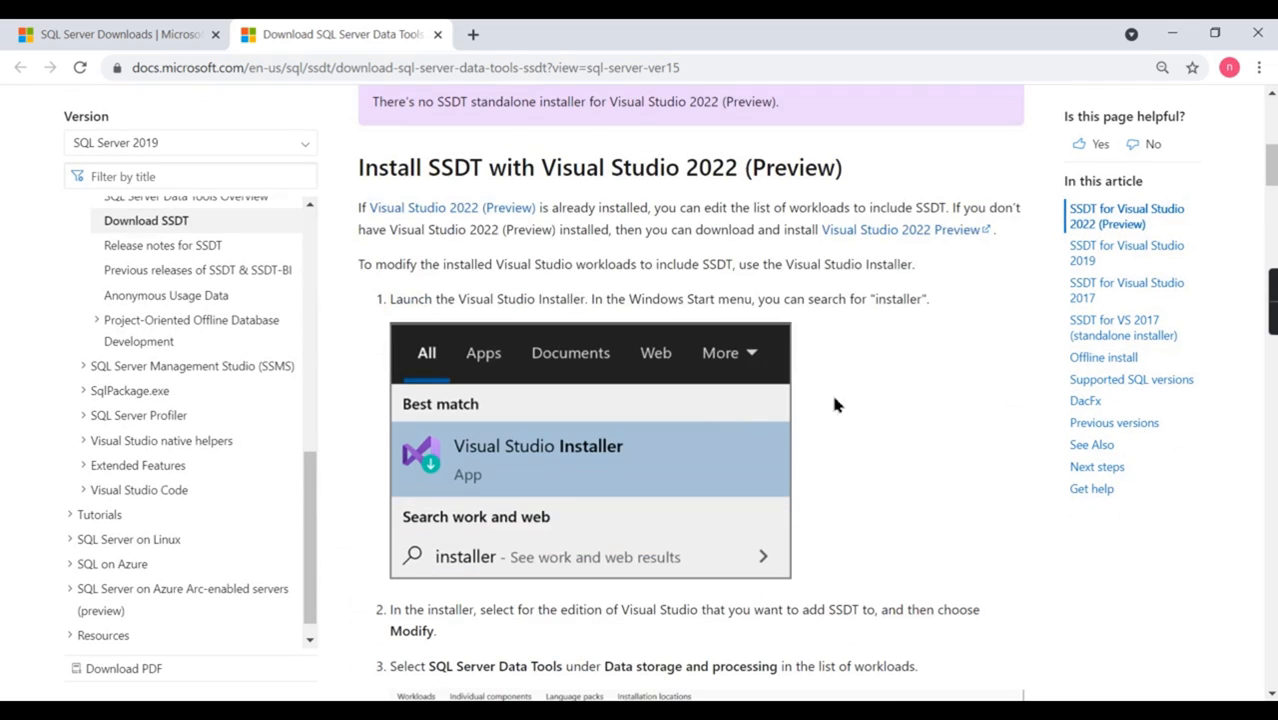
scroll("down", 3)
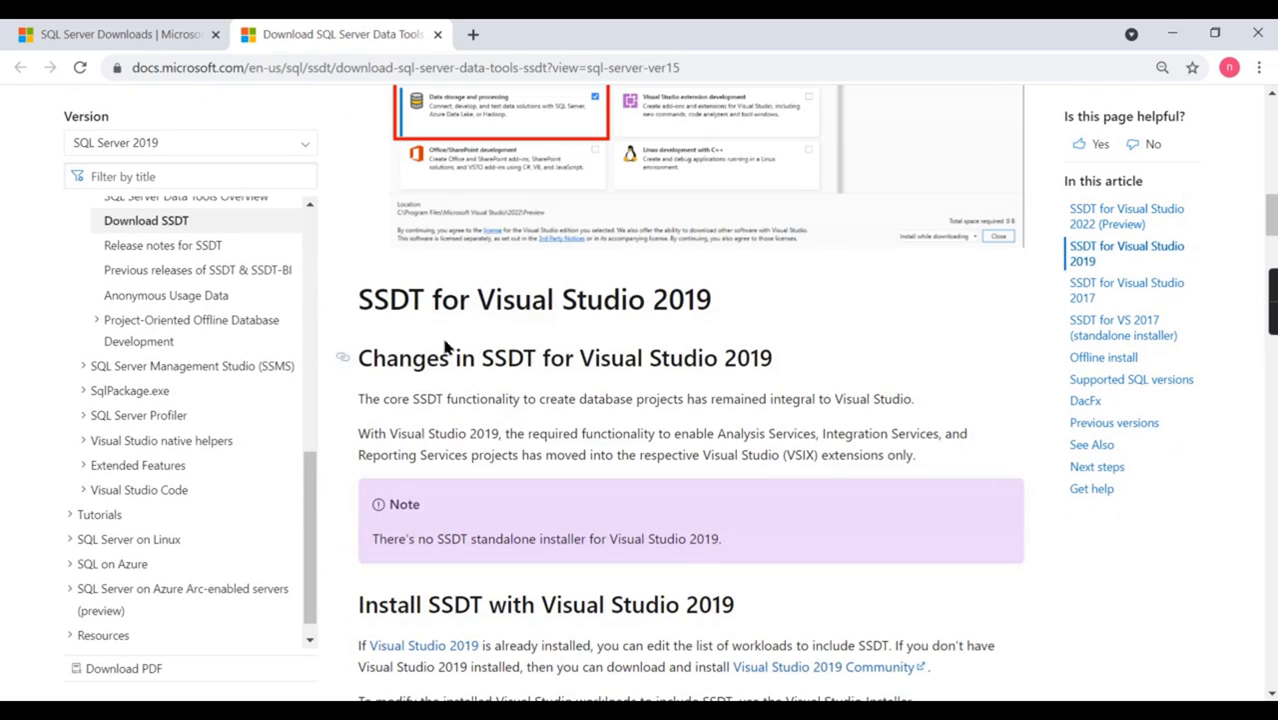
scroll("down", 3)
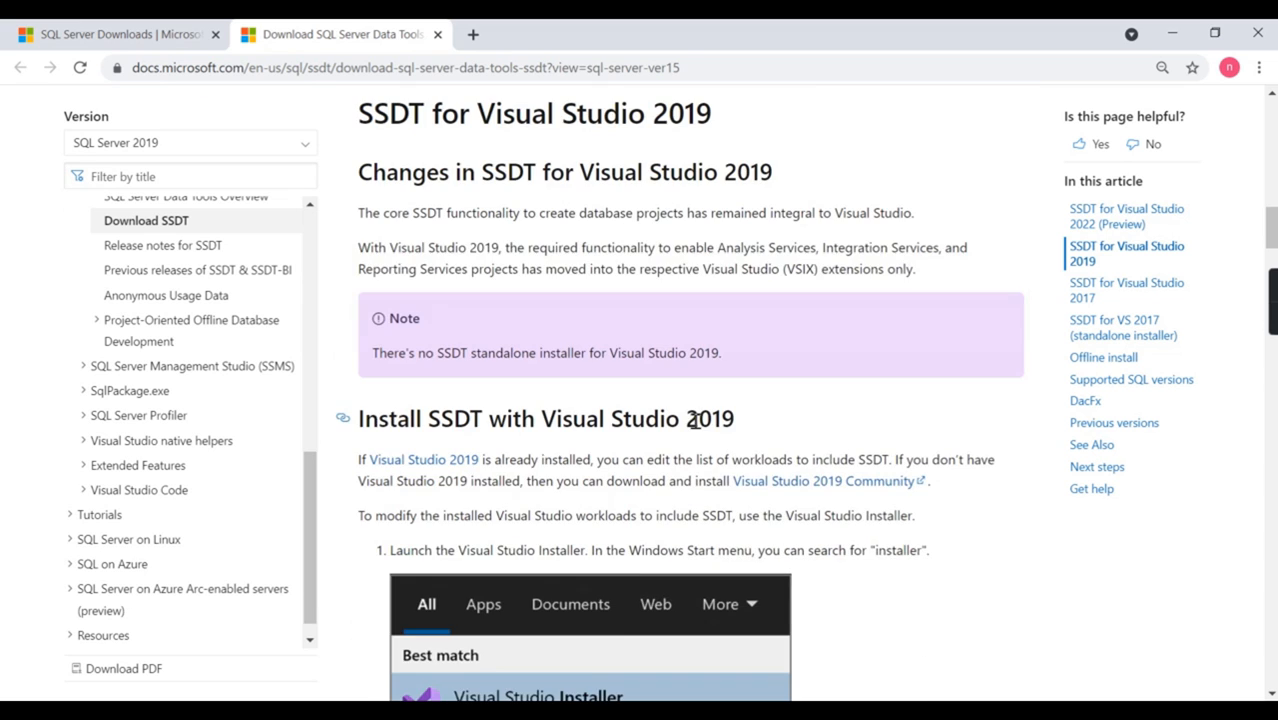
scroll("down", 3)
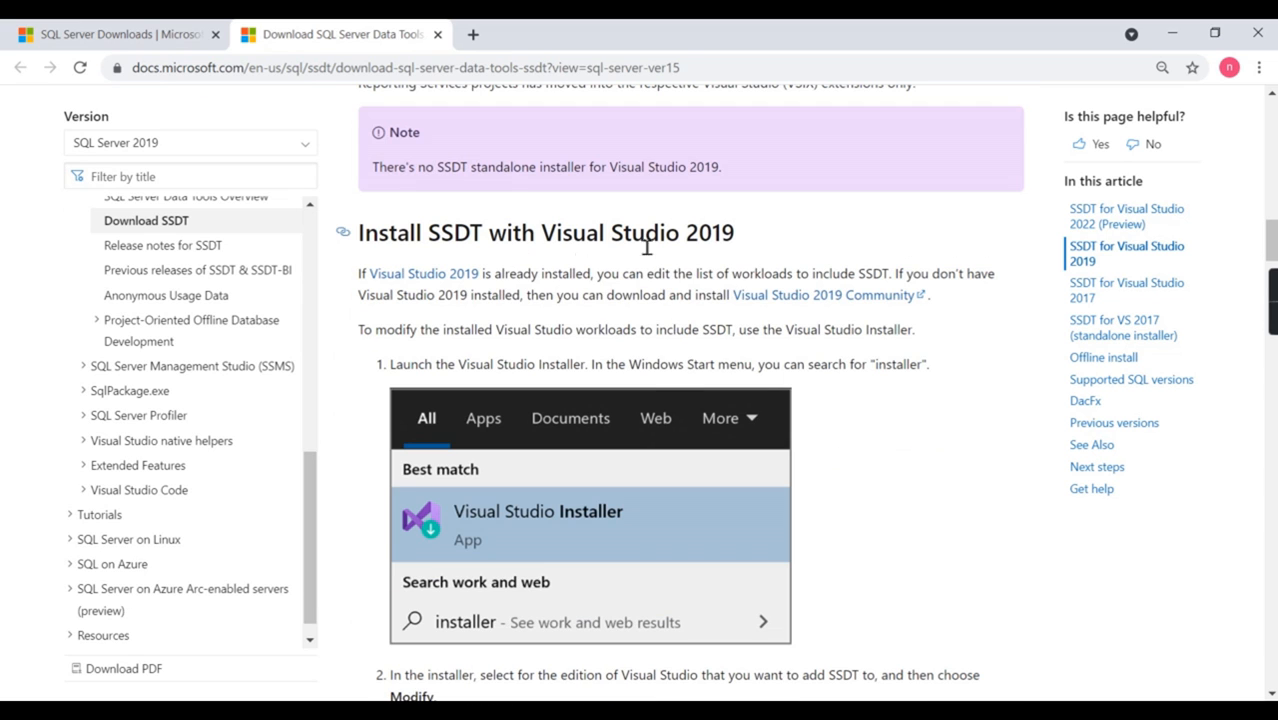
scroll("down", 3)
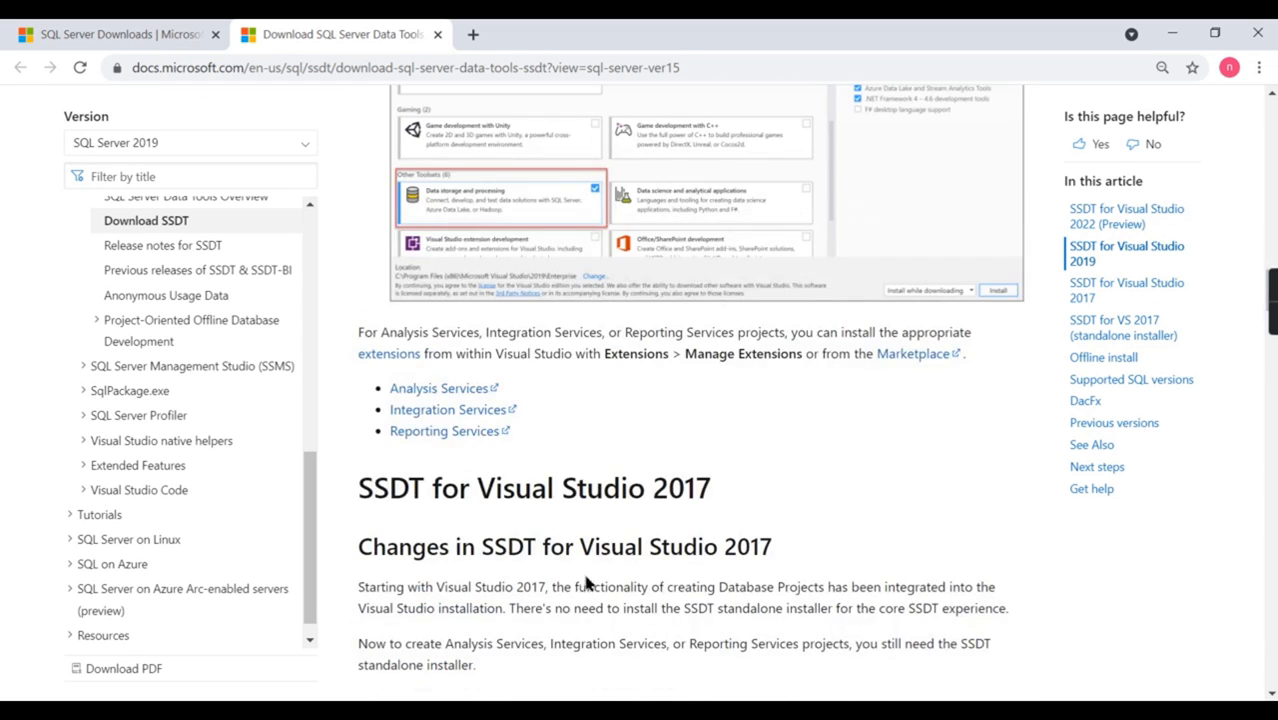
scroll("down", 3)
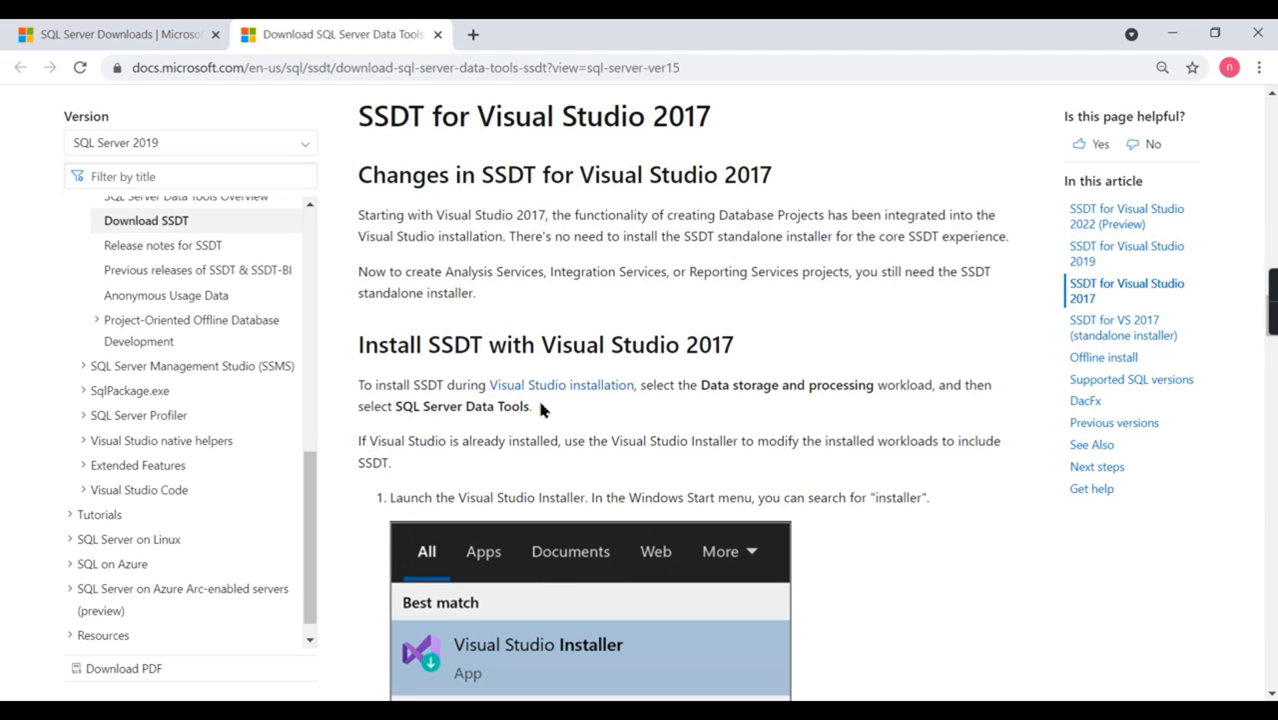
mouse_move(460, 376)
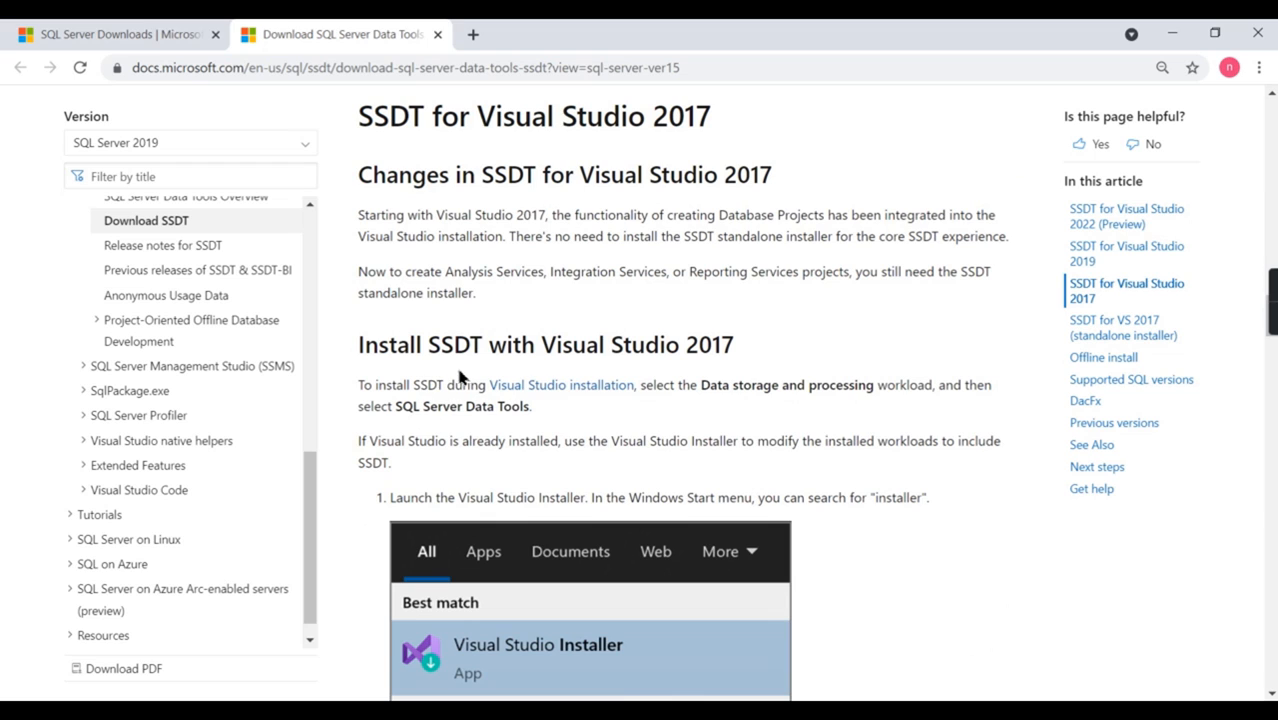
mouse_move(756, 360)
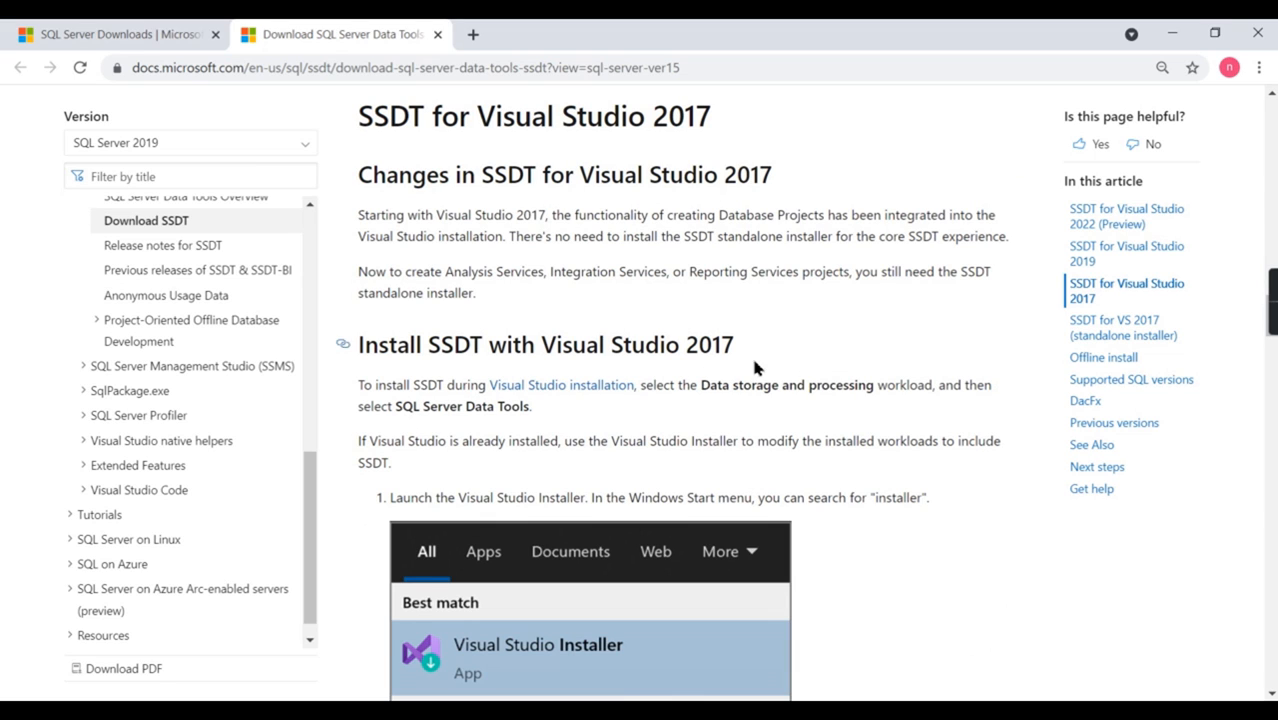
mouse_move(802, 406)
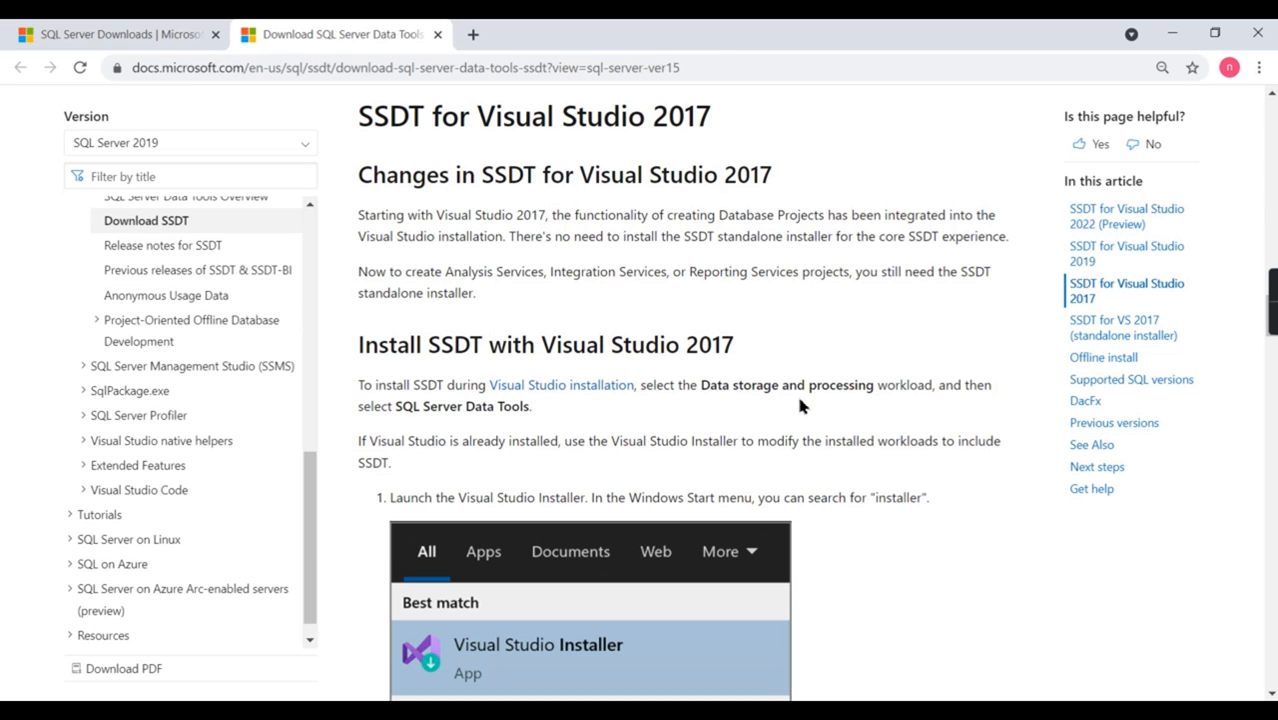
scroll("down", 3)
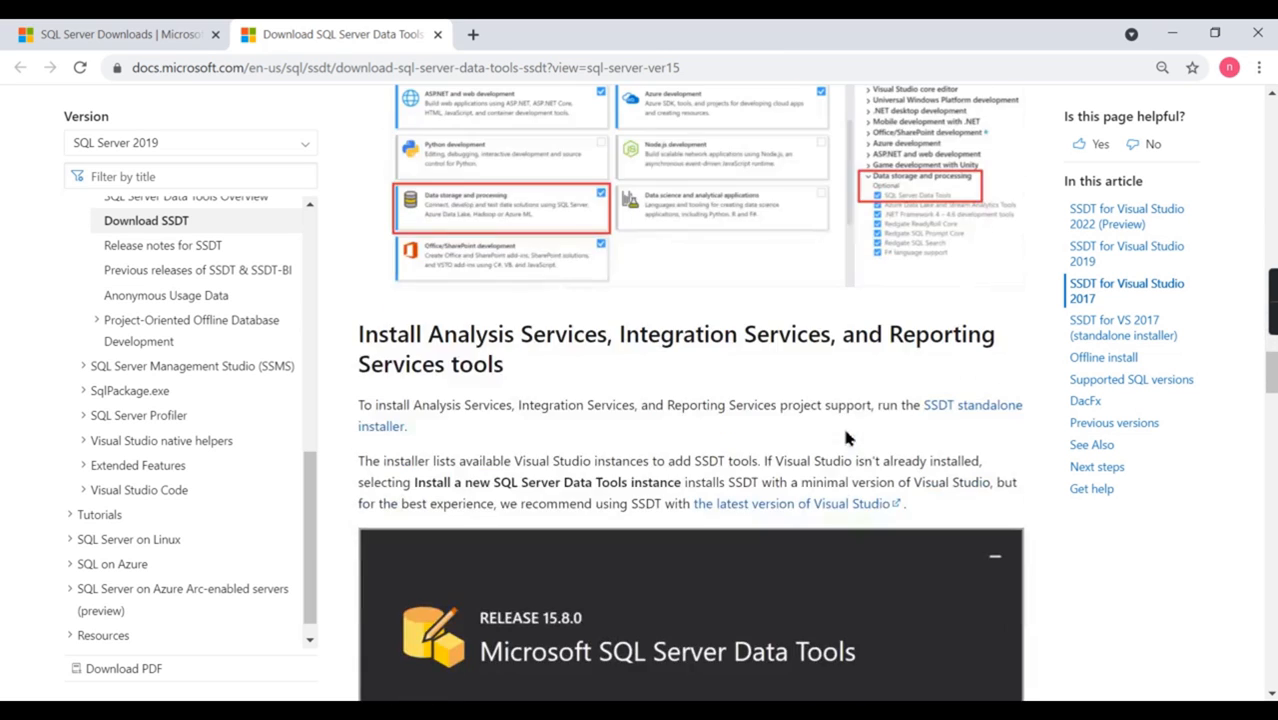
scroll("down", 3)
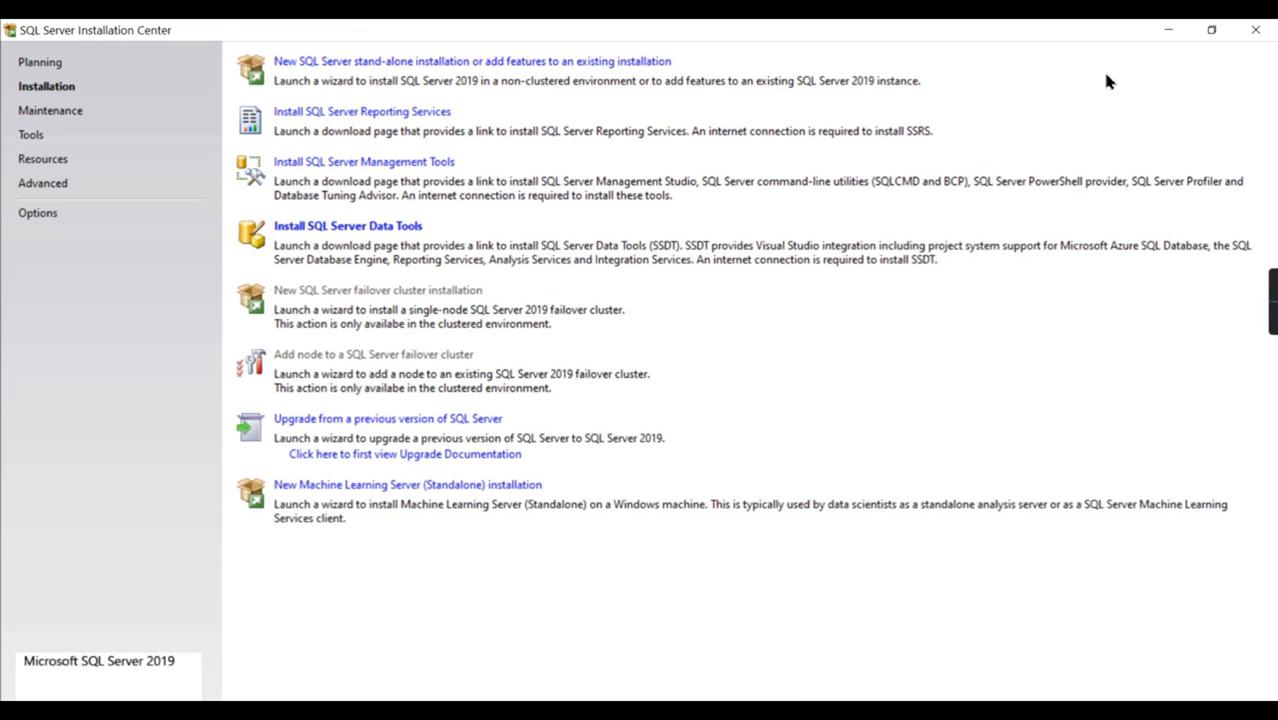
mouse_move(680, 570)
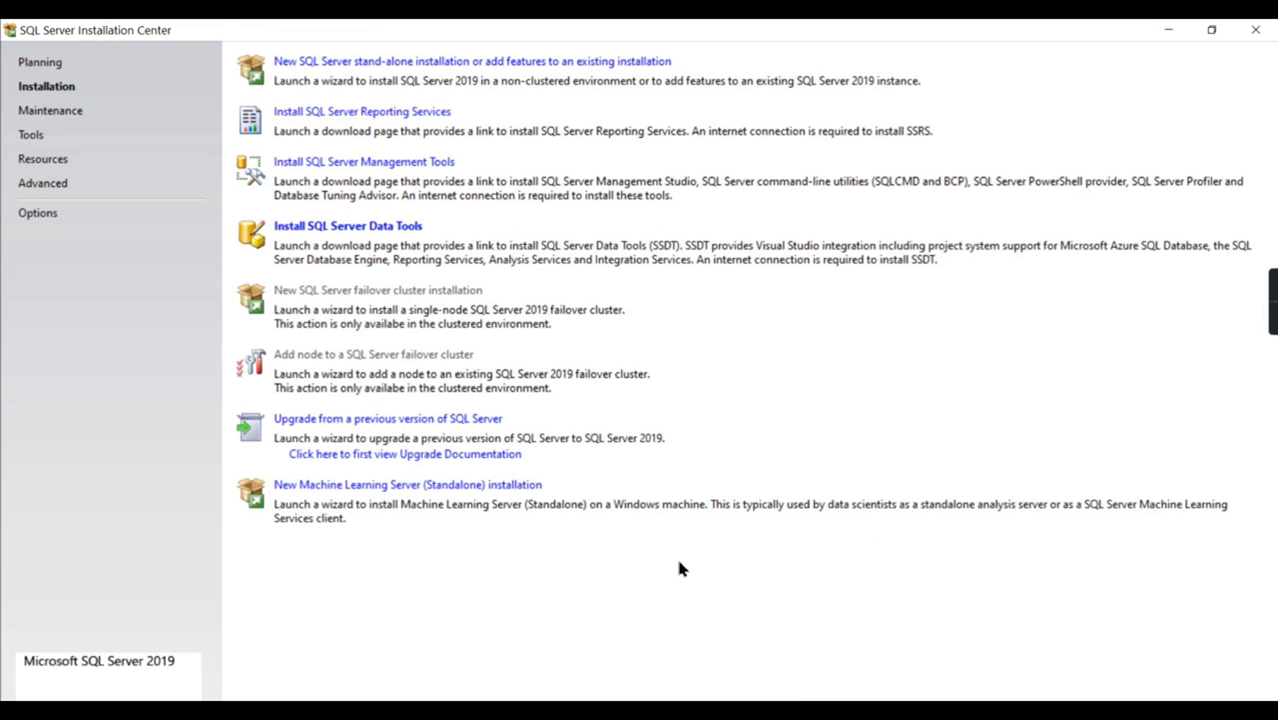
mouse_move(320, 68)
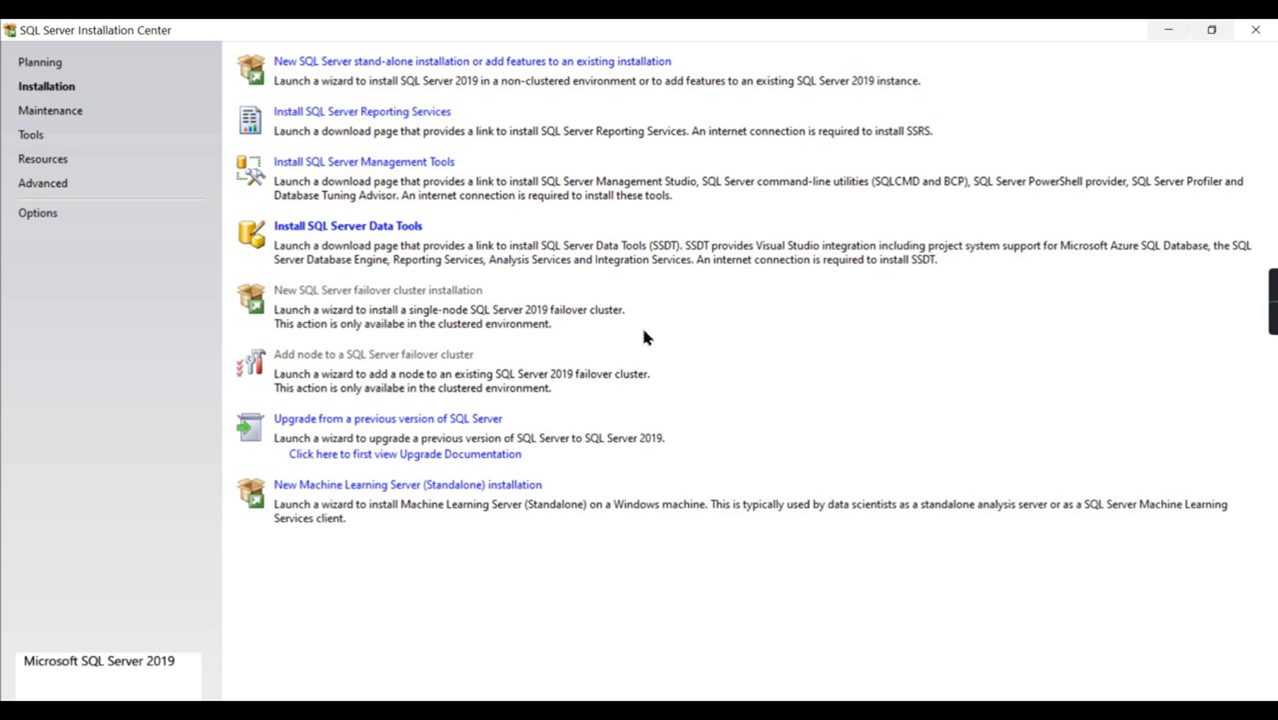
mouse_move(972, 48)
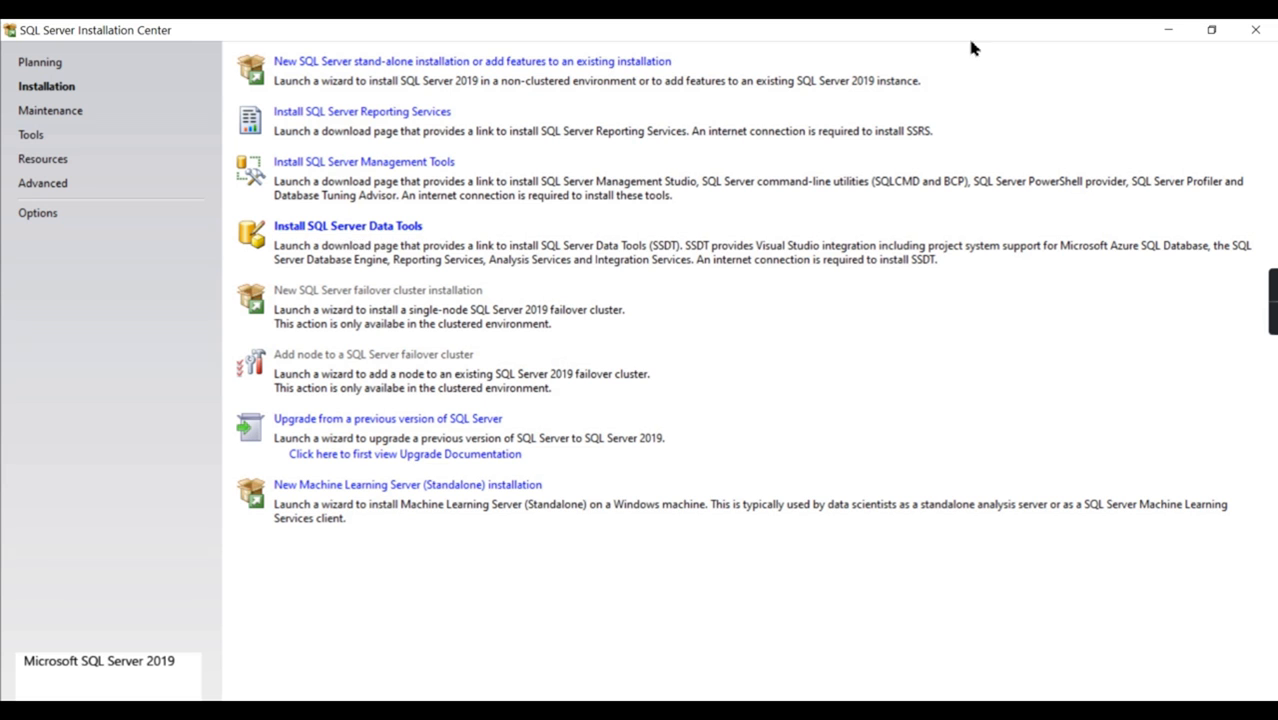
Return to the Download SSDT article and scroll down through its Visual Studio sections.
left_click(346, 226)
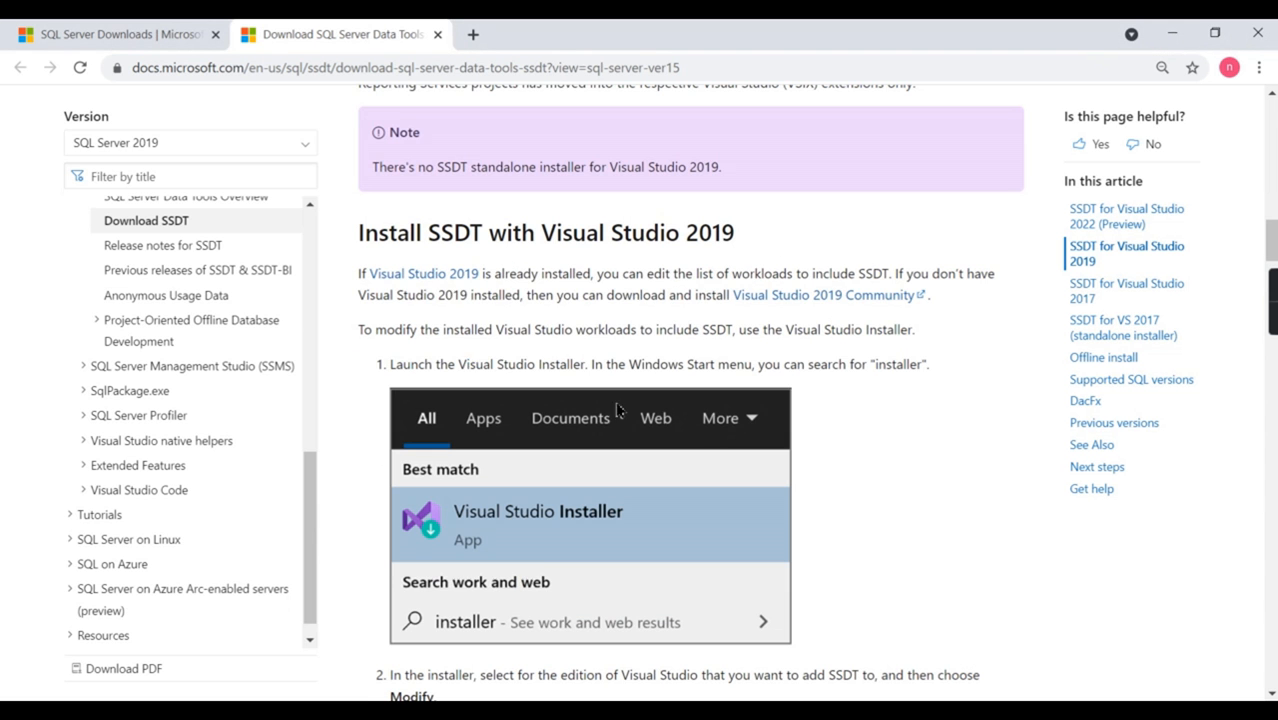
scroll("down", 3)
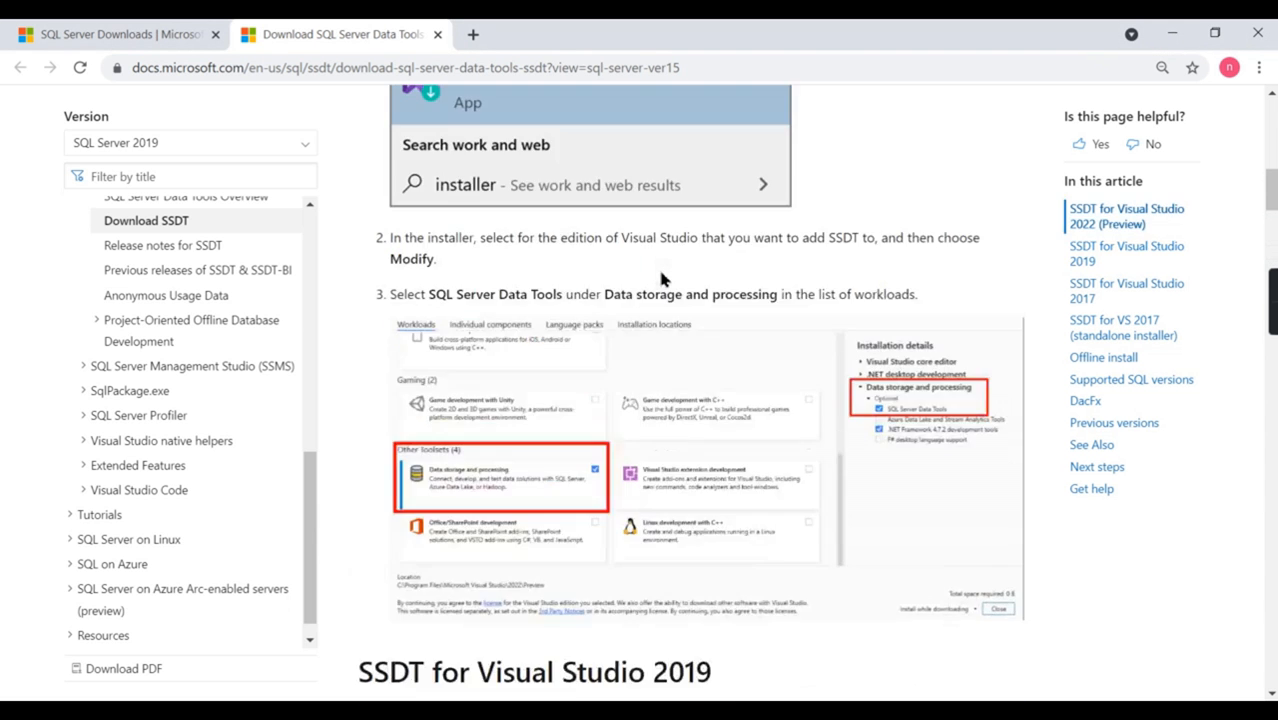
scroll("up", 3)
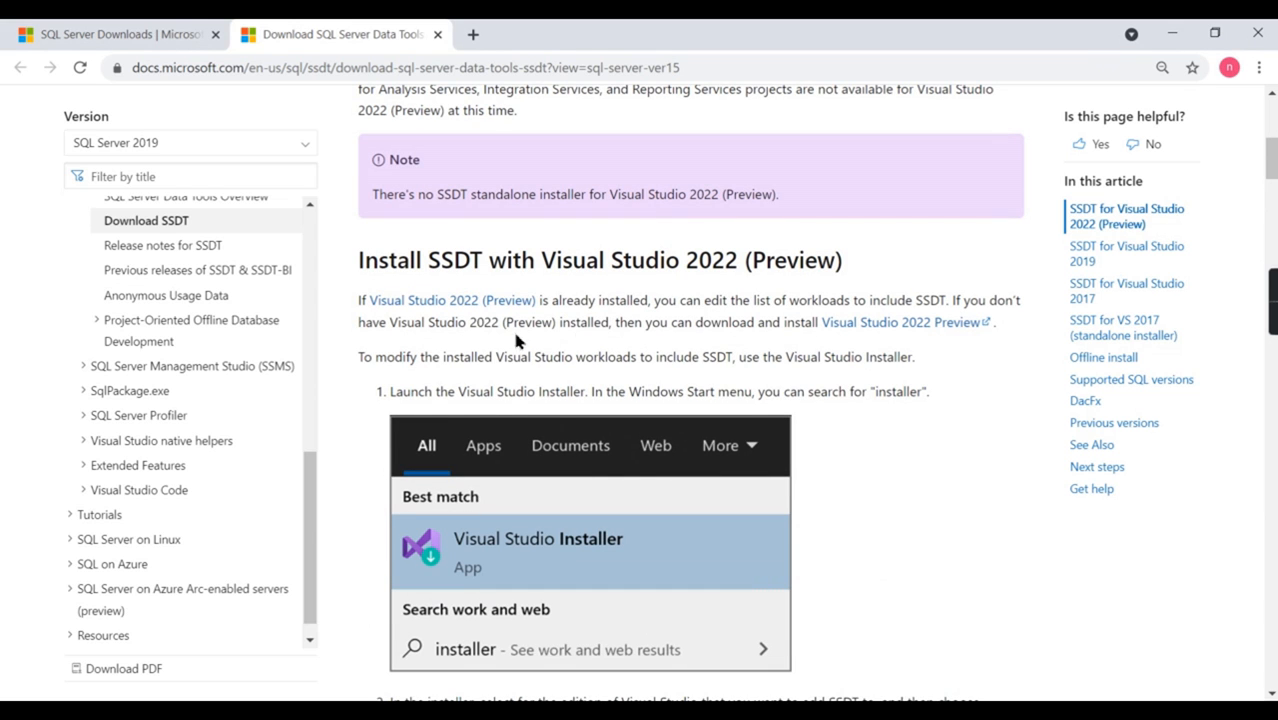
scroll("down", 3)
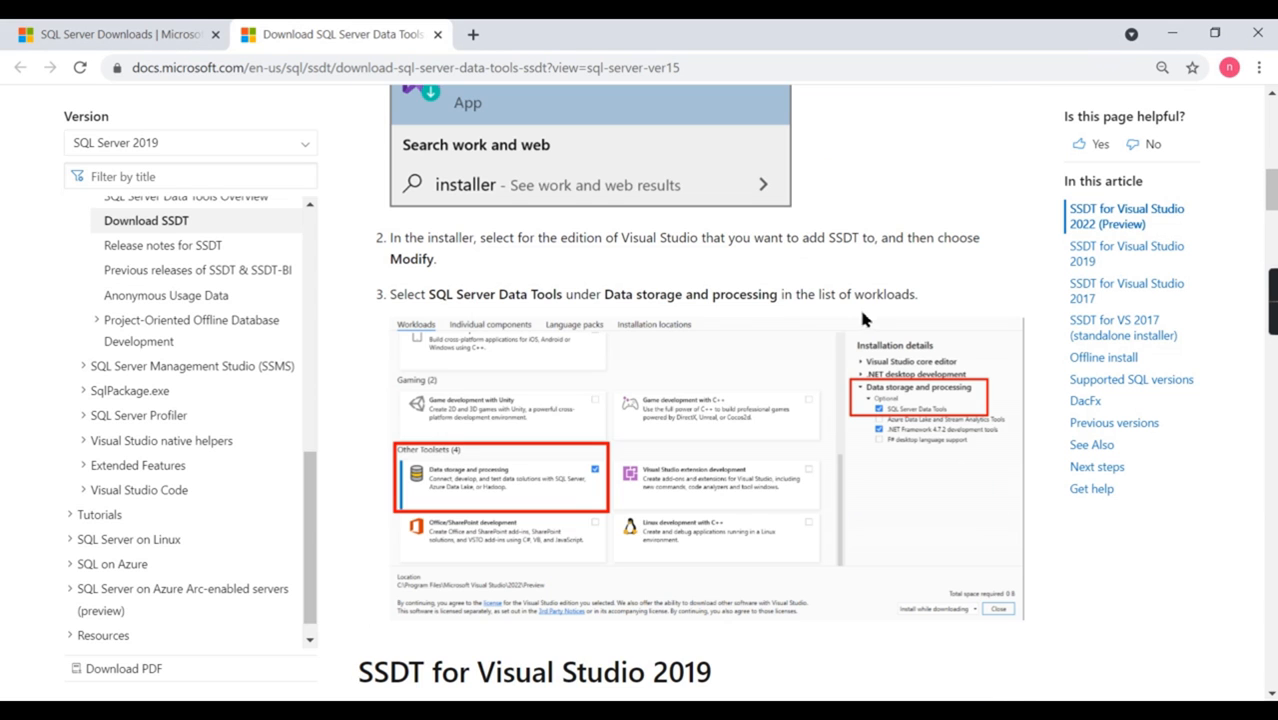
scroll("down", 3)
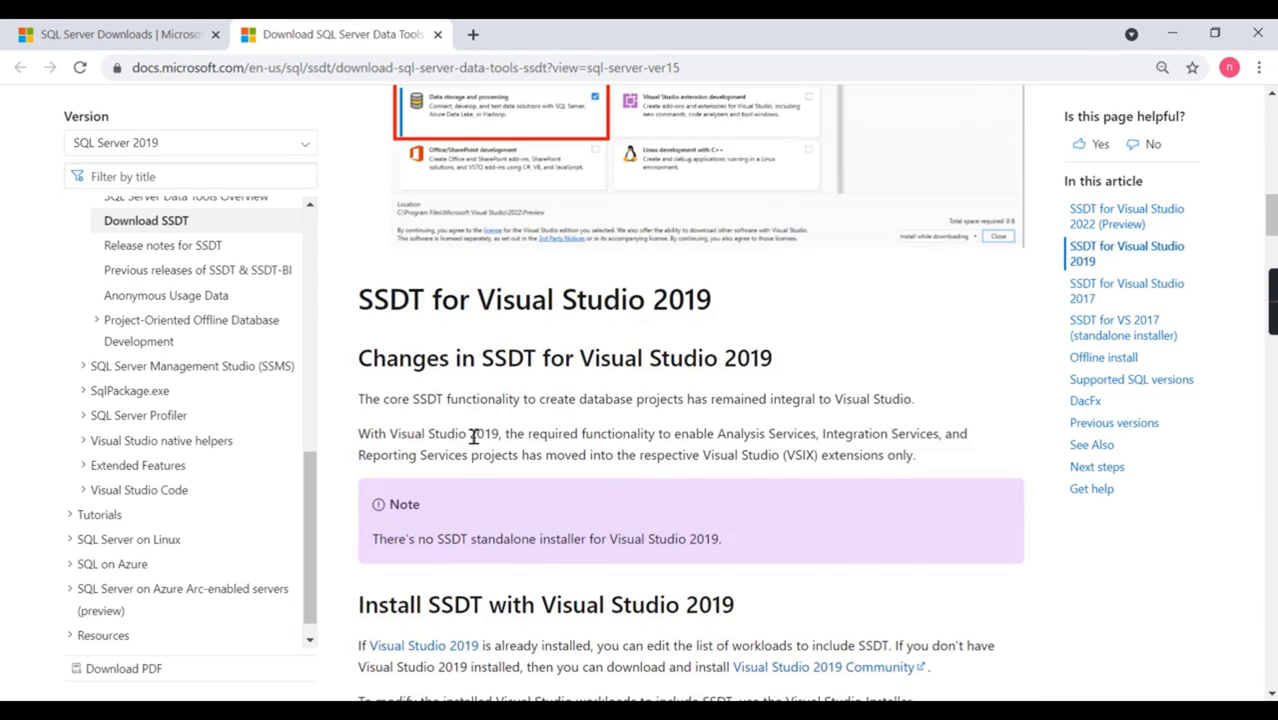
scroll("down", 3)
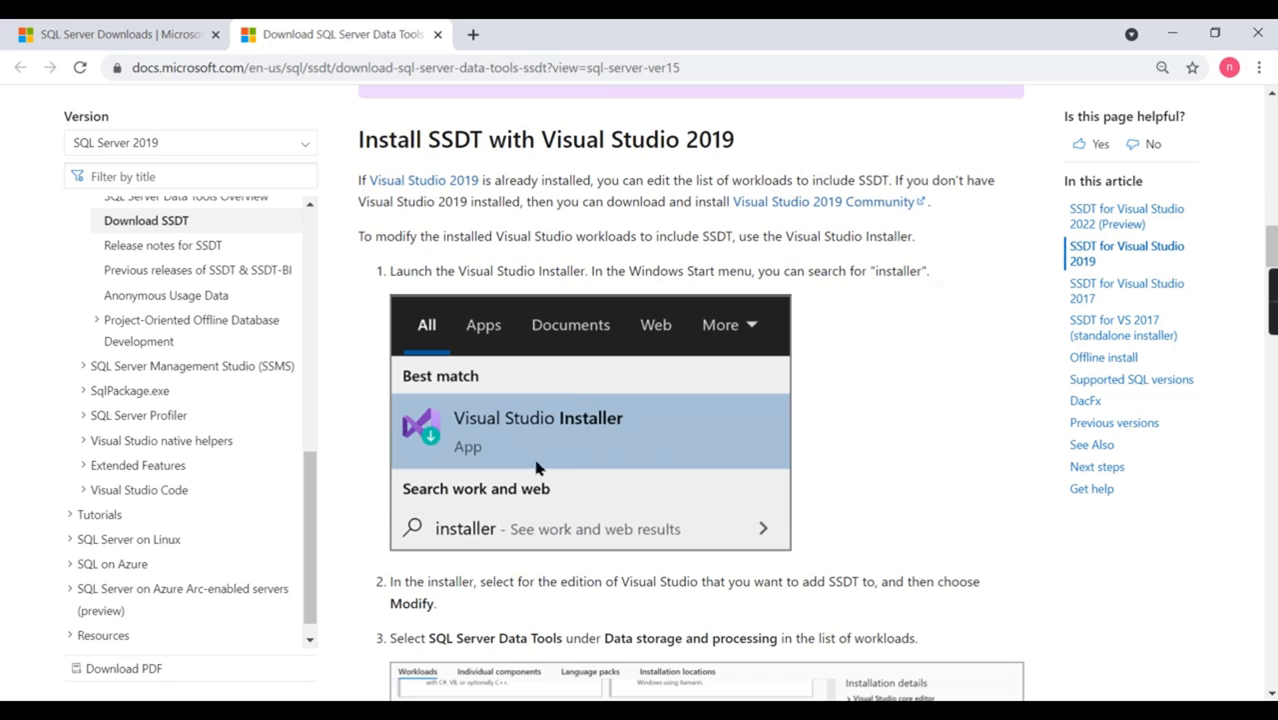
mouse_move(484, 202)
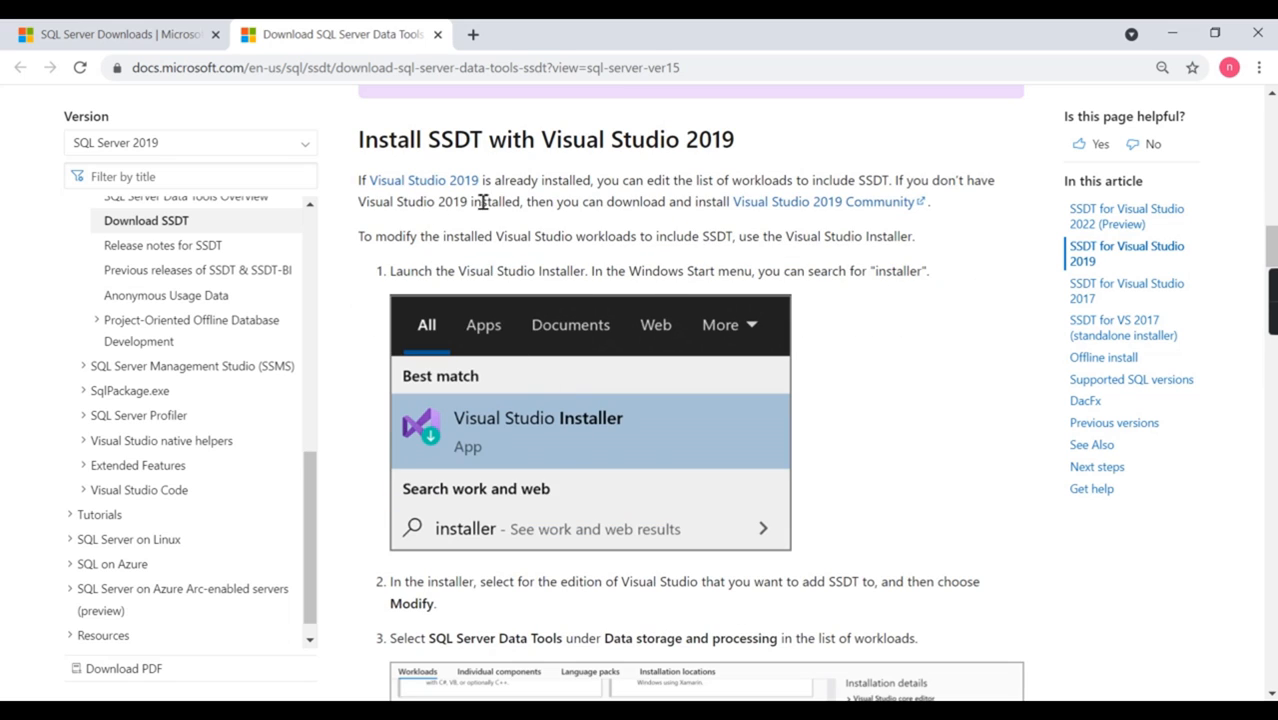
mouse_move(504, 118)
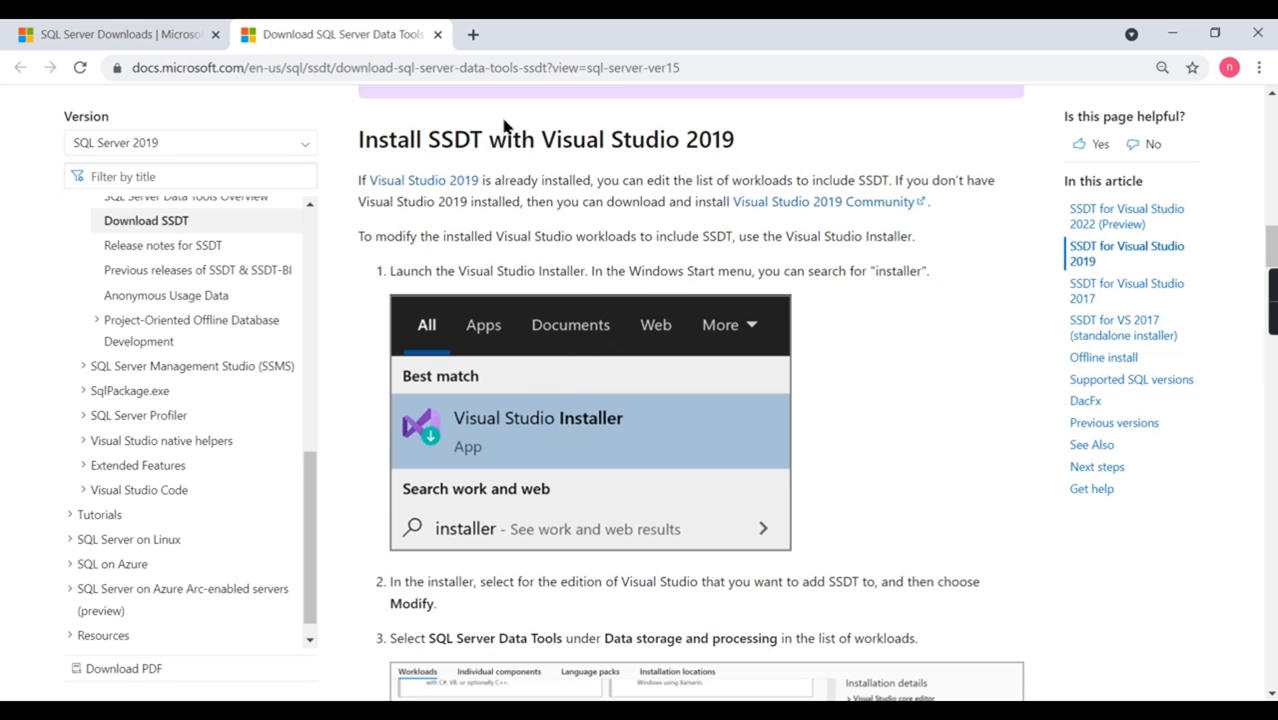
scroll("down", 3)
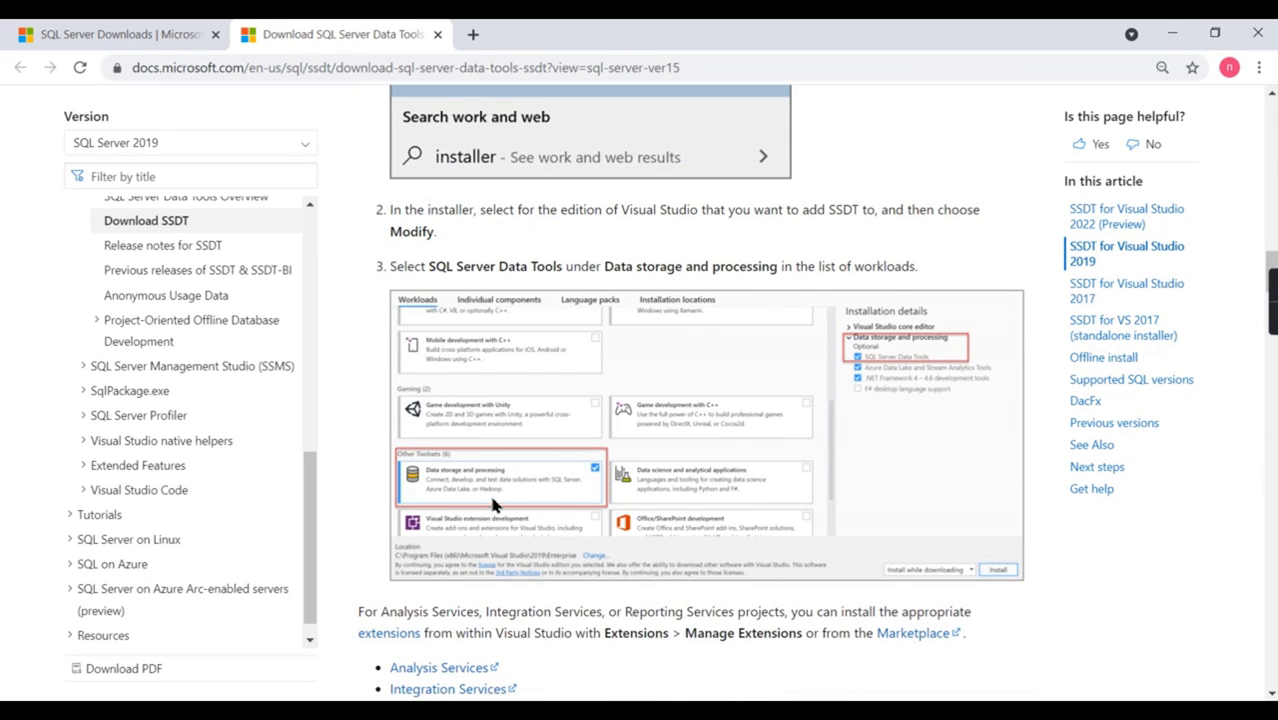
Reach the 'Install Analysis Services, Integration Services, and Reporting Services tools' section with the standalone installer.
scroll("down", 3)
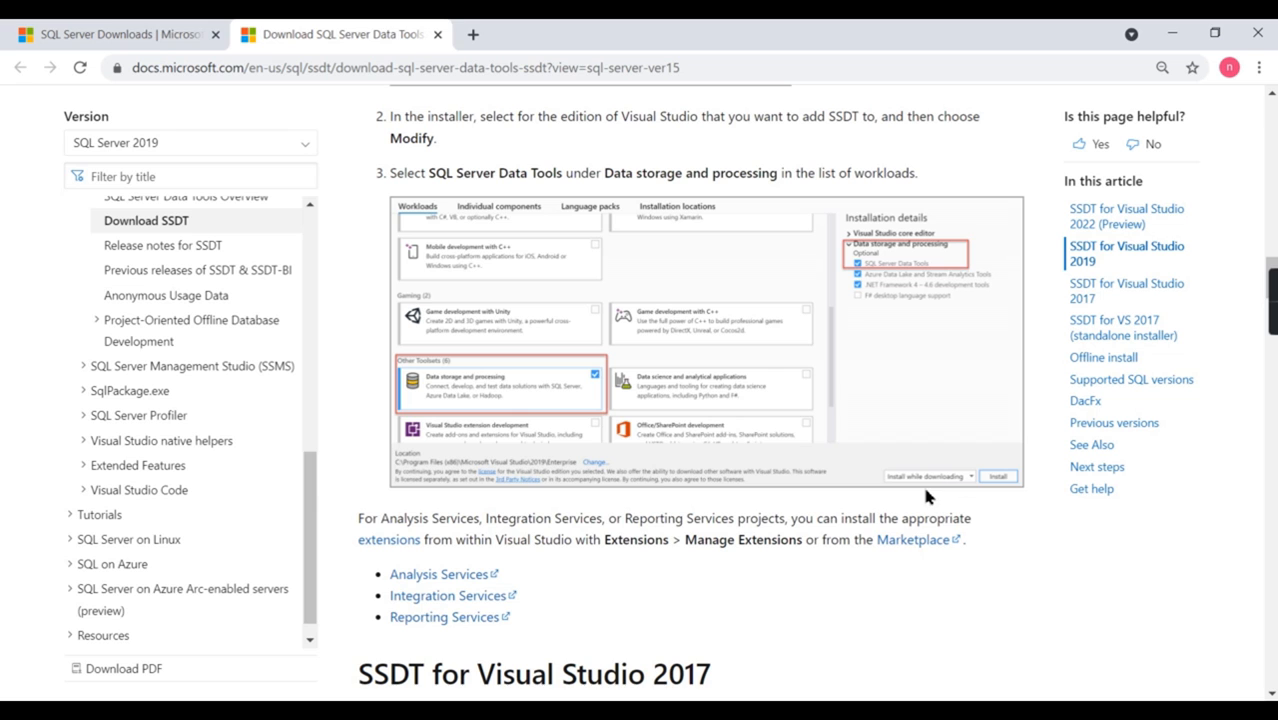
scroll("down", 3)
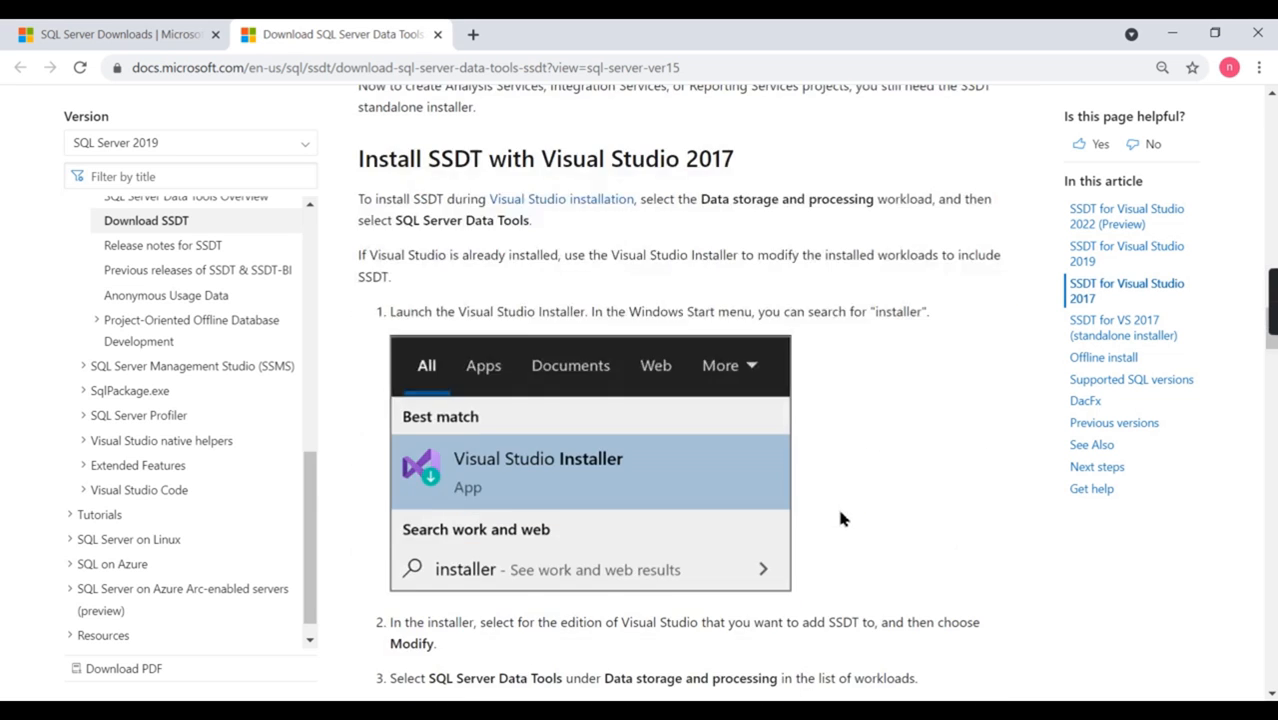
scroll("down", 3)
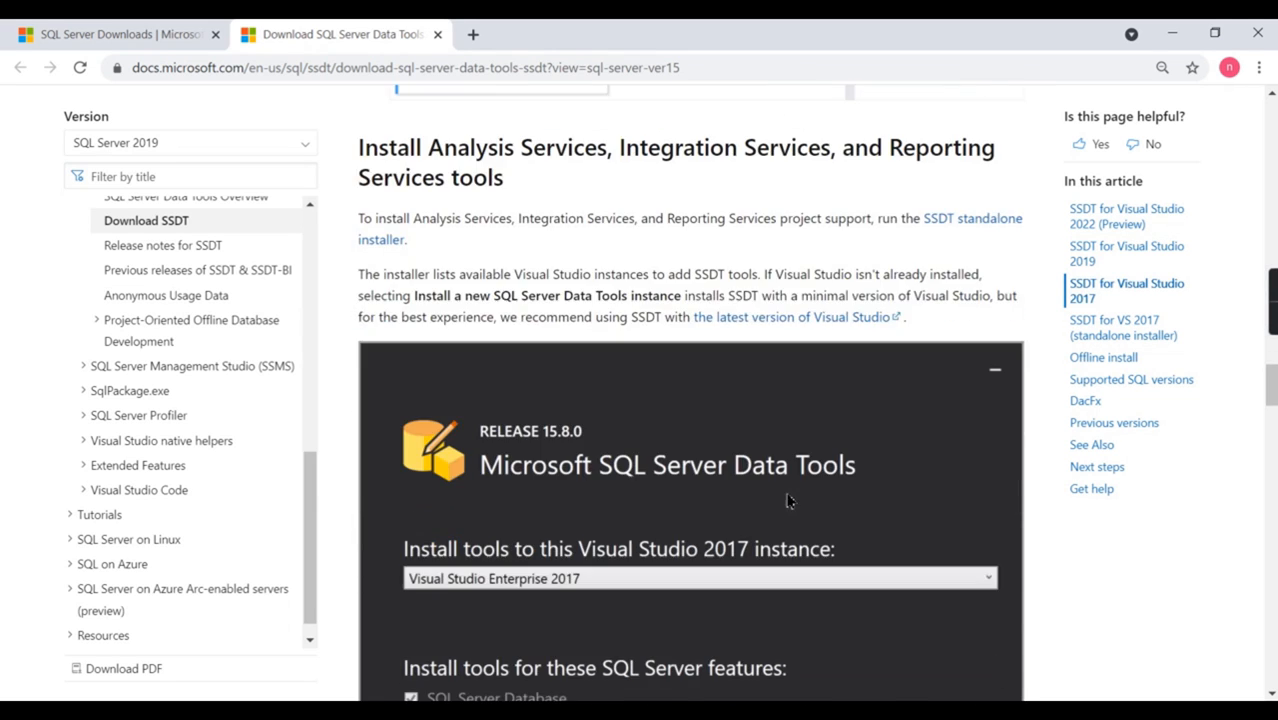
mouse_move(444, 284)
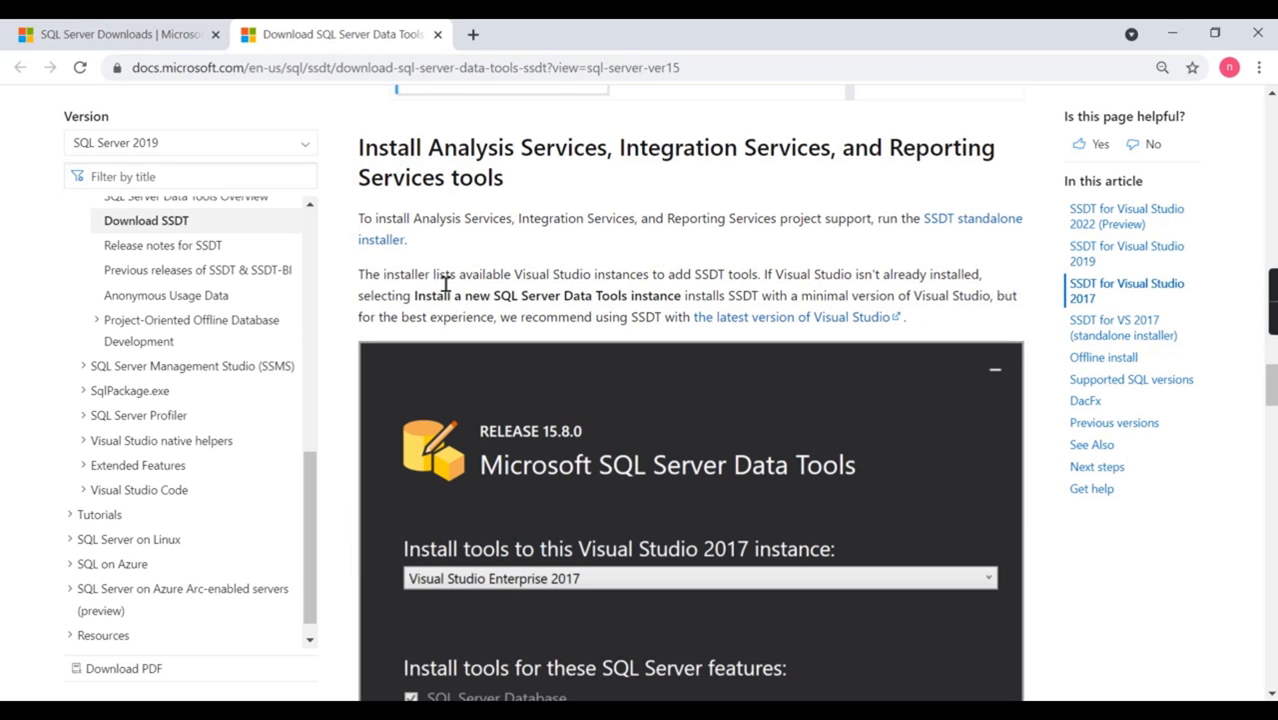
mouse_move(412, 248)
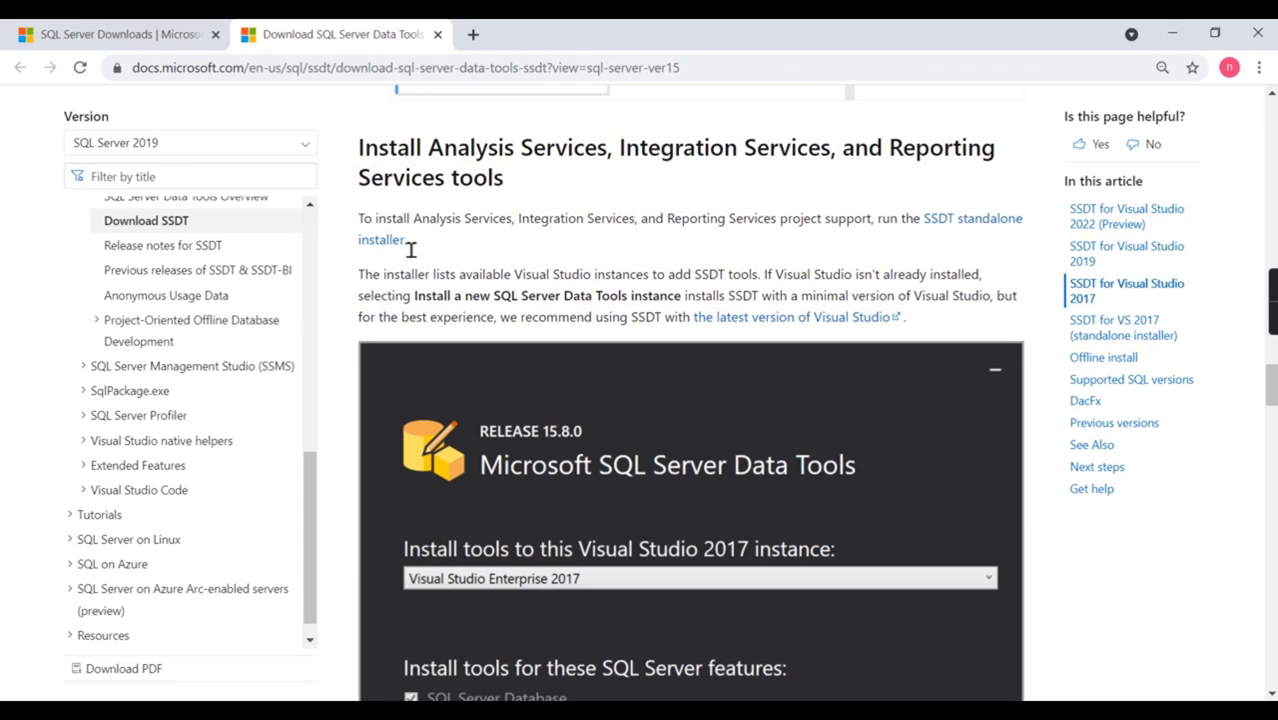
mouse_move(836, 224)
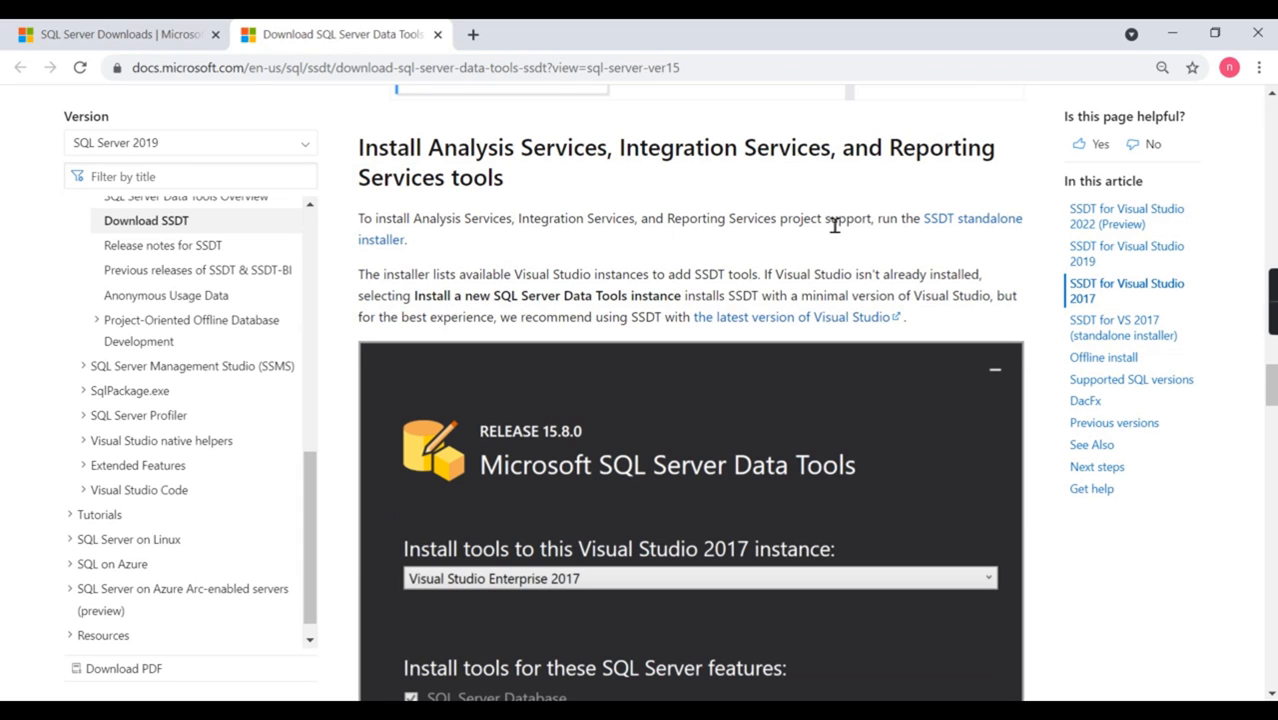
mouse_move(992, 226)
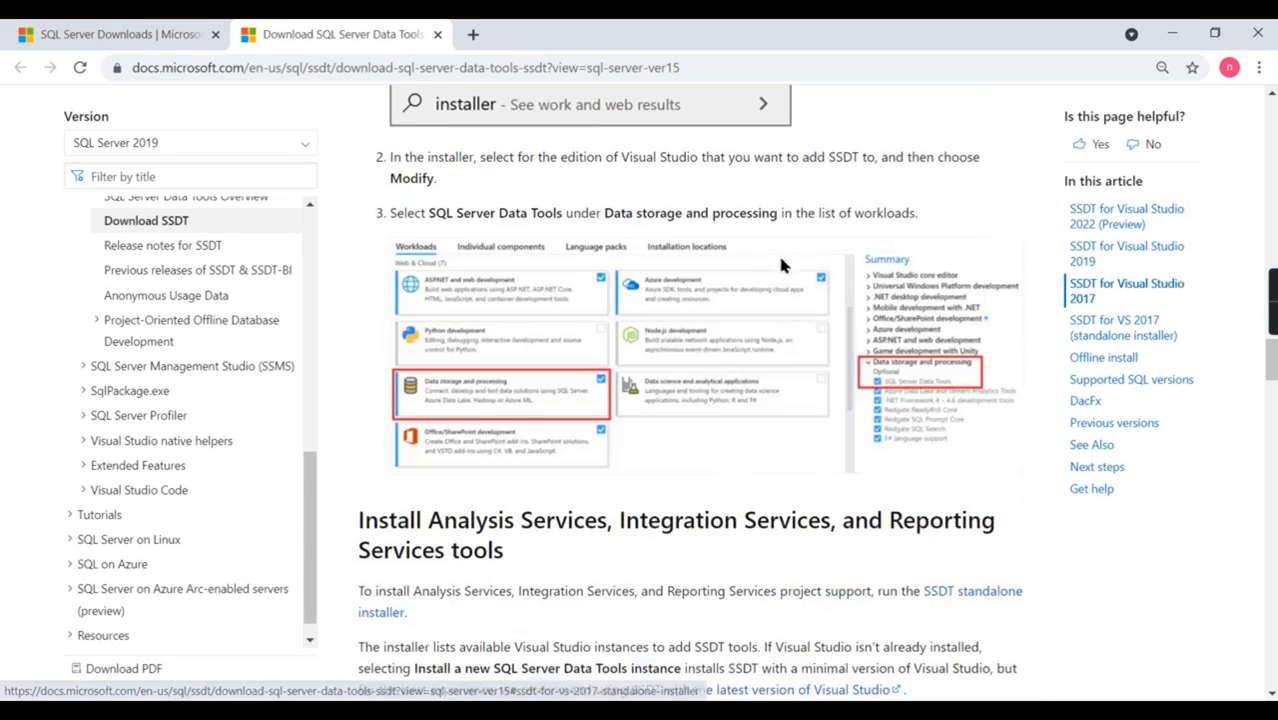
scroll("down", 3)
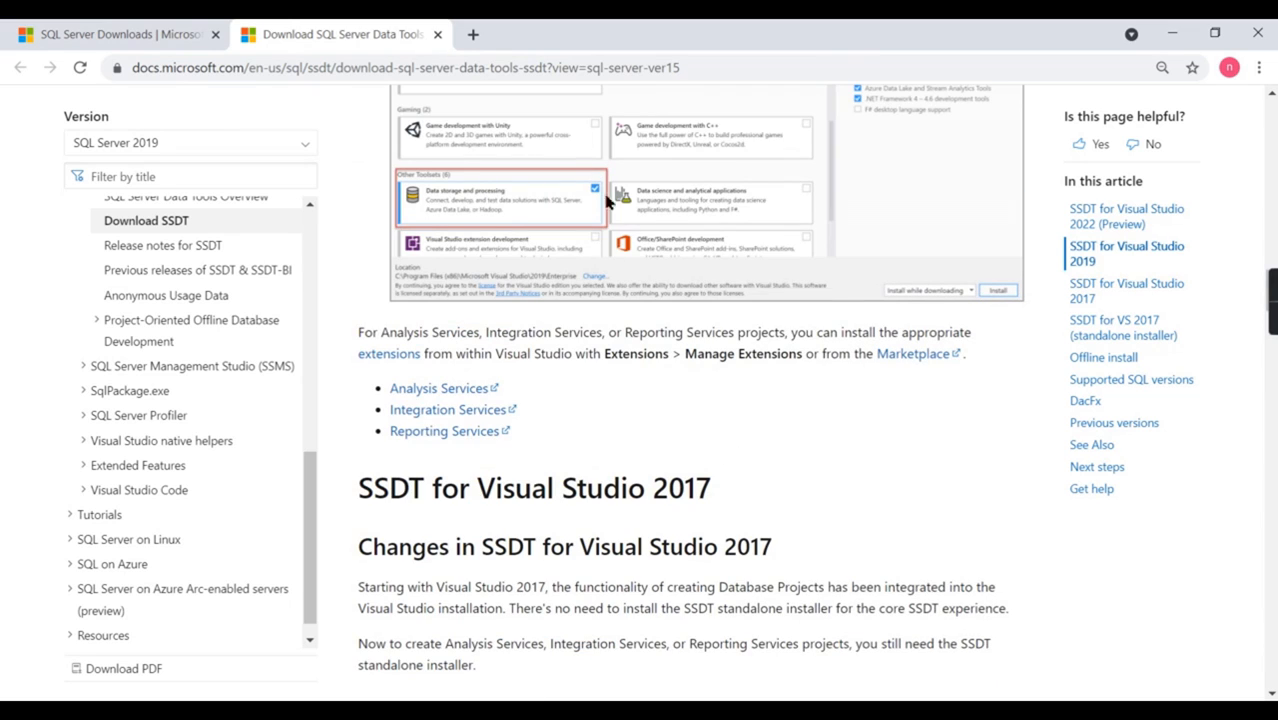
mouse_move(680, 432)
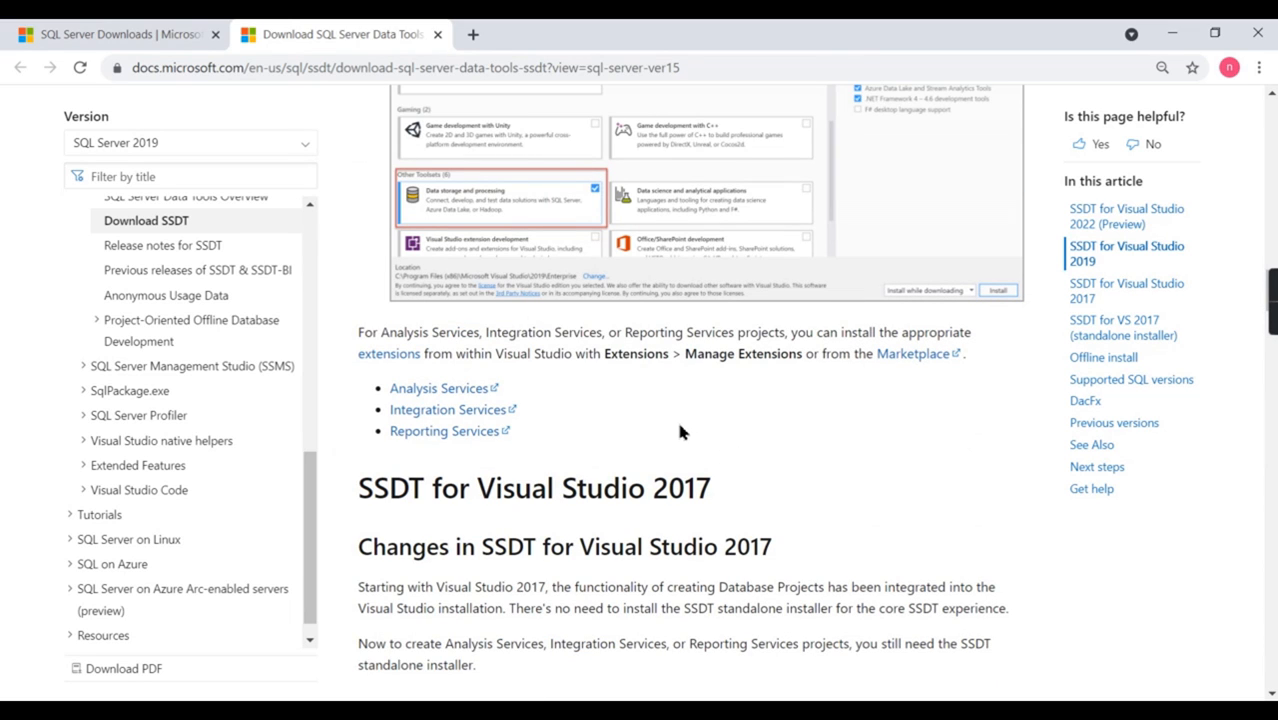
scroll("down", 3)
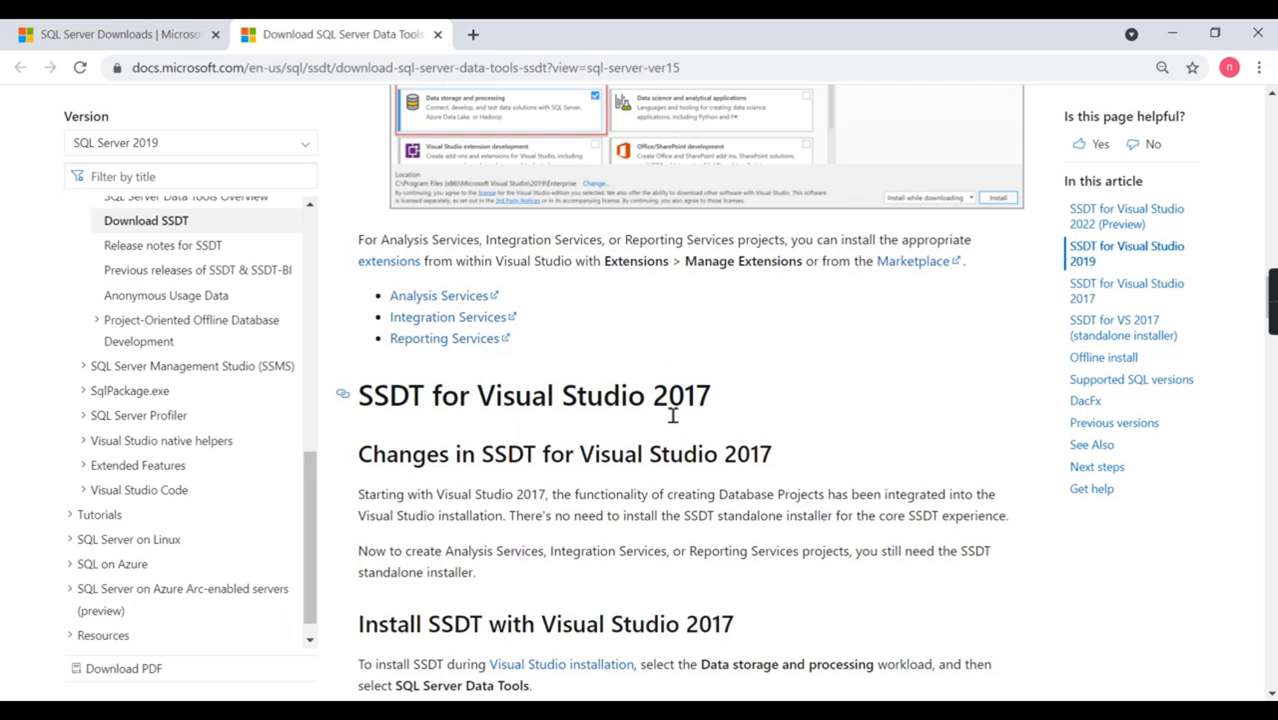
scroll("down", 3)
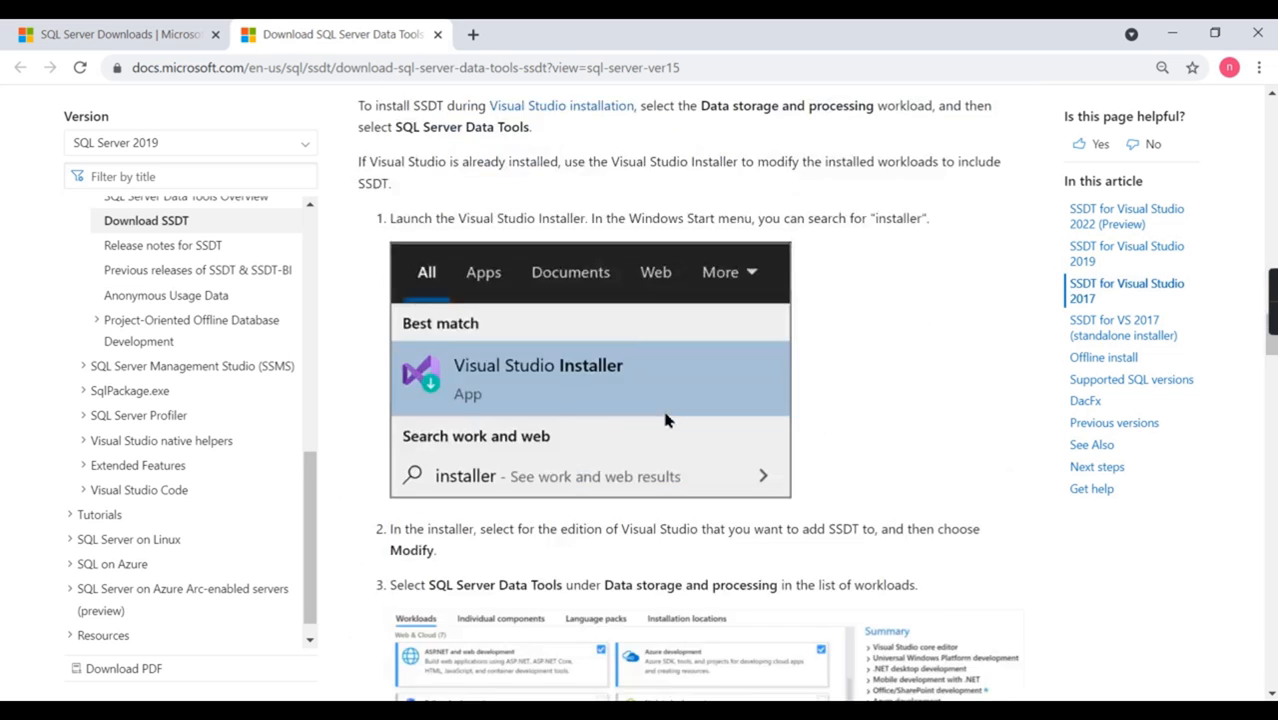
scroll("down", 3)
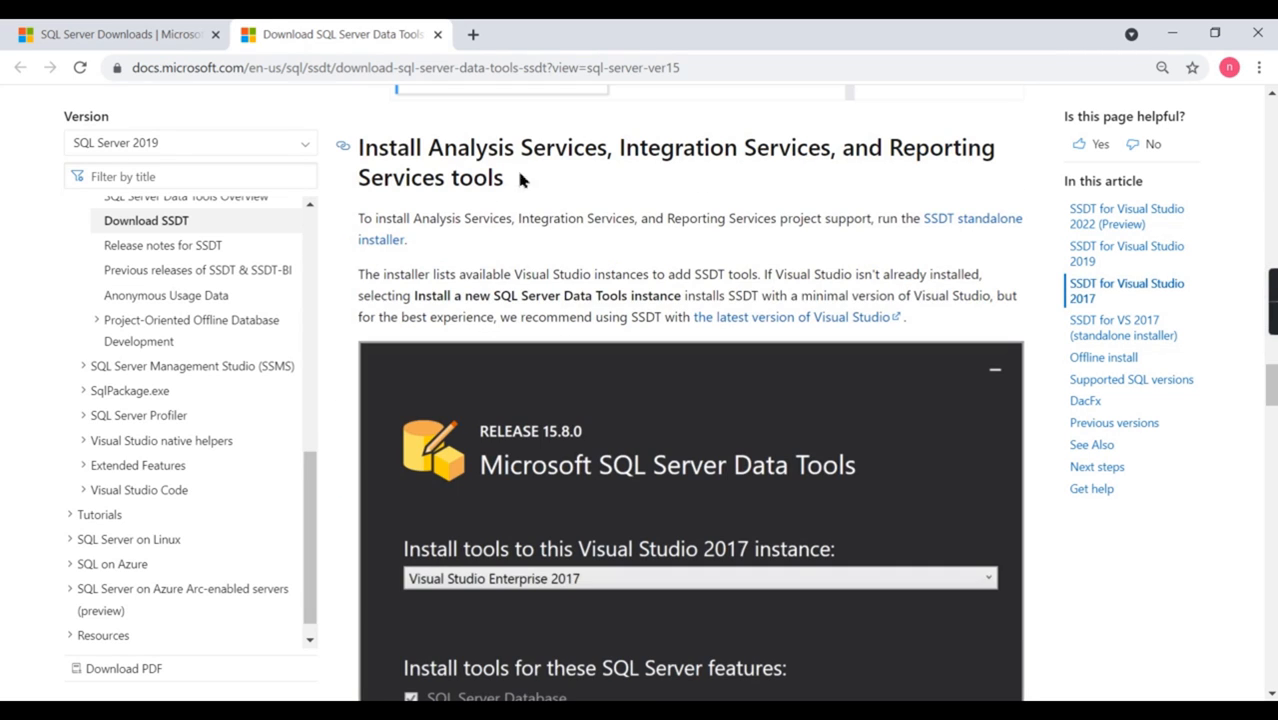
mouse_move(462, 228)
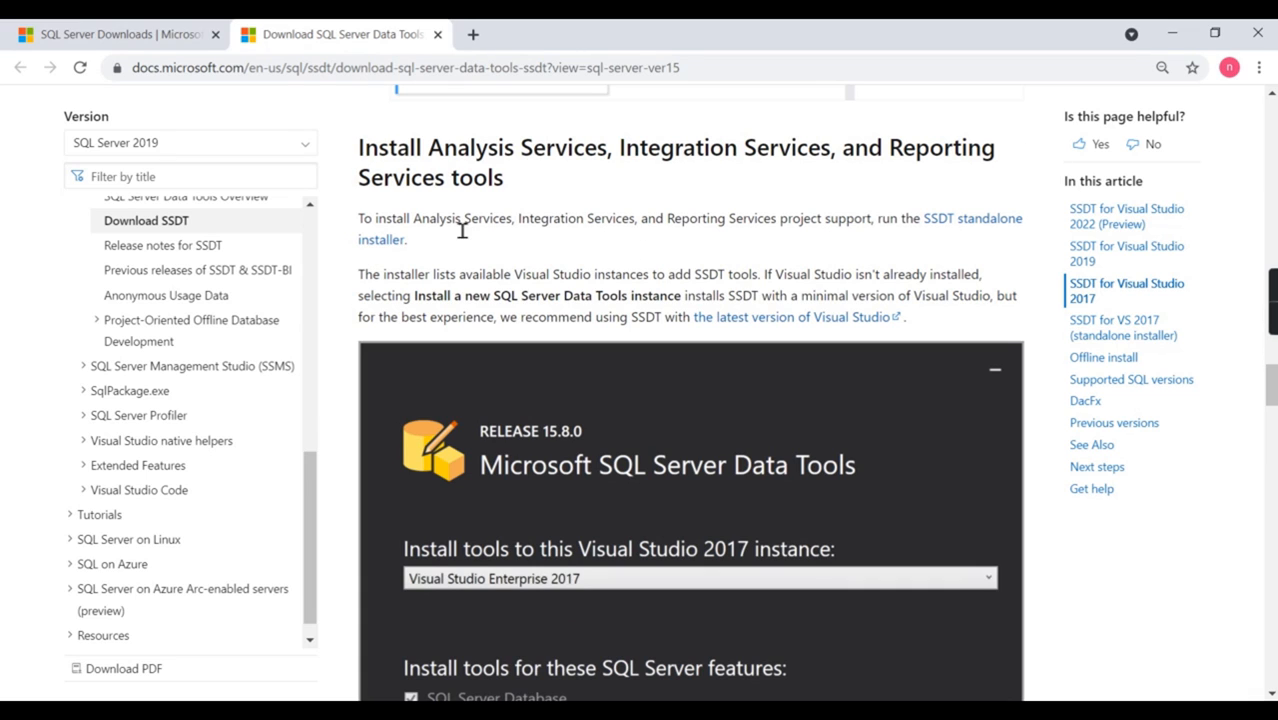
mouse_move(542, 192)
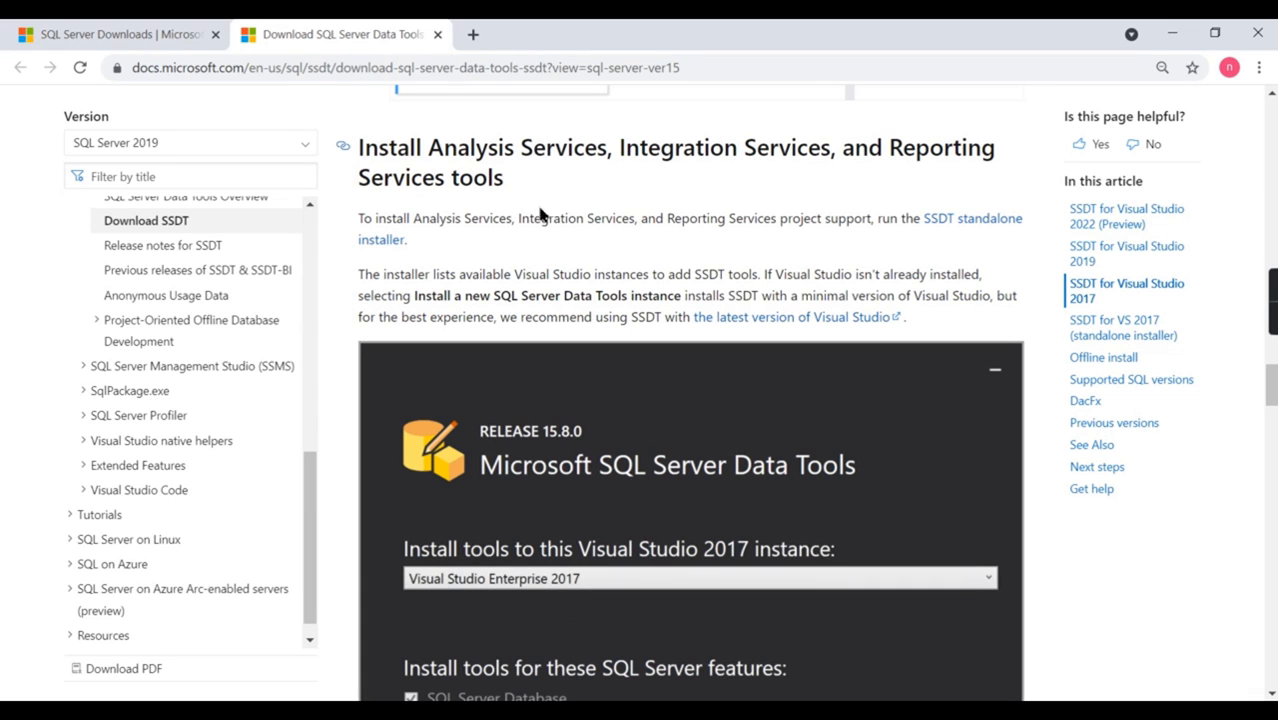
mouse_move(756, 258)
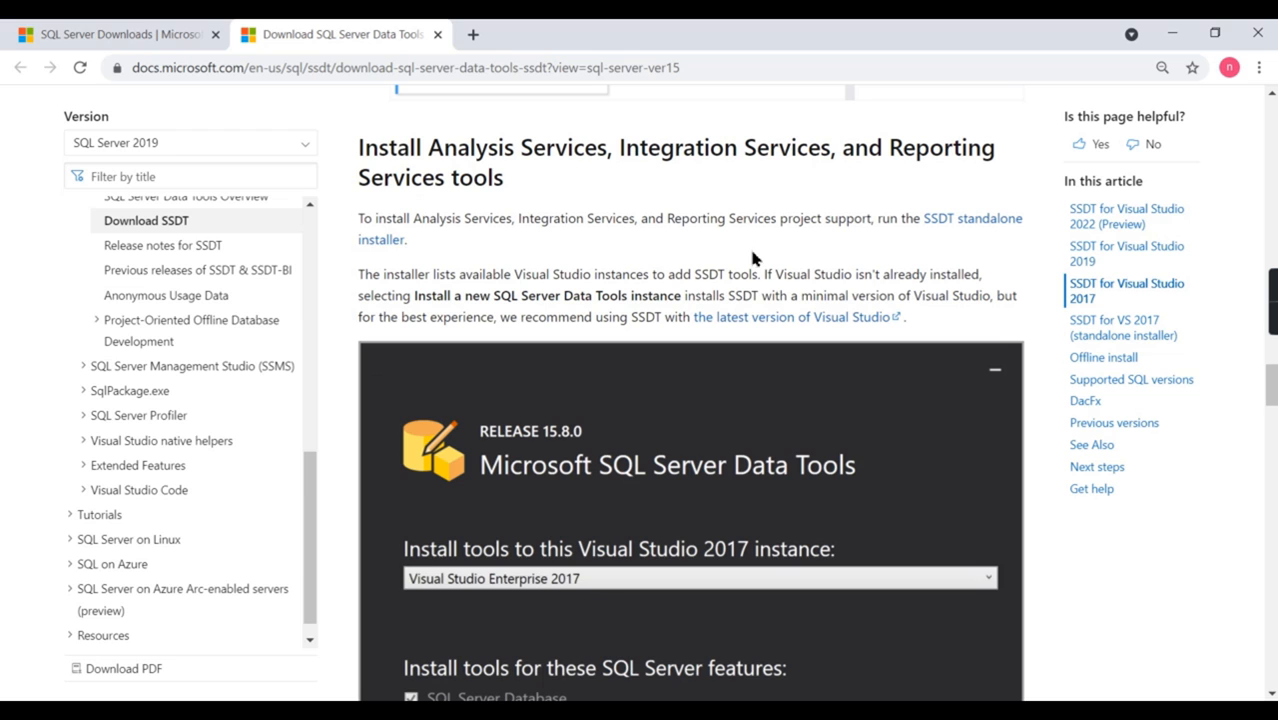
Review the SSDT for VS 2017 standalone installer section, then go to the Download SSMS page.
left_click(1130, 328)
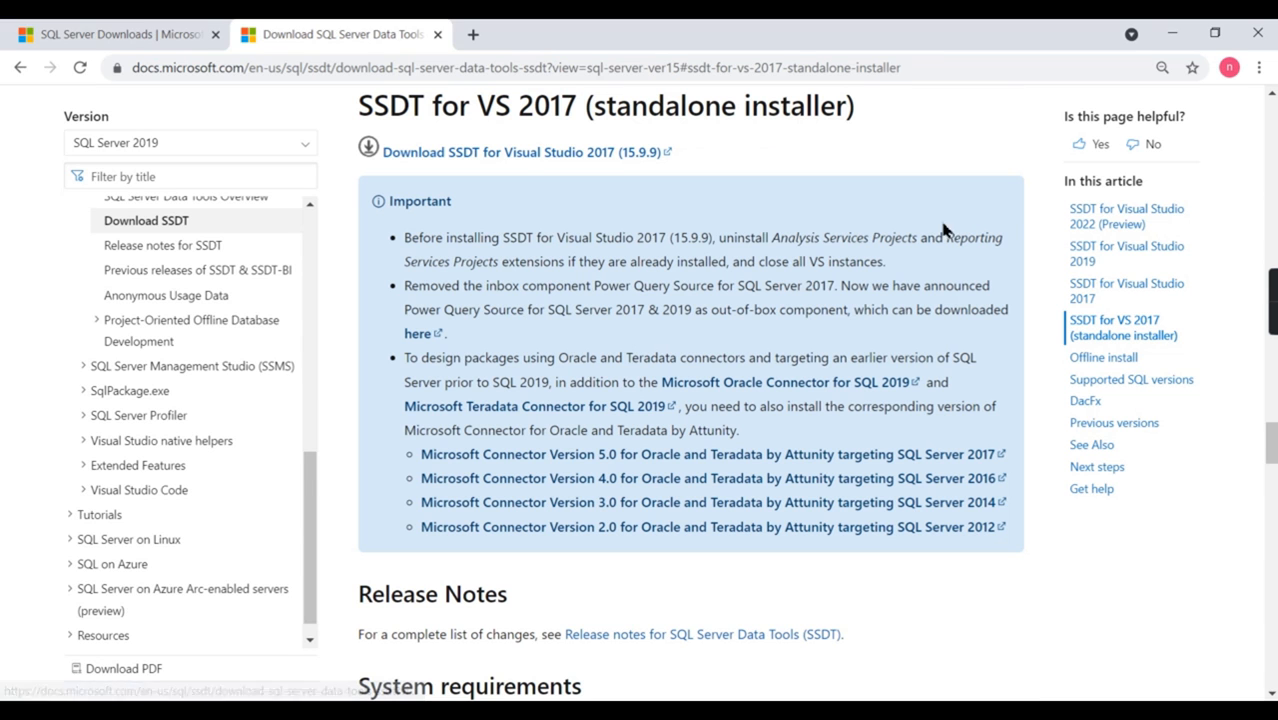
mouse_move(476, 174)
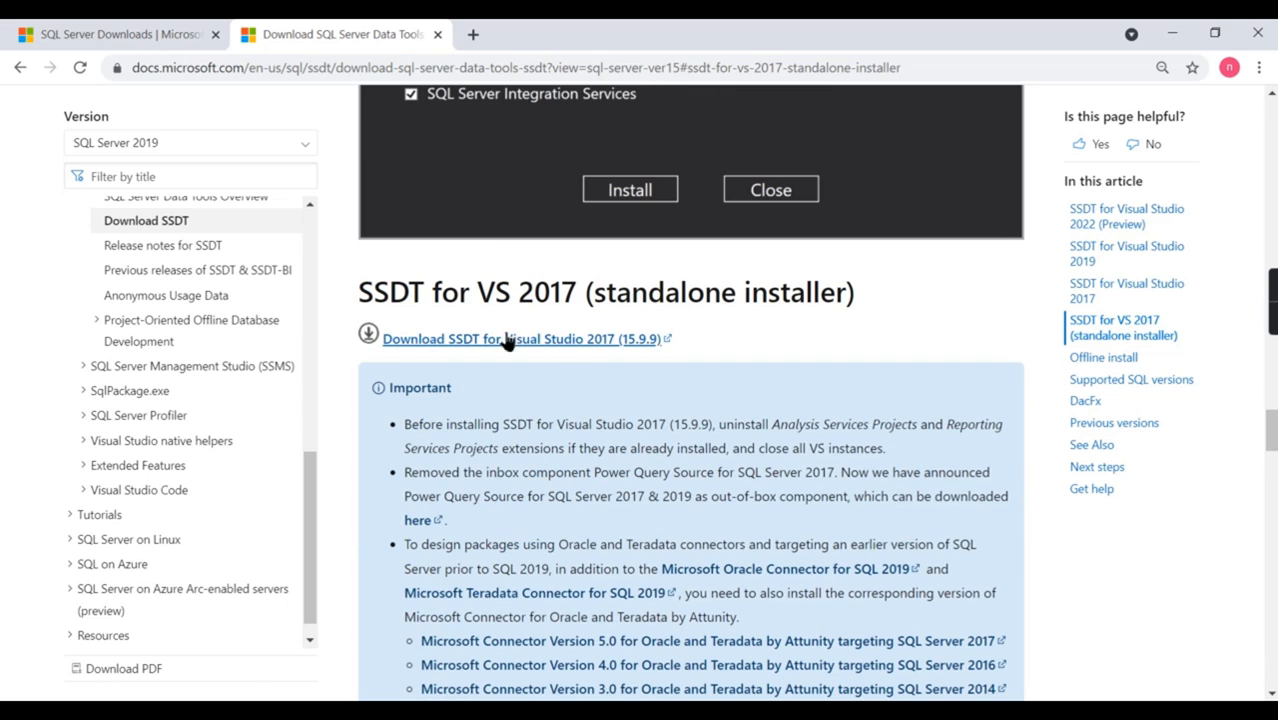
scroll("down", 3)
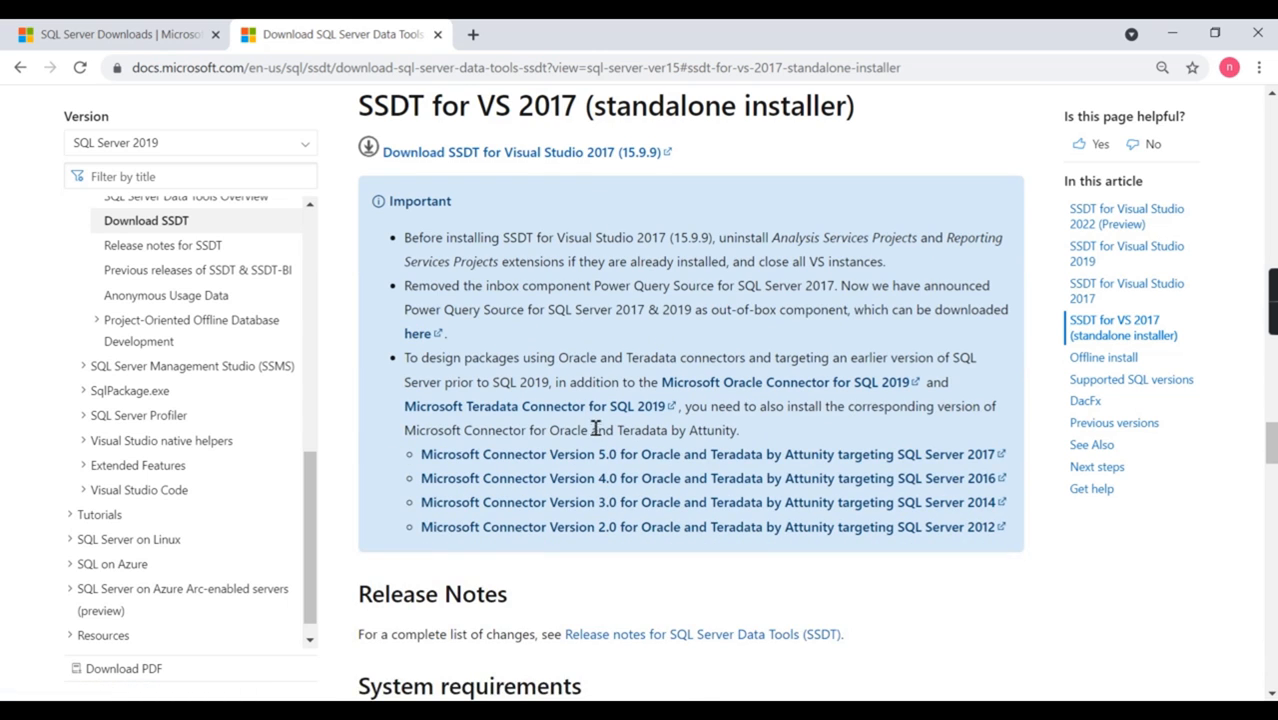
mouse_move(12, 74)
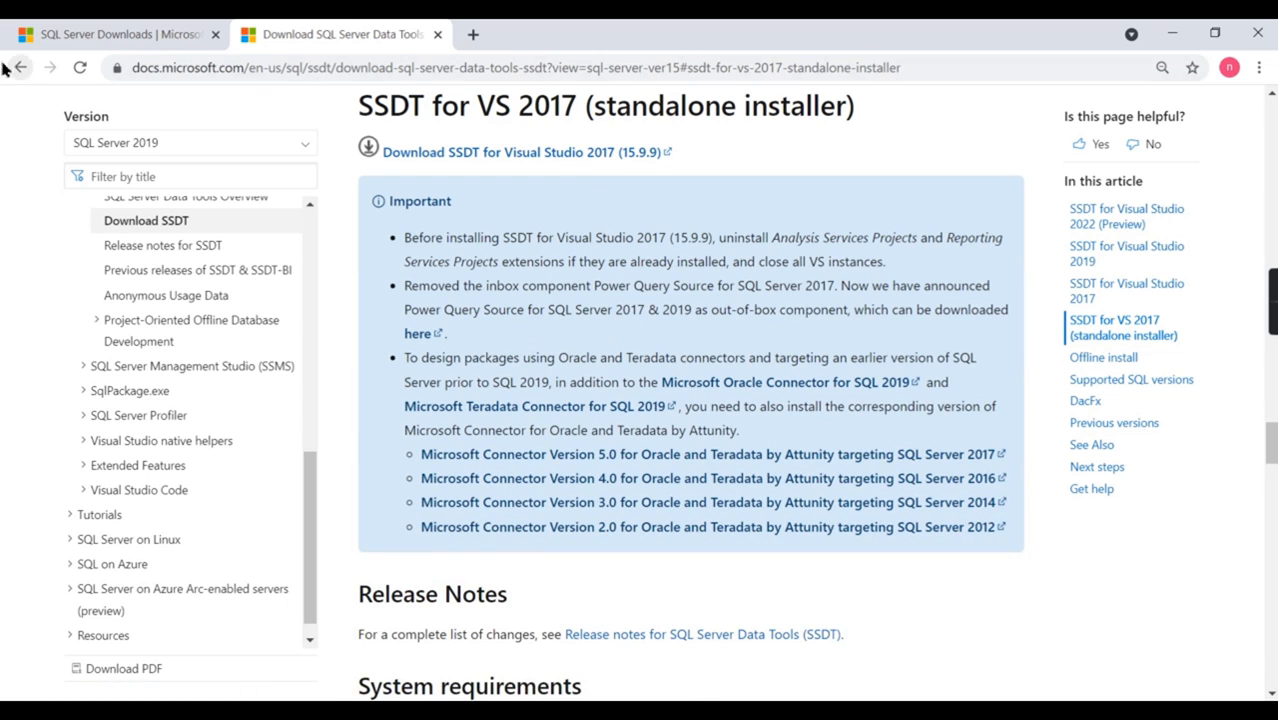
scroll("down", 3)
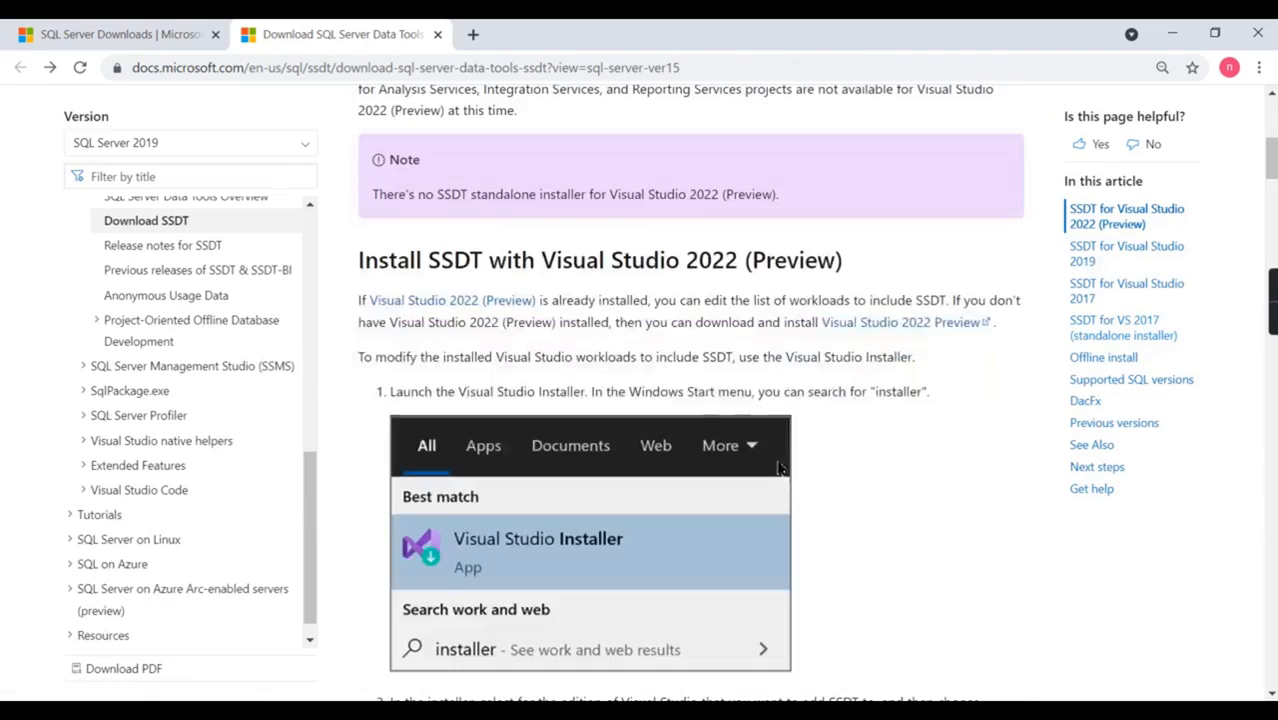
scroll("down", 3)
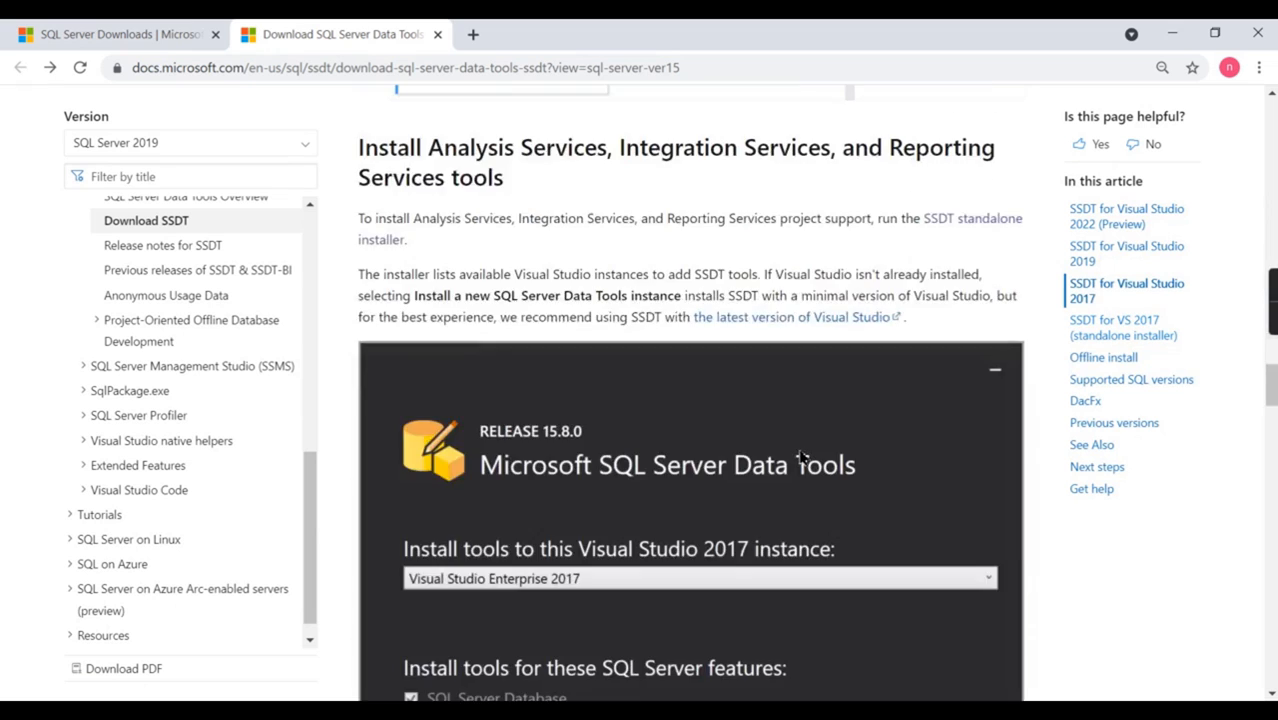
scroll("down", 3)
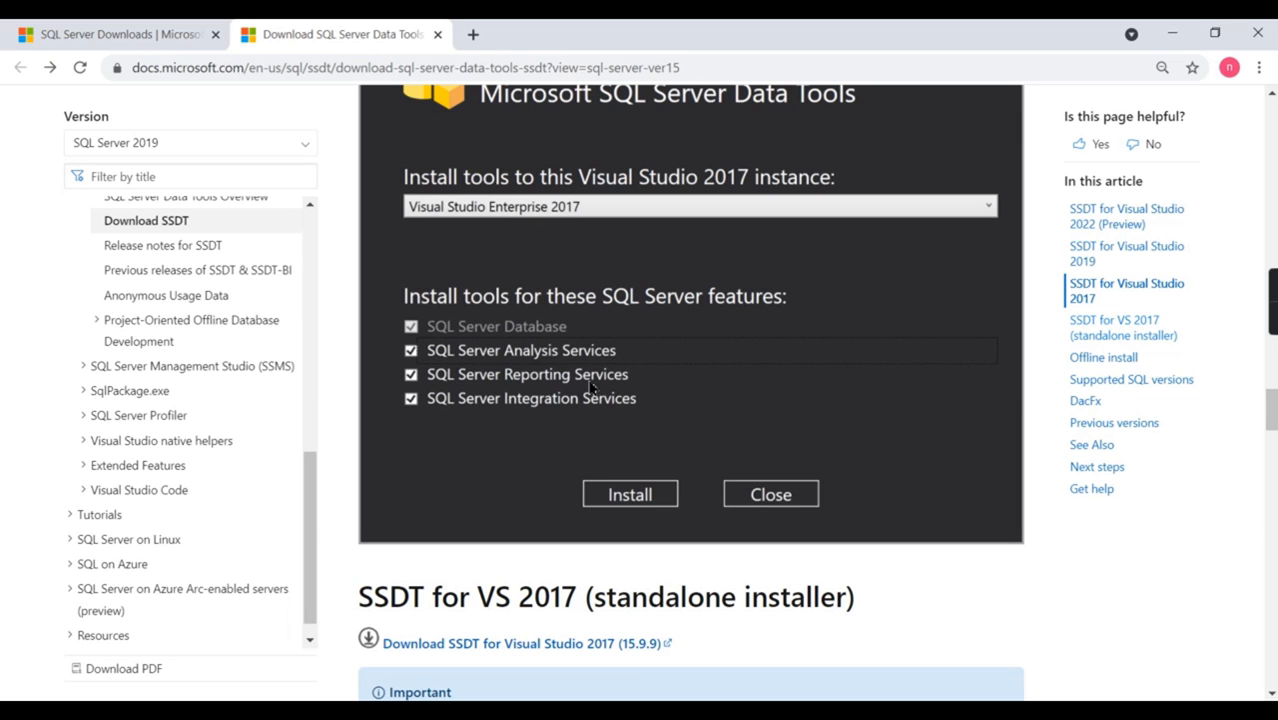
mouse_move(456, 402)
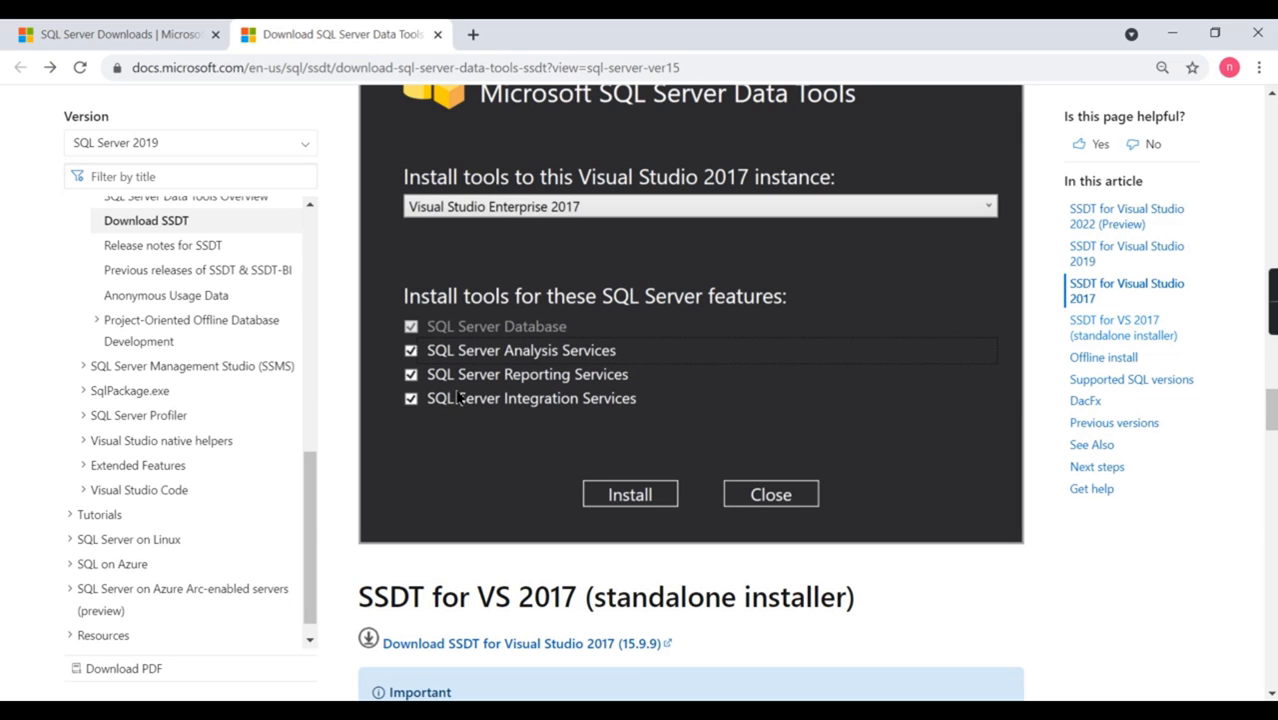
mouse_move(376, 404)
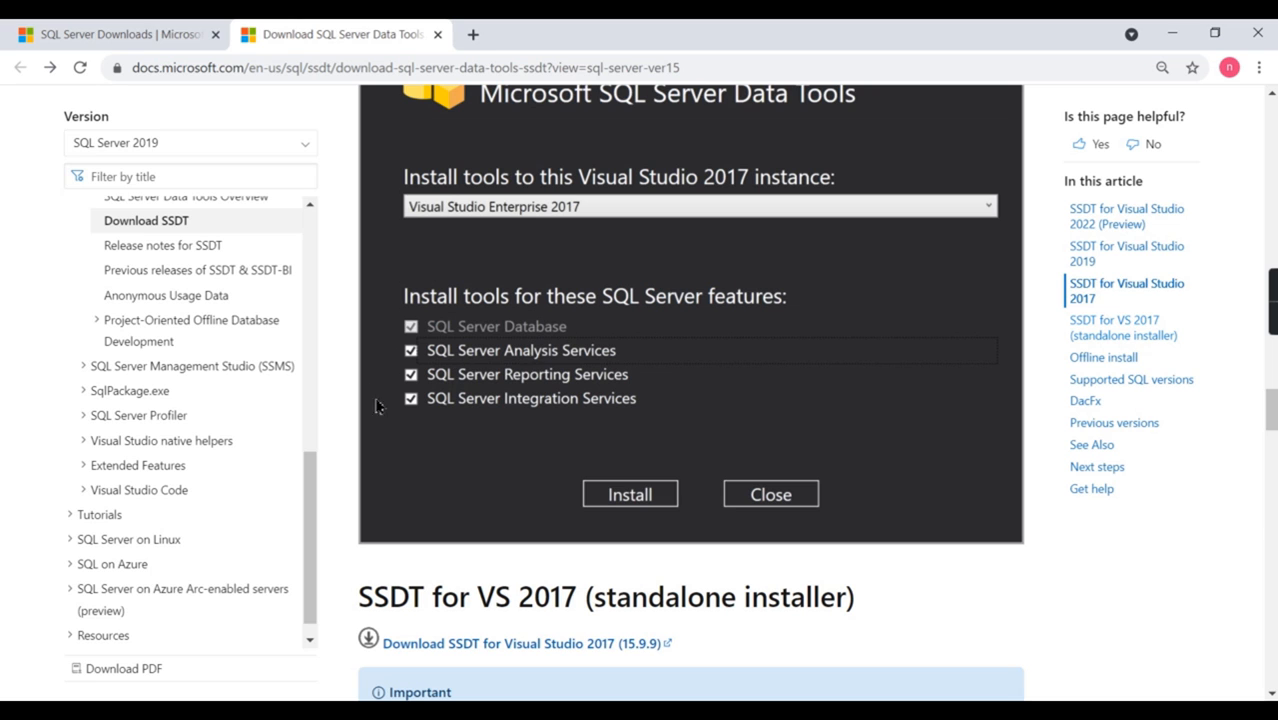
scroll("down", 3)
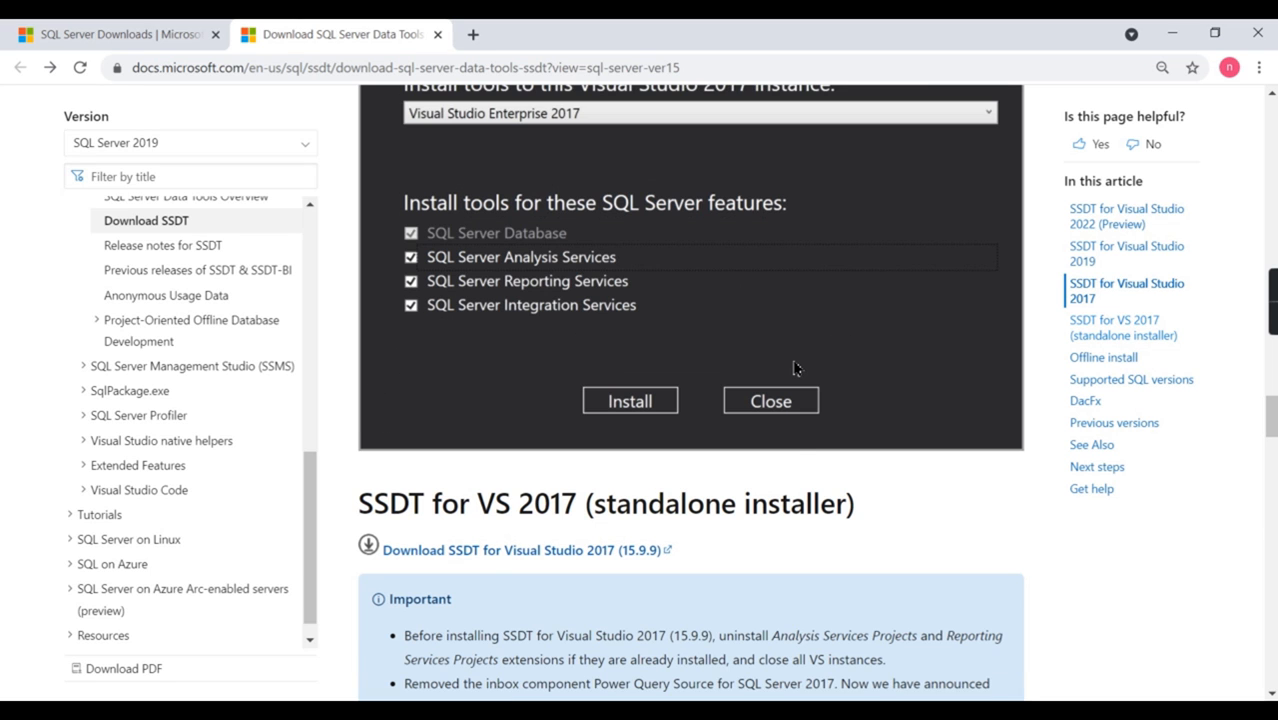
scroll("down", 3)
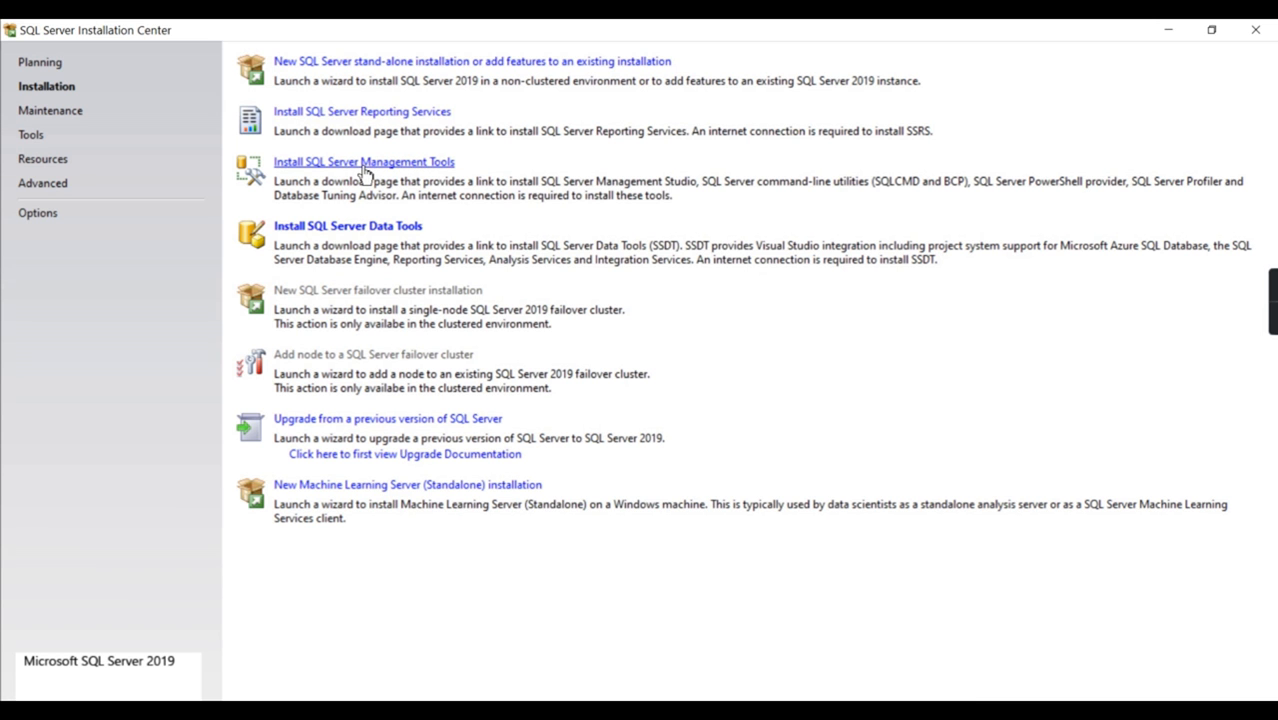
left_click(364, 162)
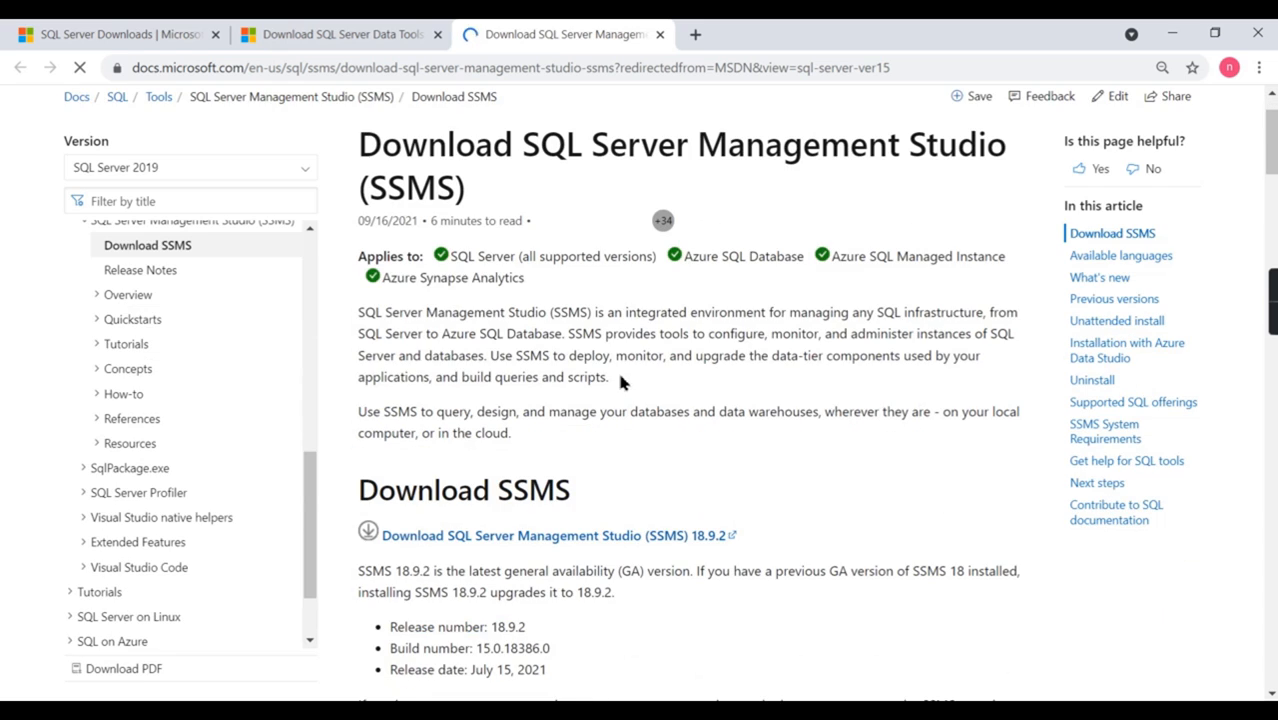
Read the Download SSMS 18.9.2 page, including the Azure Data Studio note.
scroll("down", 3)
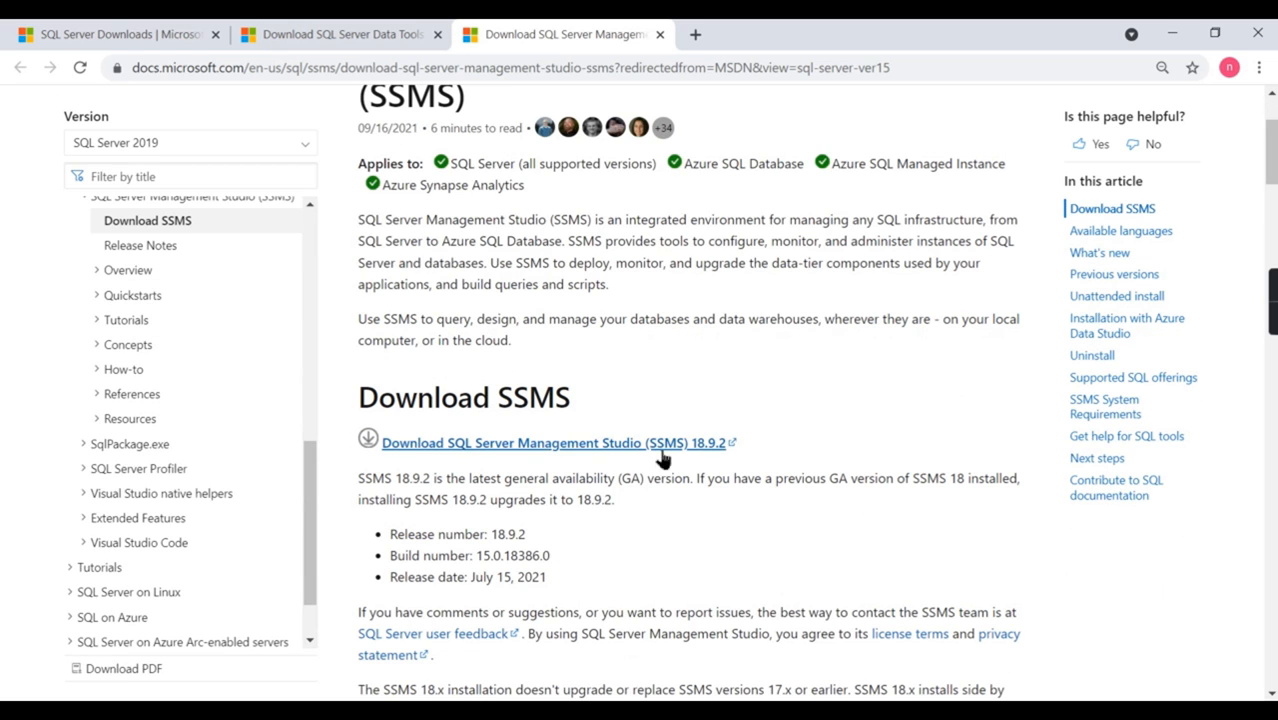
scroll("down", 3)
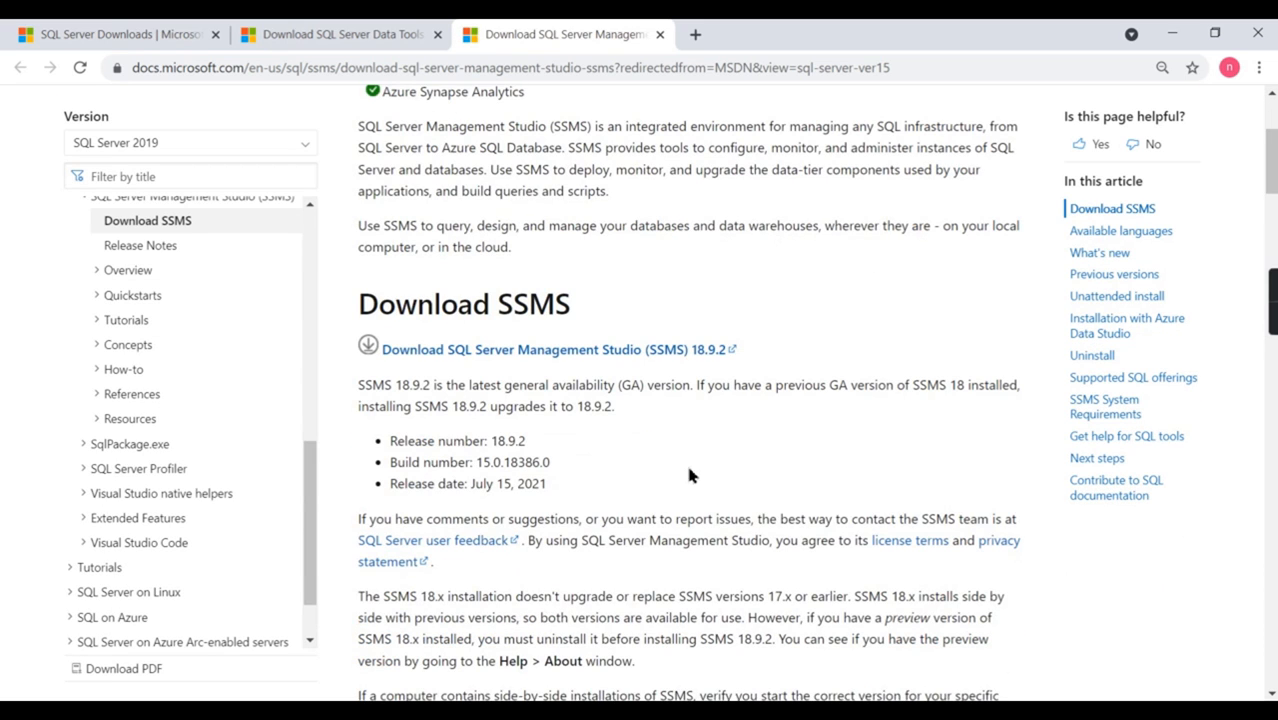
scroll("down", 3)
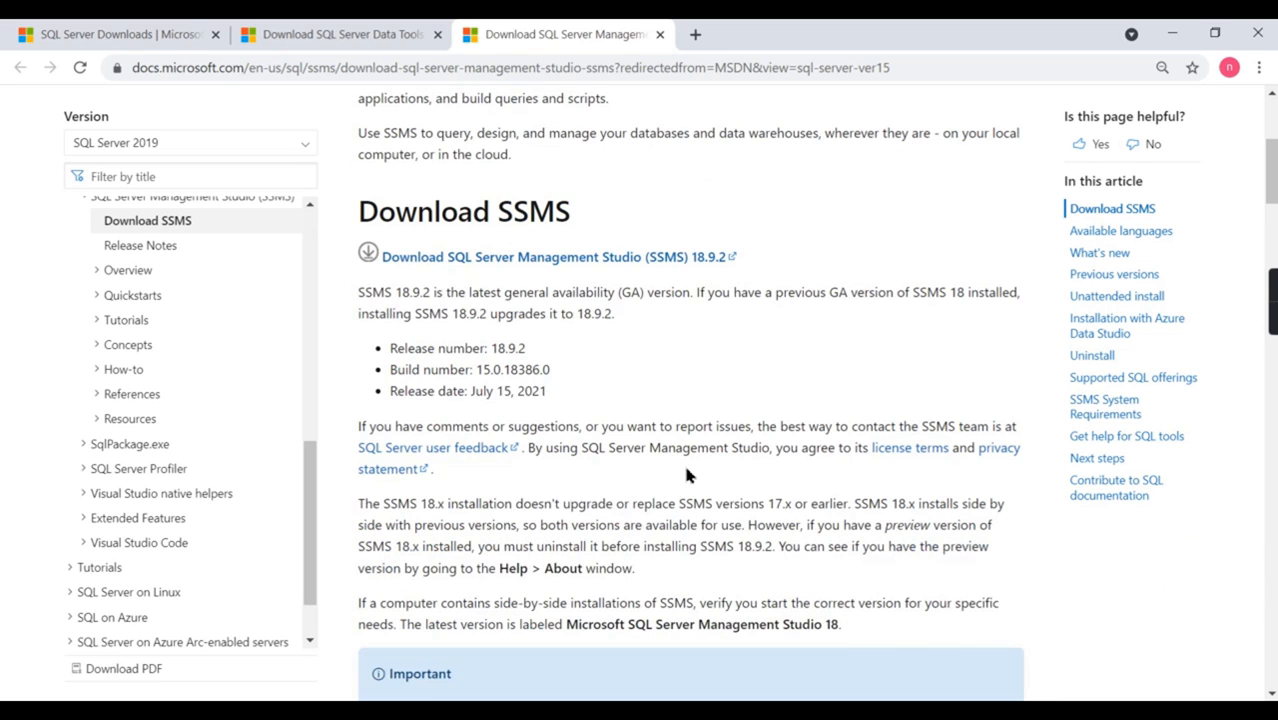
scroll("down", 3)
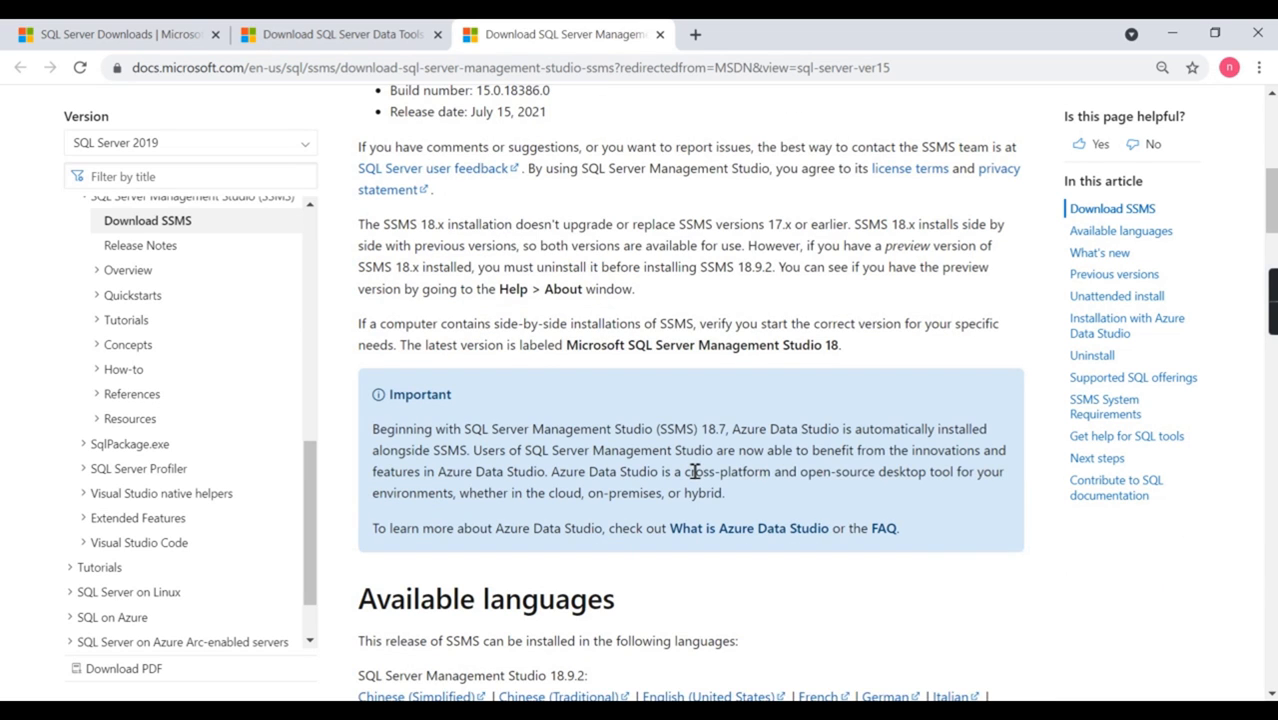
scroll("up", 3)
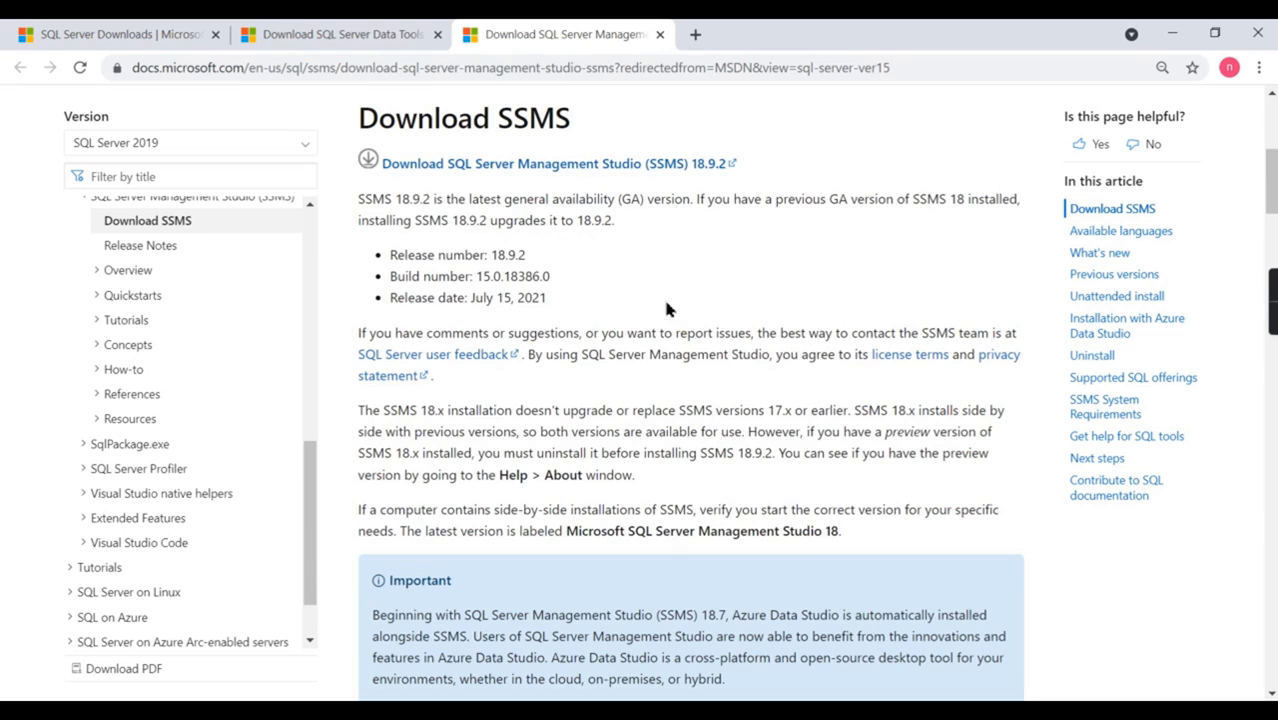
mouse_move(706, 300)
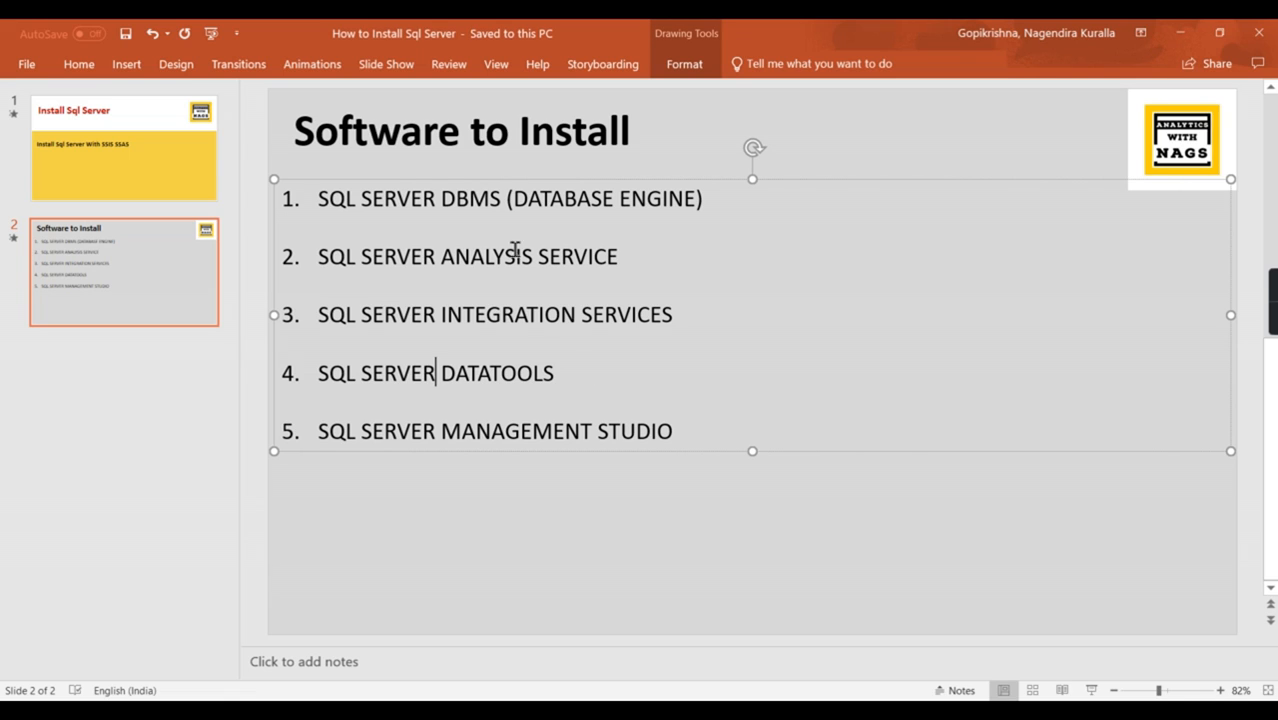
mouse_move(604, 432)
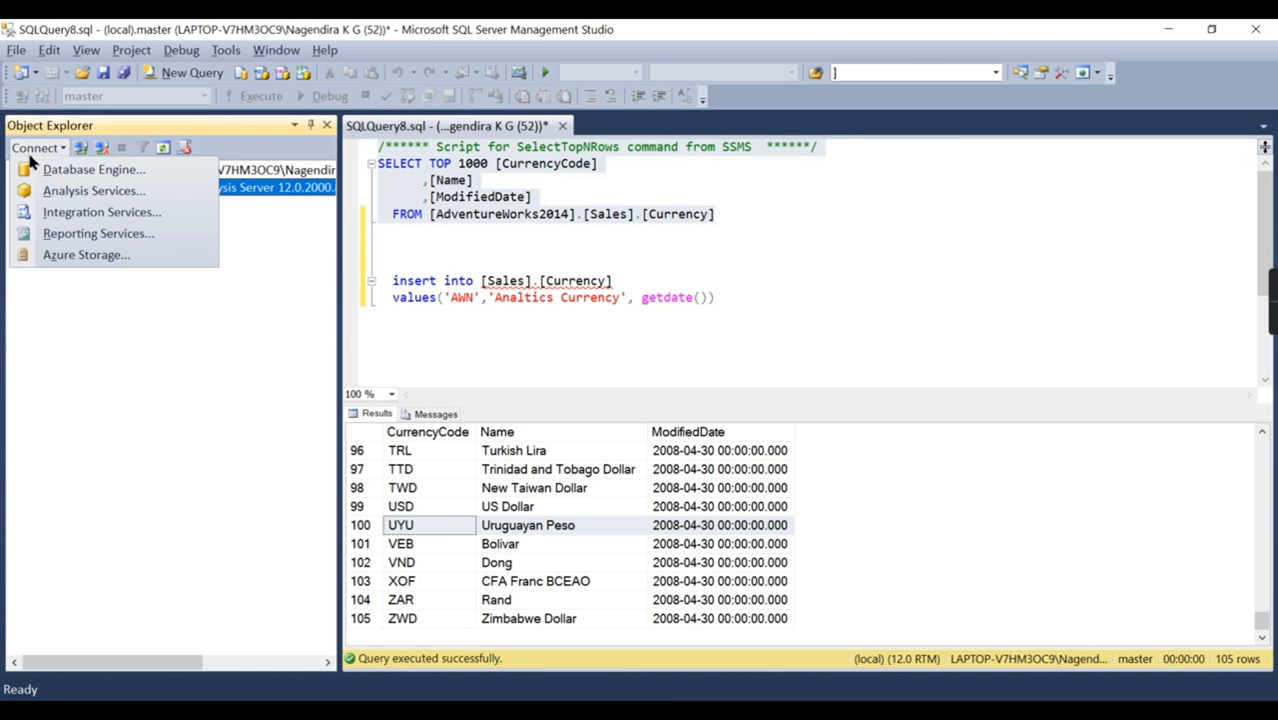
Show the SSMS Connect dropdown listing Database Engine, Analysis, Integration, Reporting Services and Azure Storage.
left_click(92, 168)
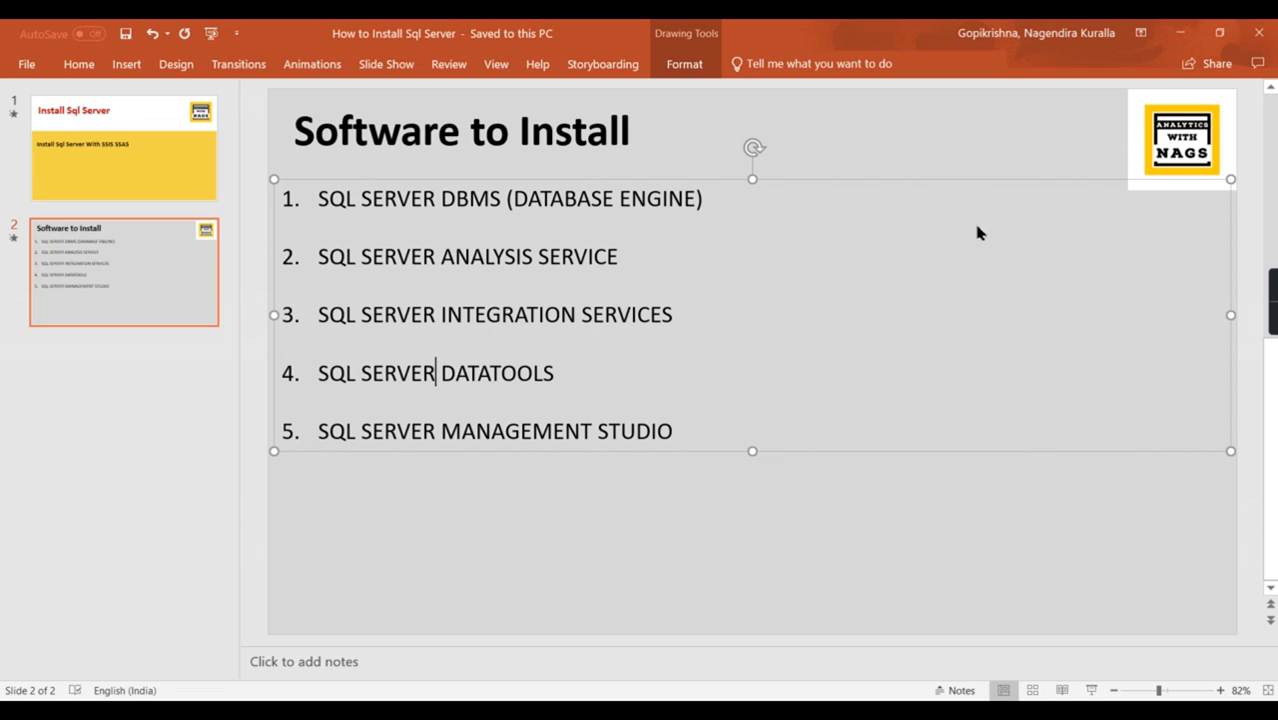
mouse_move(872, 512)
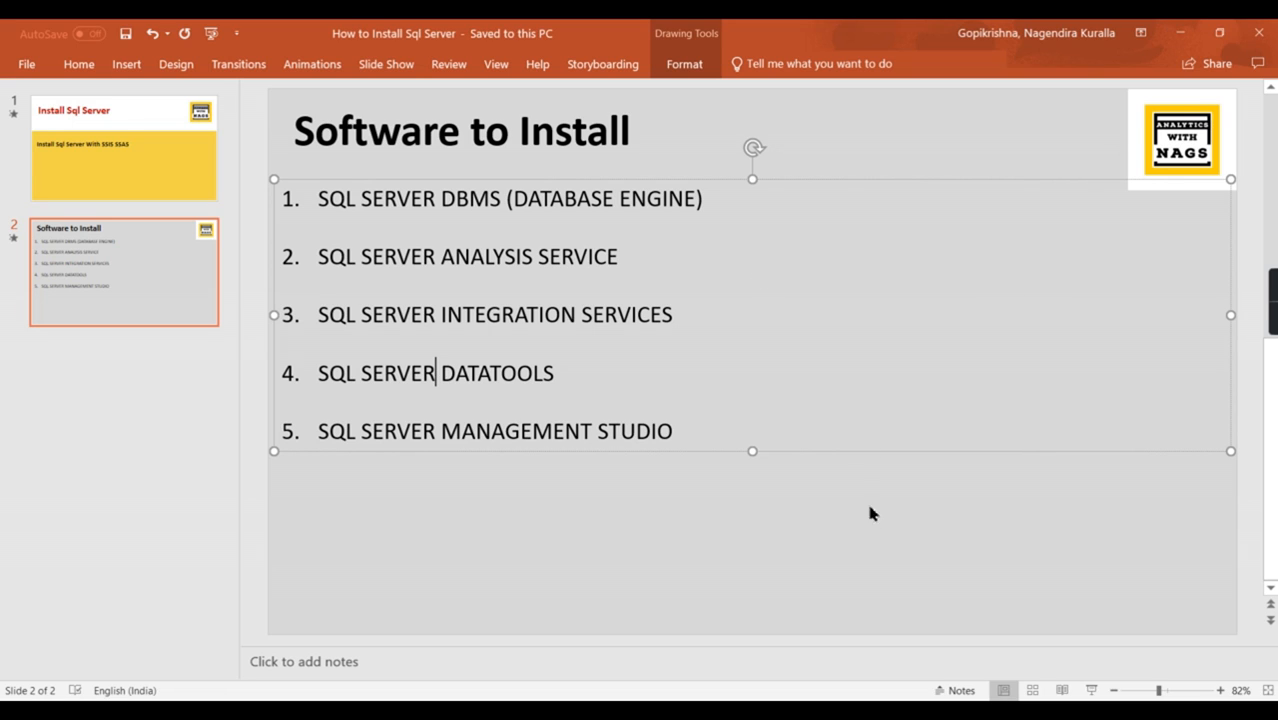